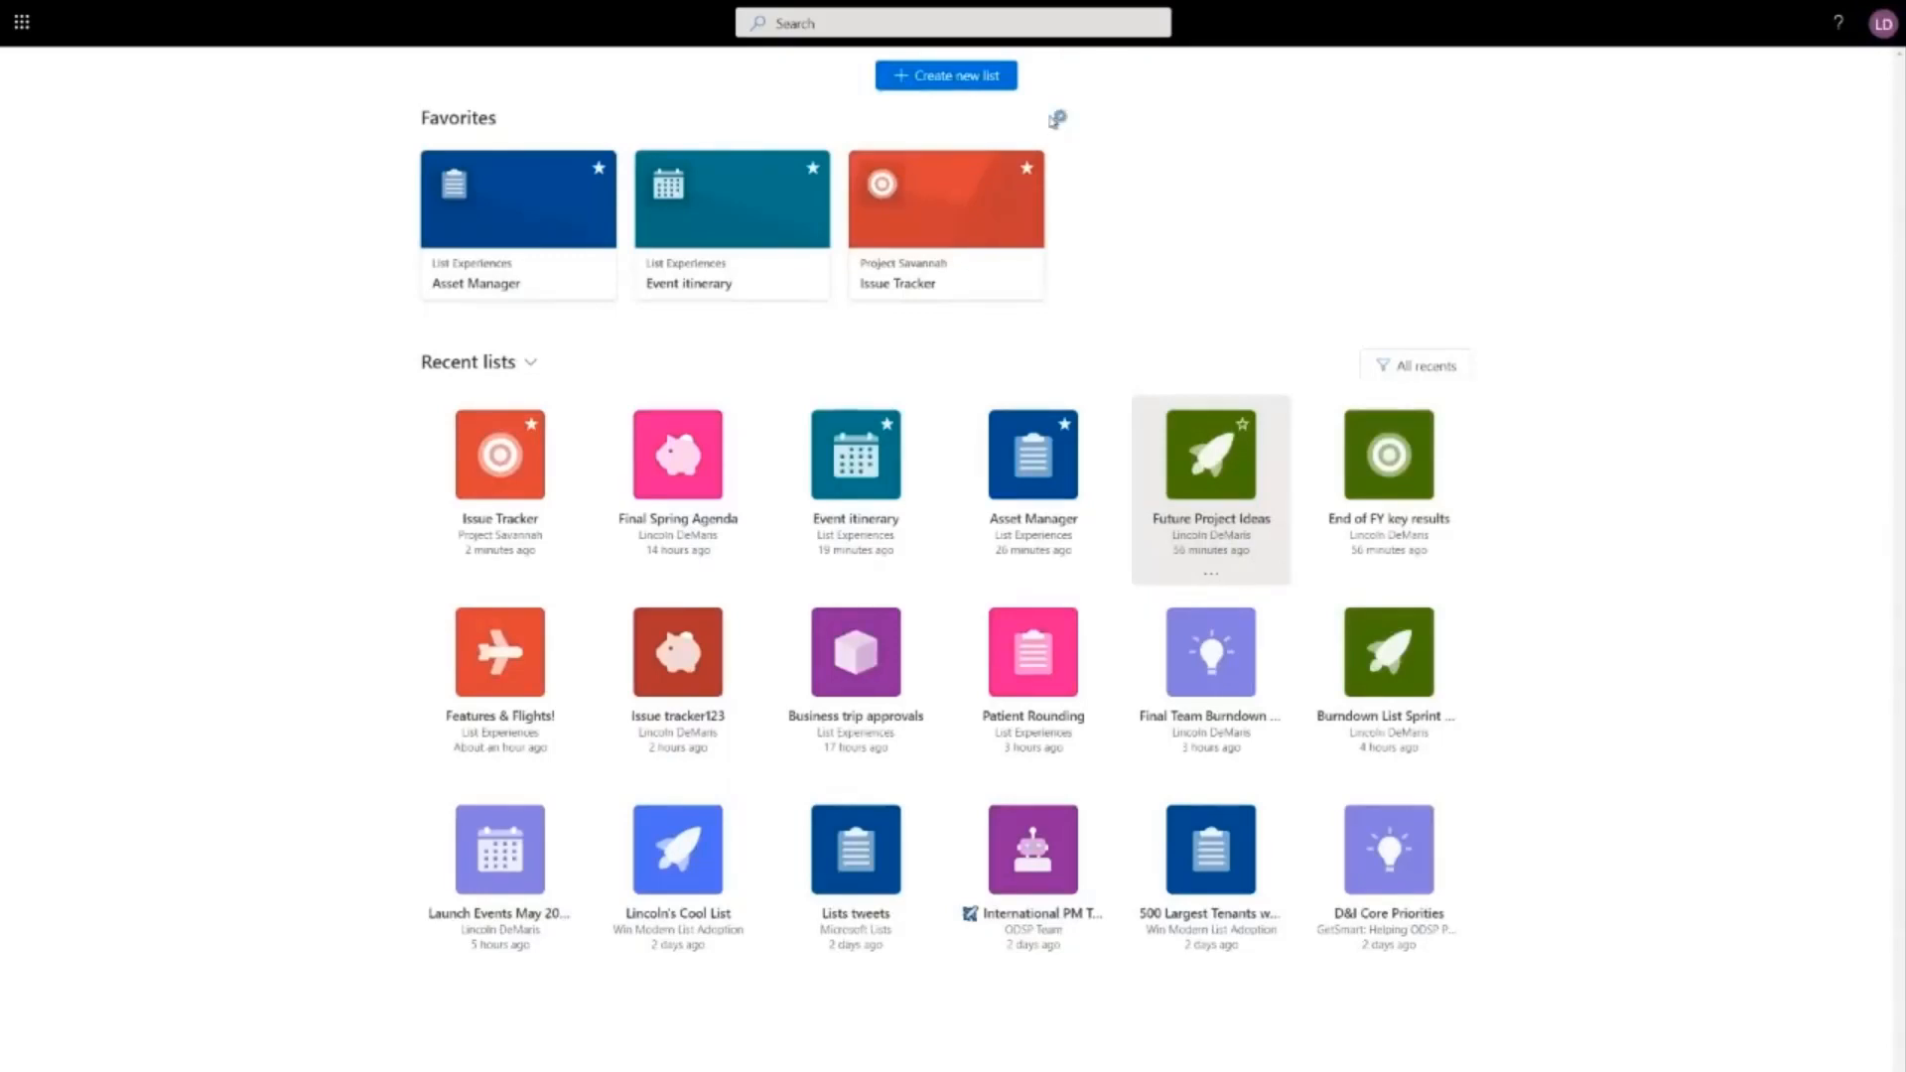
pyautogui.moveTo(949, 127)
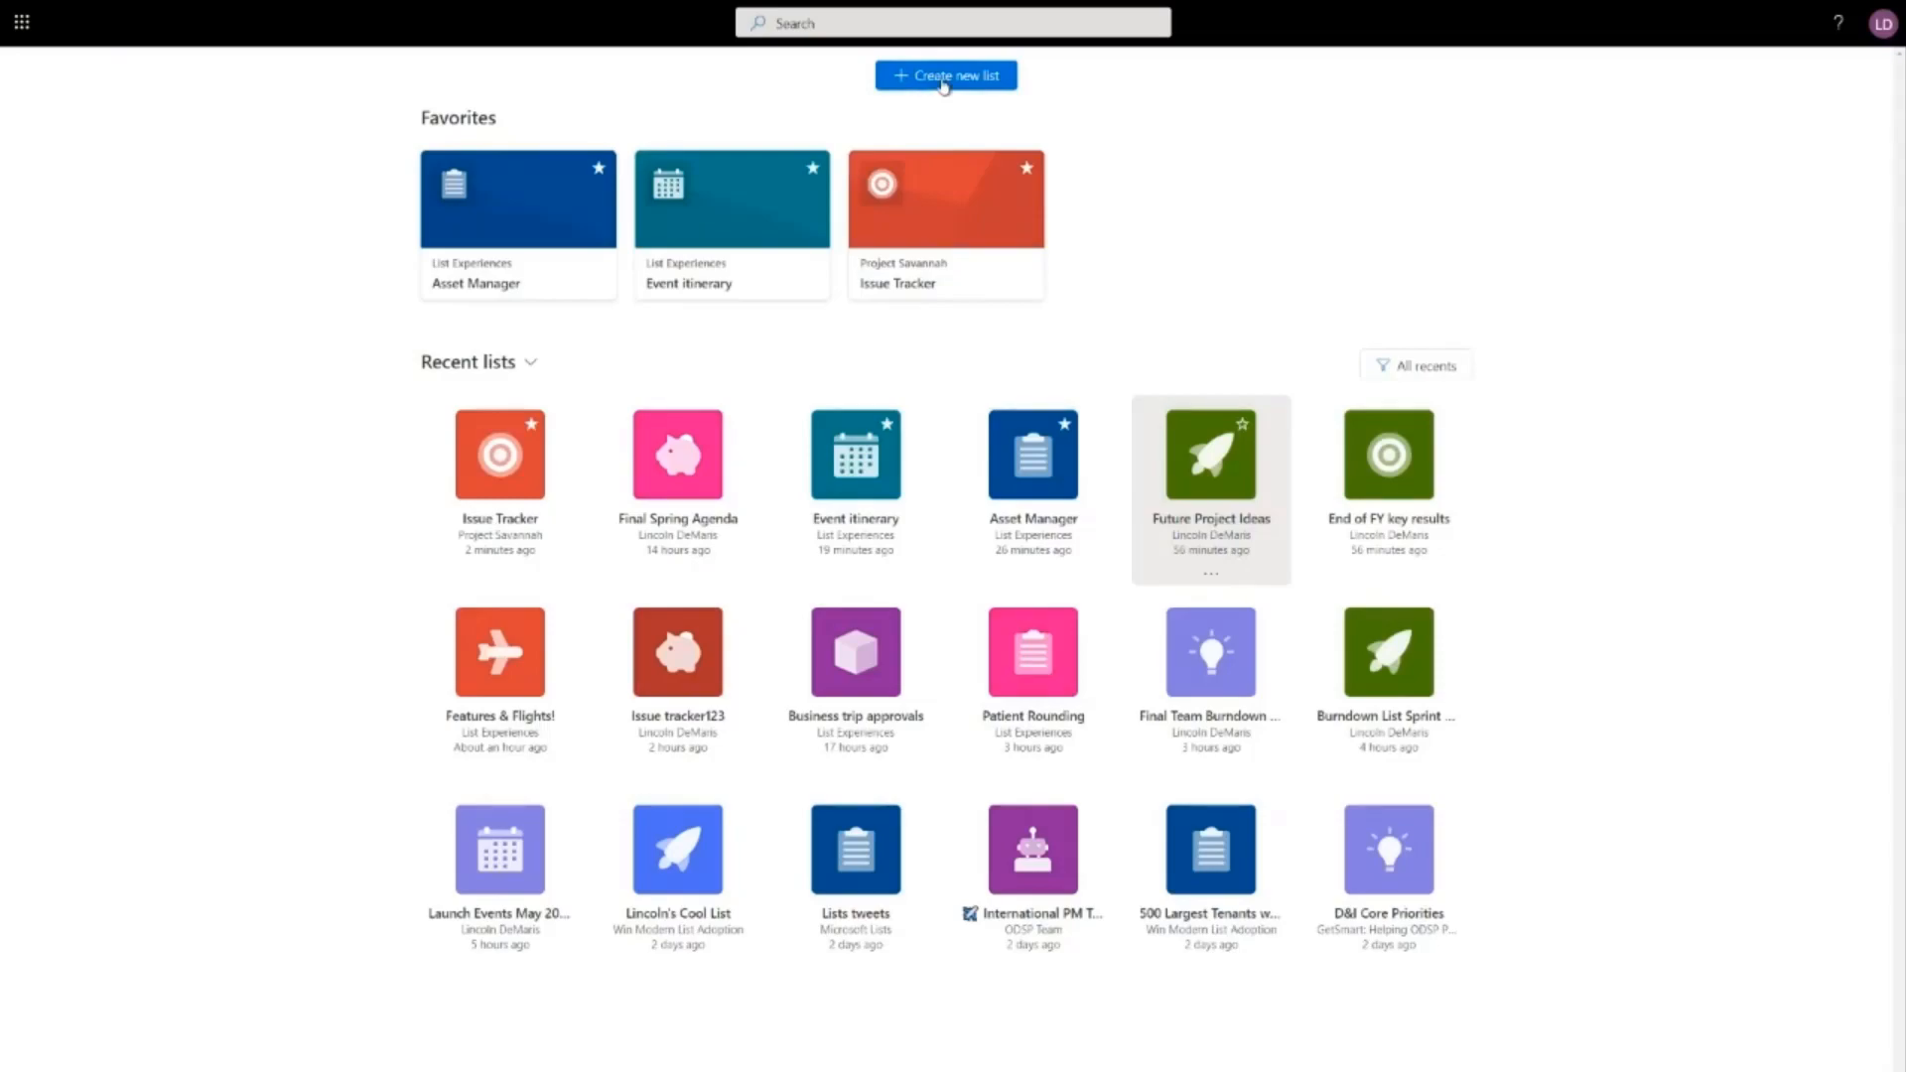
# Step: Start a new list based on the structure of an existing list
pyautogui.click(945, 74)
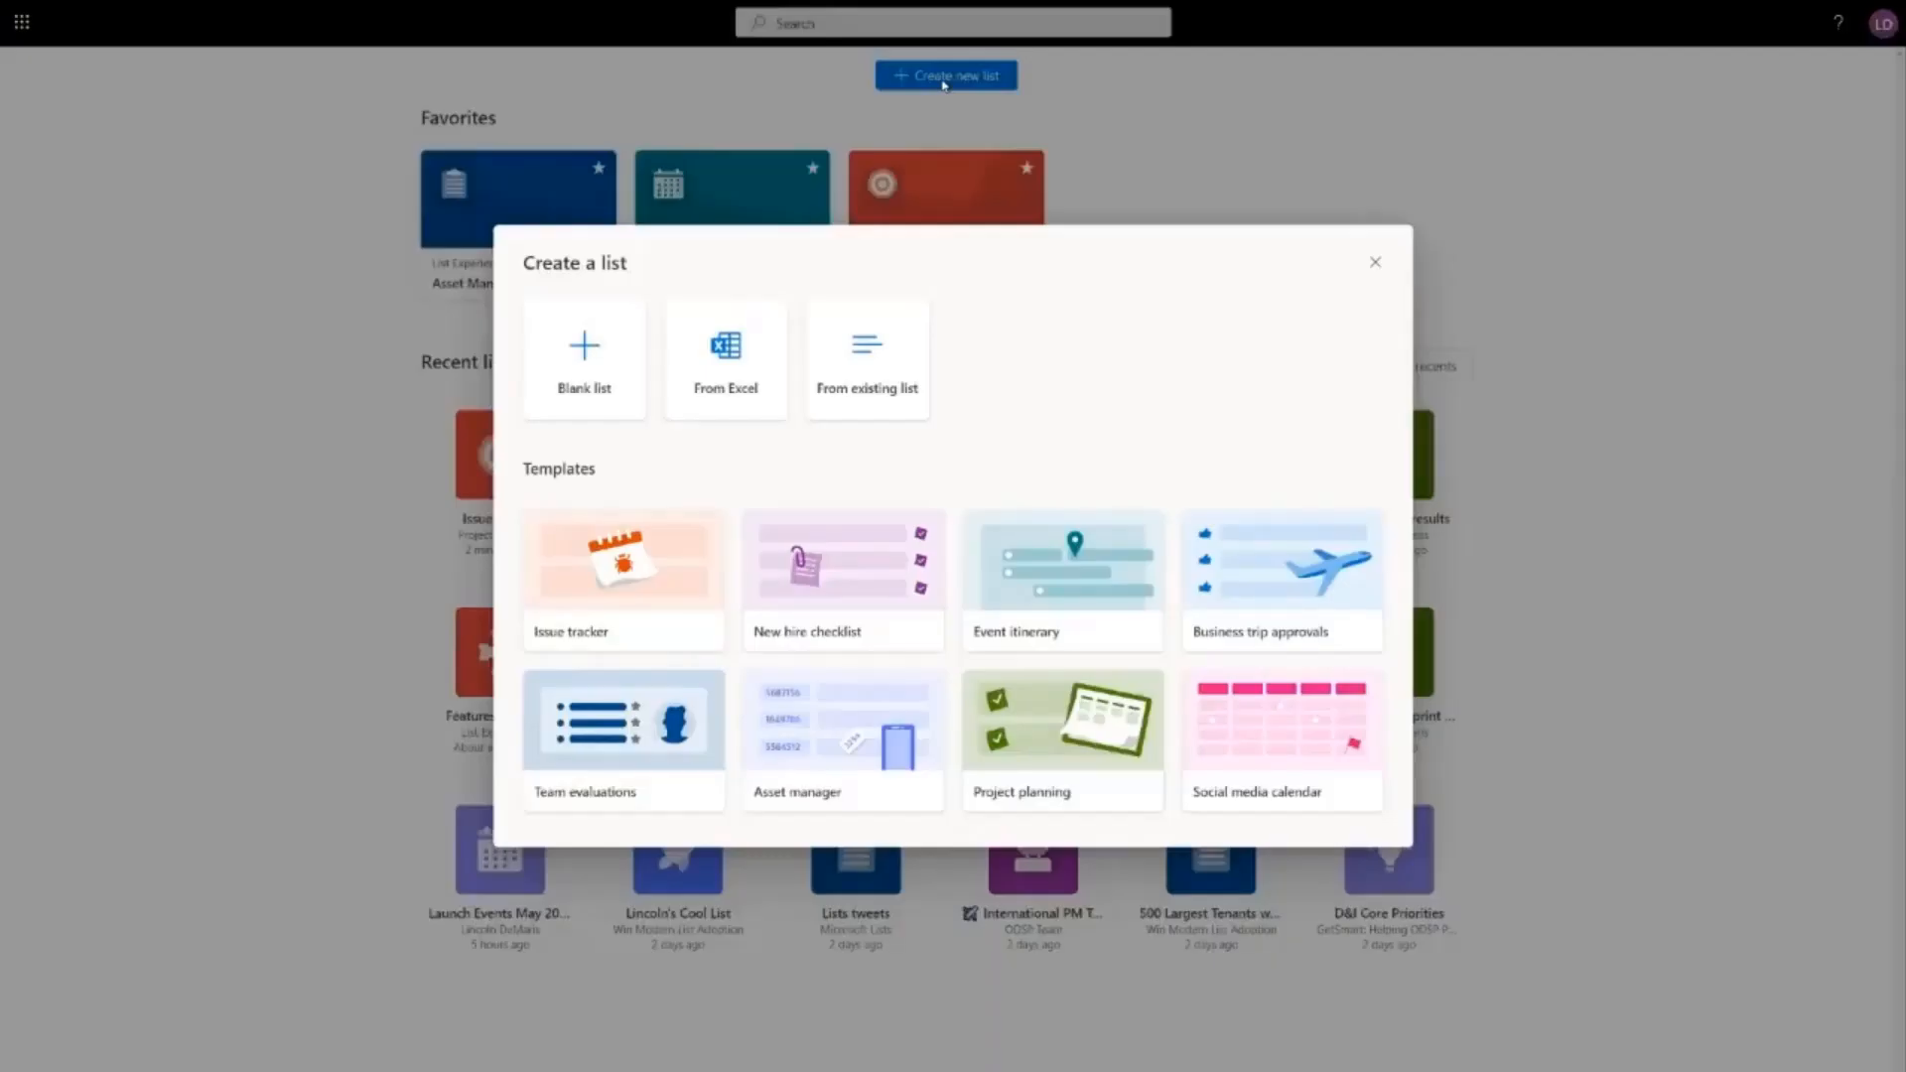
pyautogui.moveTo(951, 94)
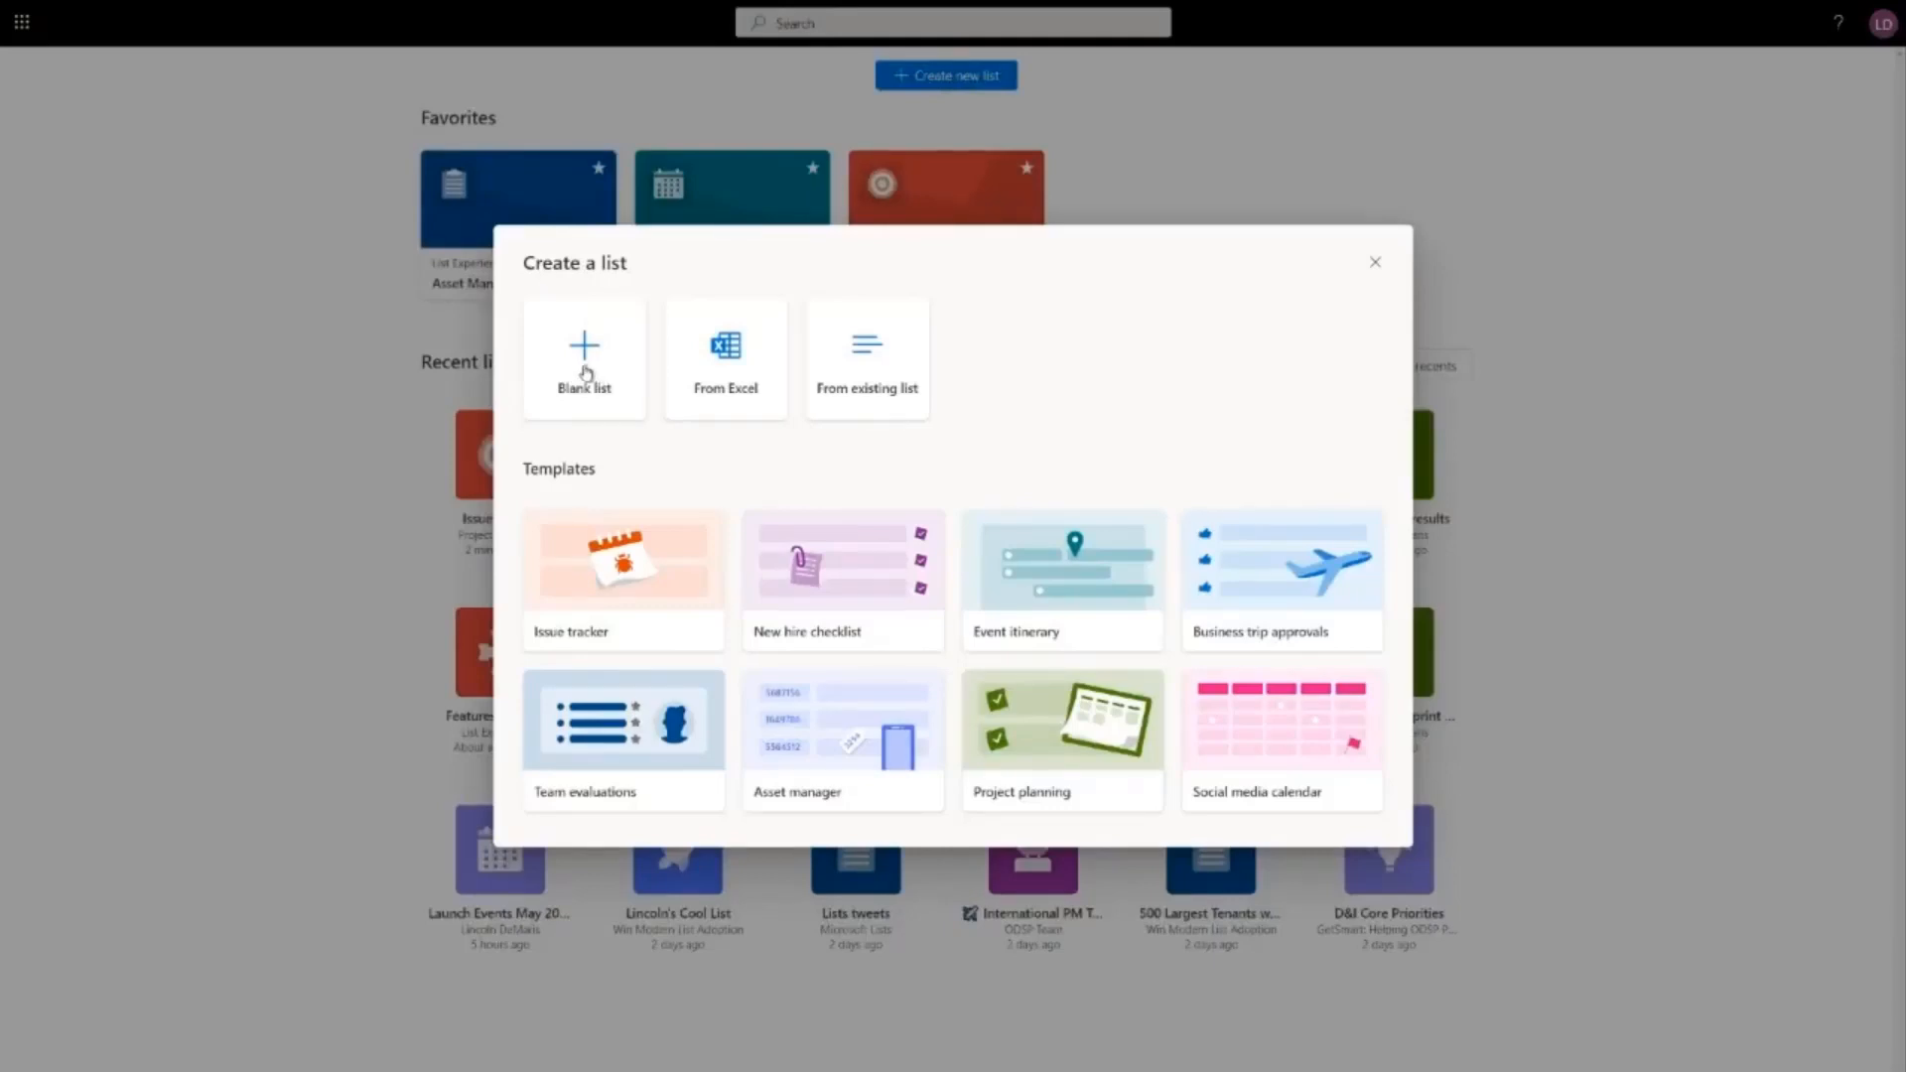
pyautogui.moveTo(726, 369)
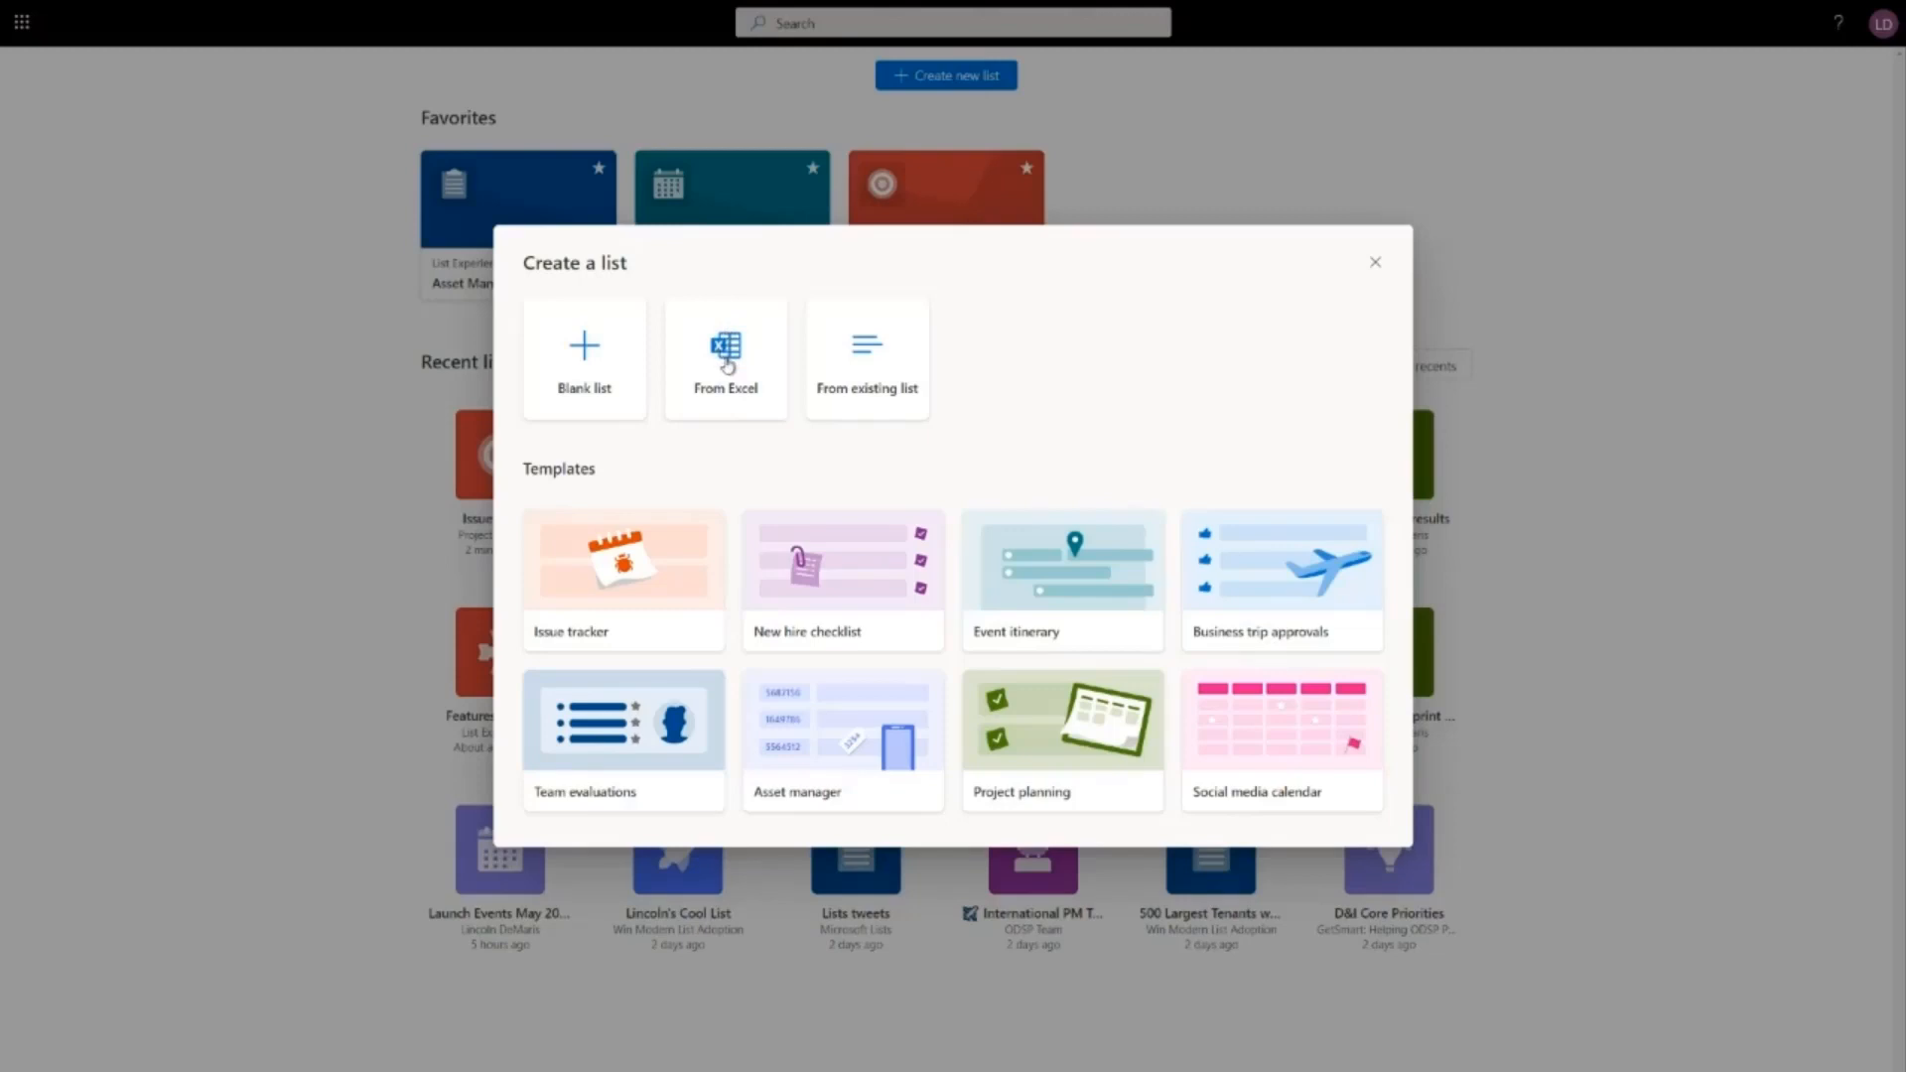
pyautogui.moveTo(868, 365)
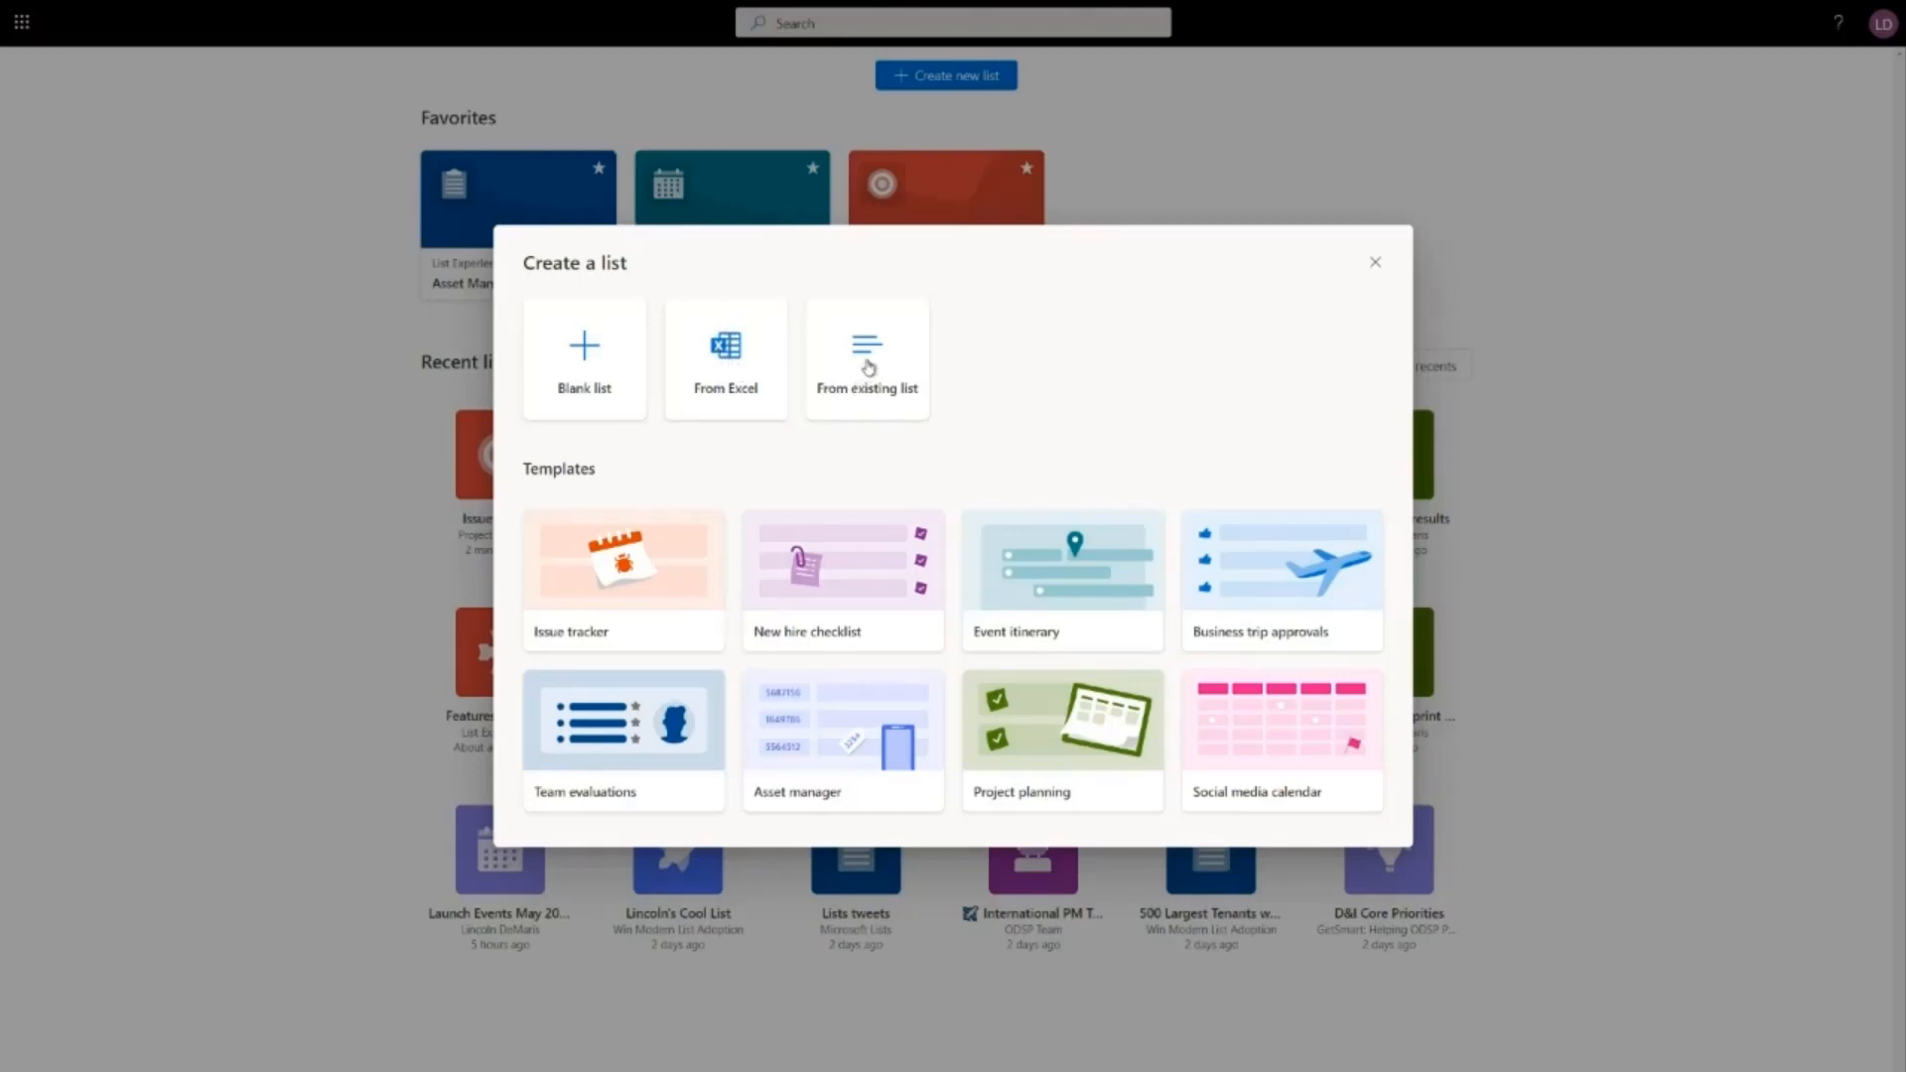
pyautogui.click(867, 357)
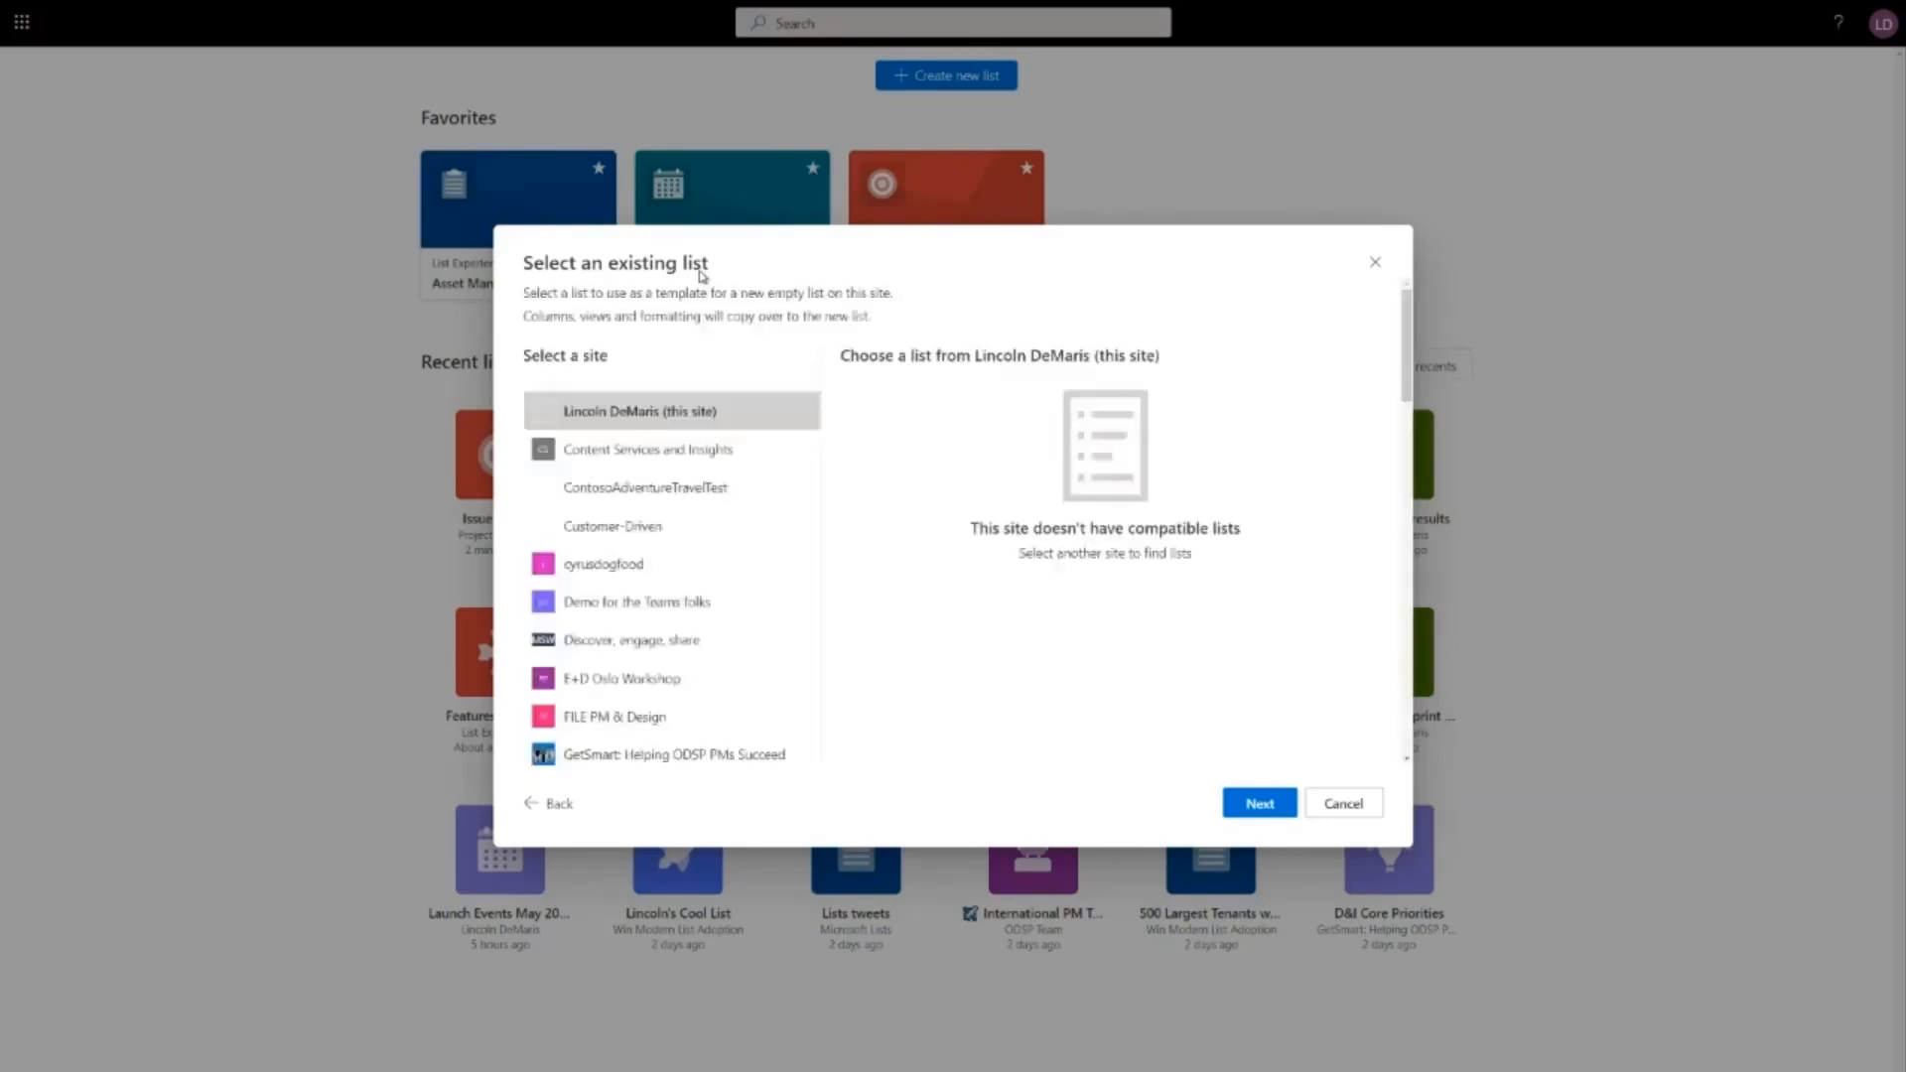
# Step: Browse the Customer-Driven site's lists, then go back to the new-list options
pyautogui.click(641, 411)
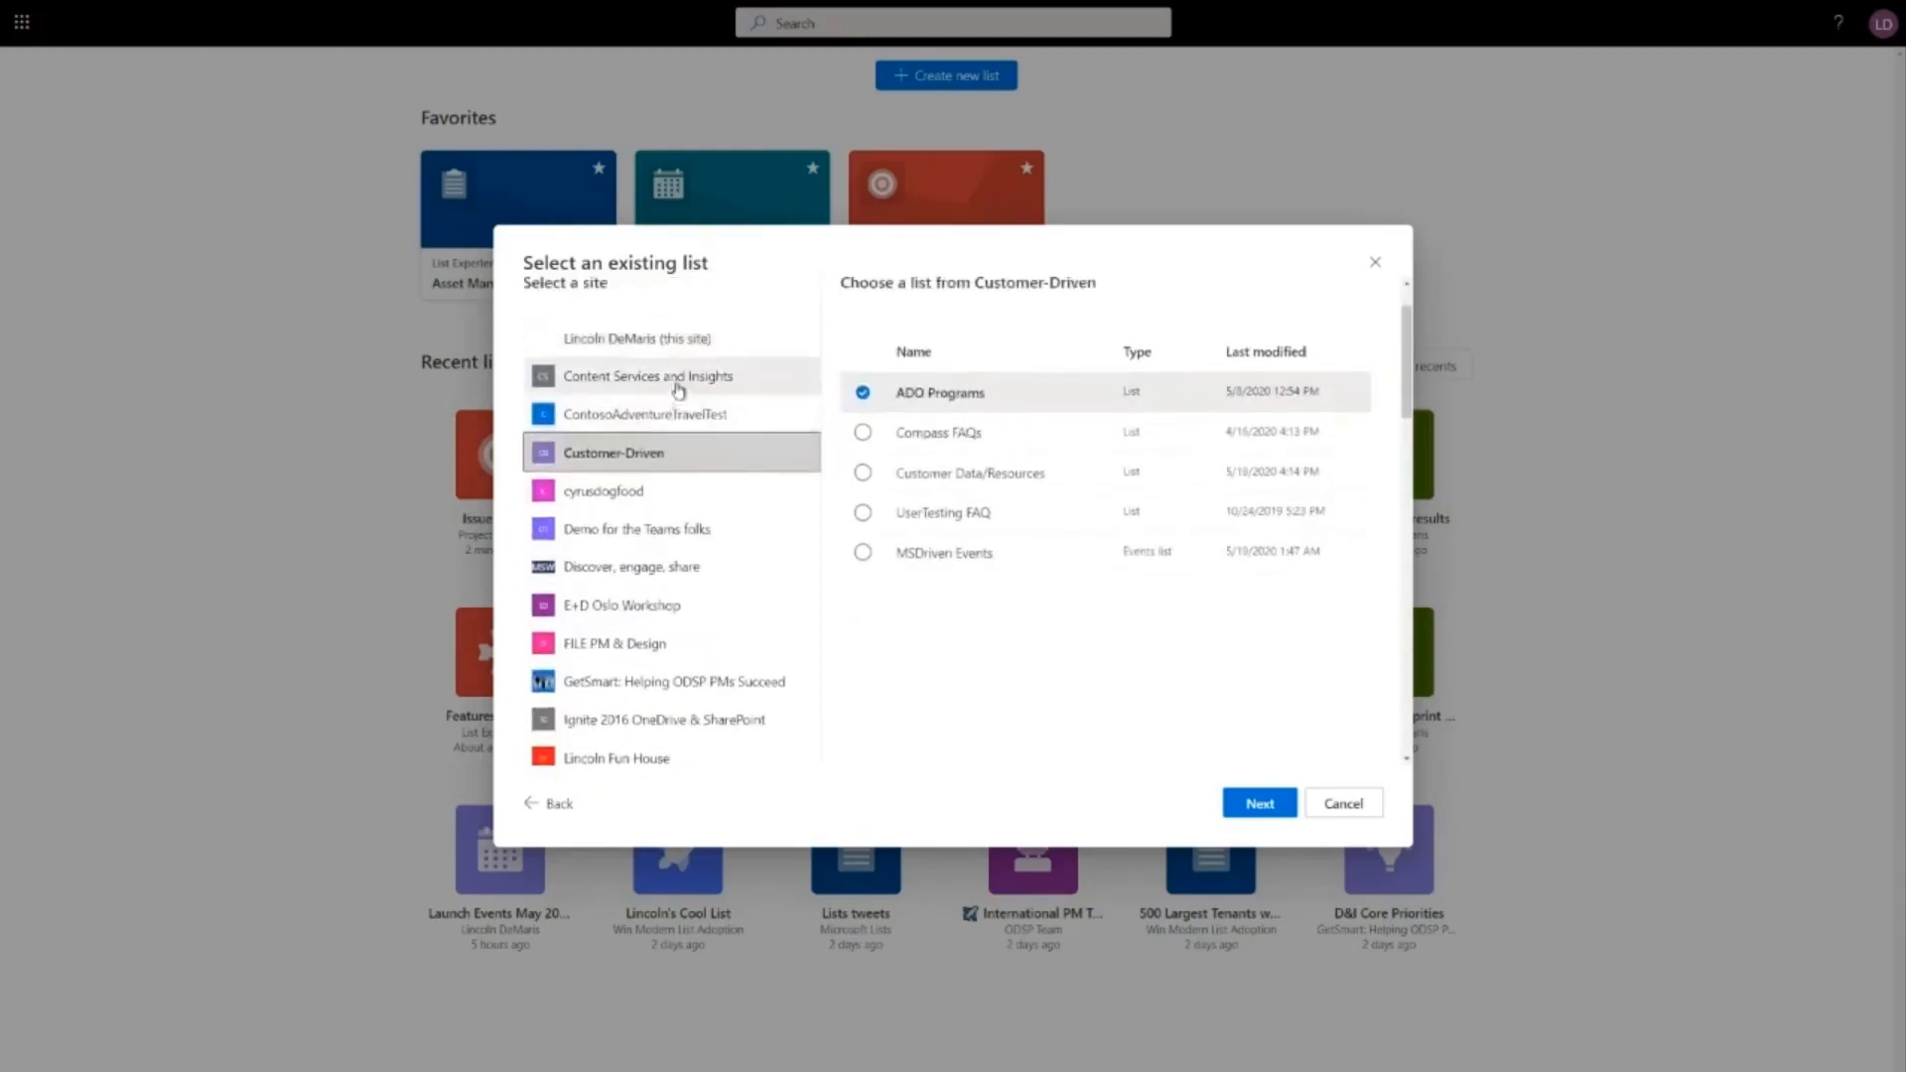
pyautogui.click(649, 375)
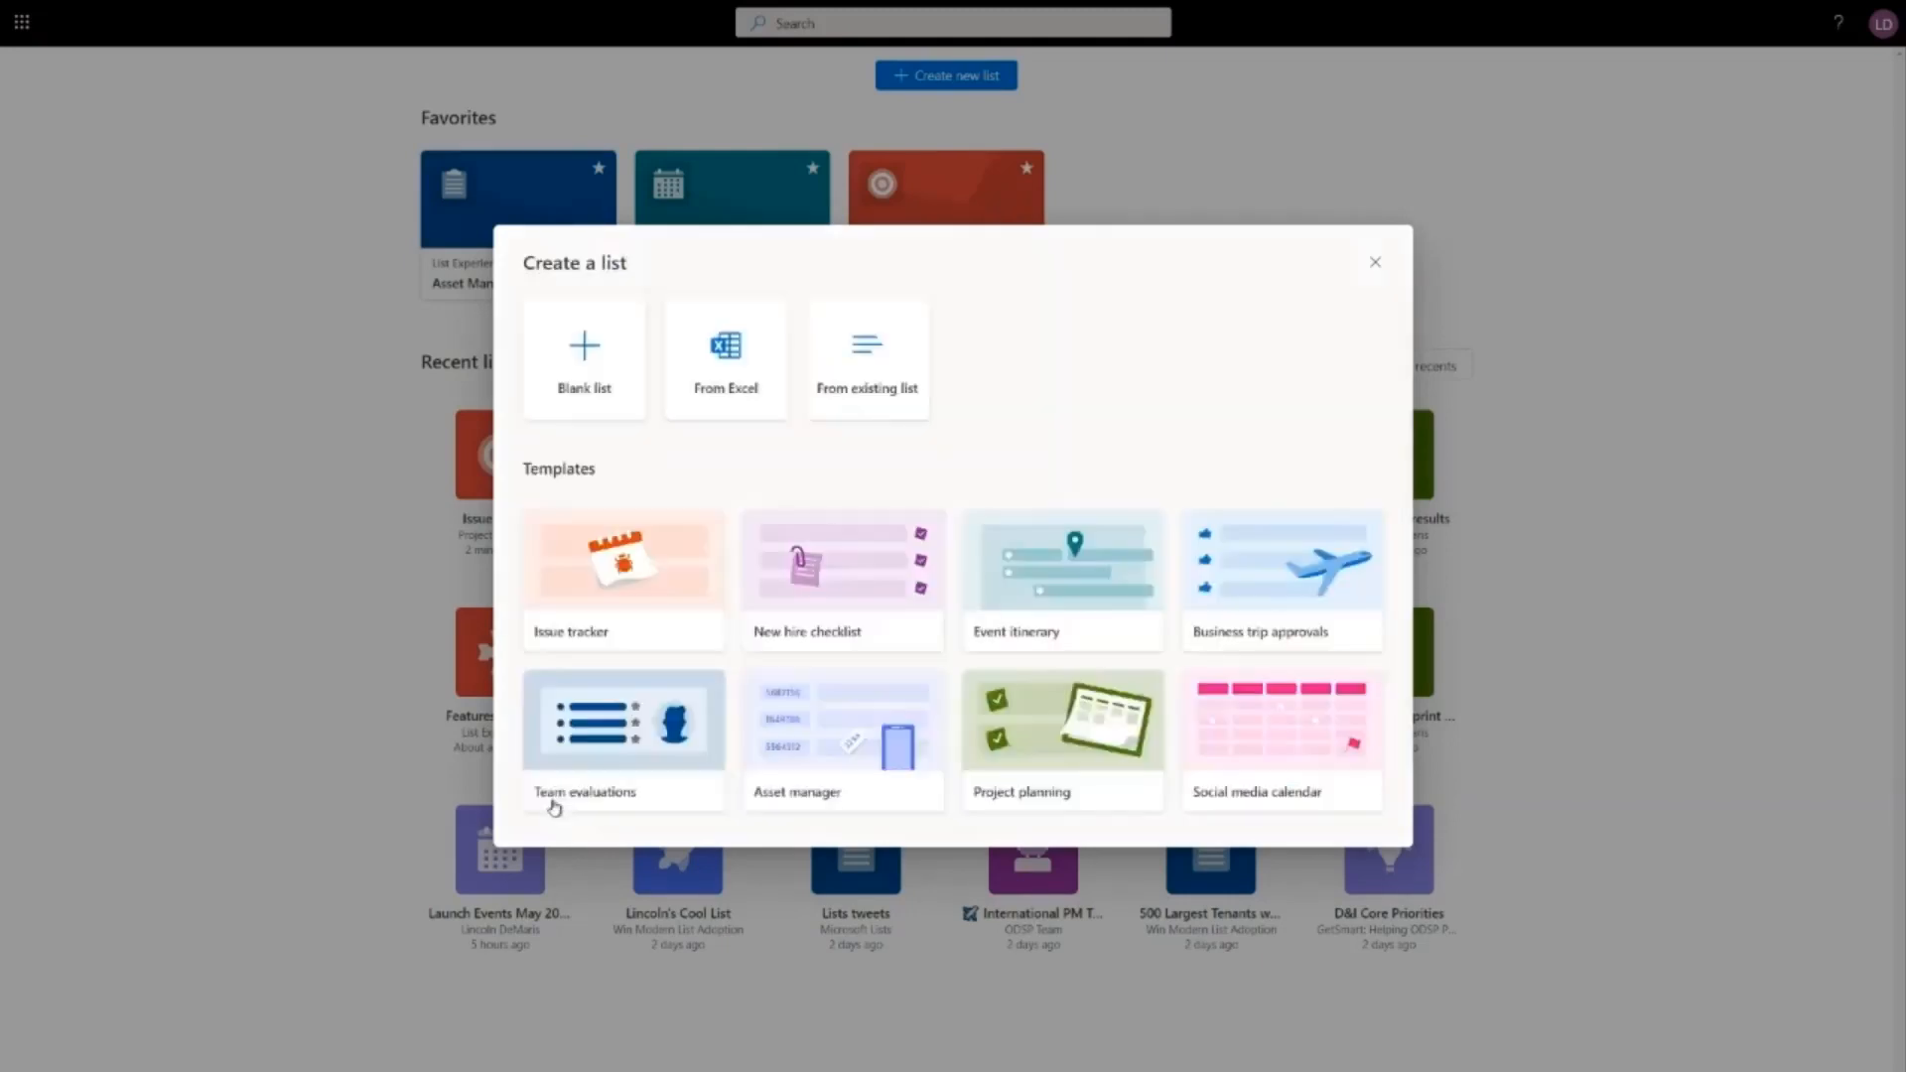
pyautogui.moveTo(1007, 343)
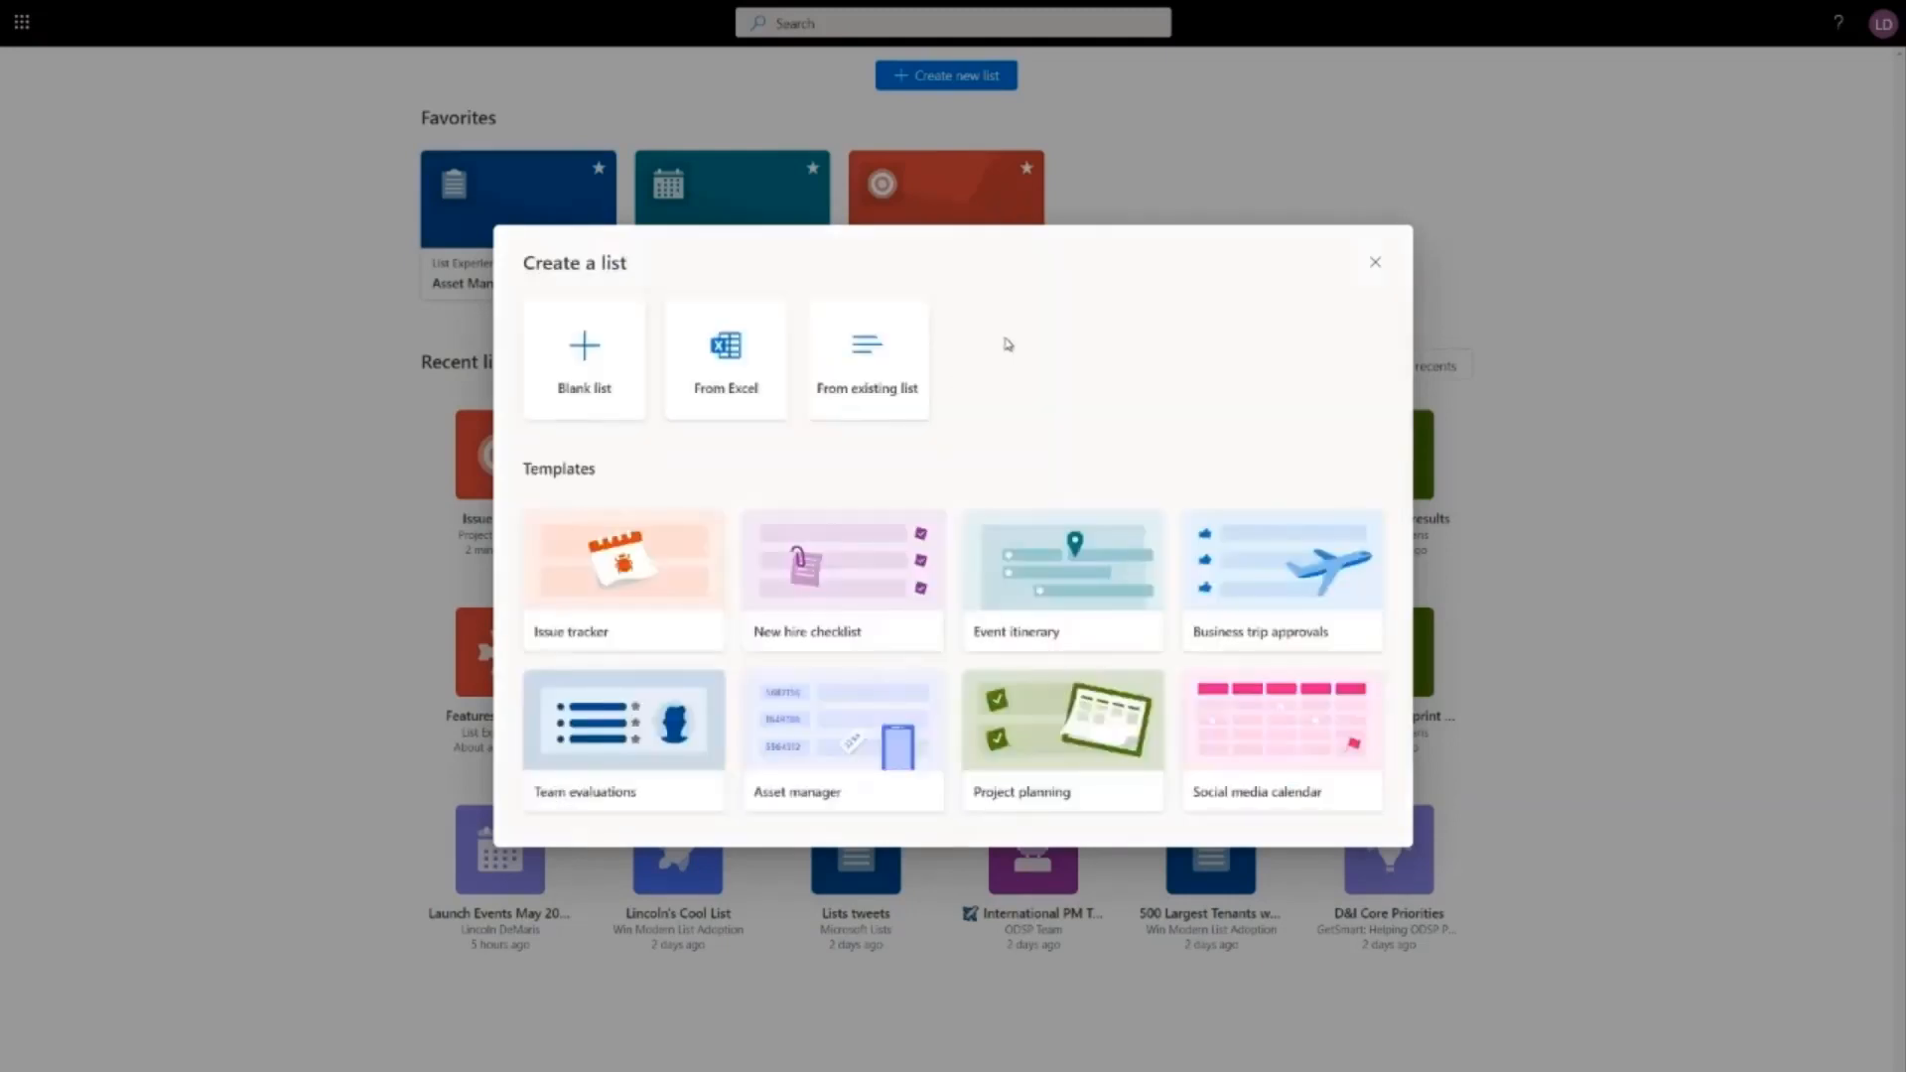
pyautogui.moveTo(919, 397)
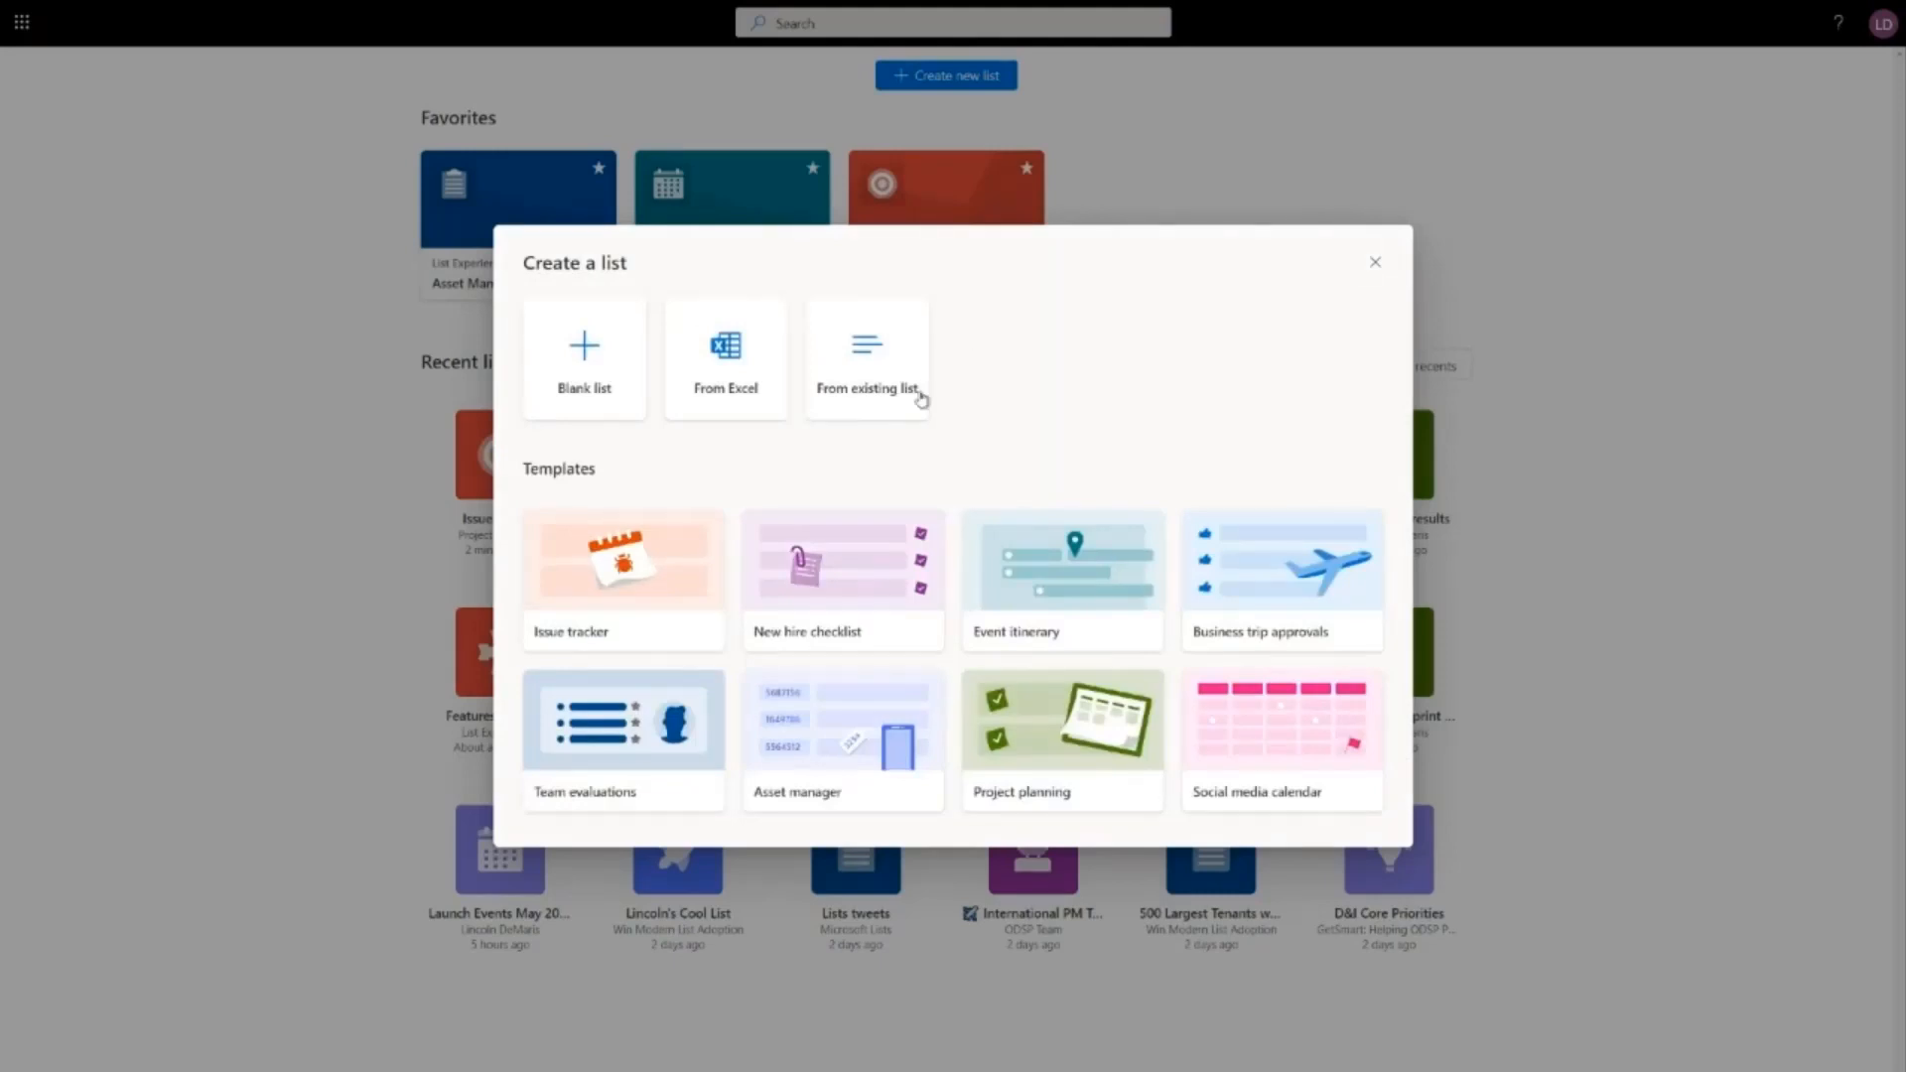
pyautogui.moveTo(619, 472)
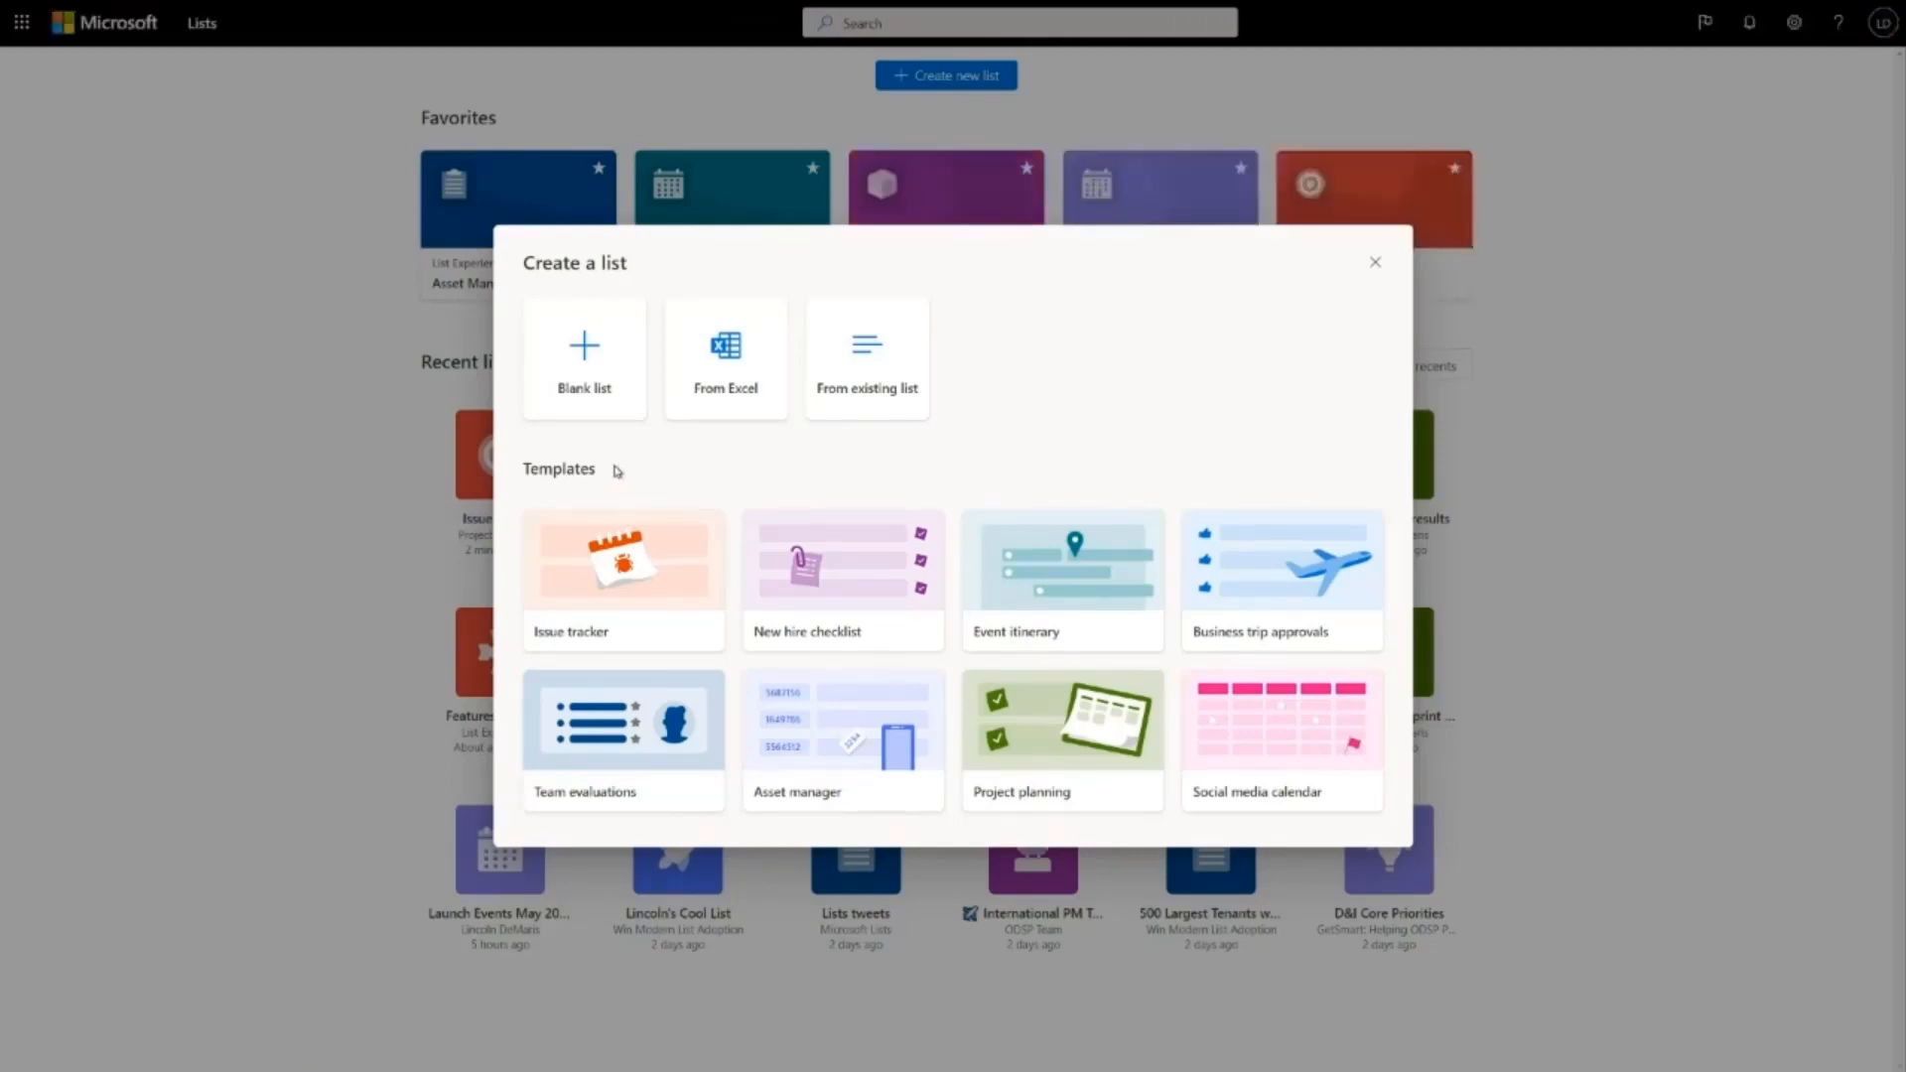
pyautogui.moveTo(613, 459)
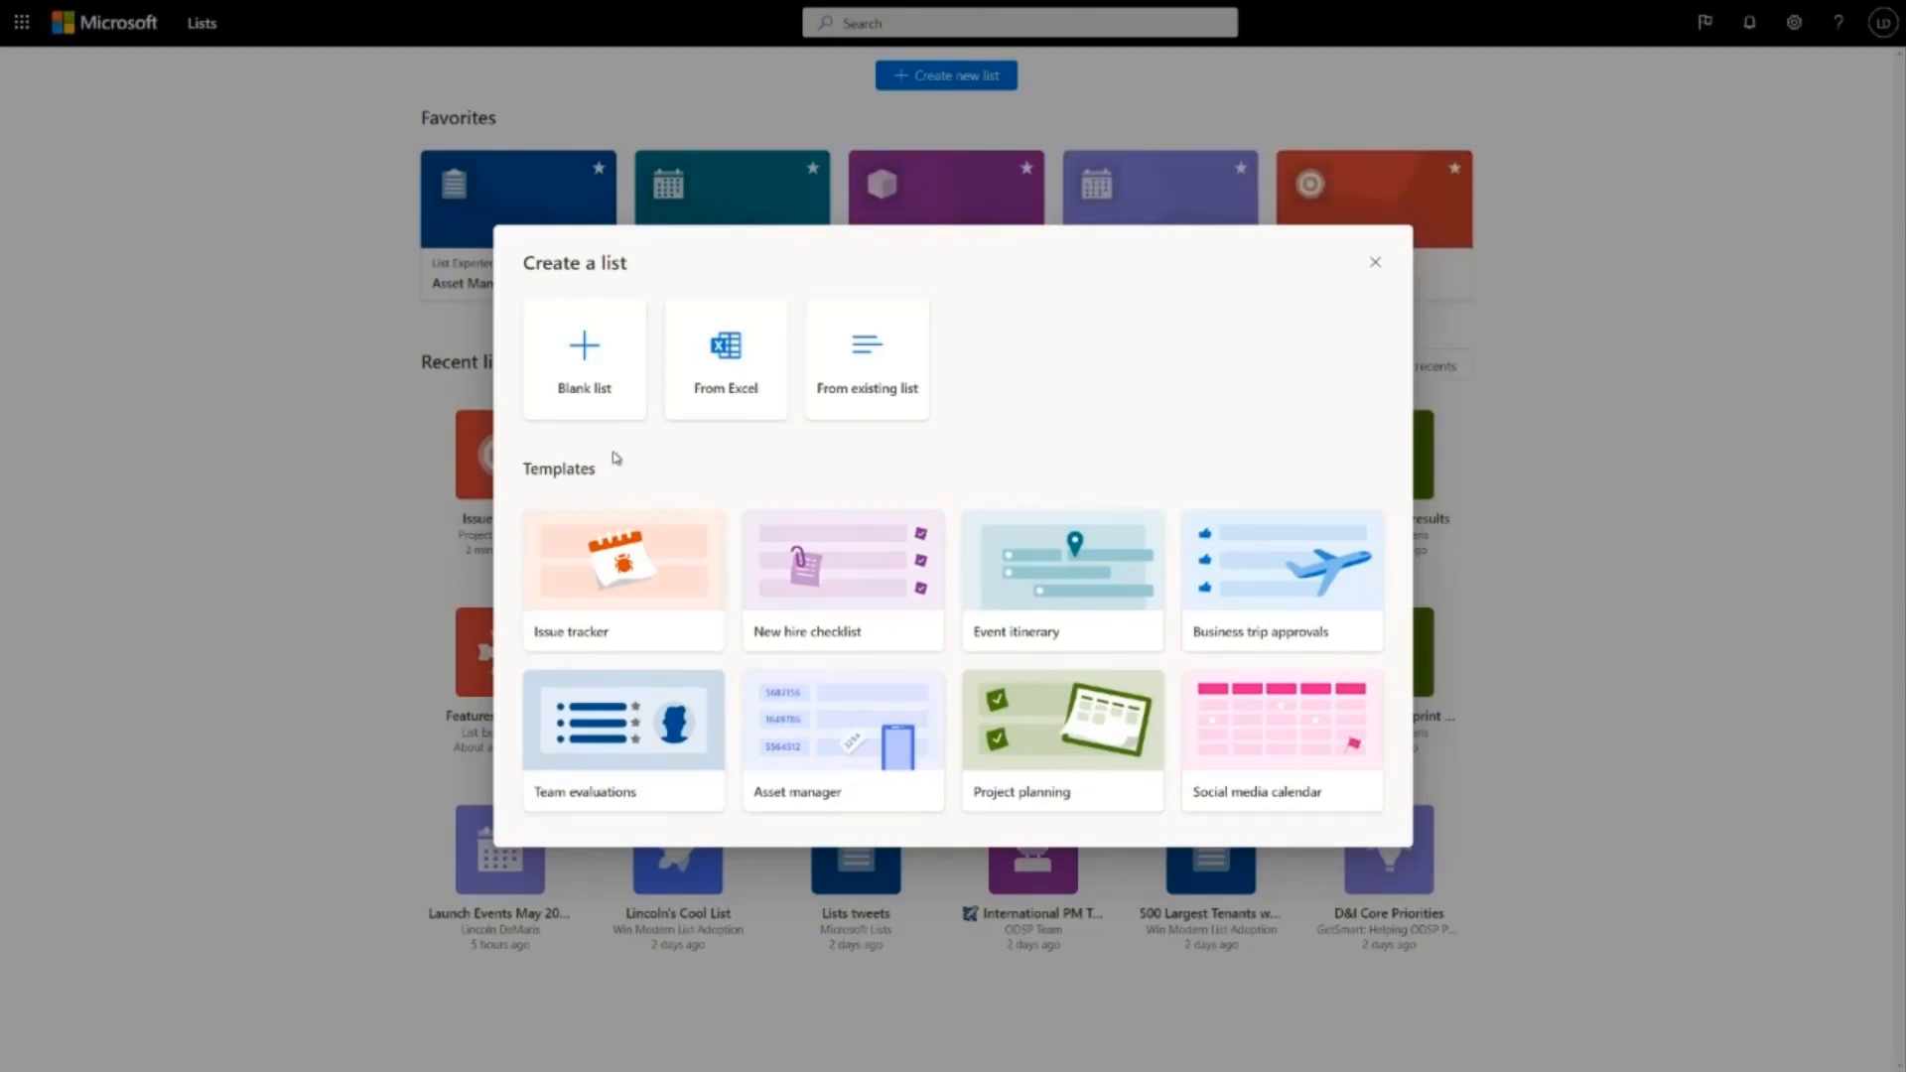
pyautogui.moveTo(637, 575)
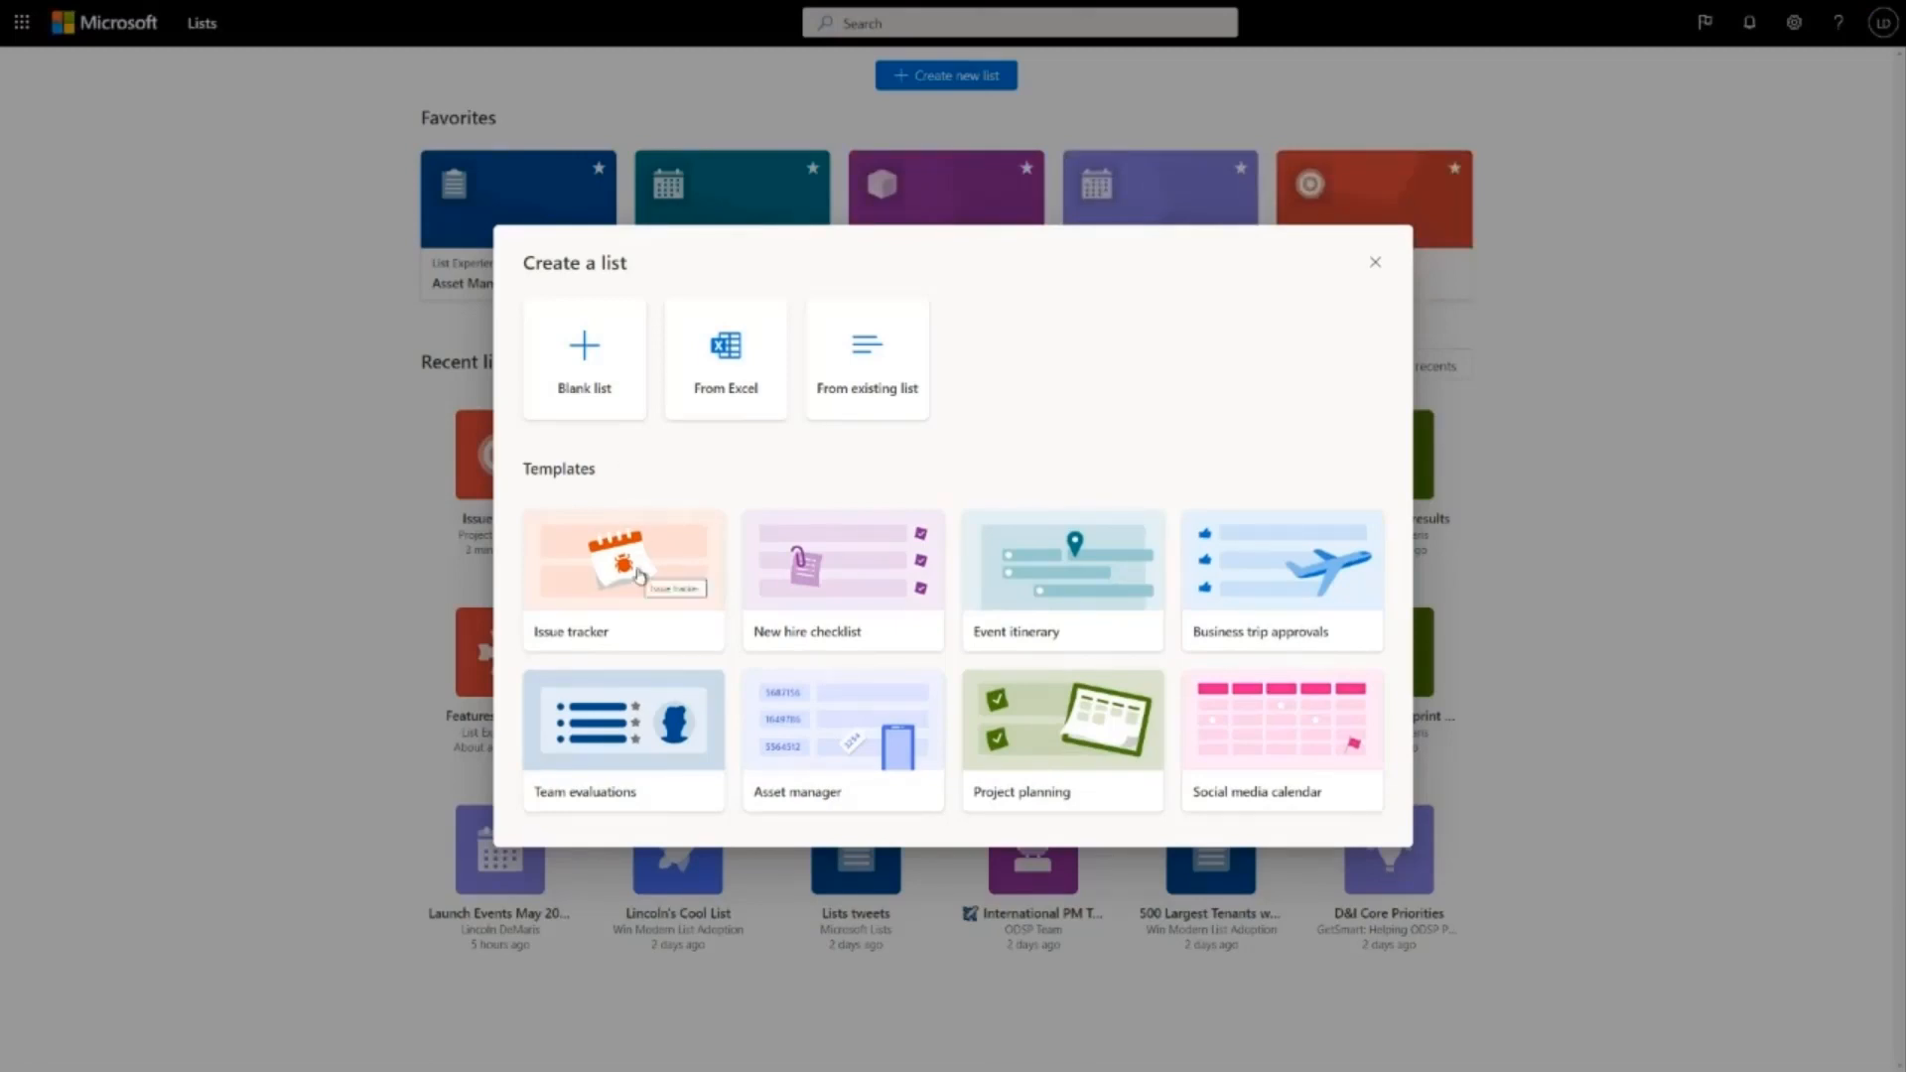
# Step: Preview the Issue tracker template's sample issues, assignee, date reported and days-old columns
pyautogui.click(621, 566)
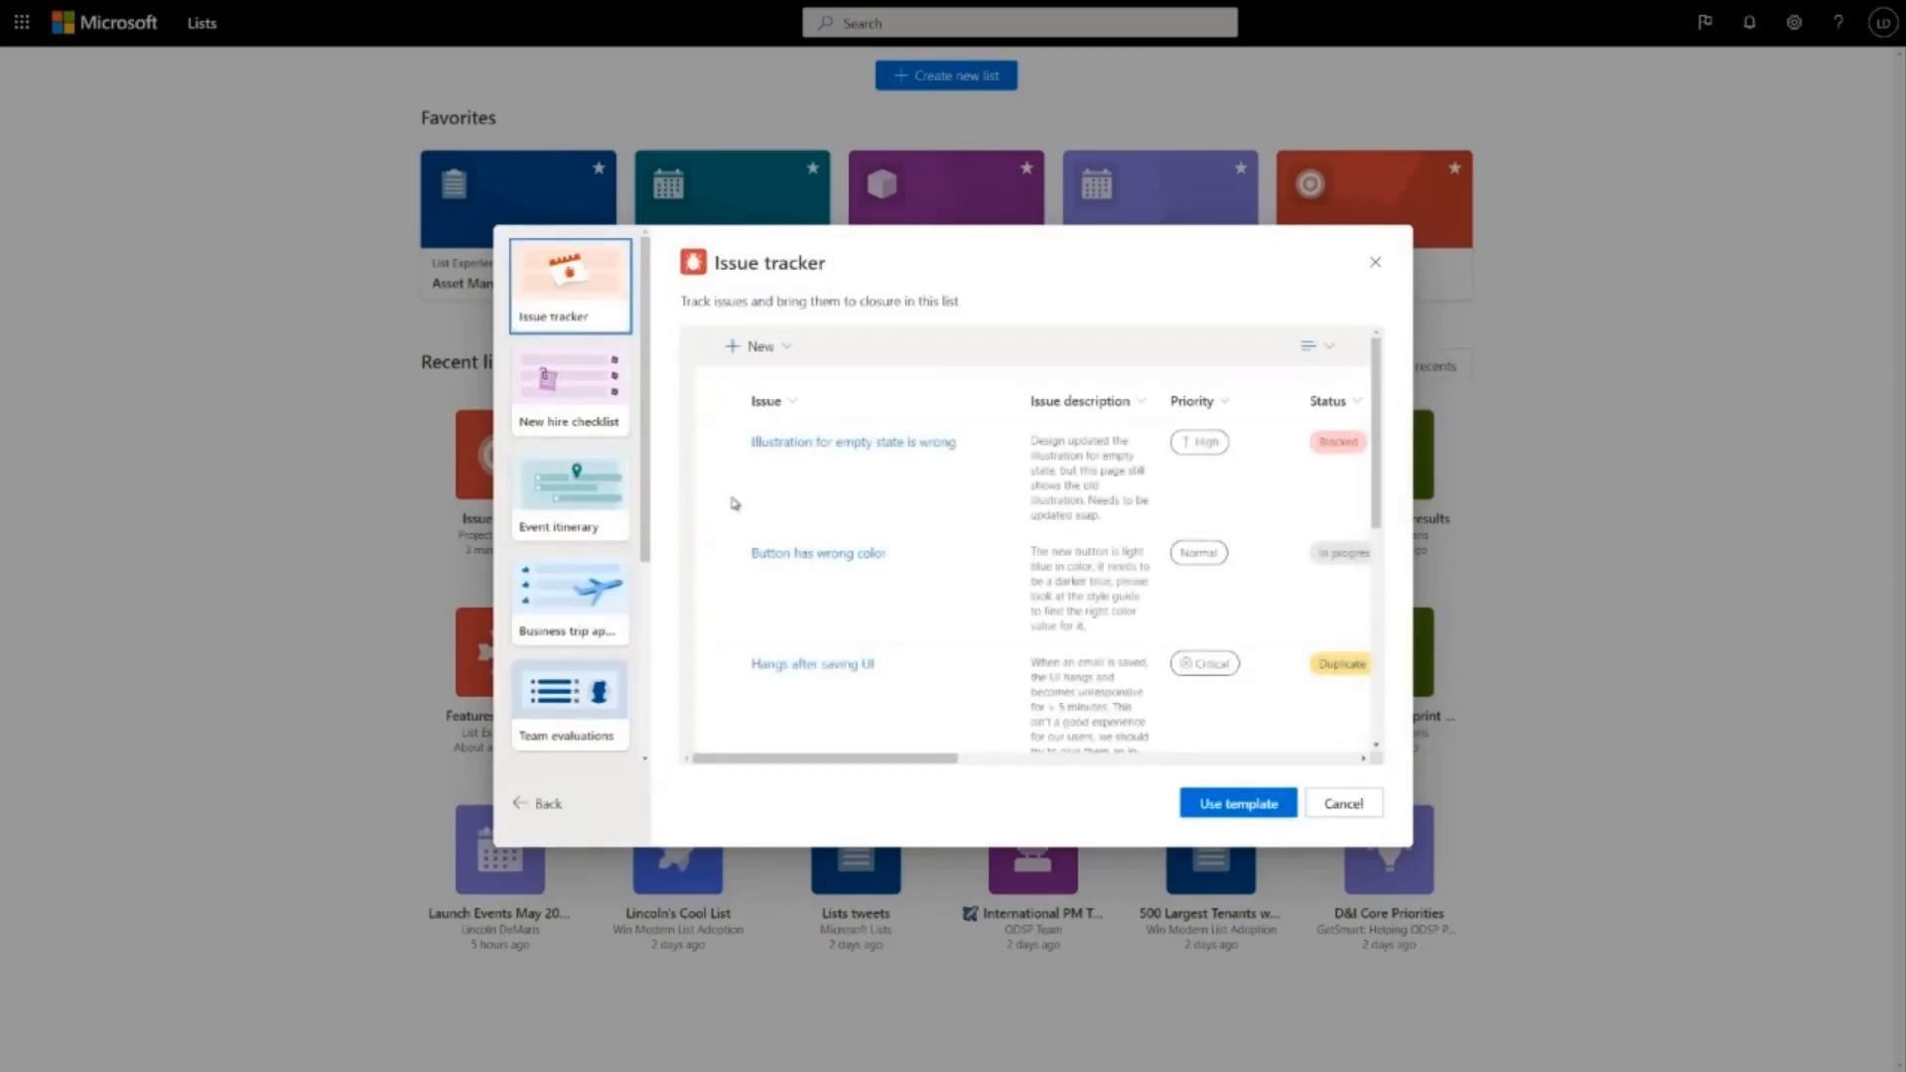
pyautogui.moveTo(554, 286)
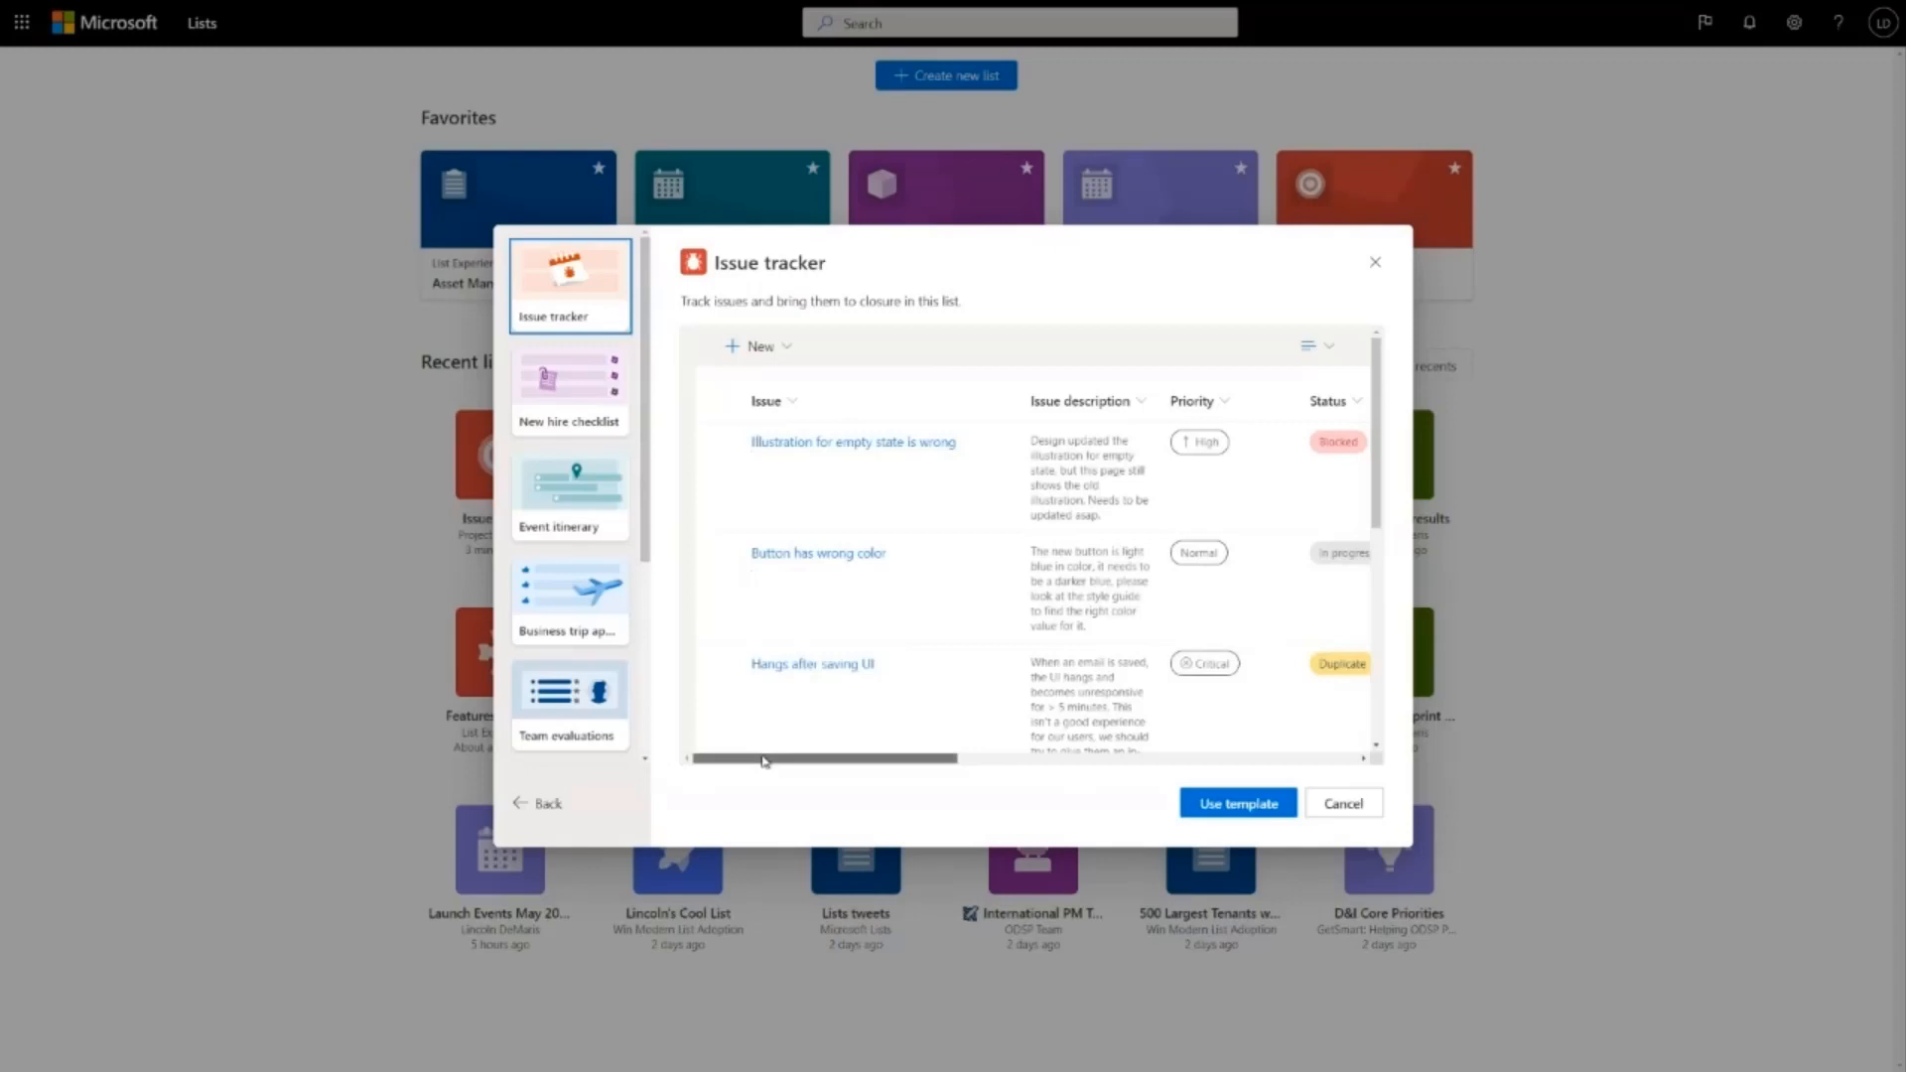
pyautogui.hscroll(3)
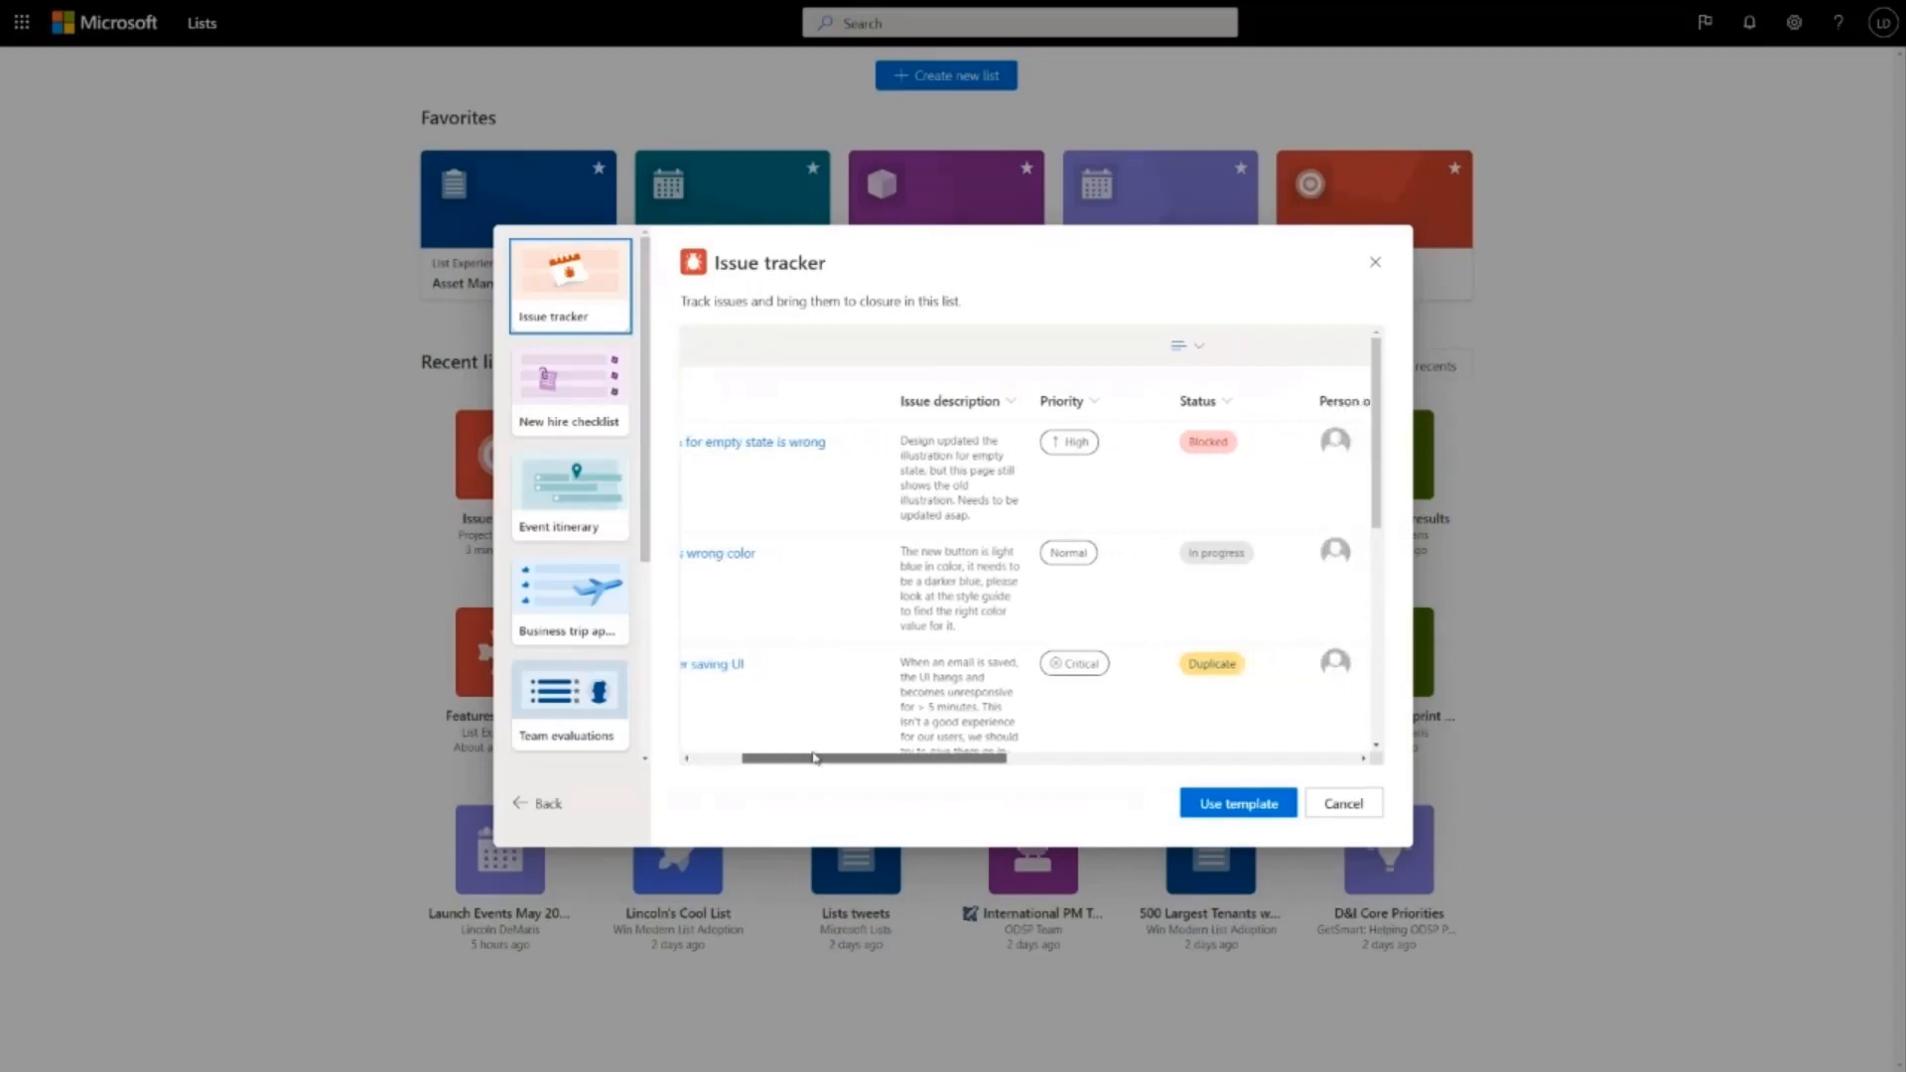
pyautogui.hscroll(-3)
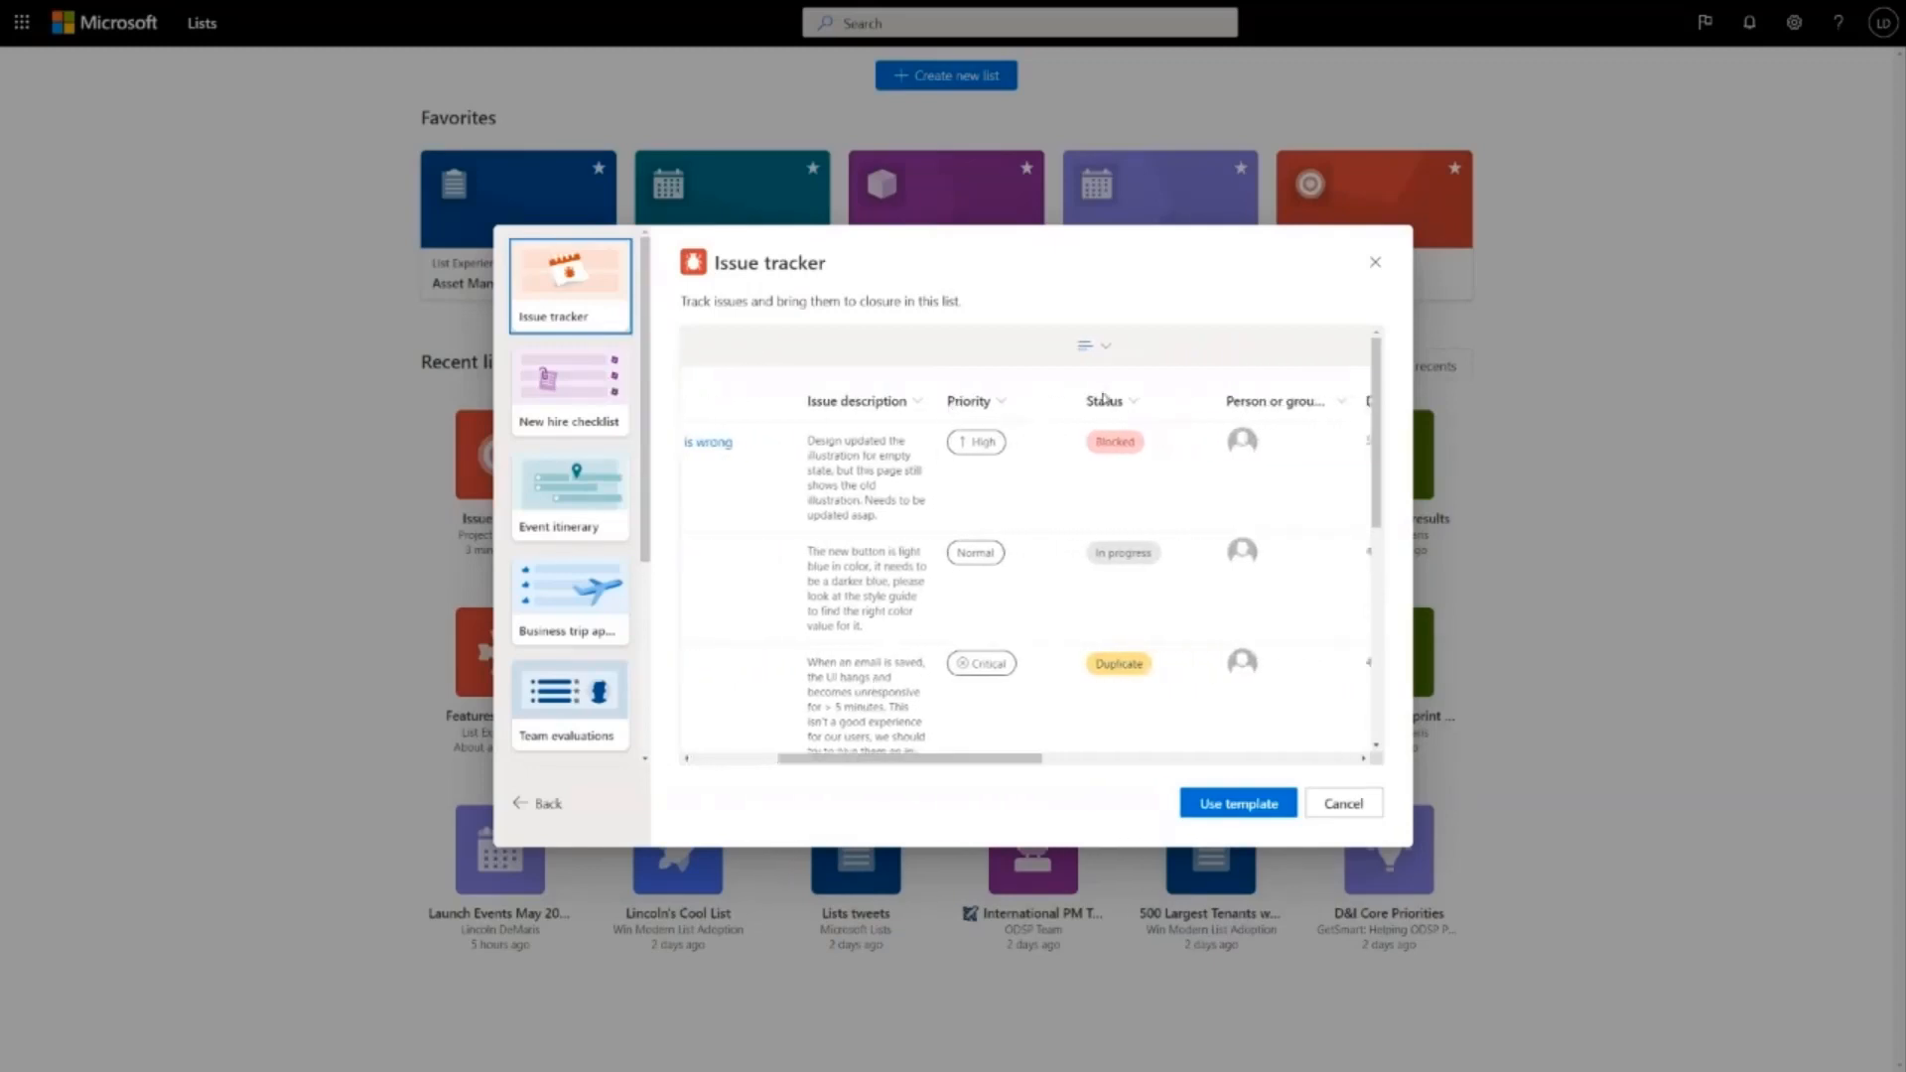
pyautogui.hscroll(3)
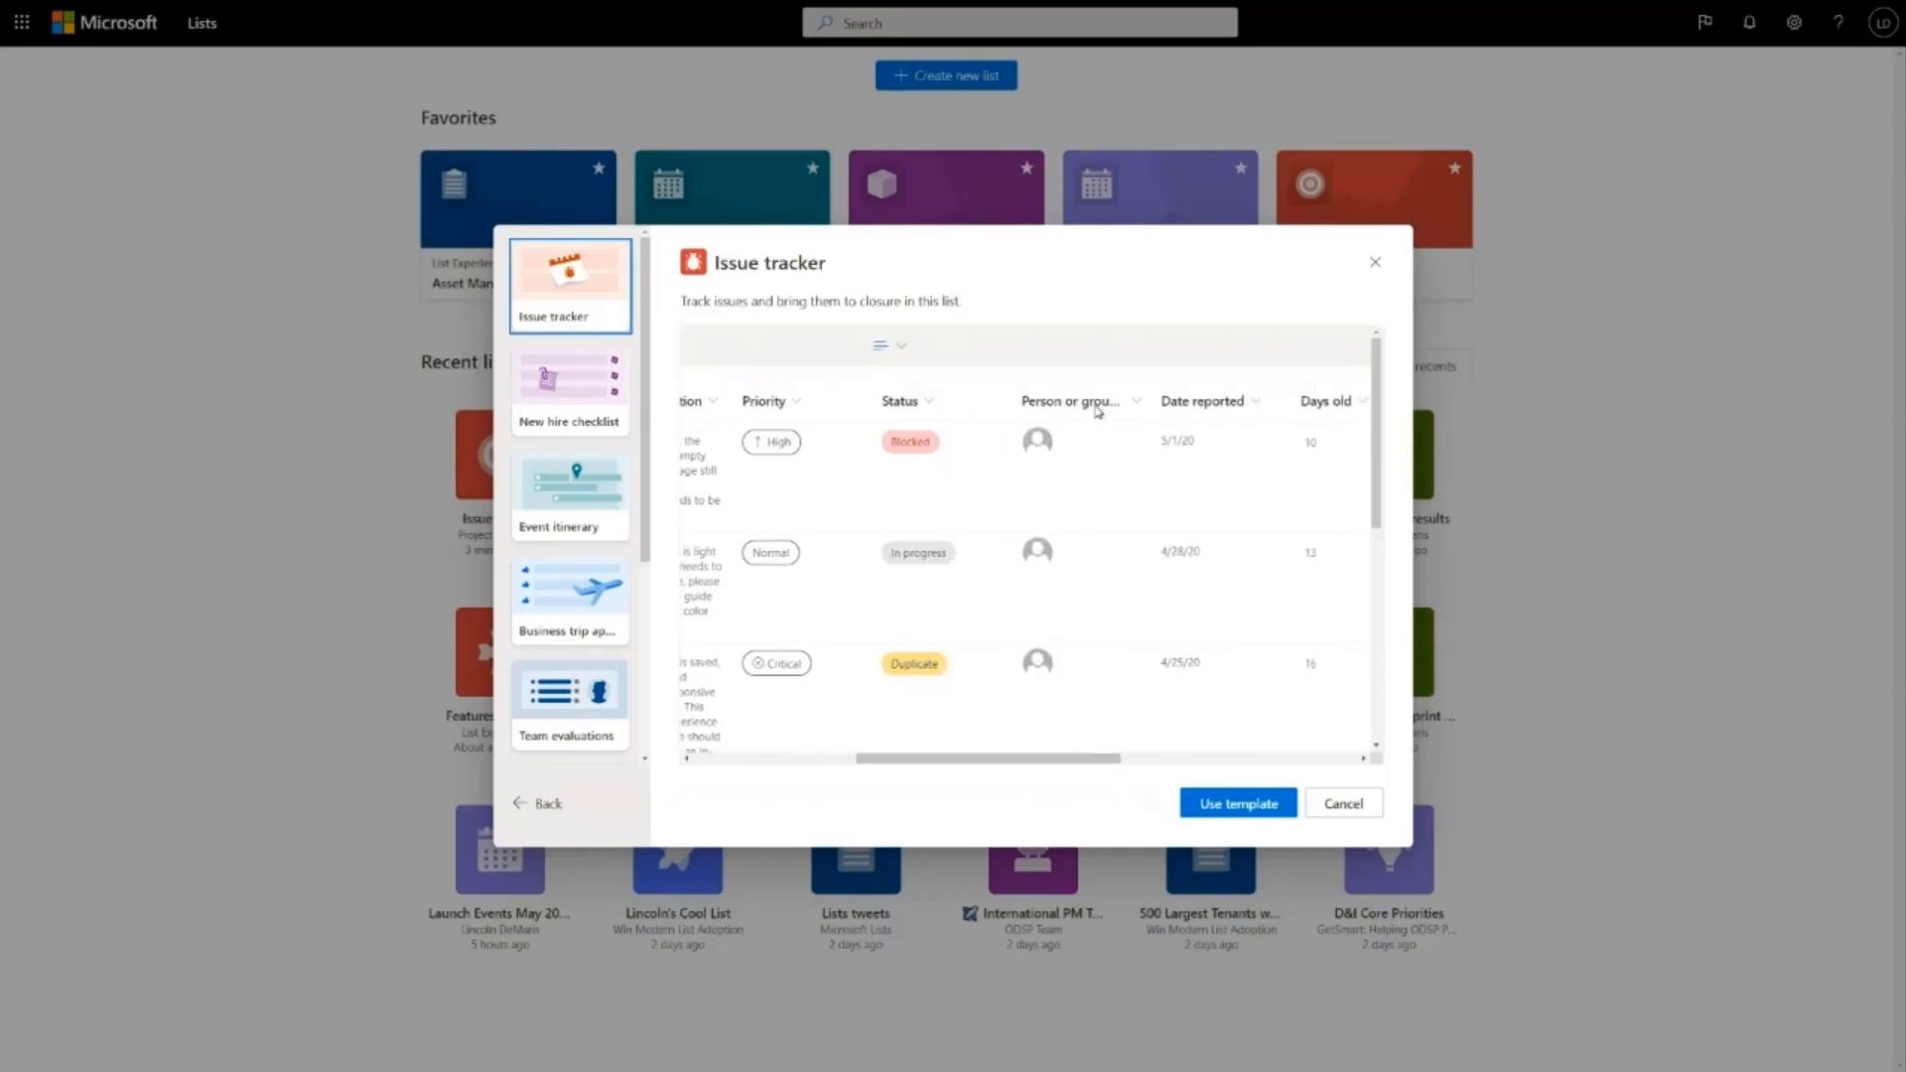
pyautogui.moveTo(1207, 405)
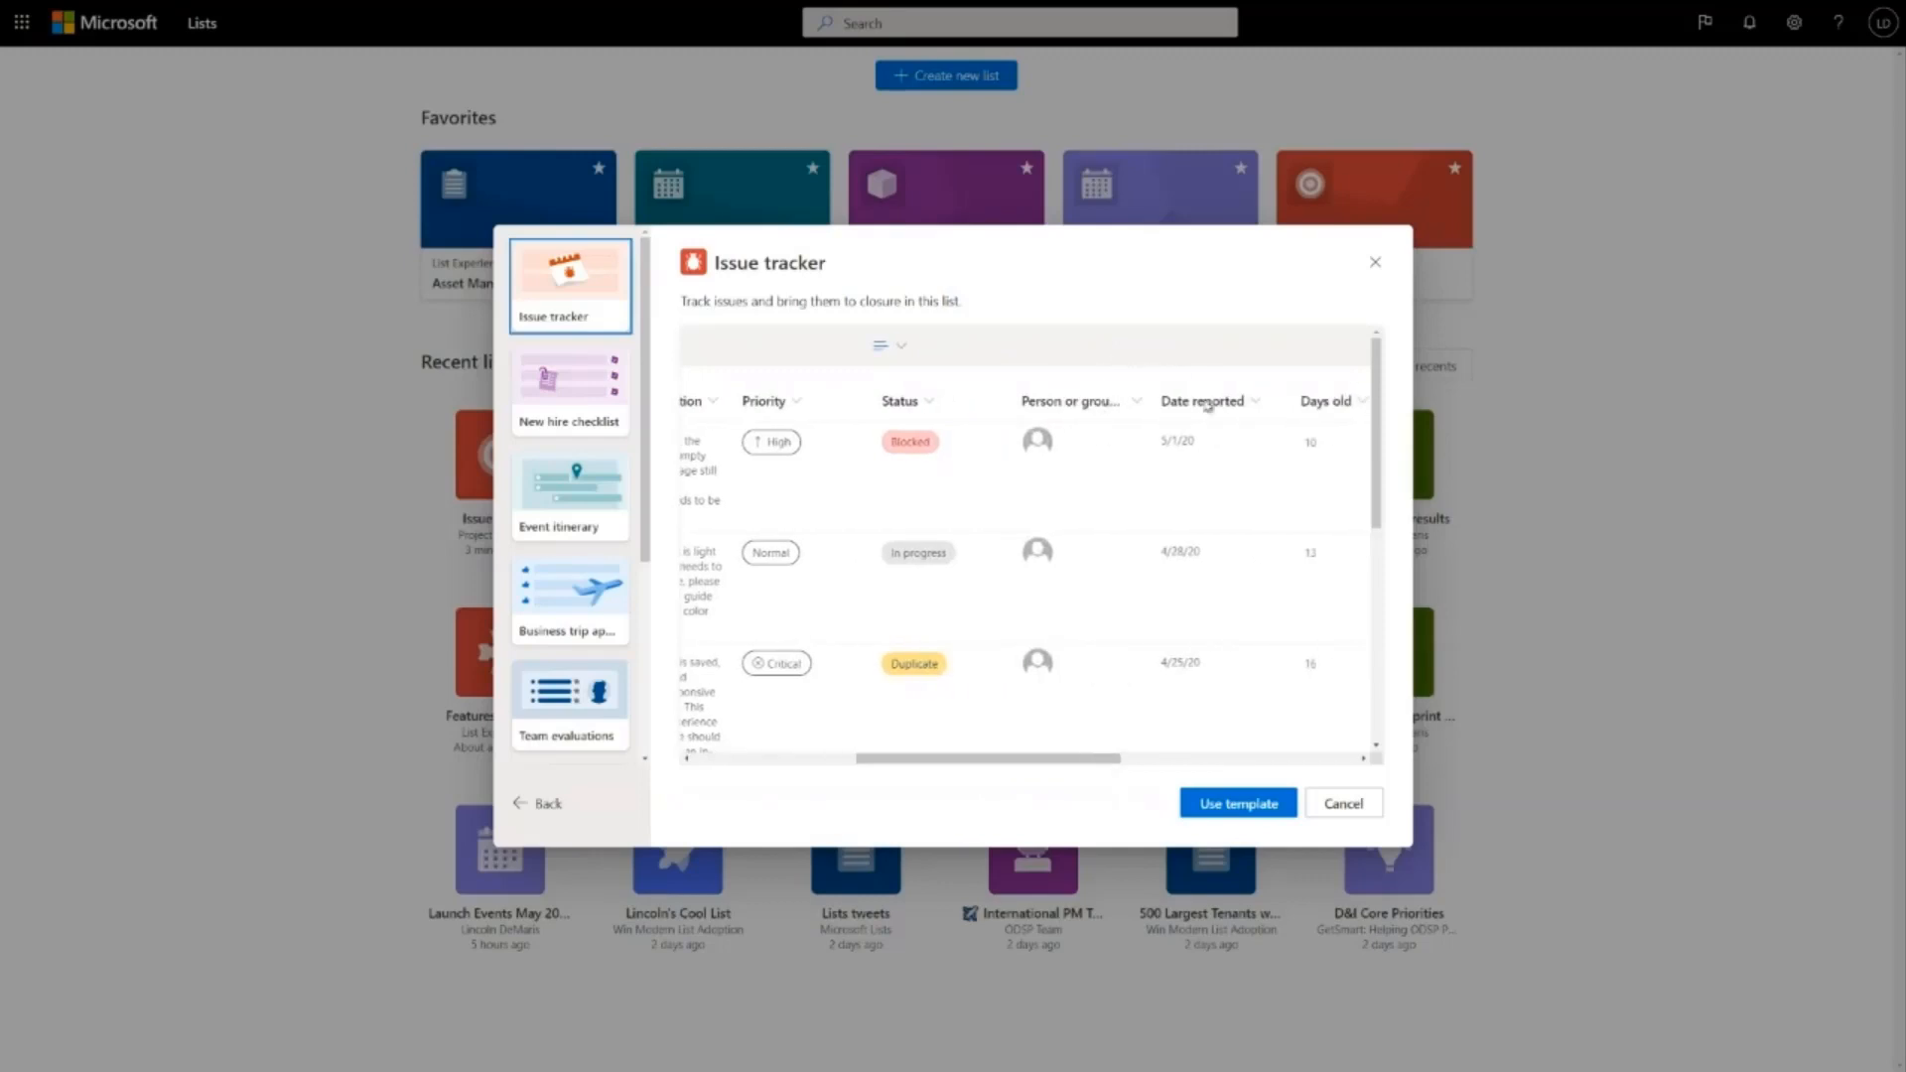
pyautogui.moveTo(919, 663)
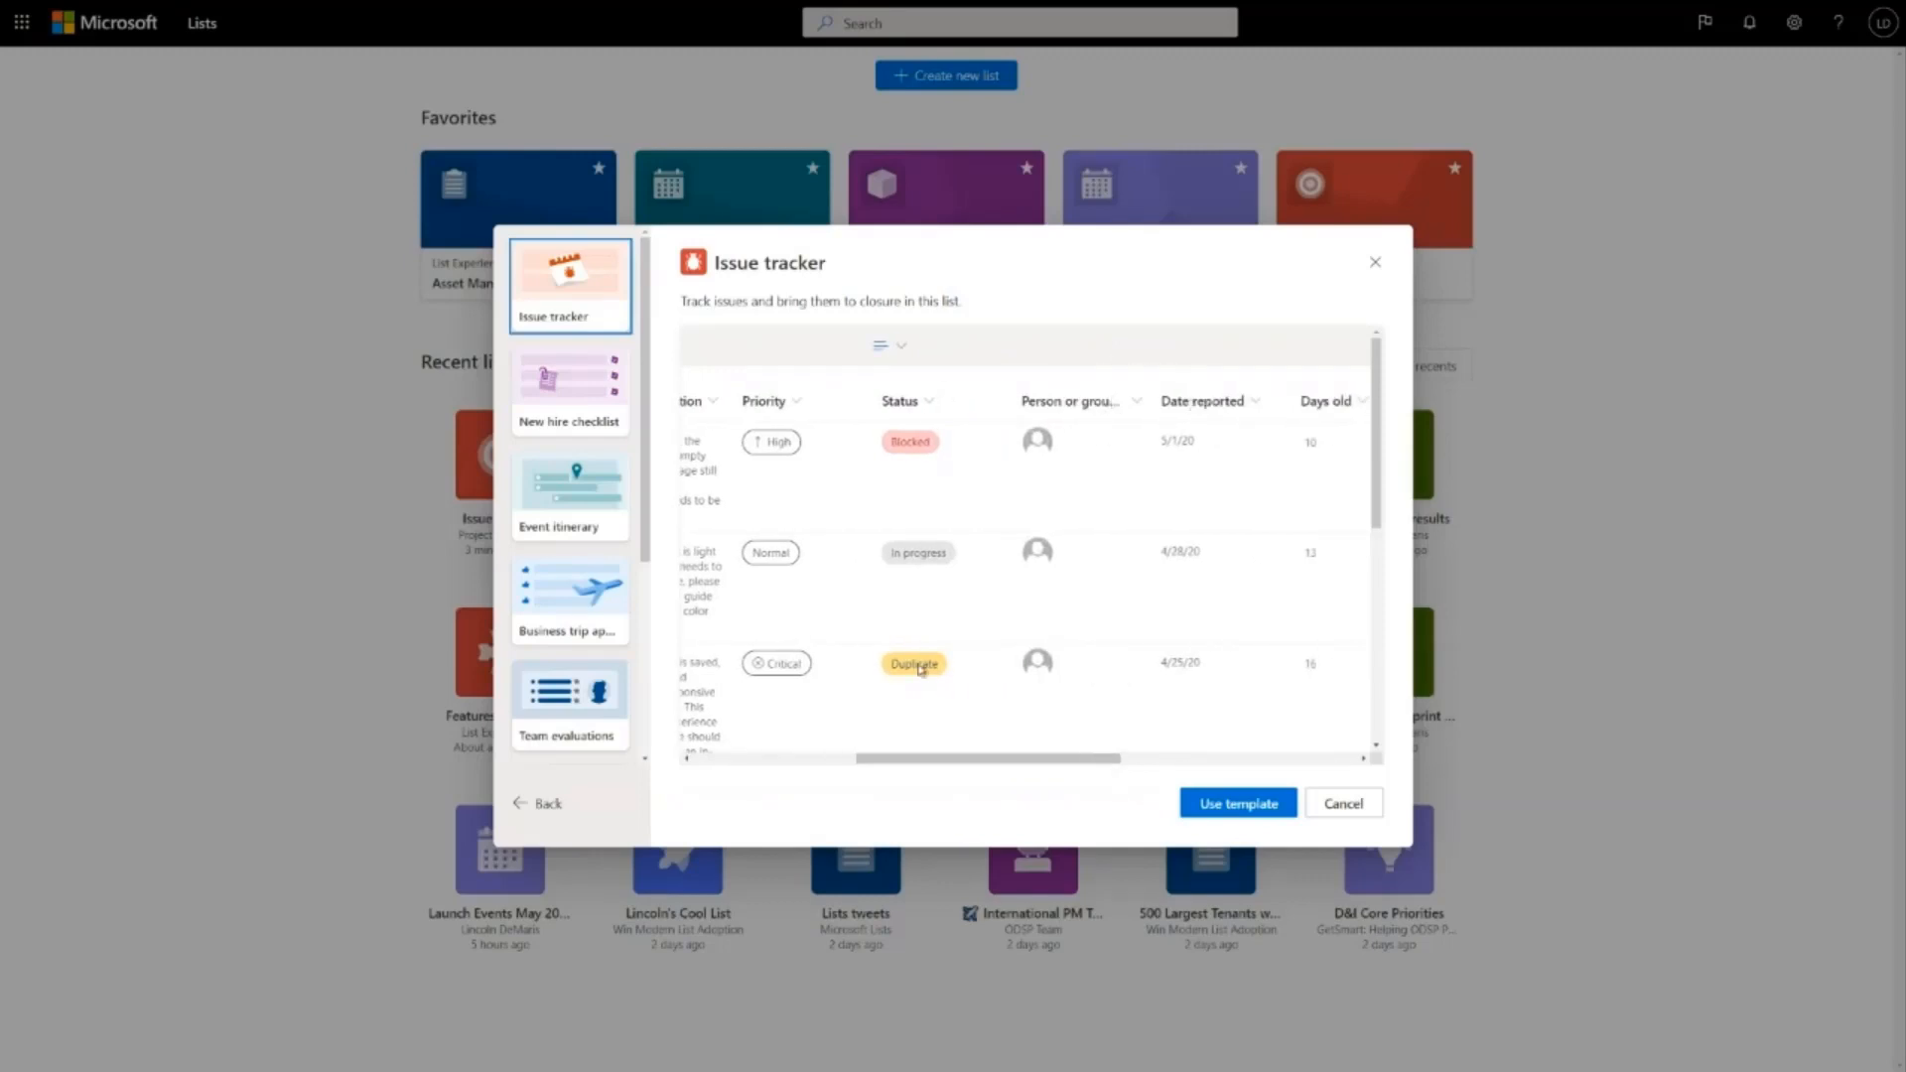
pyautogui.scroll(-3)
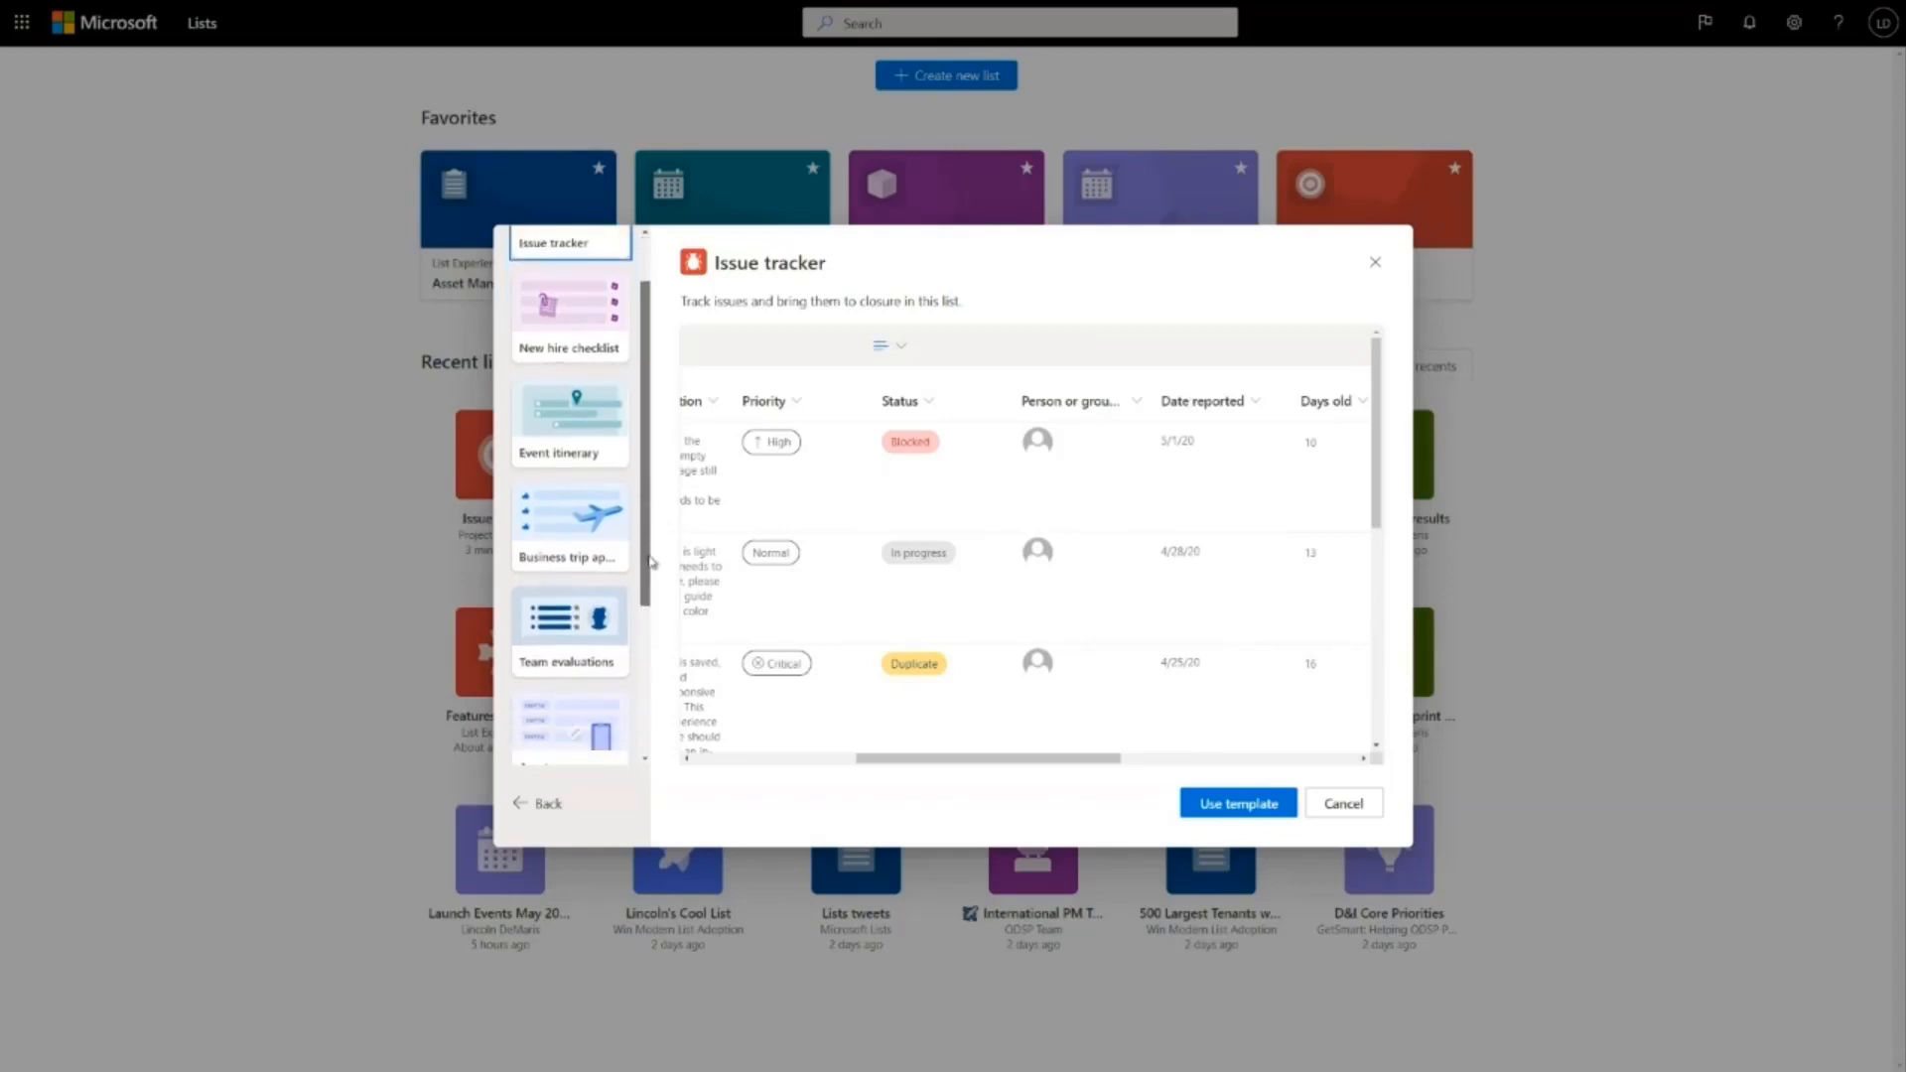
pyautogui.scroll(-3)
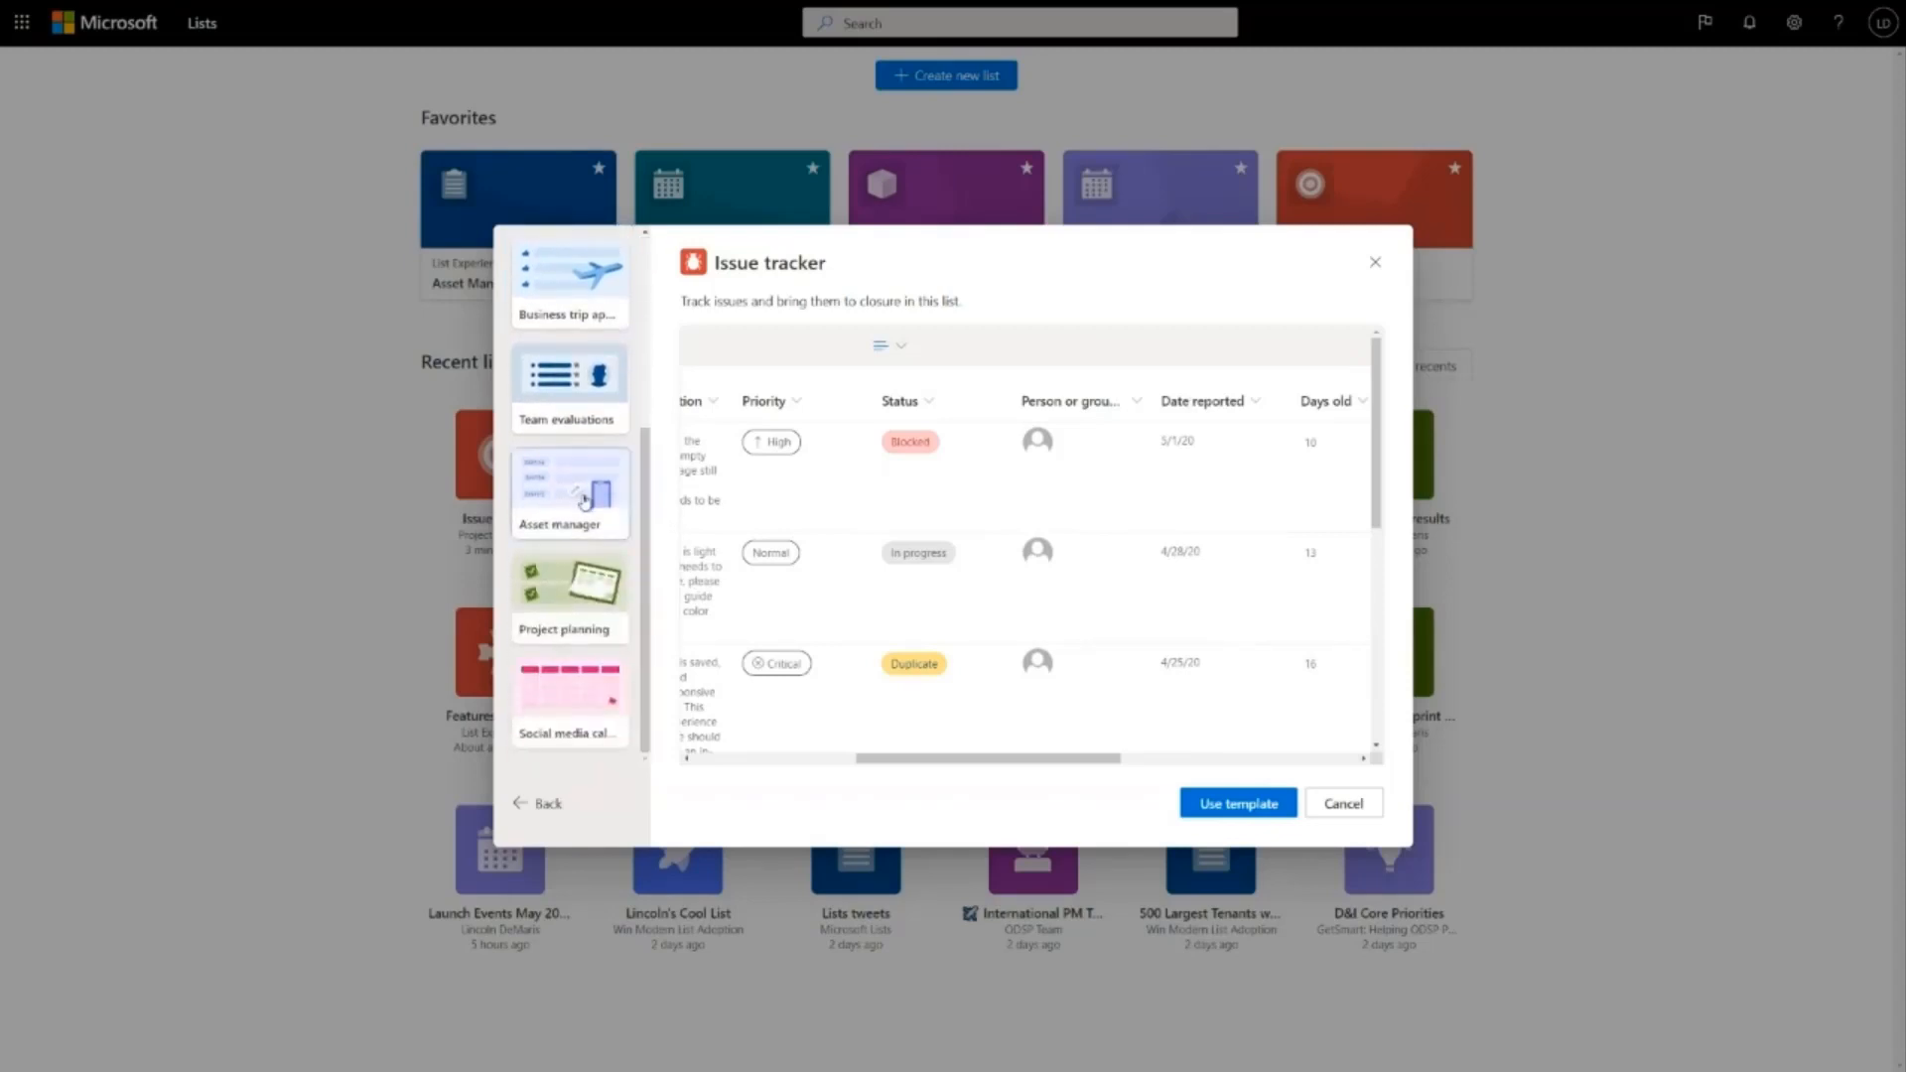
# Step: Preview the Asset manager template with its sample devices and pick-up and return dates
pyautogui.click(570, 492)
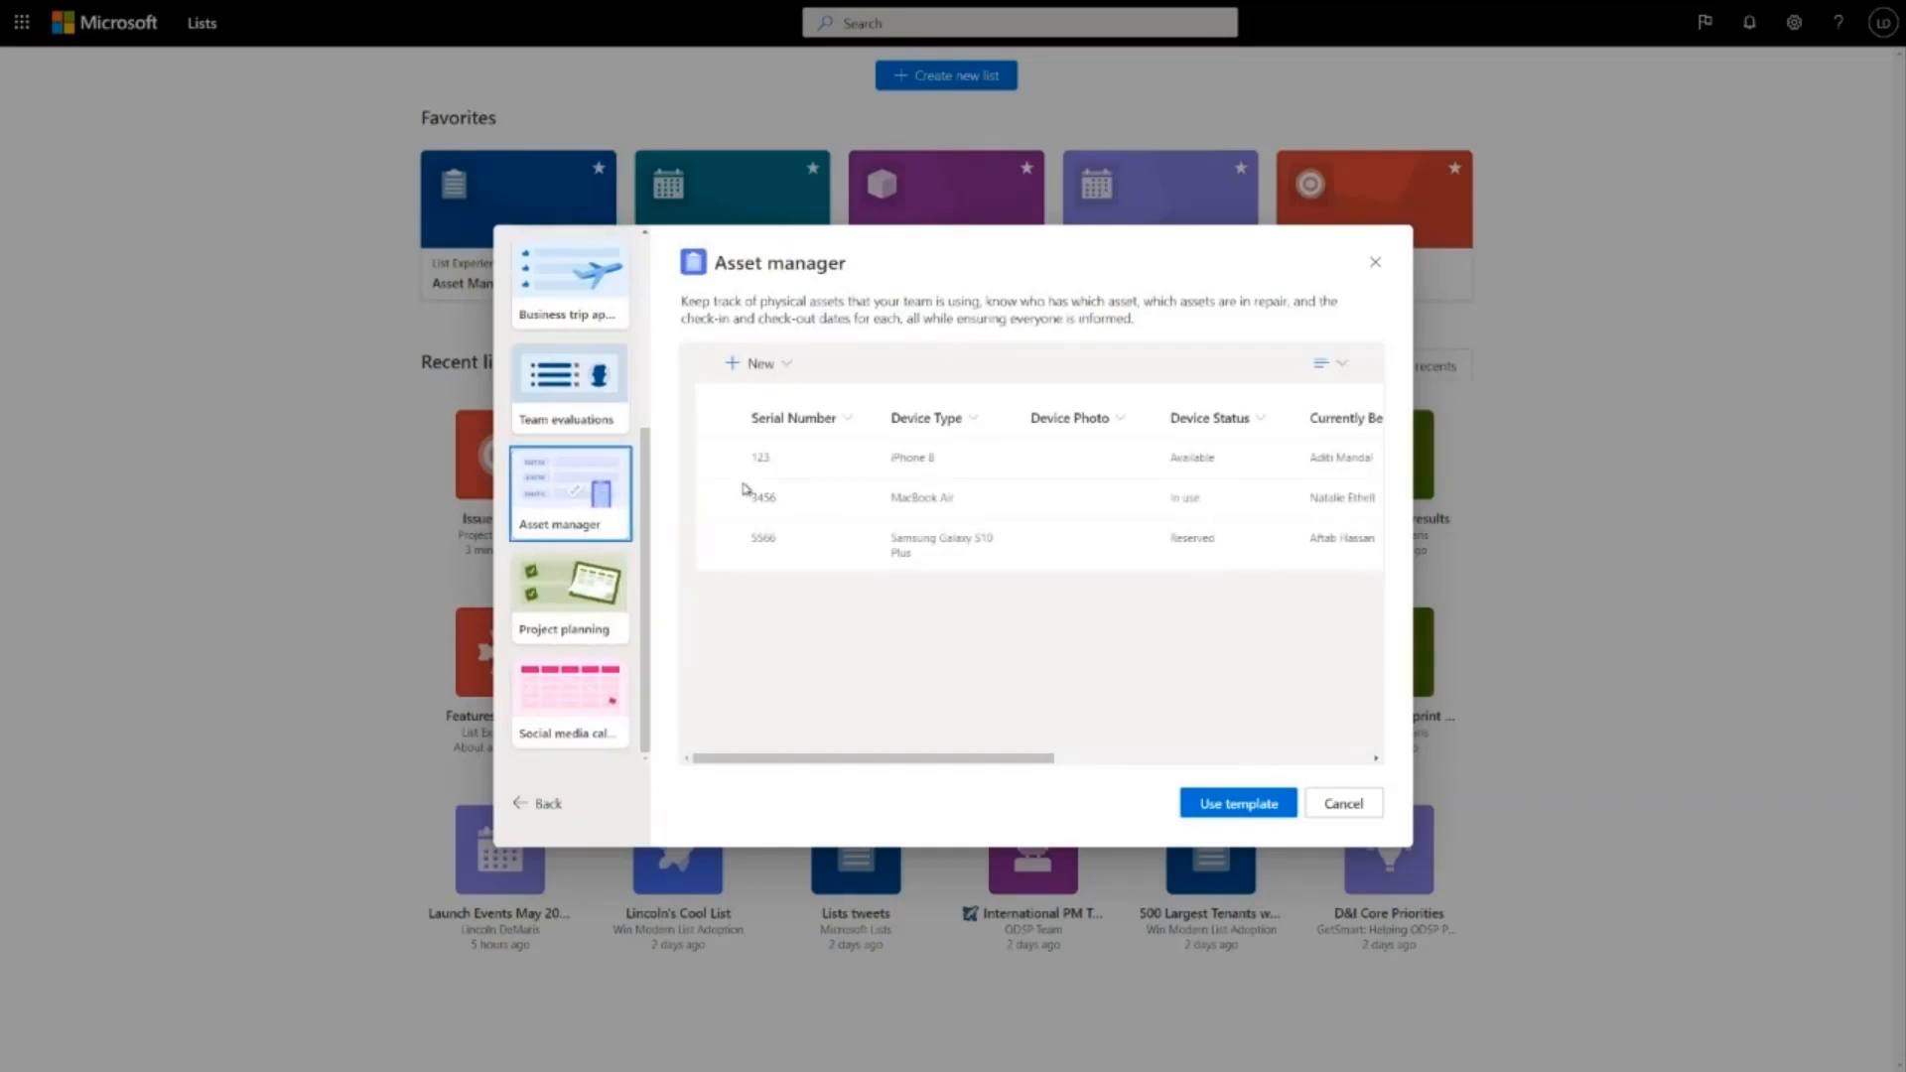
pyautogui.moveTo(902, 709)
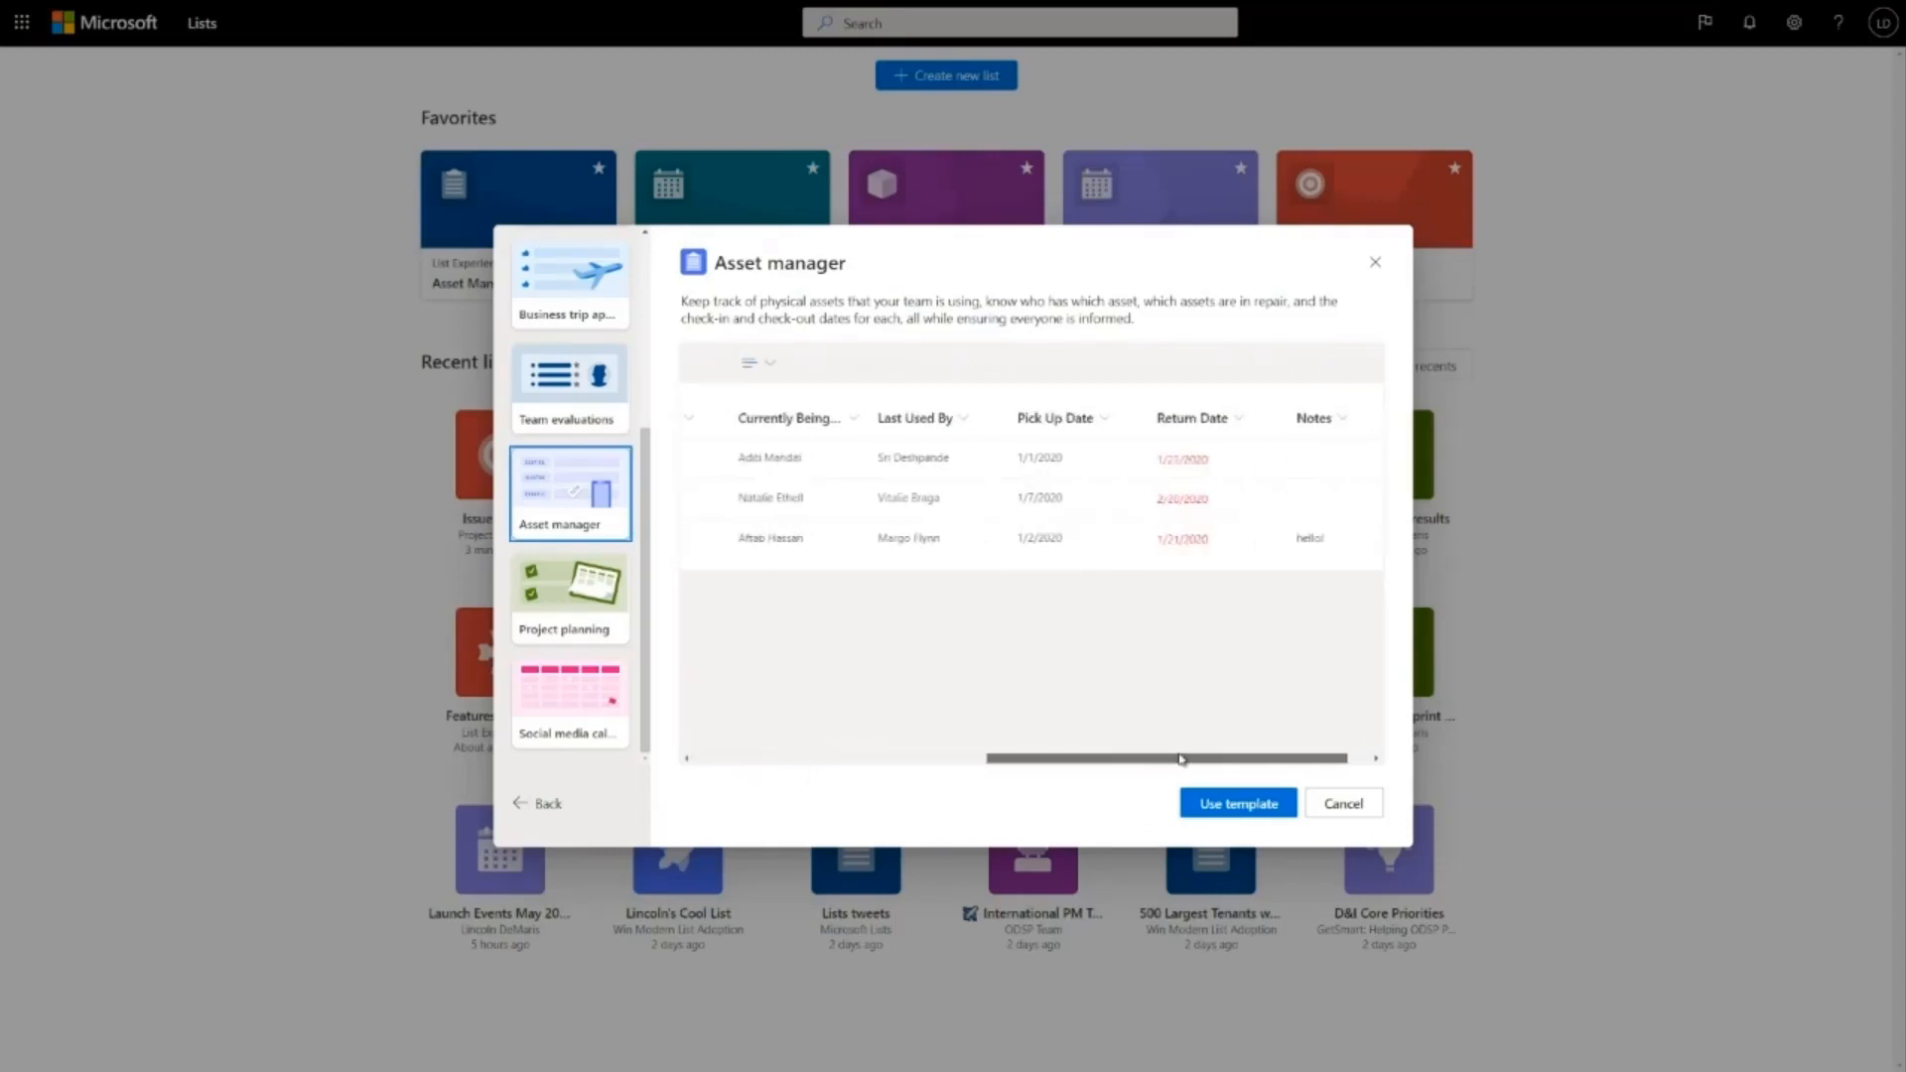
pyautogui.hscroll(-3)
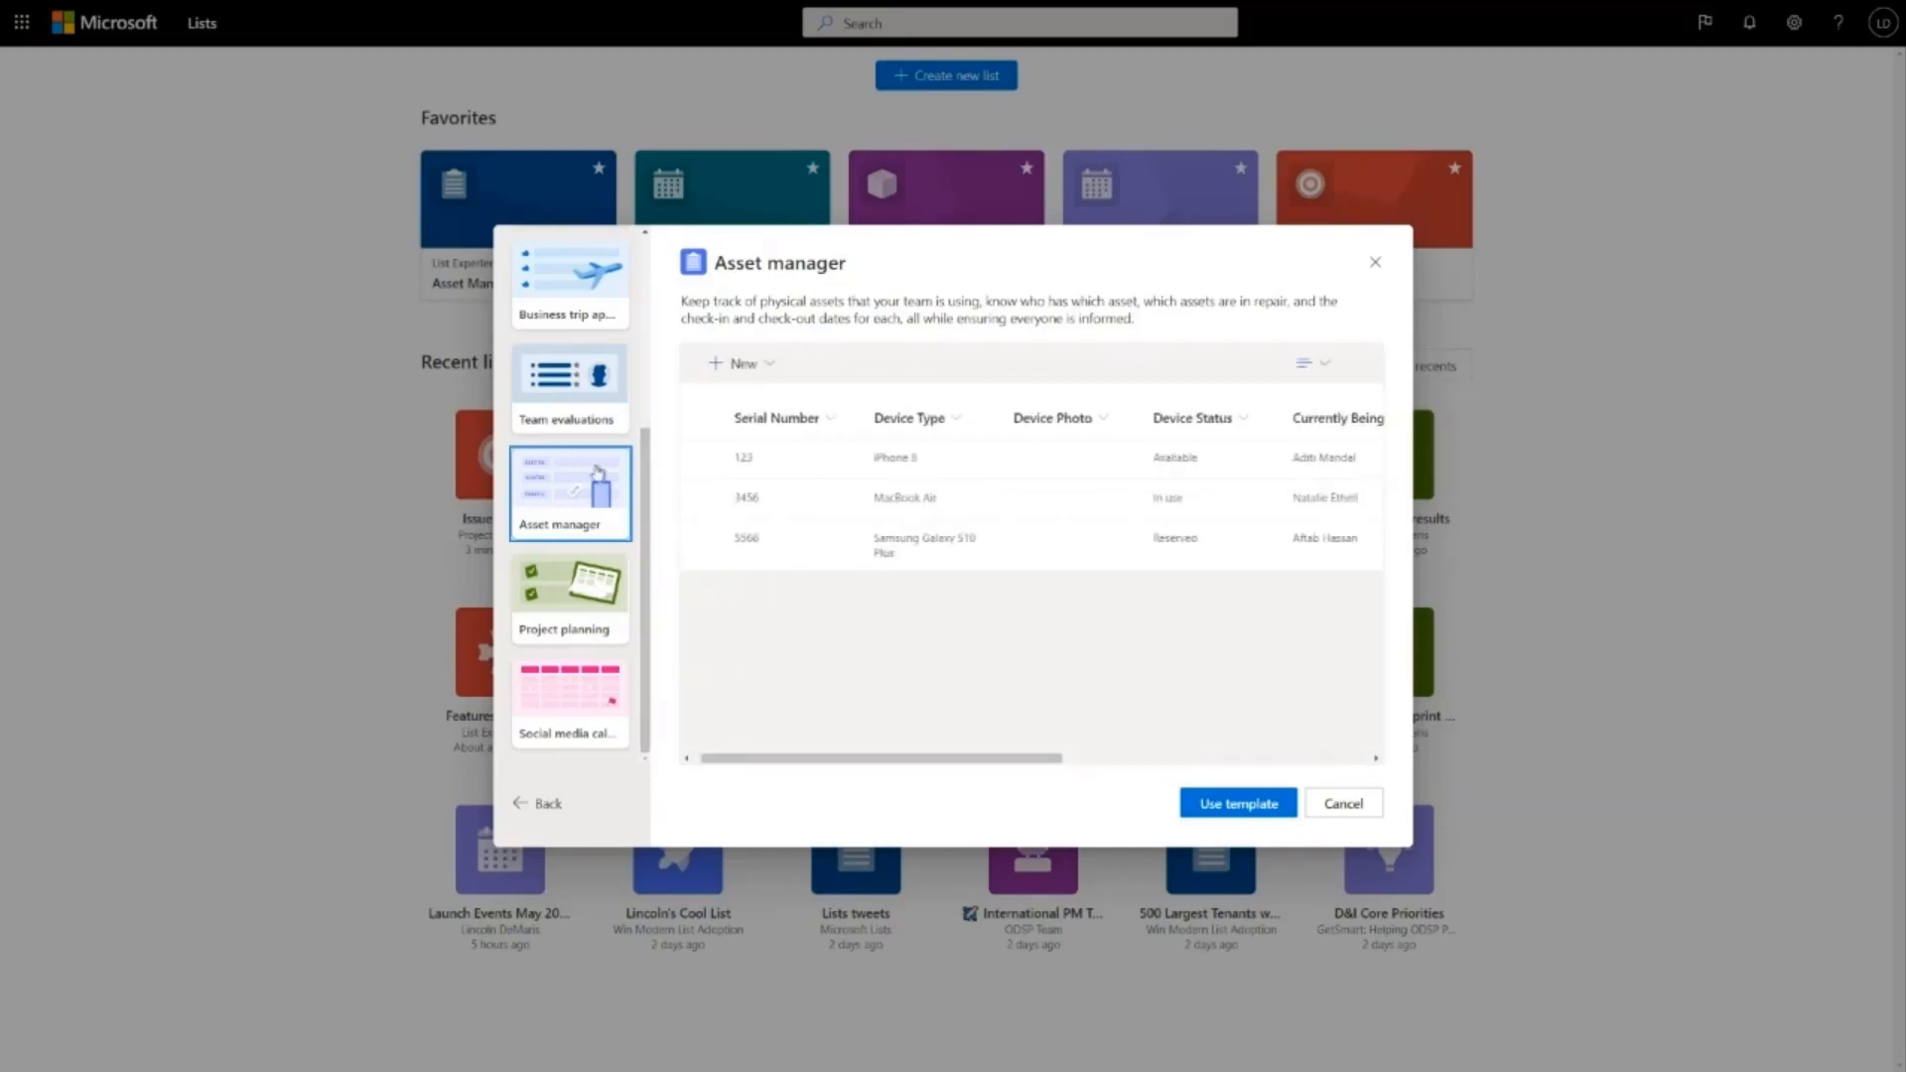
pyautogui.scroll(3)
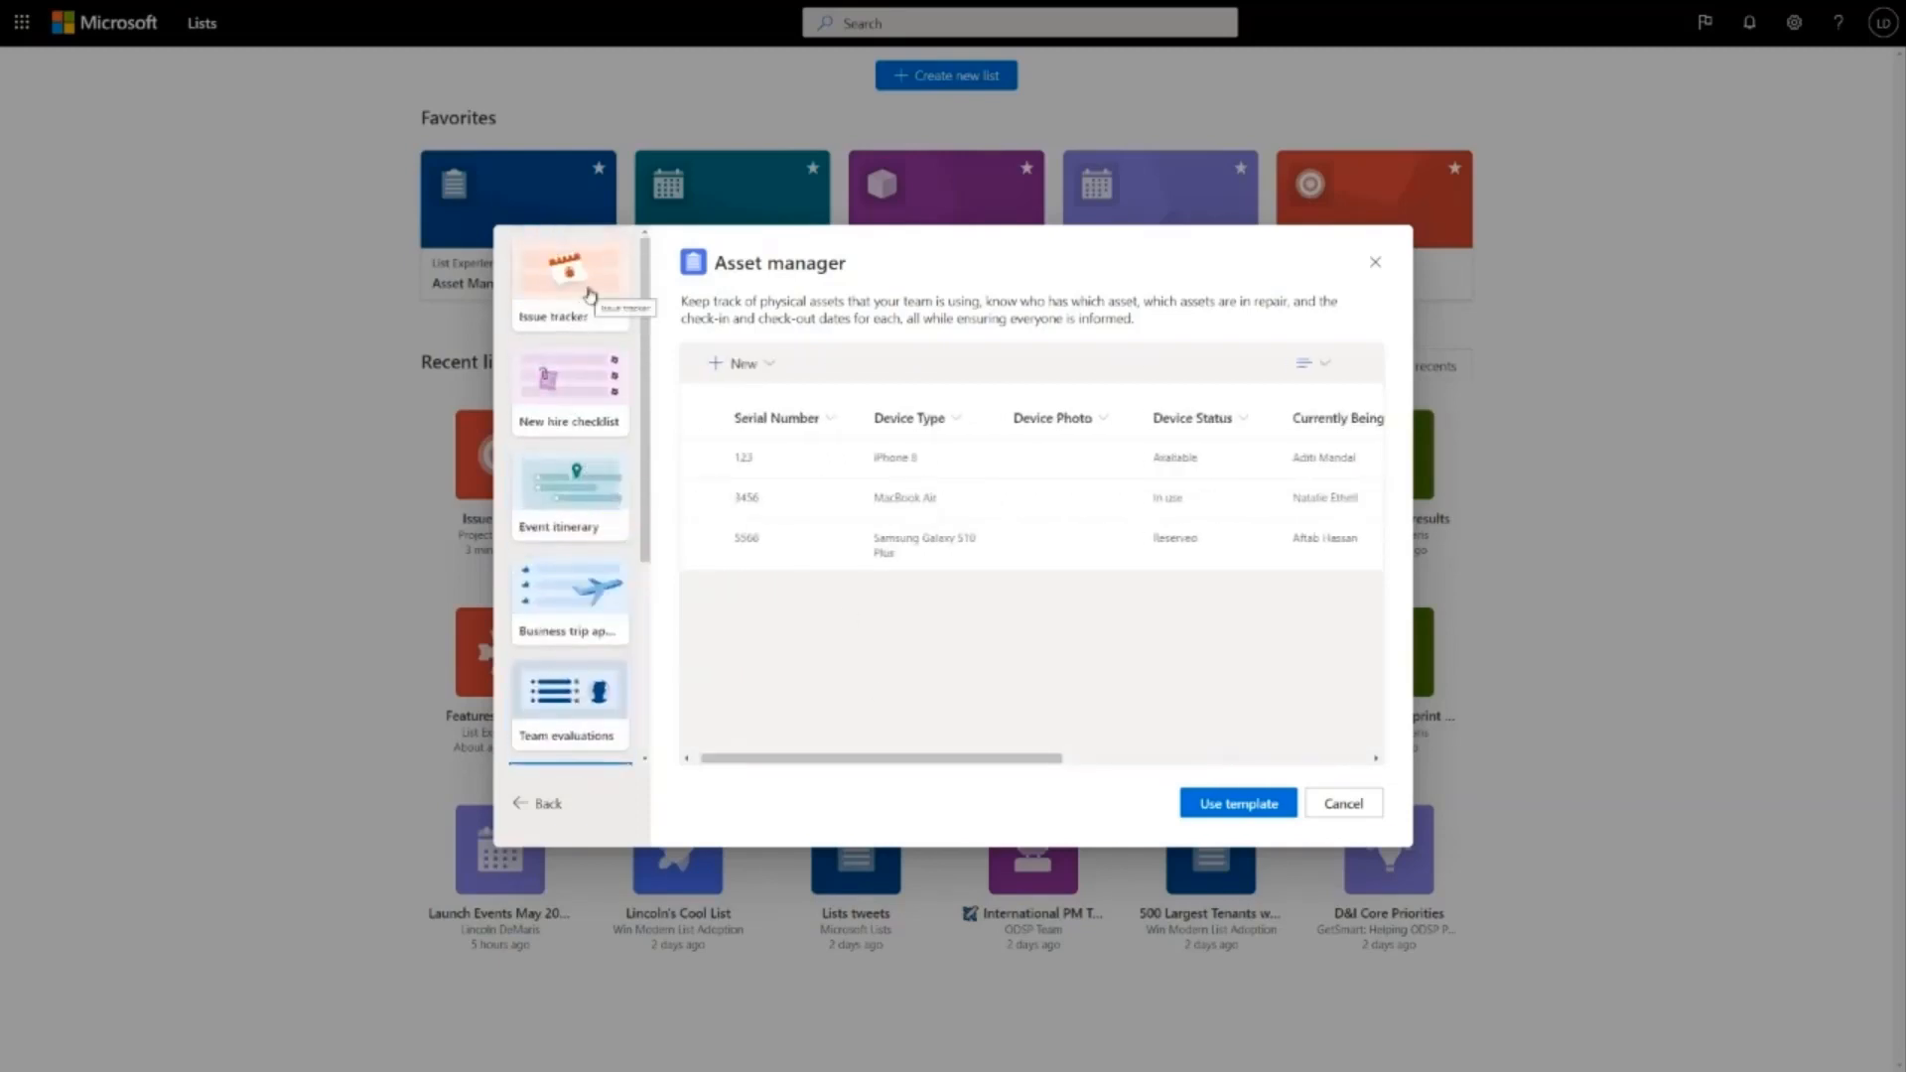
# Step: Use the Issue tracker template to reach the new list's name, colour and icon form
pyautogui.click(570, 282)
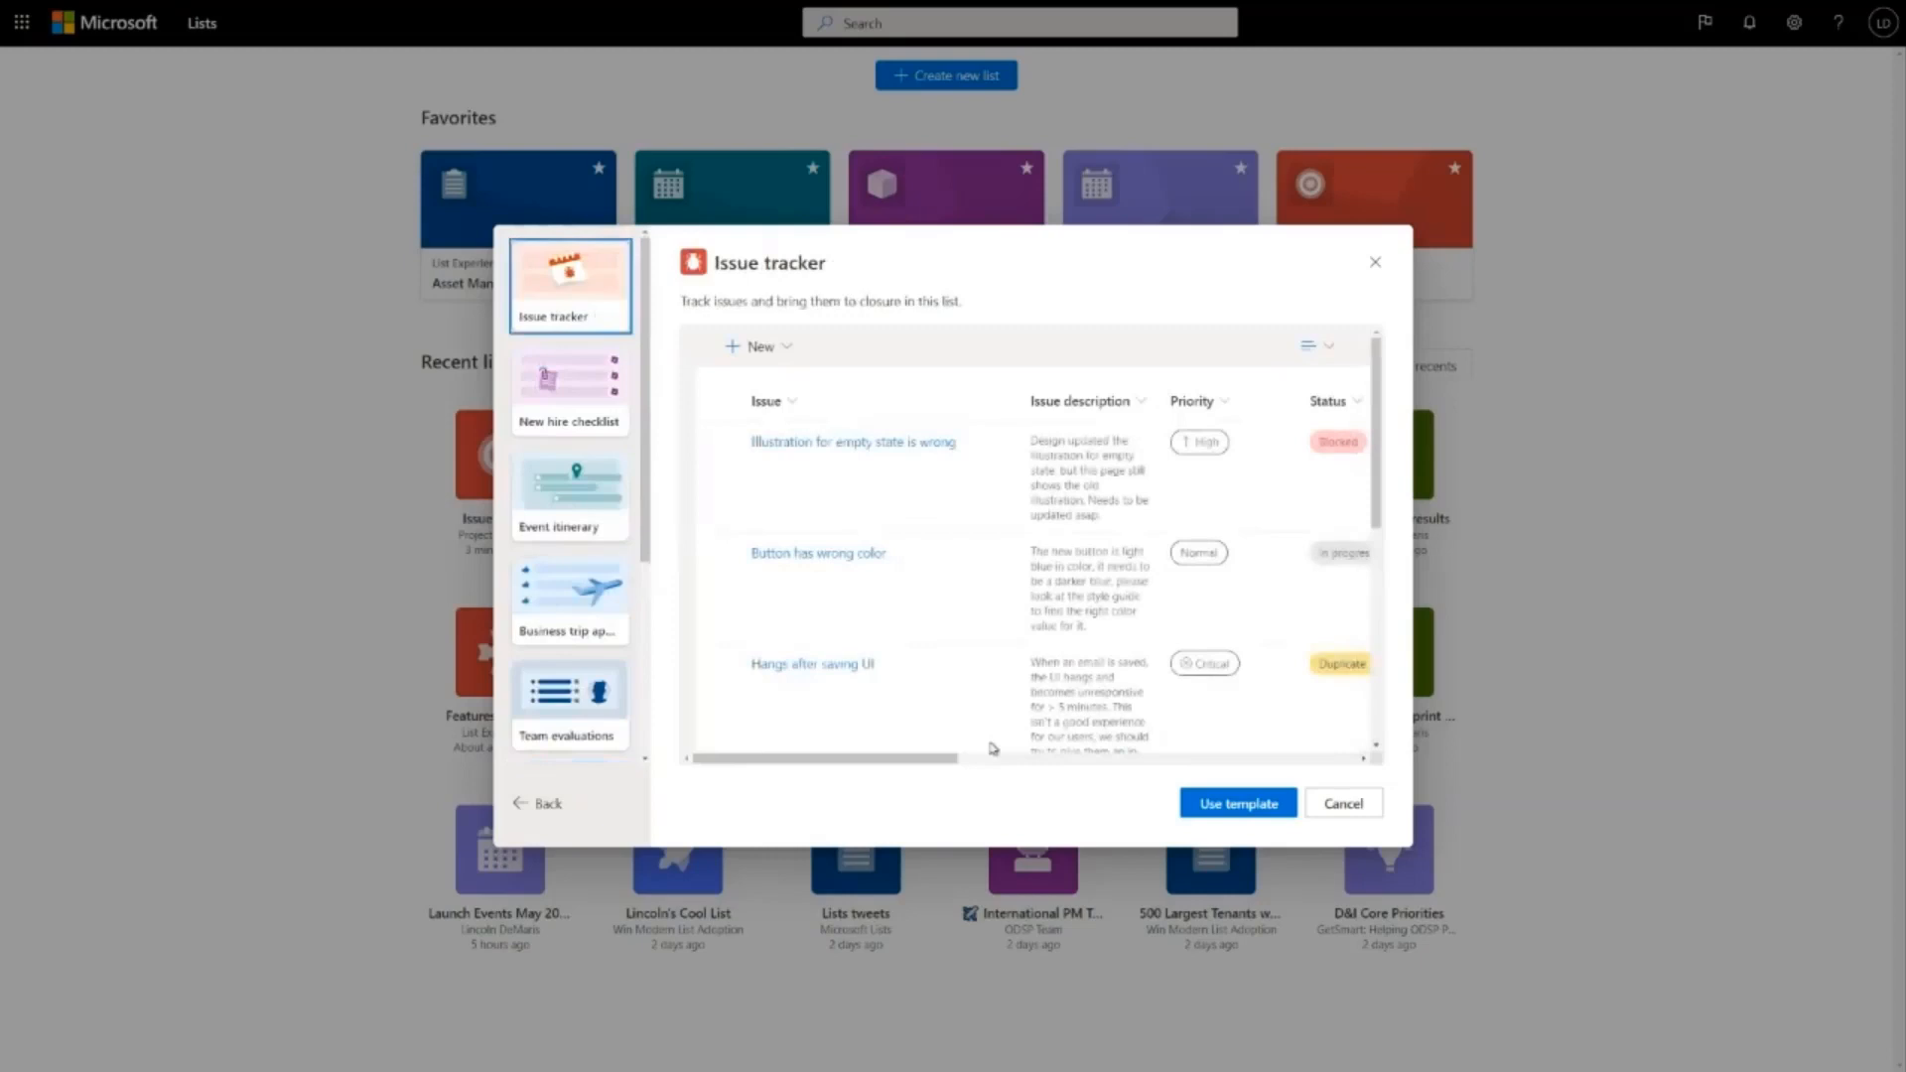
pyautogui.click(1237, 802)
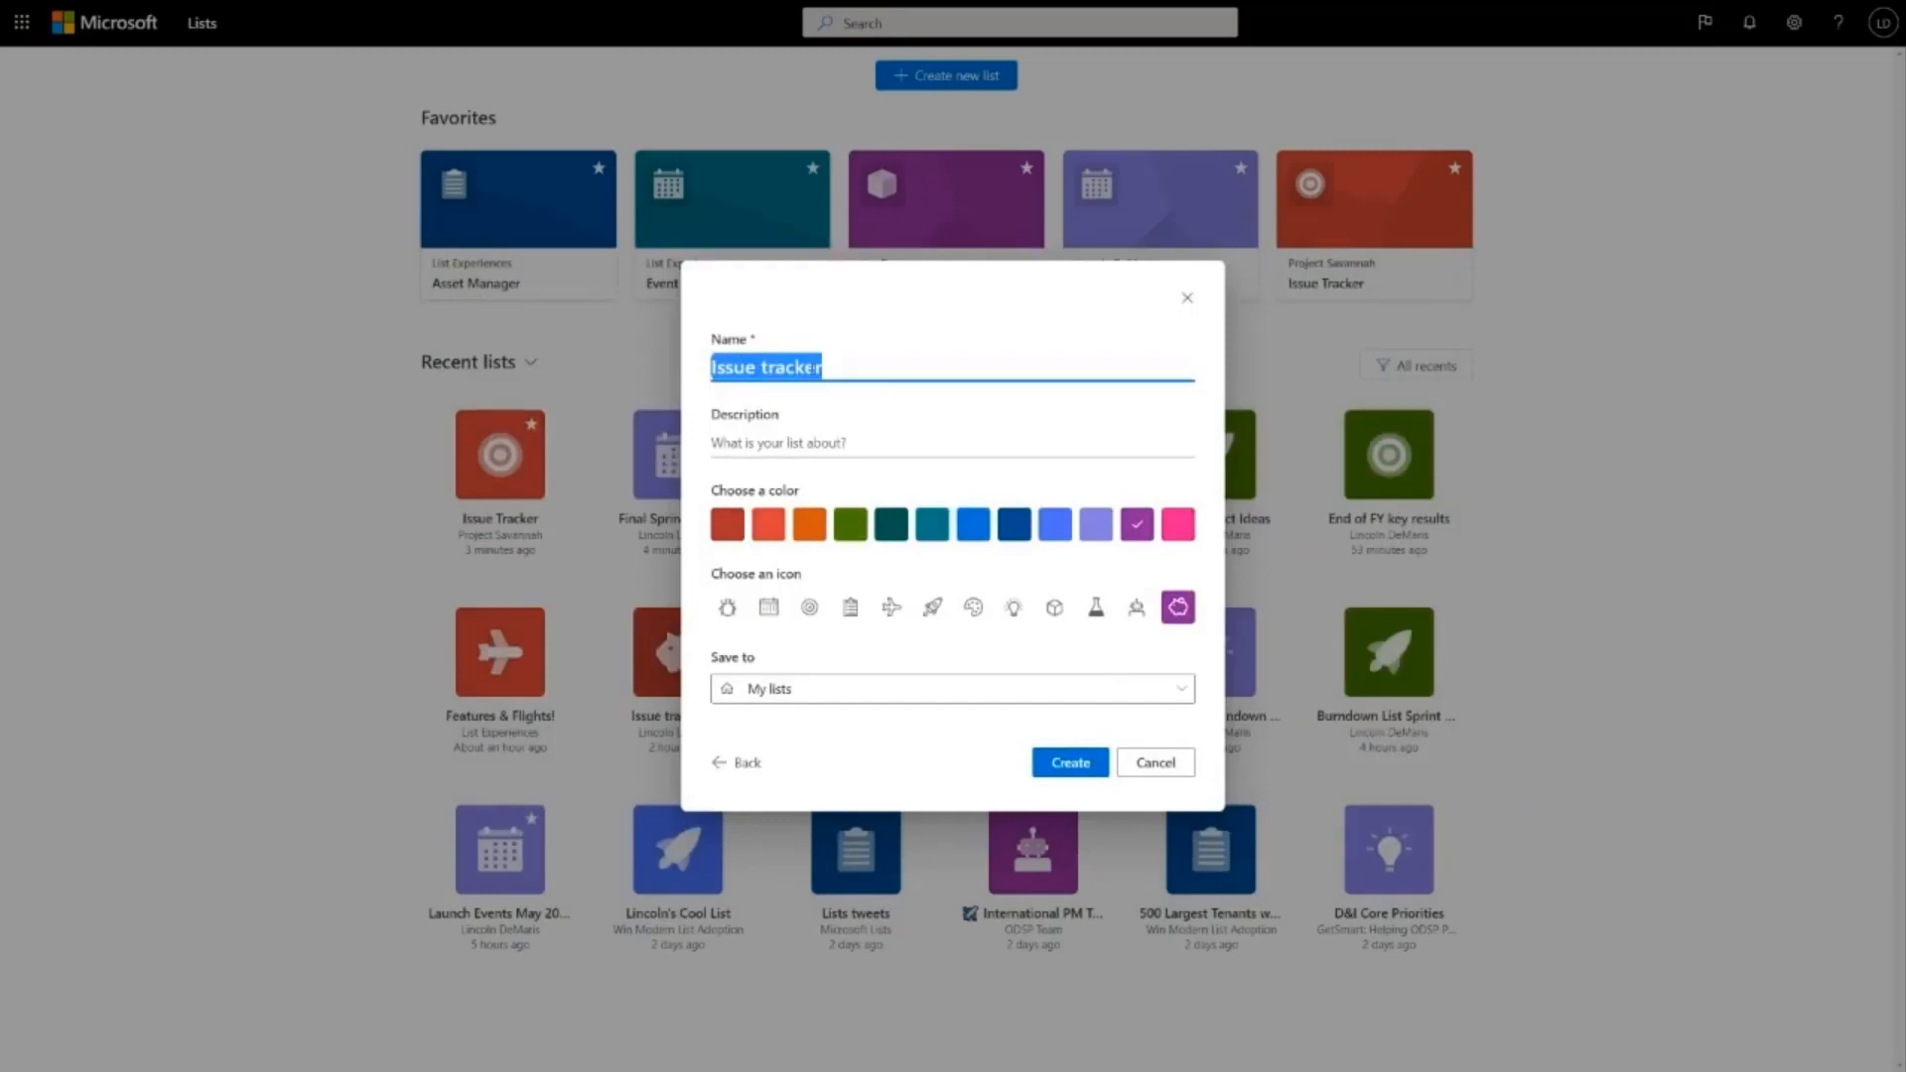
# Step: Create the list 'Virtual Summit Issues' with the light purple colour and target icon in My lists
pyautogui.write('Virtual Summit Issues')
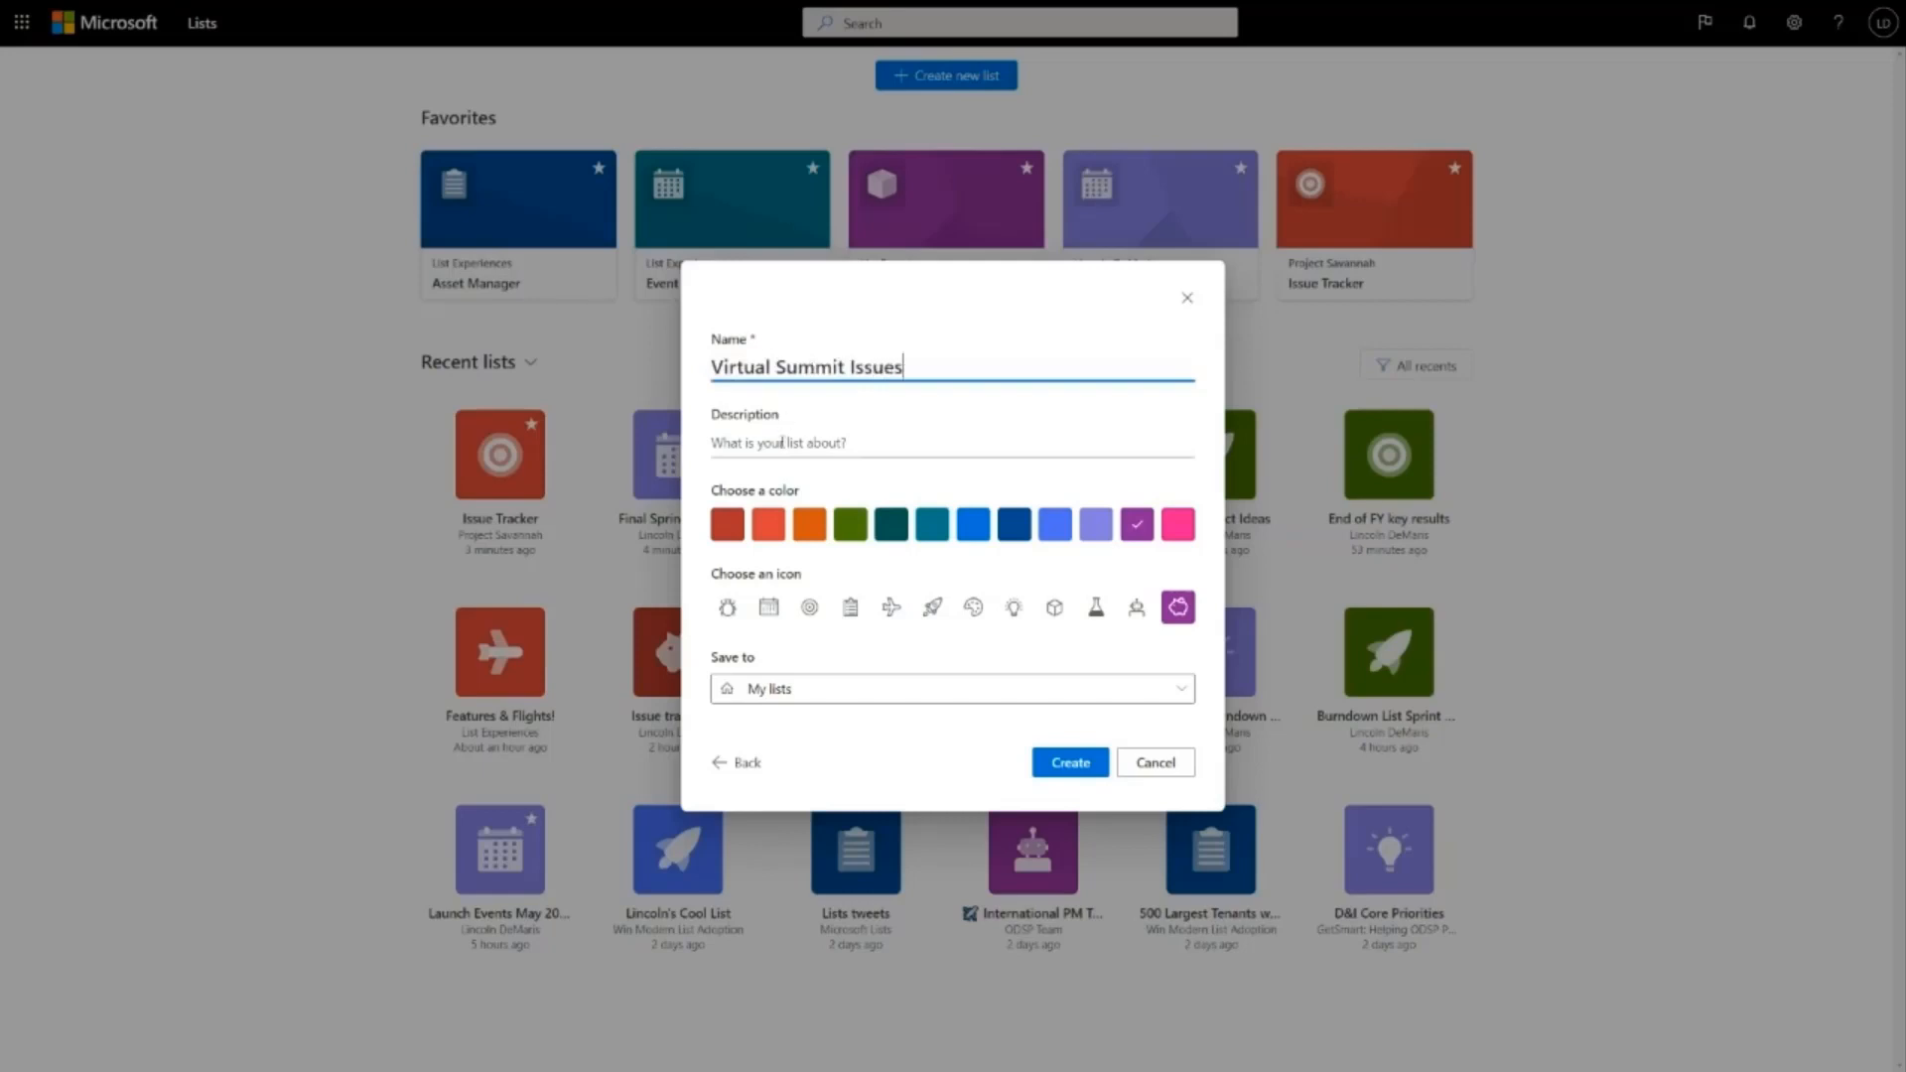
pyautogui.moveTo(1040, 479)
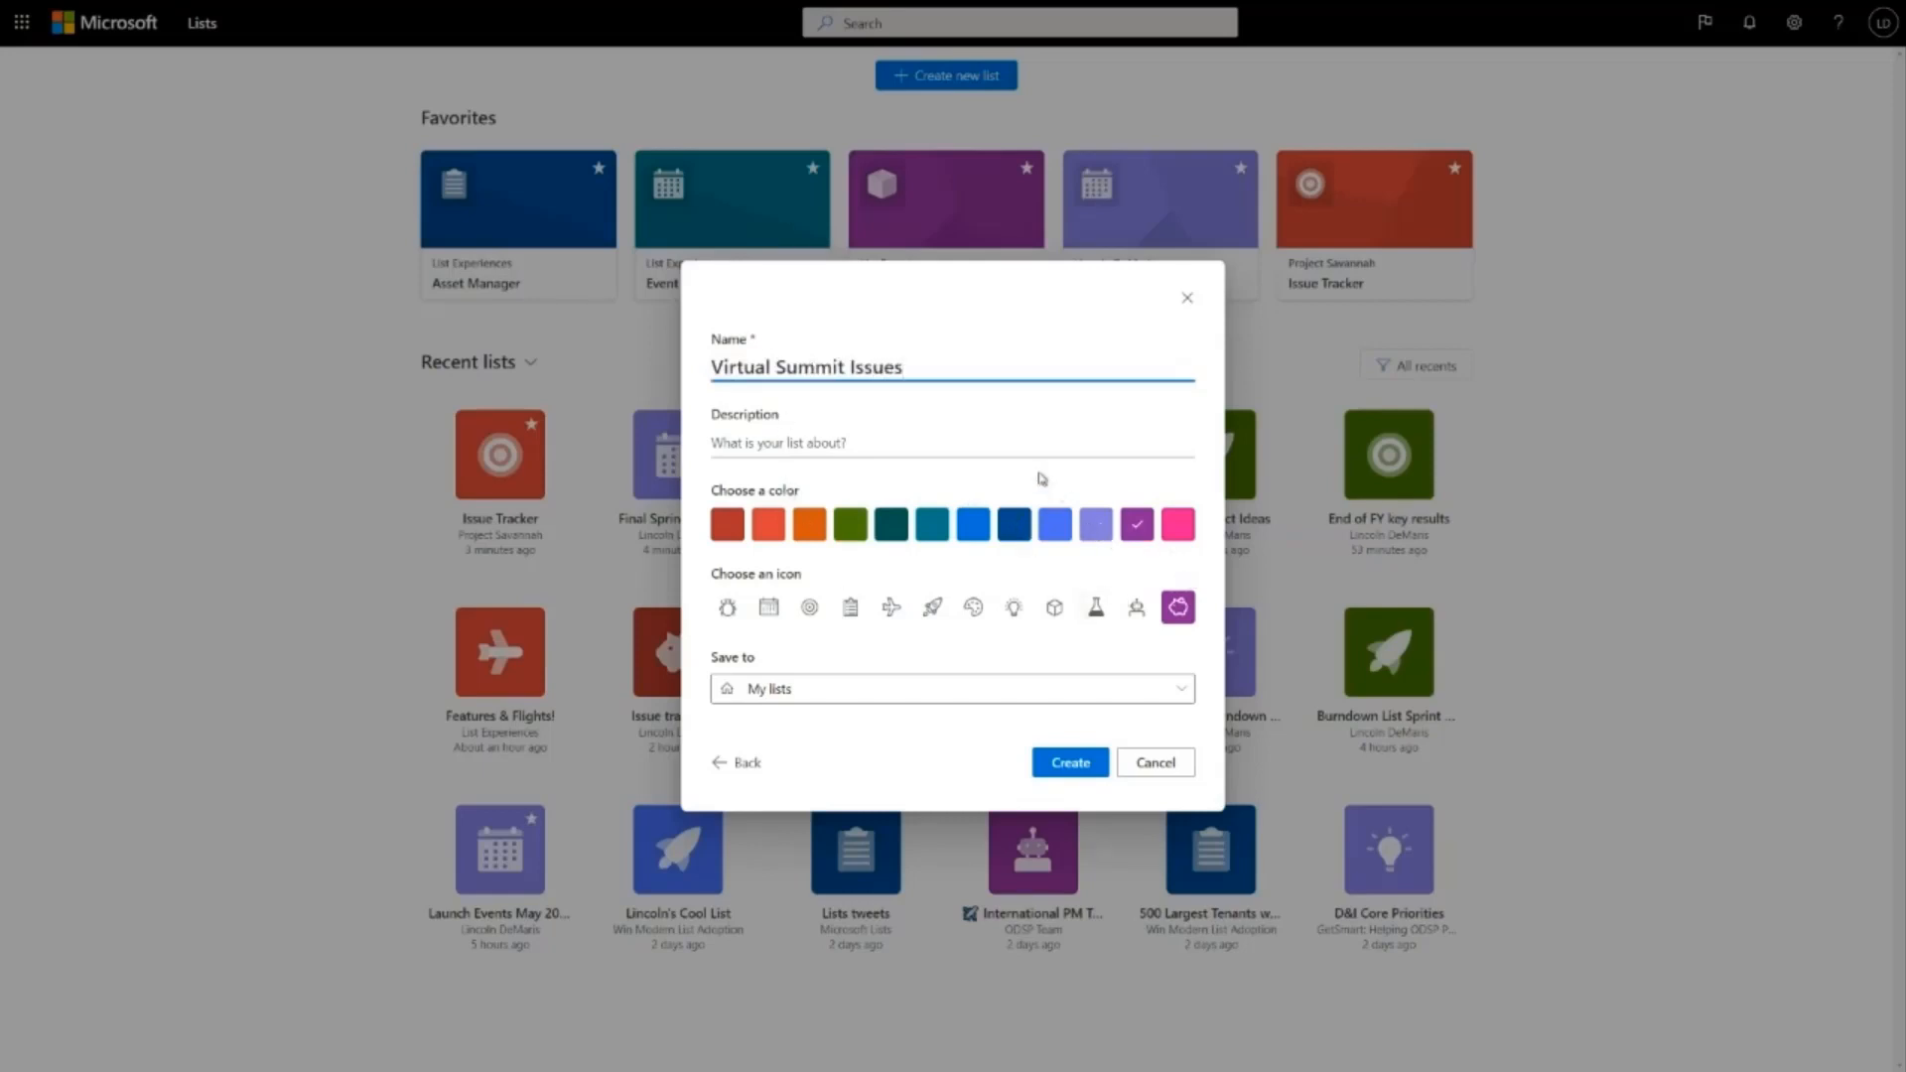
pyautogui.click(1094, 524)
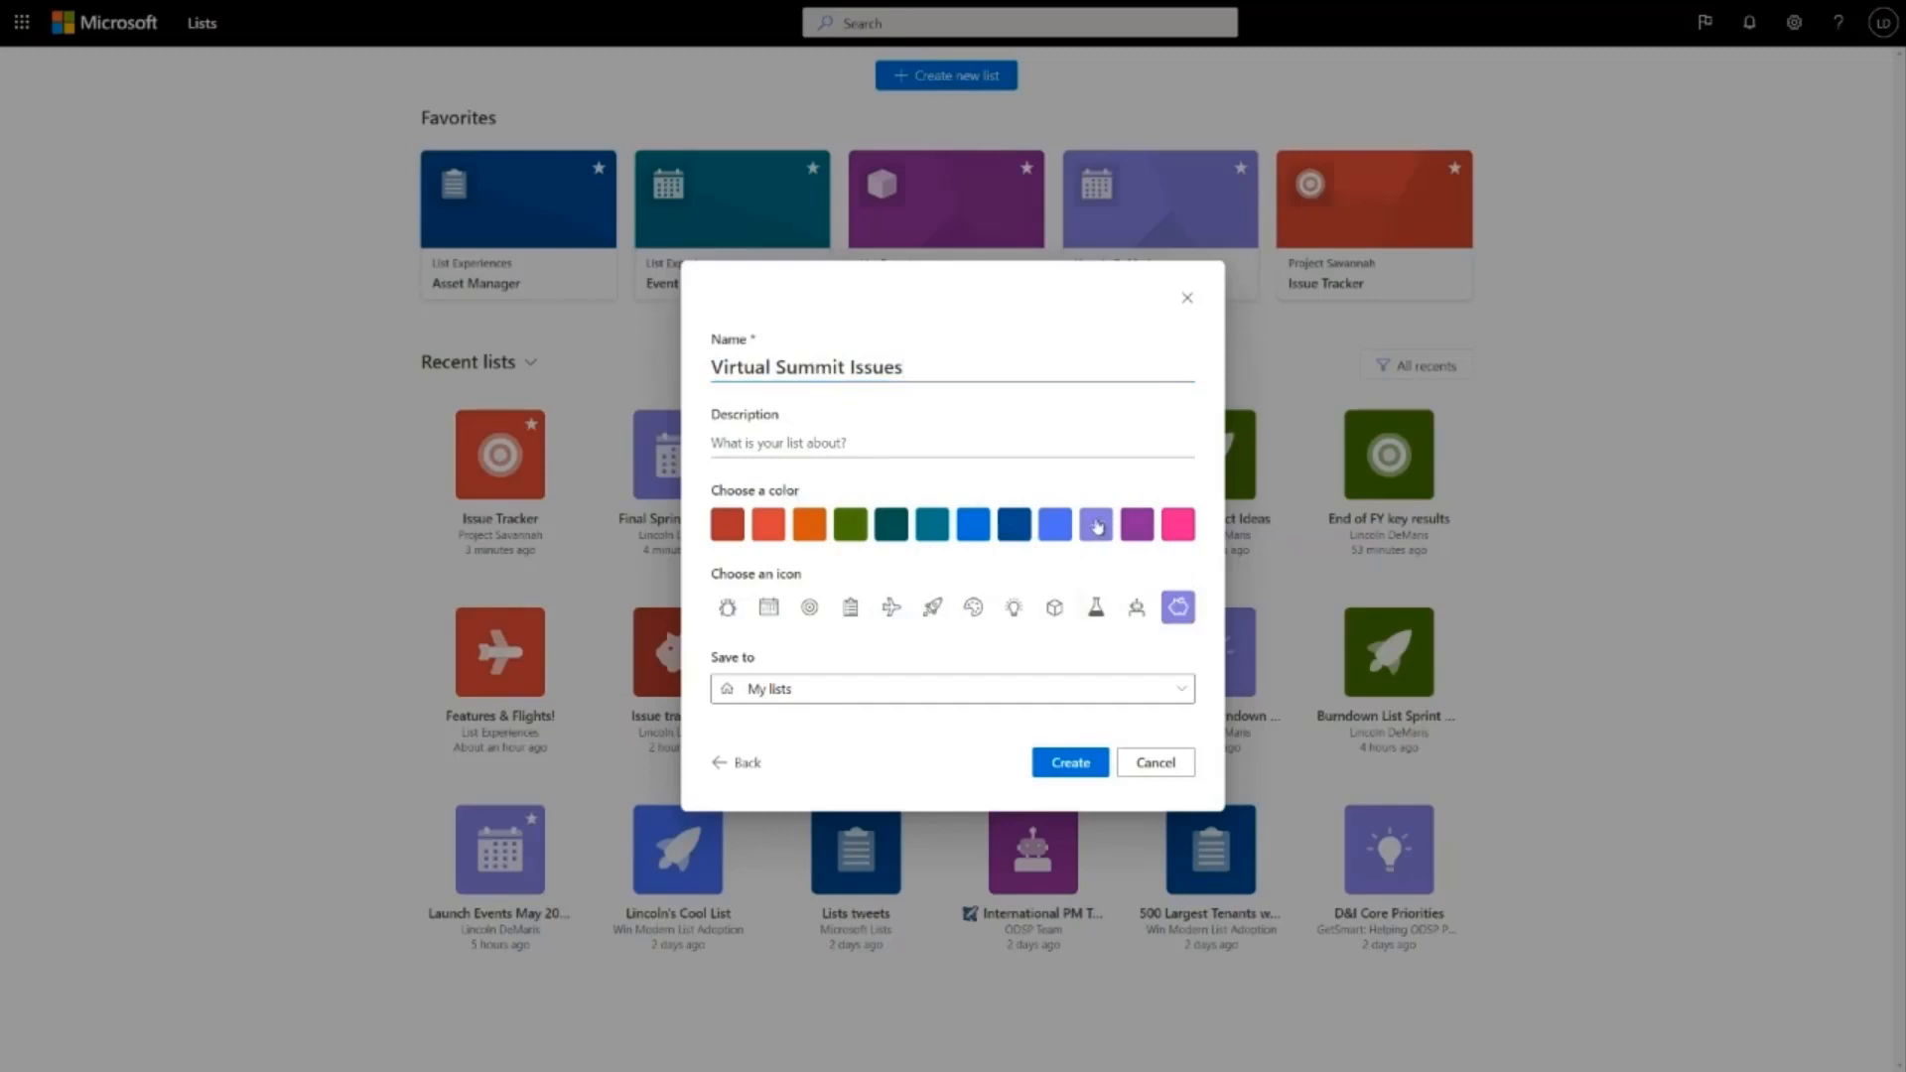
pyautogui.click(1094, 524)
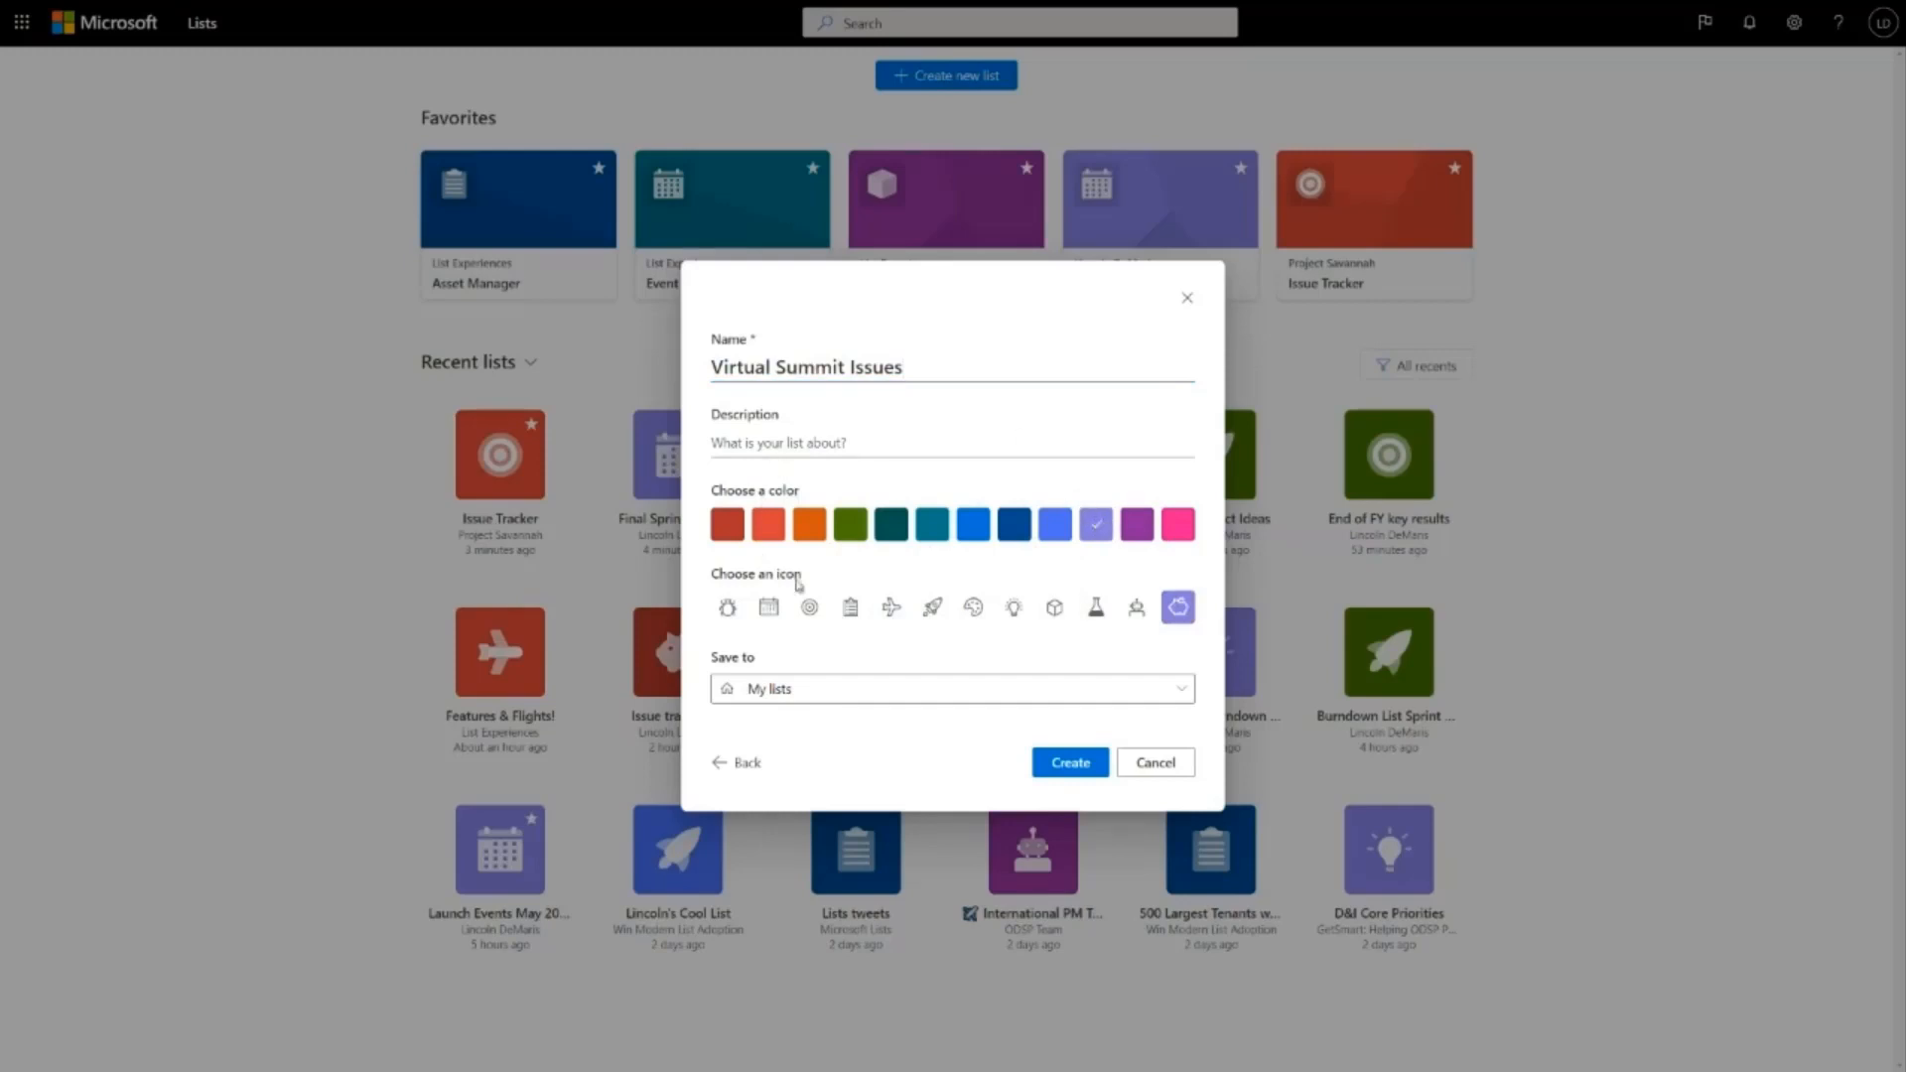
pyautogui.click(808, 608)
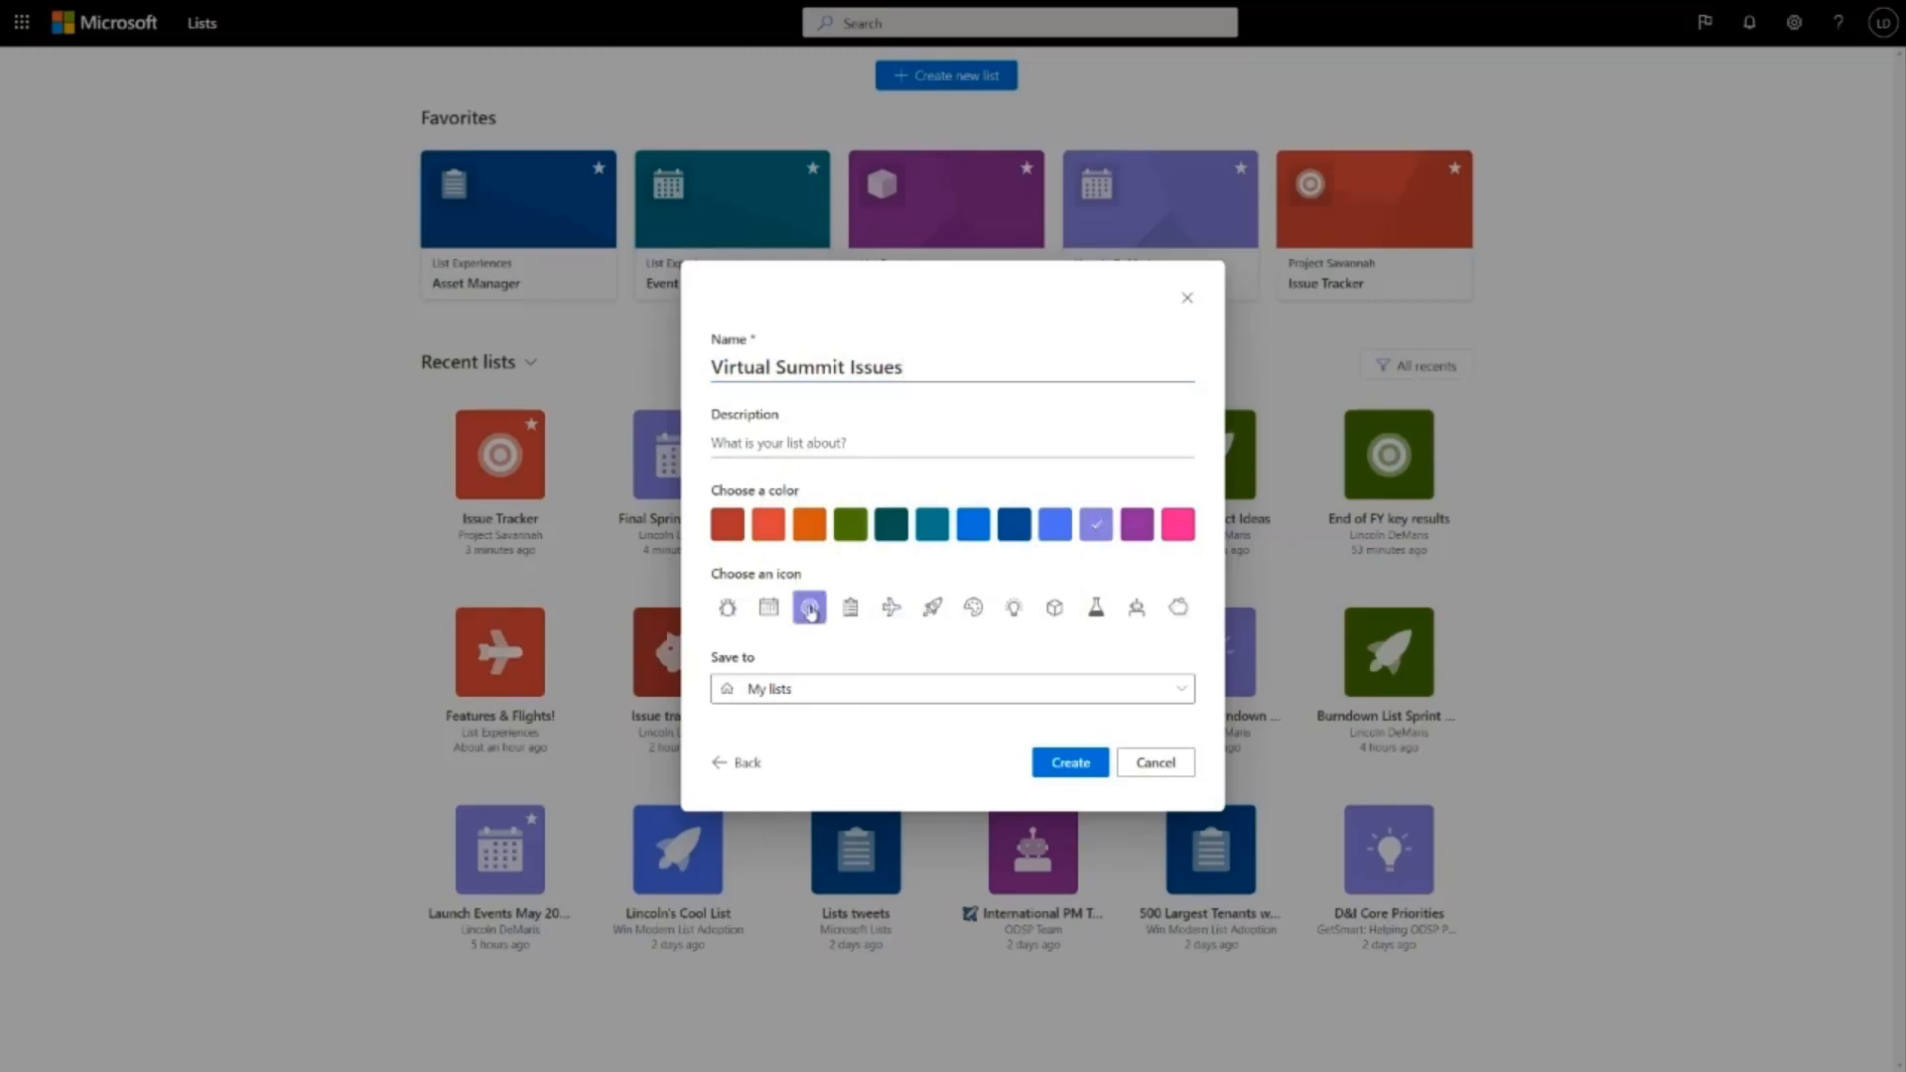
pyautogui.click(808, 608)
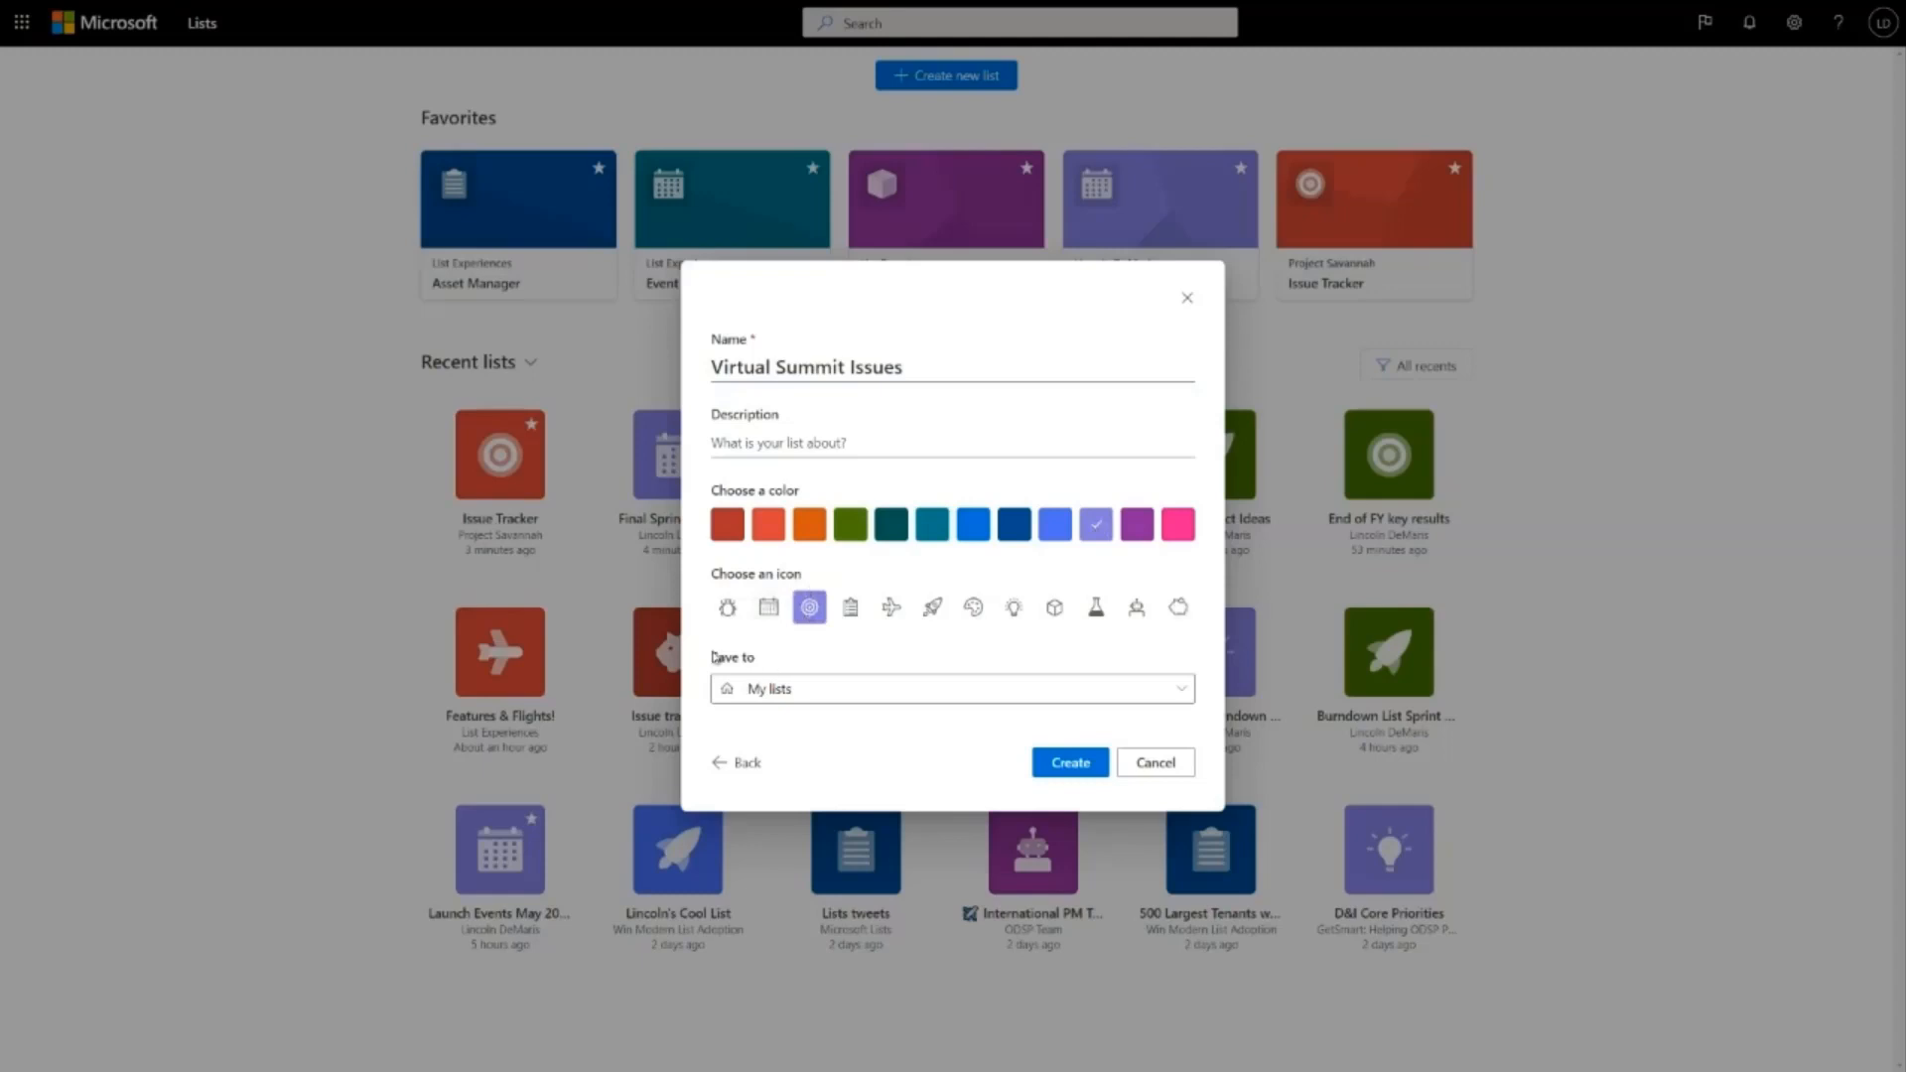
pyautogui.moveTo(1207, 653)
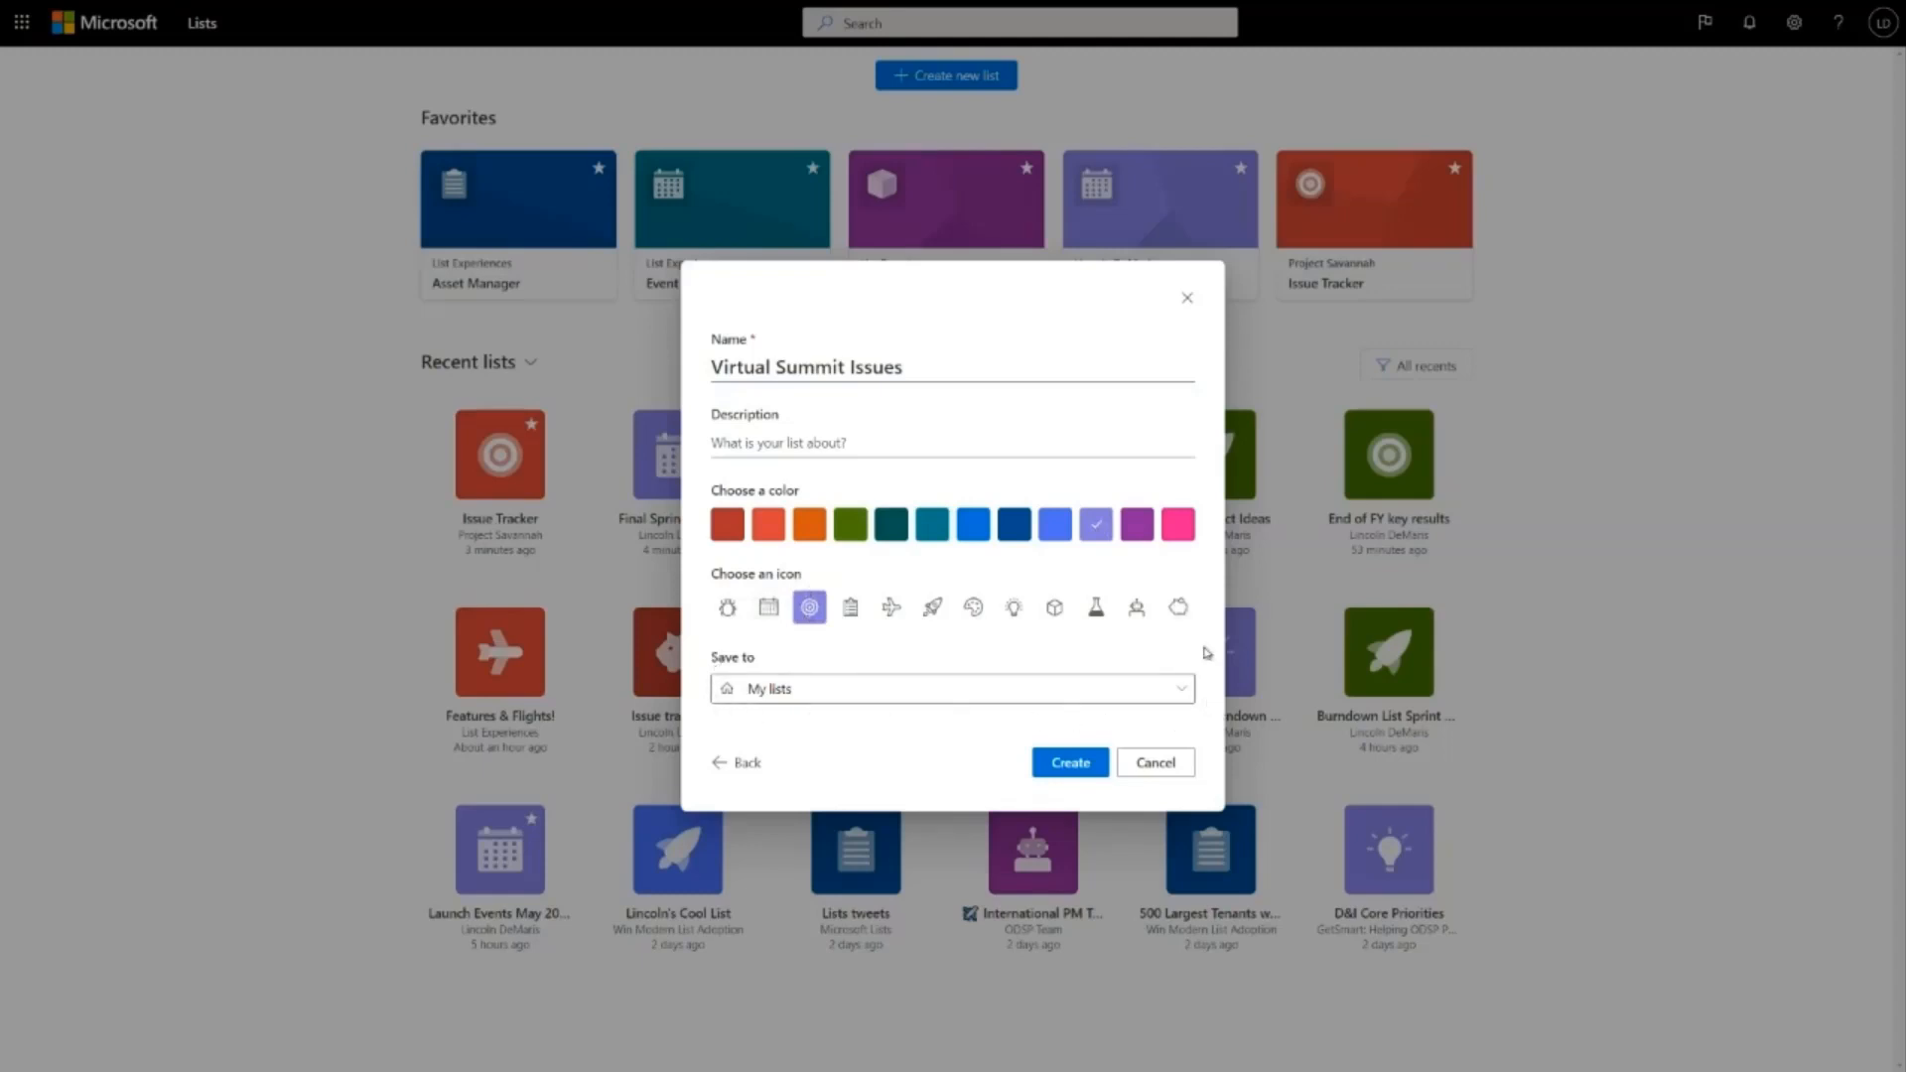
pyautogui.moveTo(767, 658)
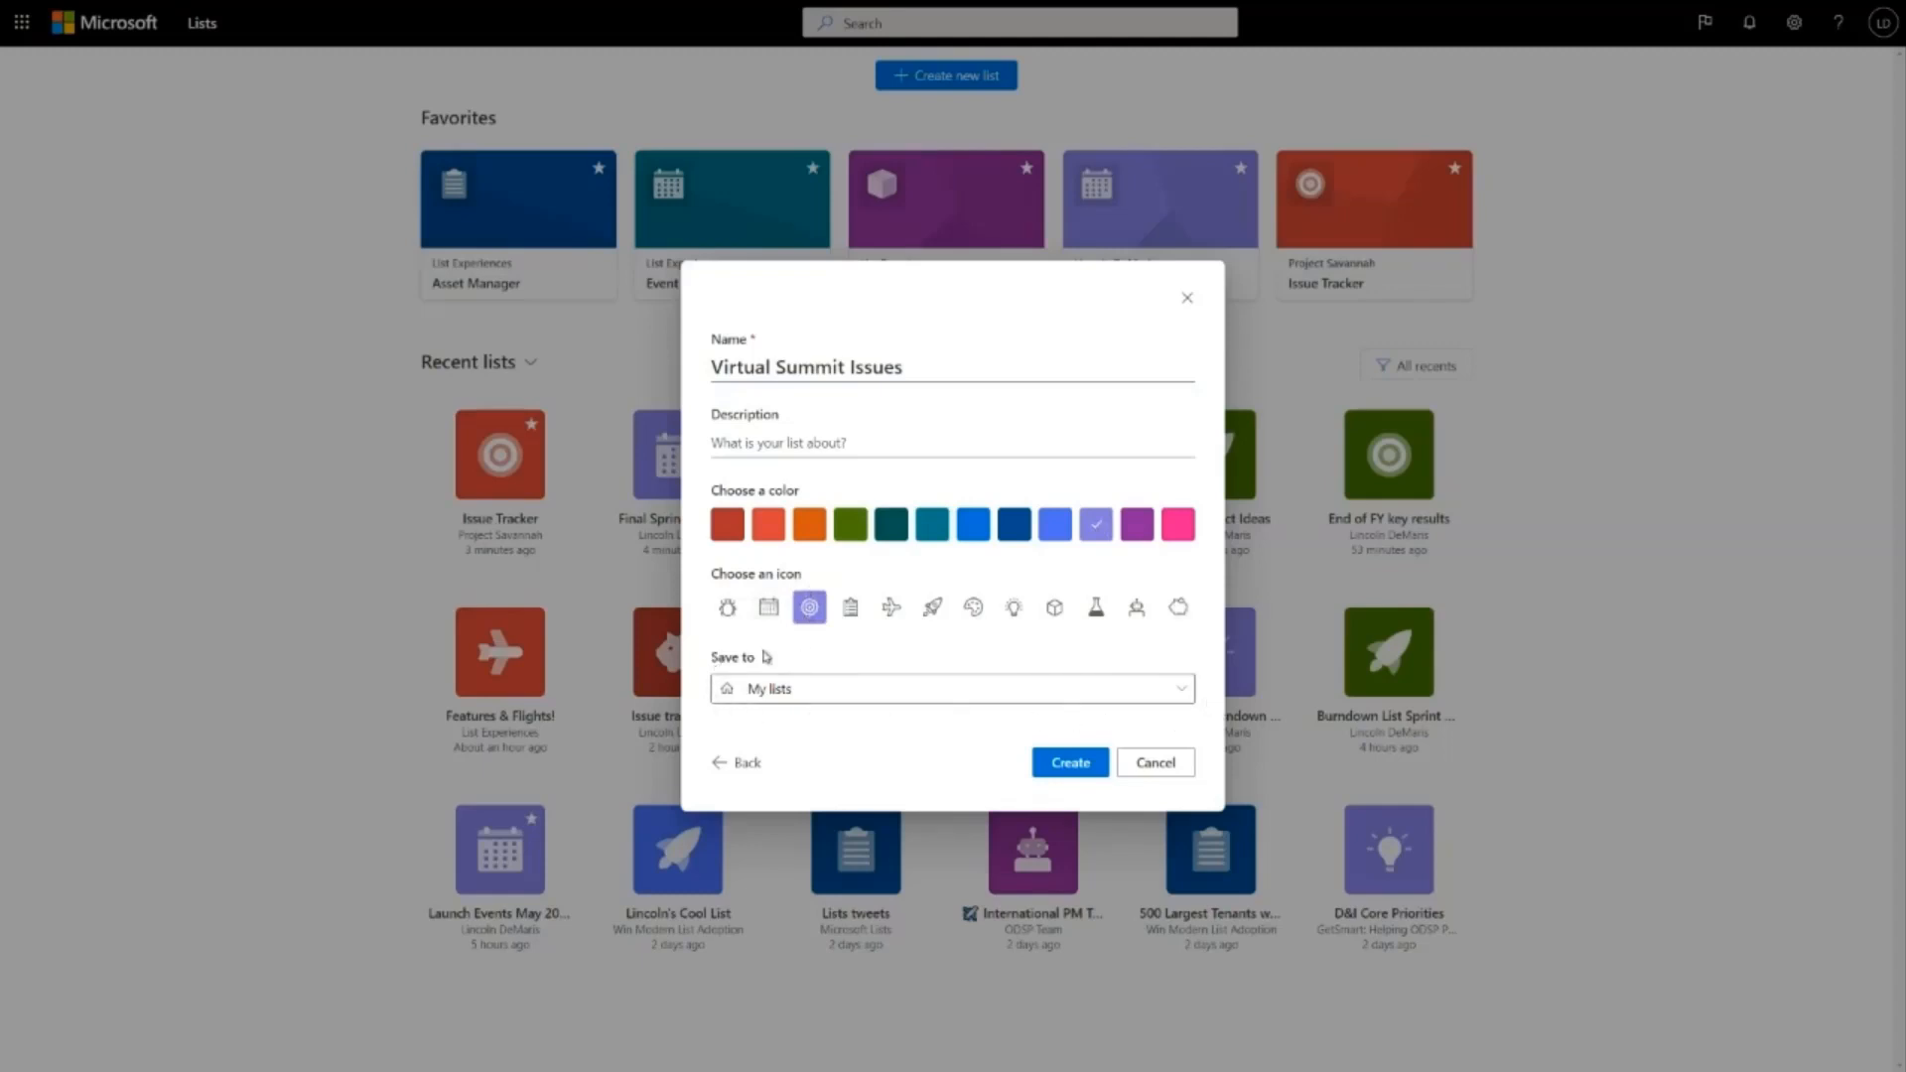
pyautogui.moveTo(763, 648)
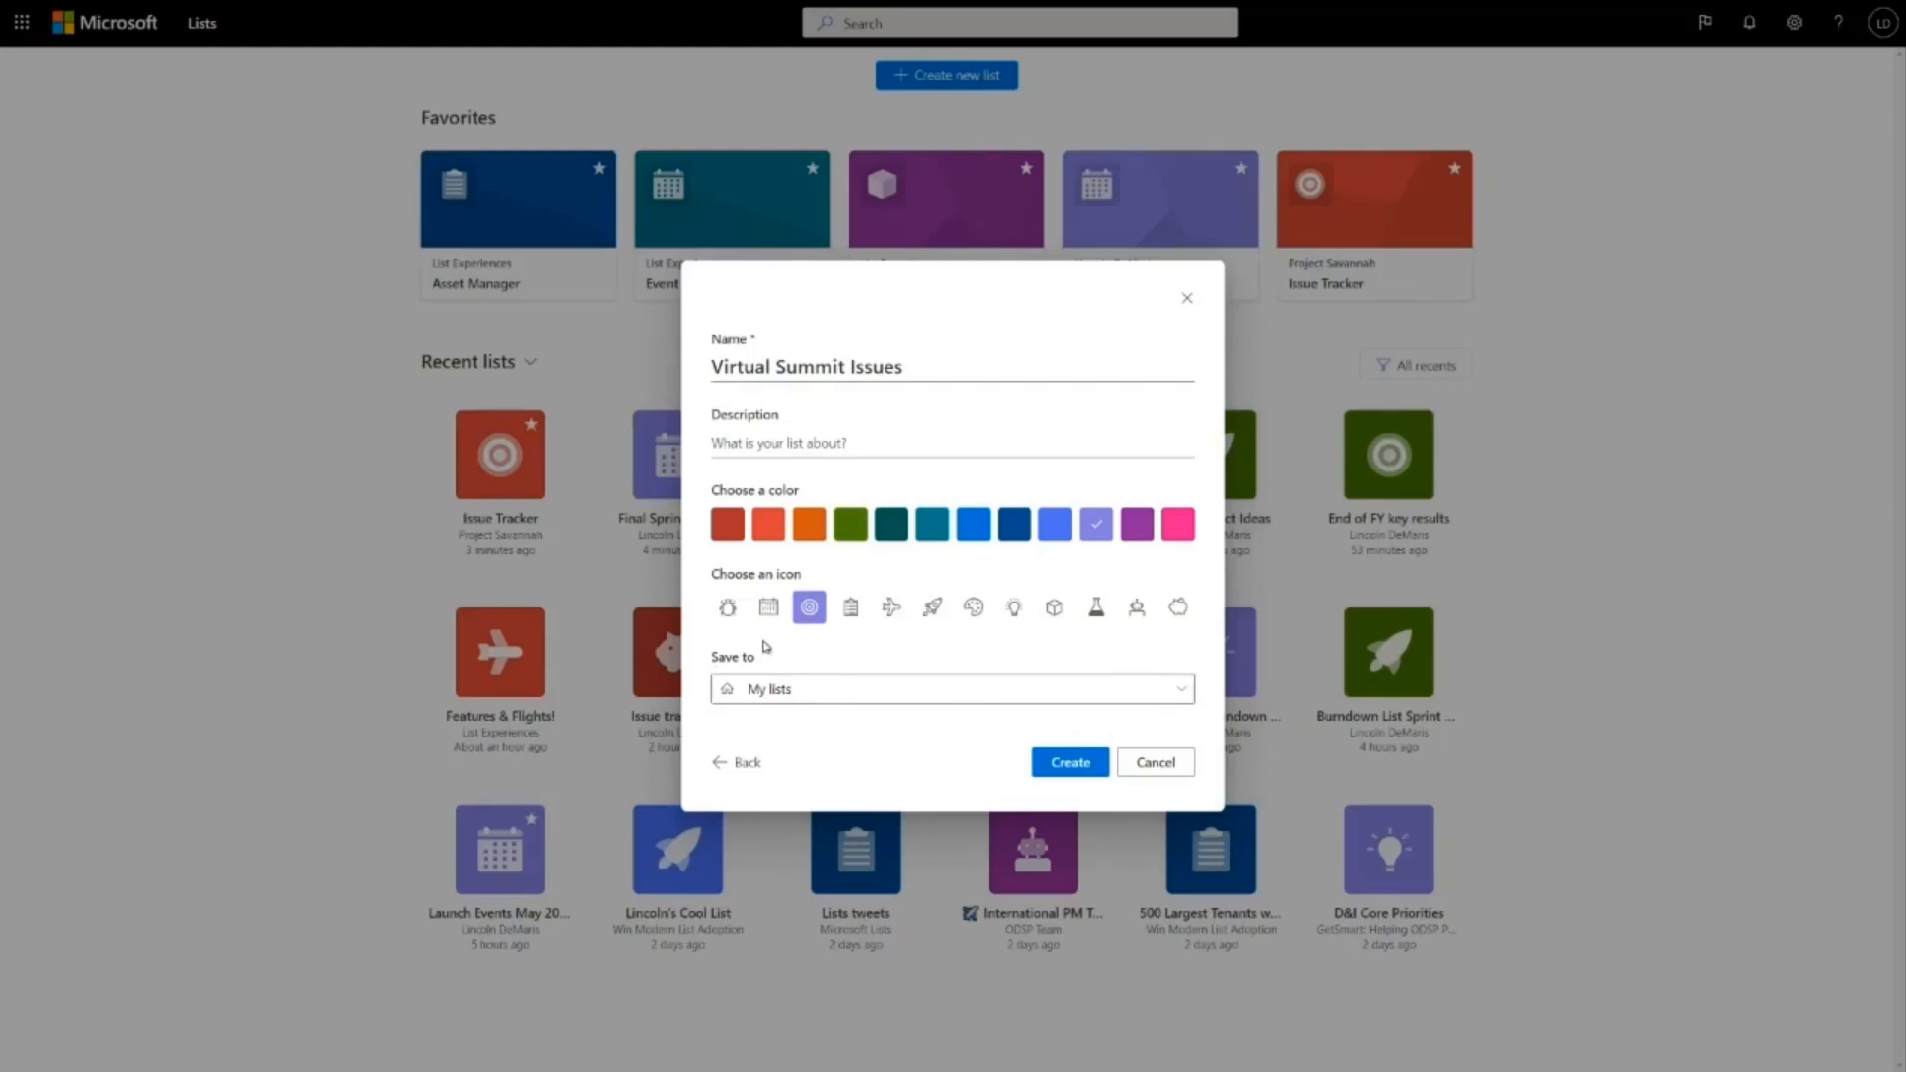
pyautogui.moveTo(763, 647)
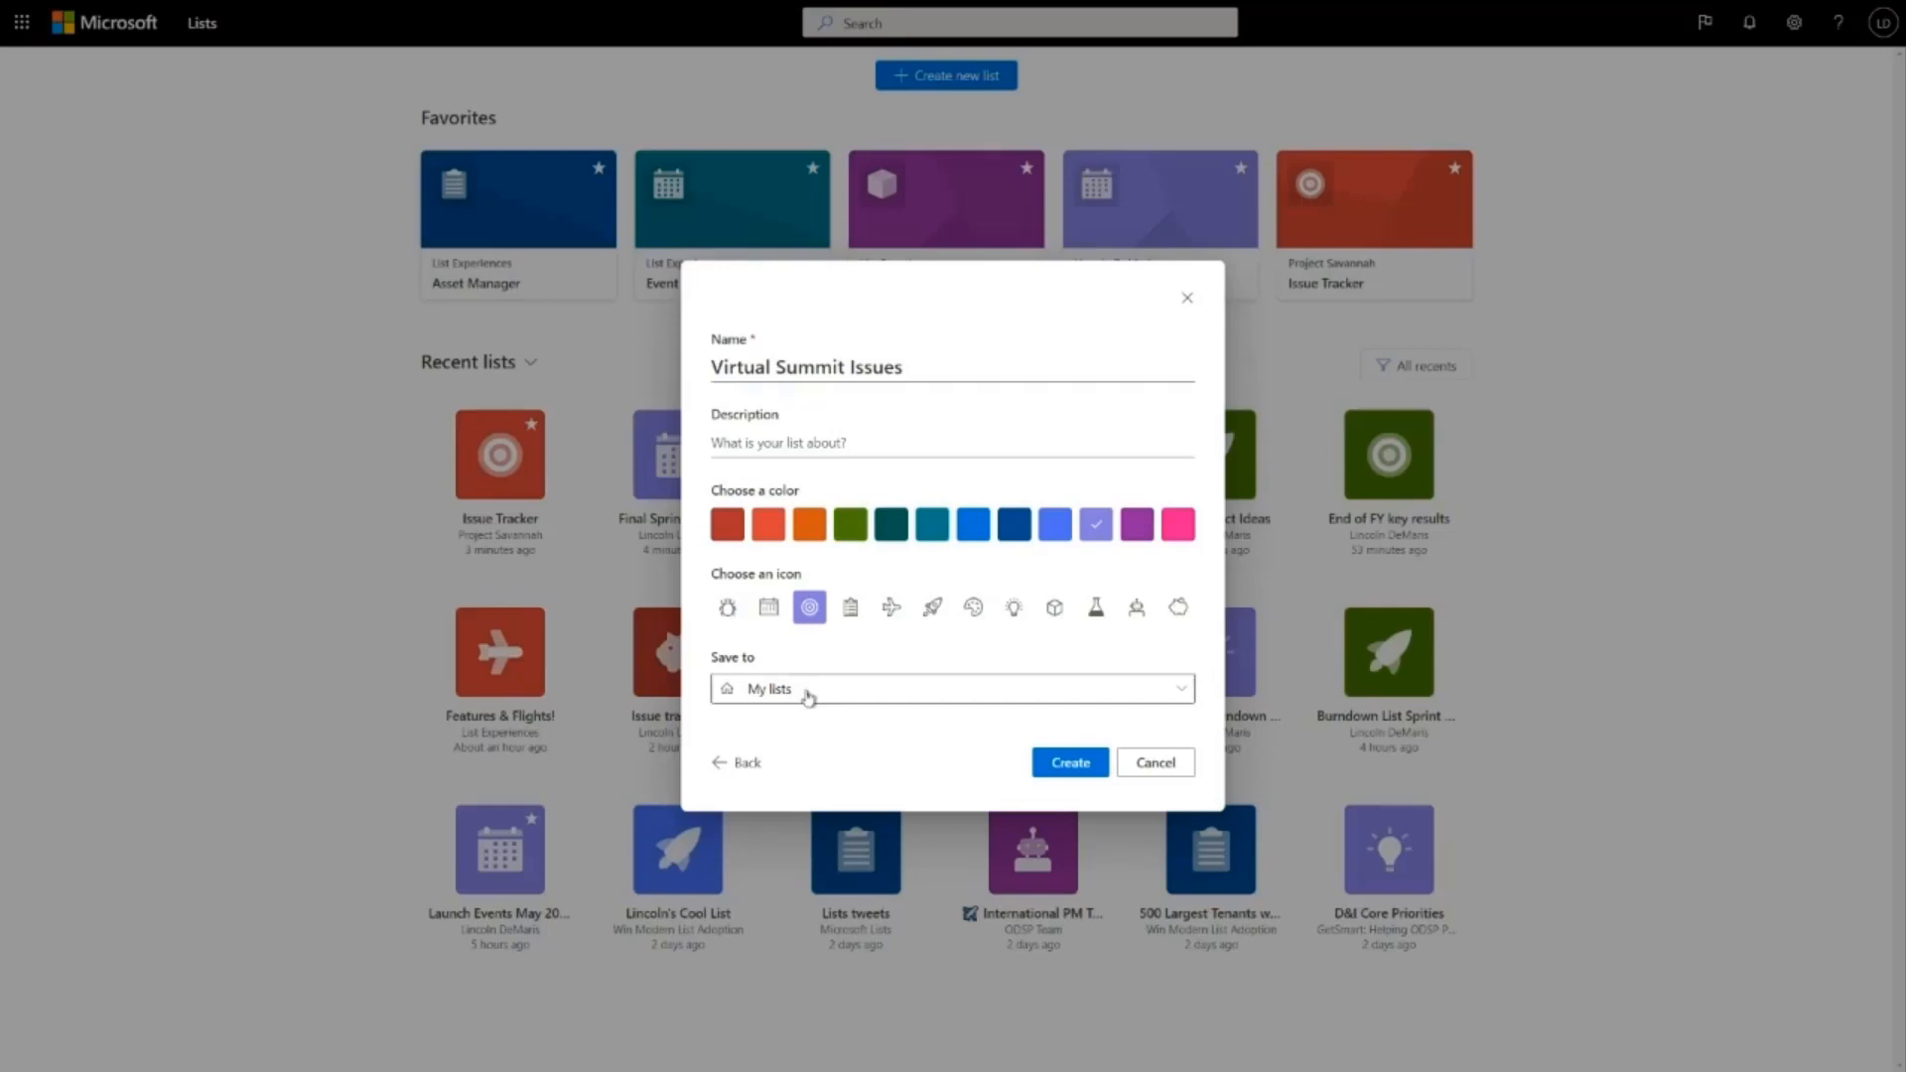
pyautogui.moveTo(801, 697)
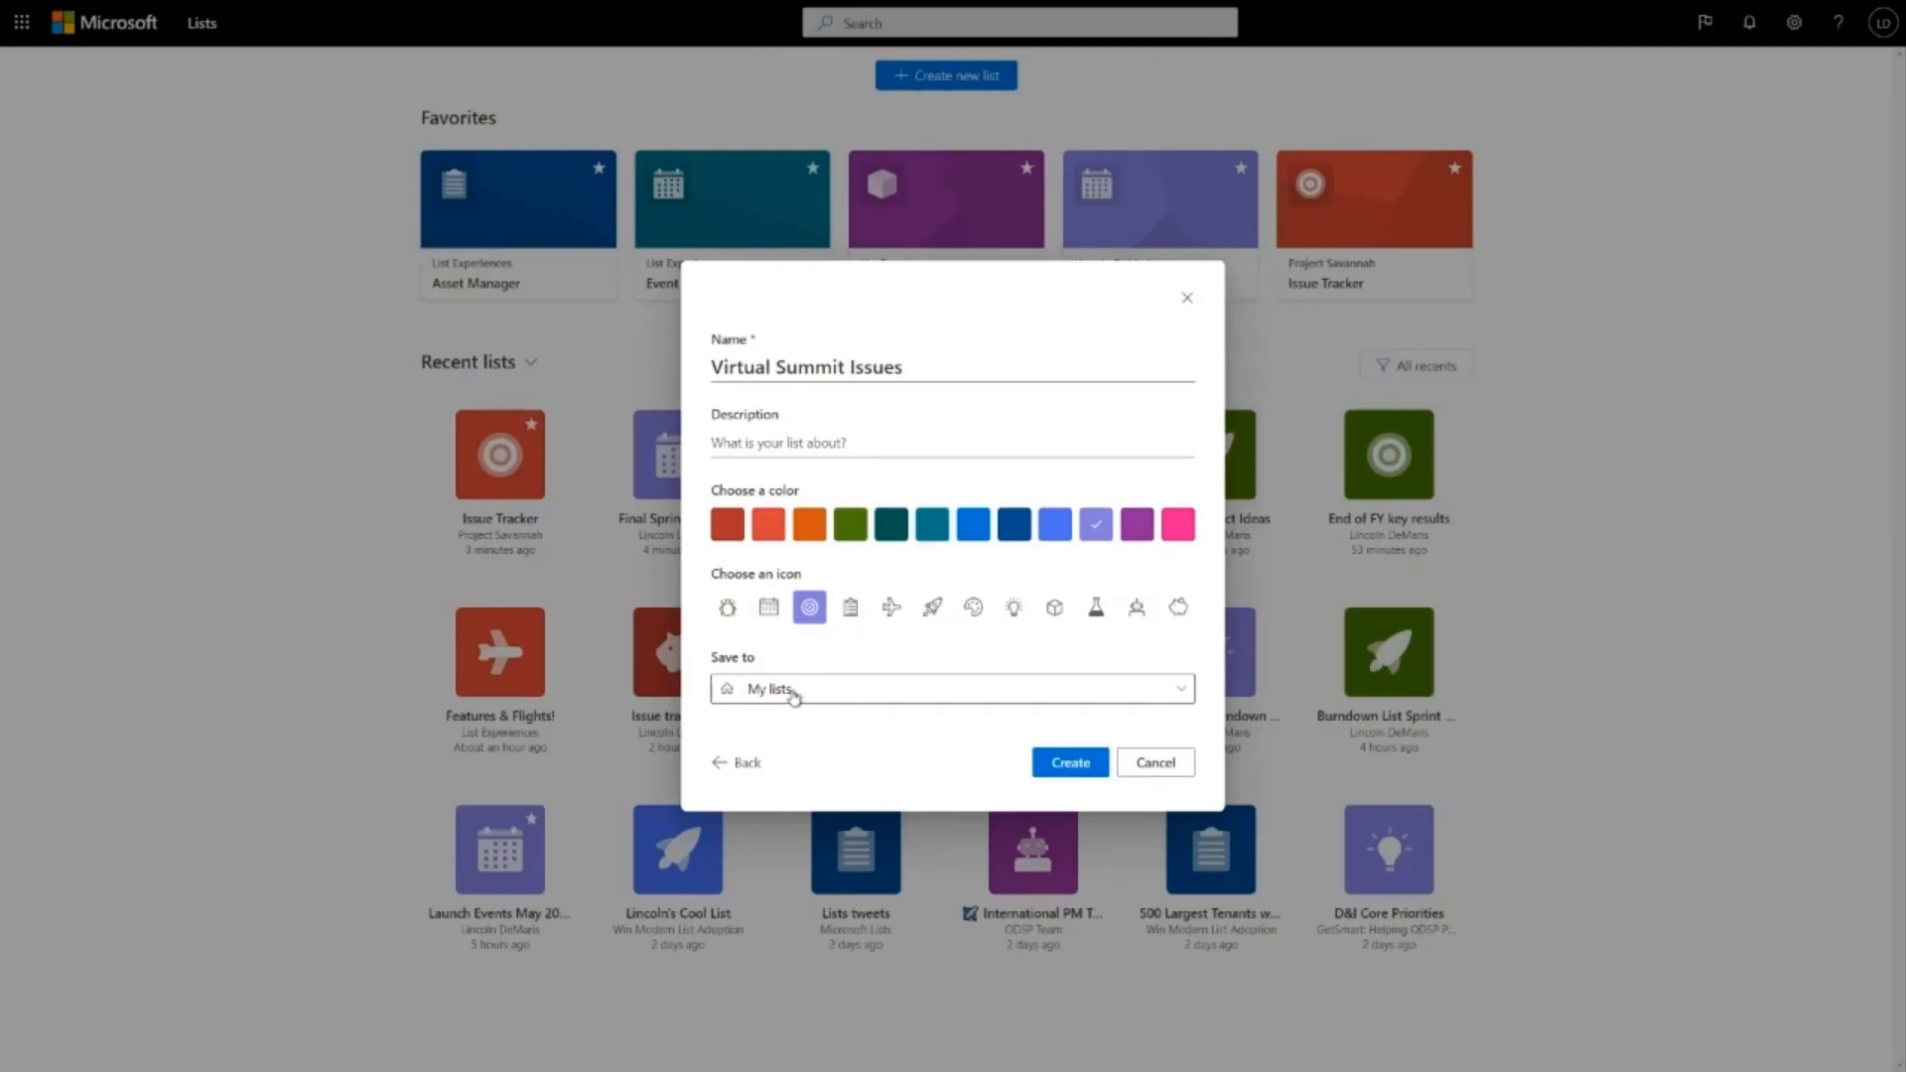
pyautogui.moveTo(1017, 719)
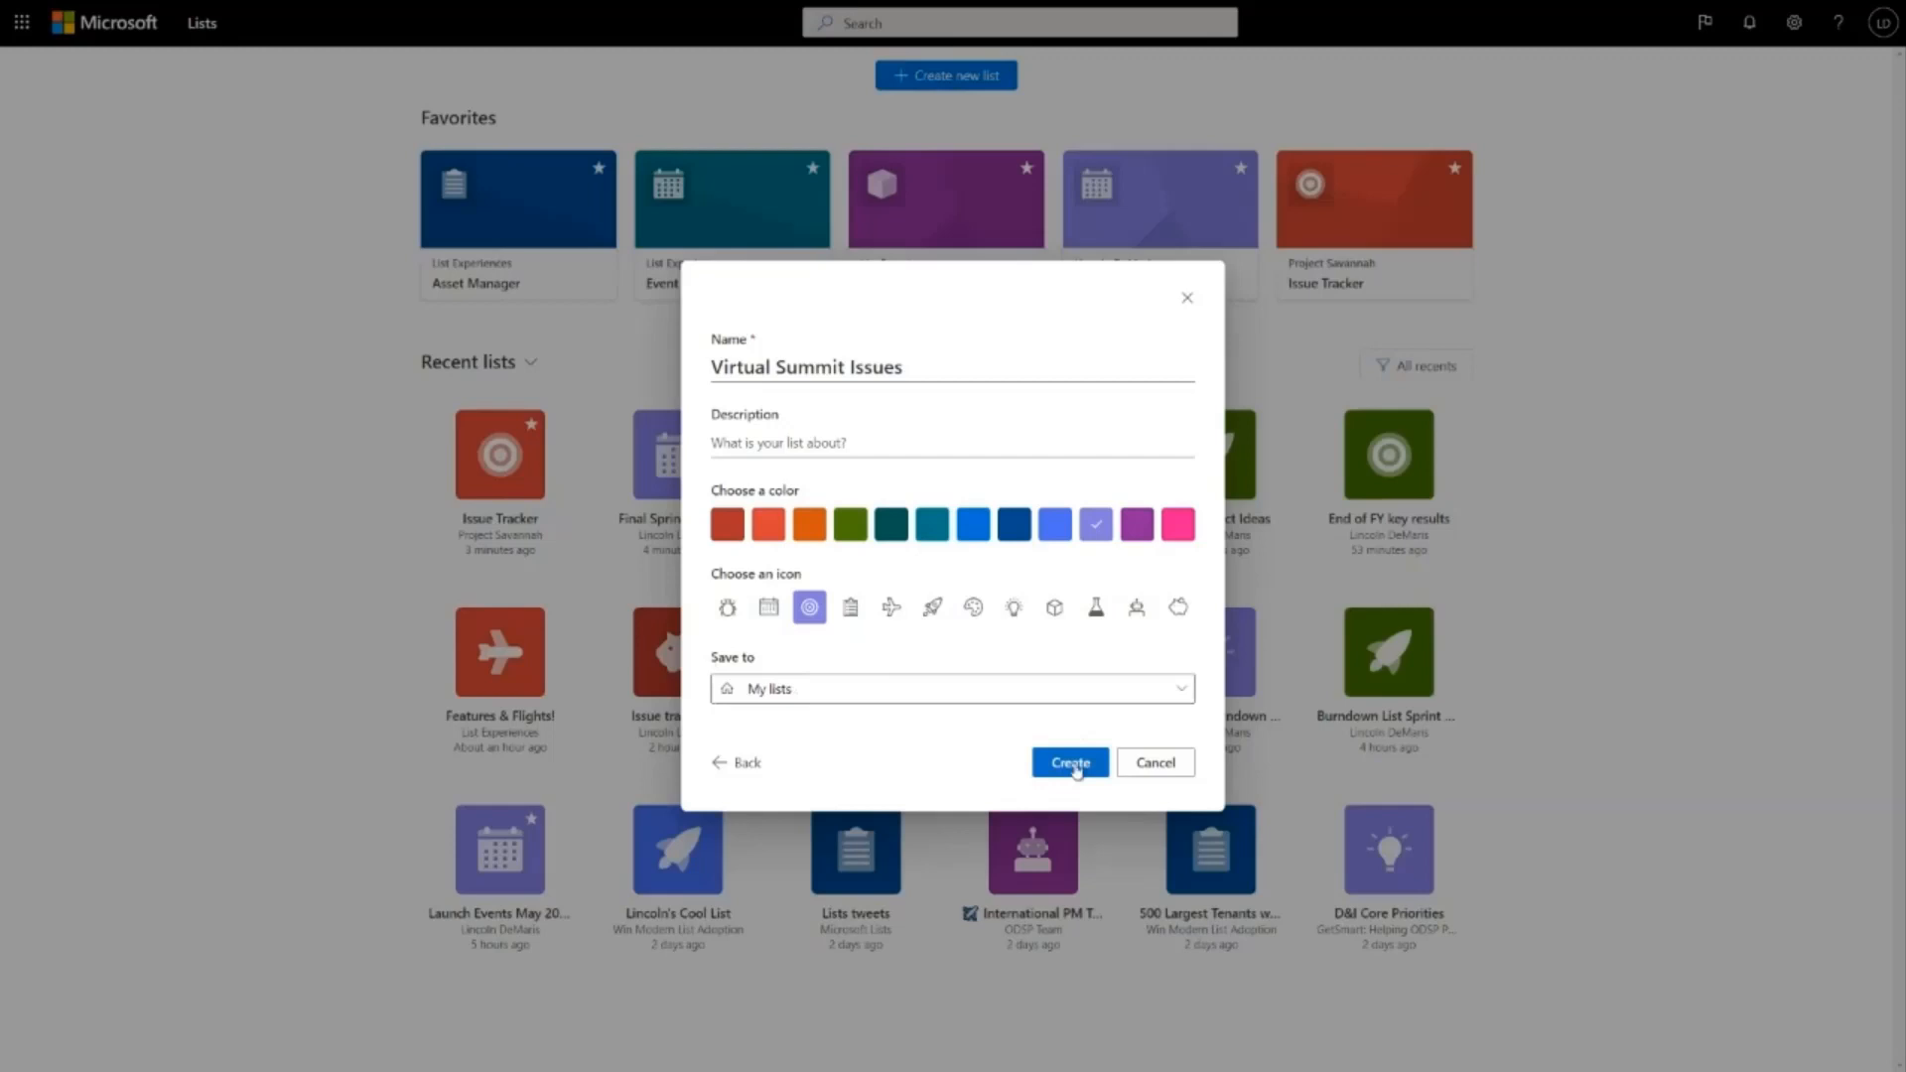
pyautogui.click(1069, 762)
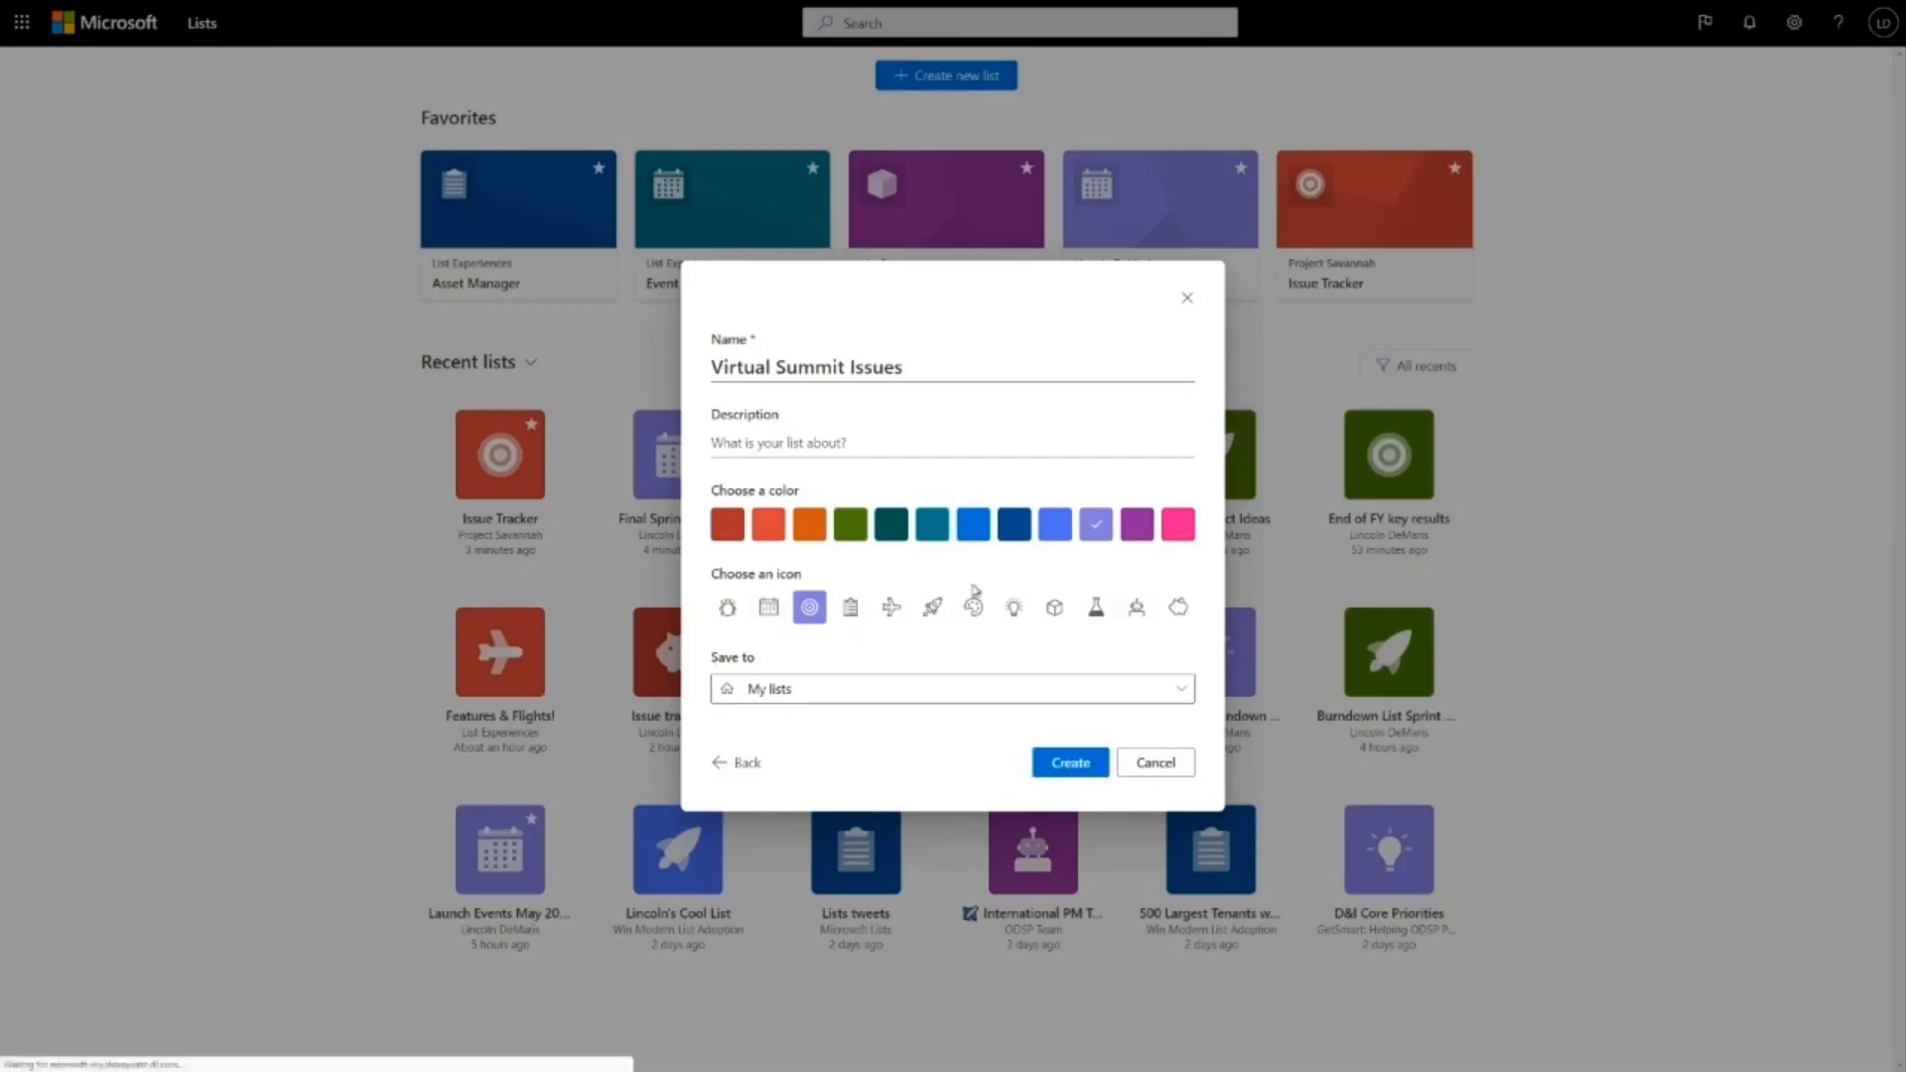
# Step: Switch the empty Virtual Summit Issues list into Quick edit grid mode
pyautogui.click(1068, 762)
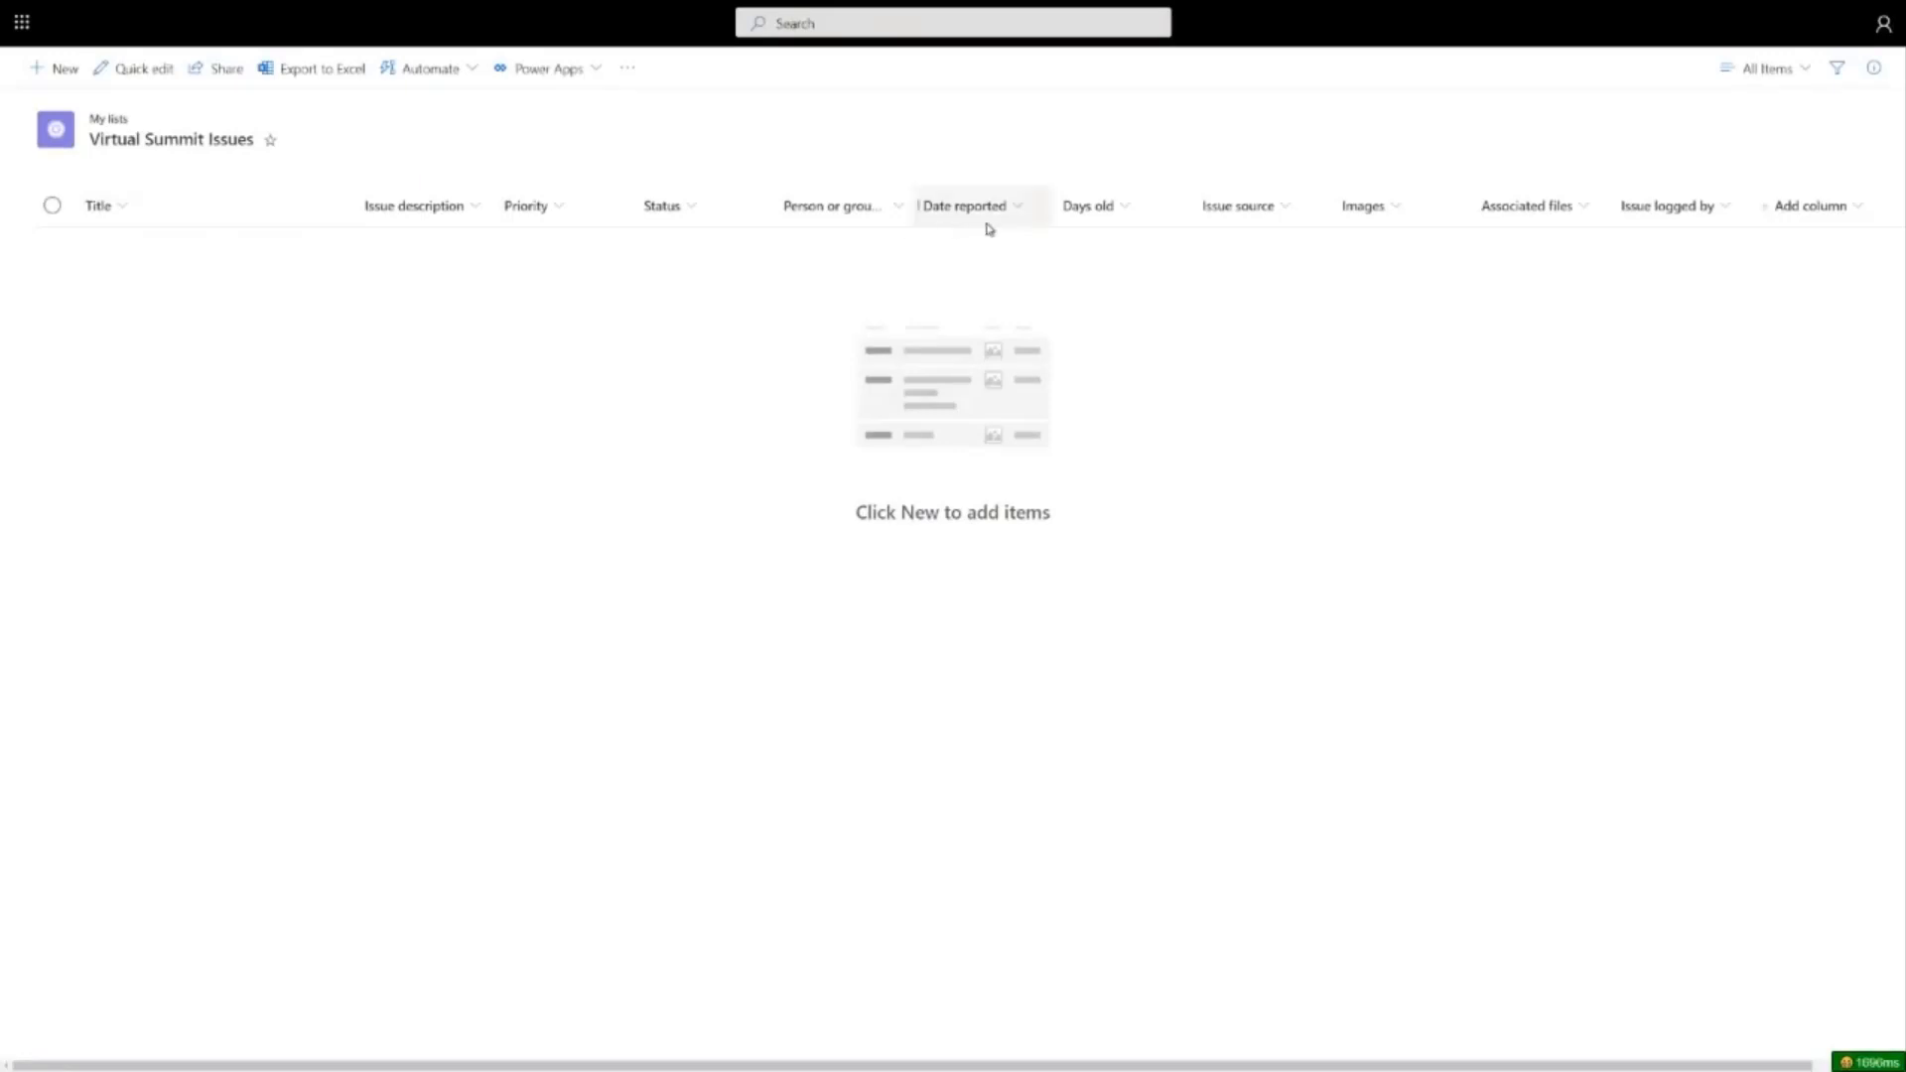
pyautogui.moveTo(921, 246)
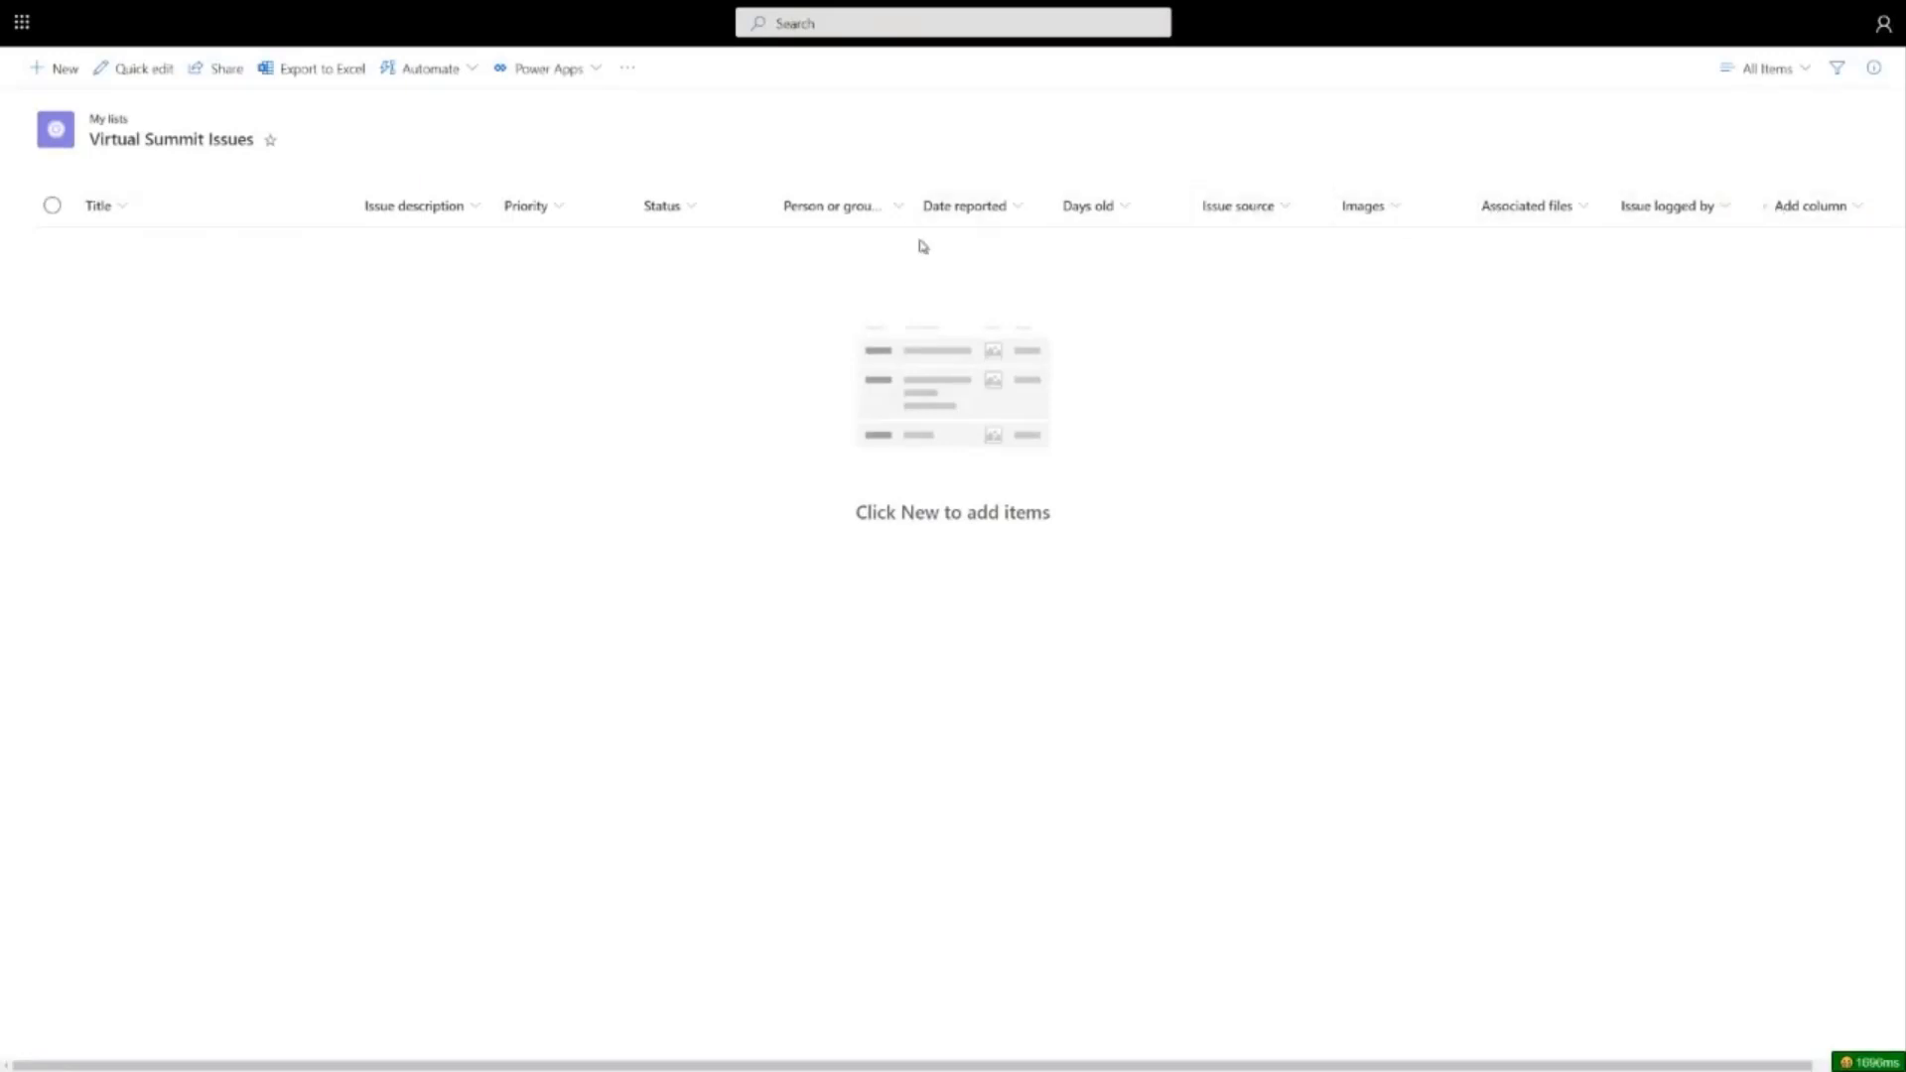
pyautogui.moveTo(145, 95)
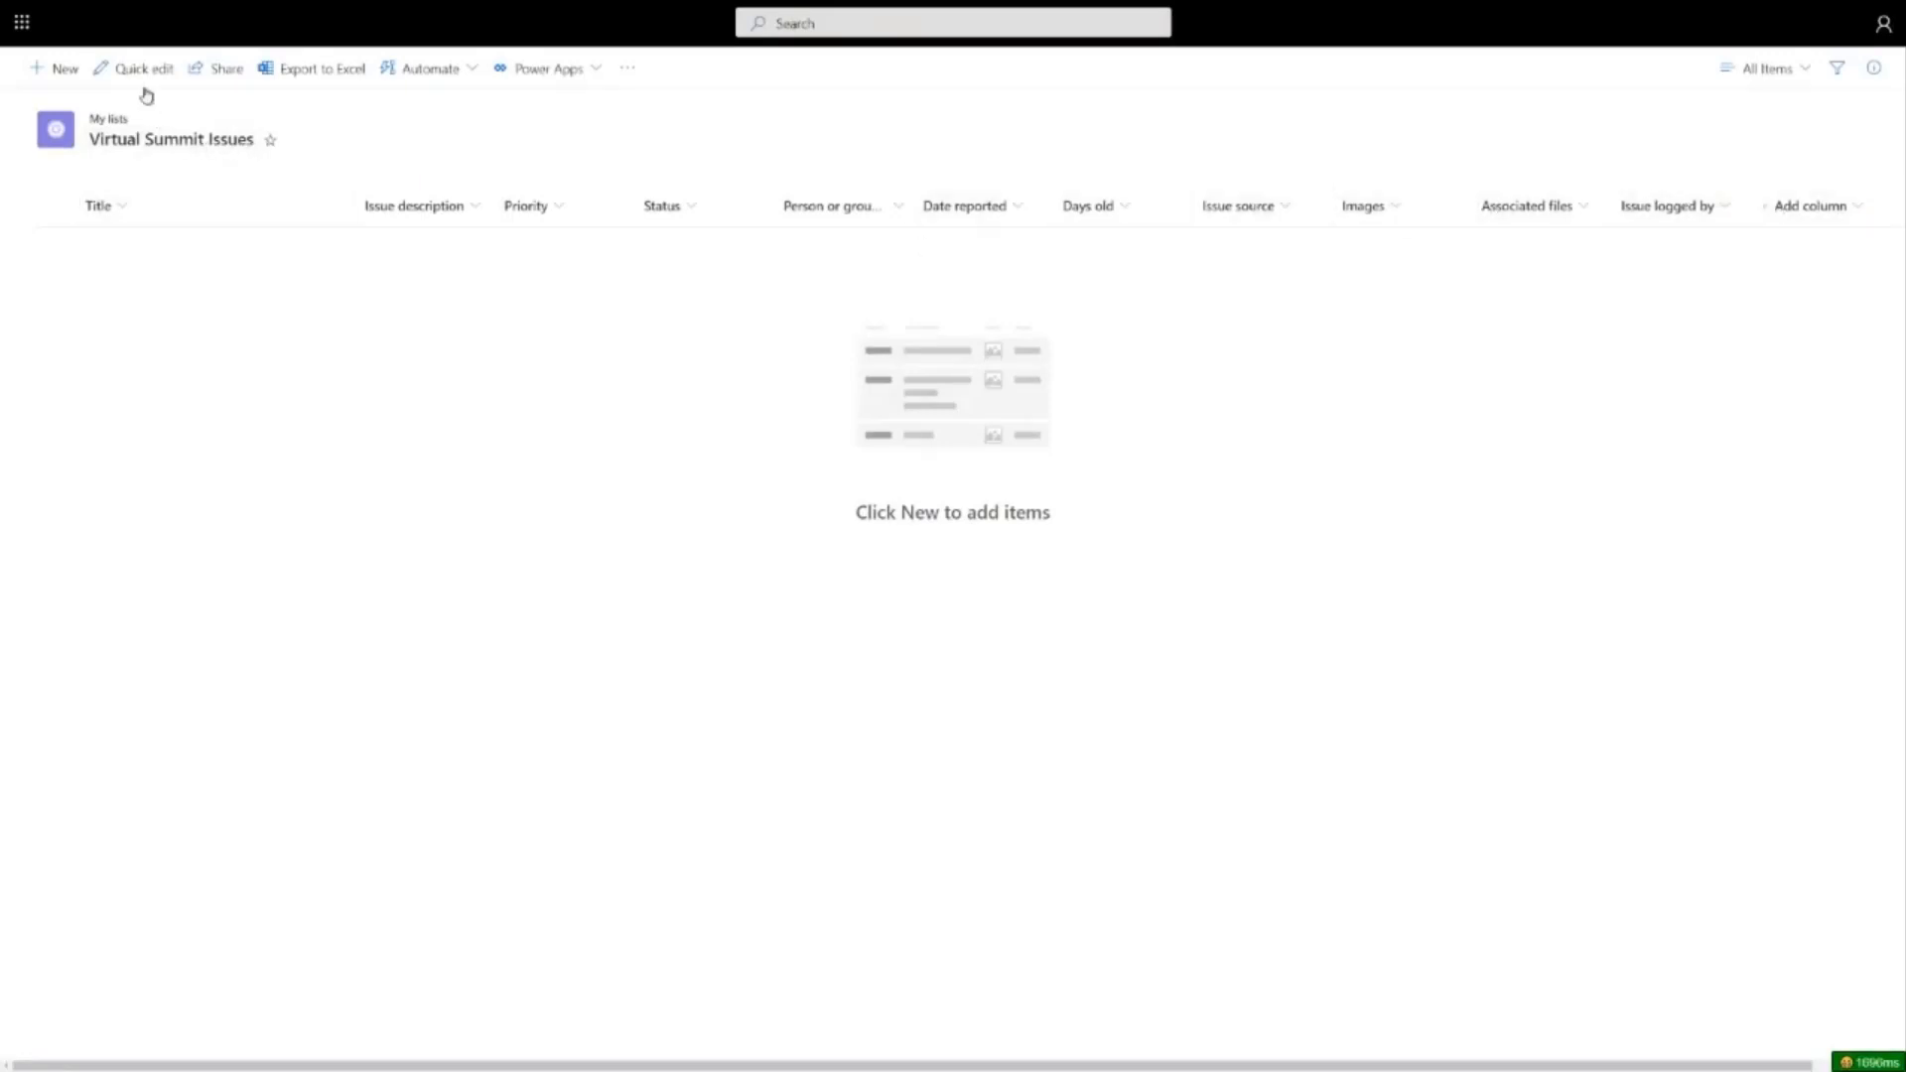
pyautogui.click(143, 67)
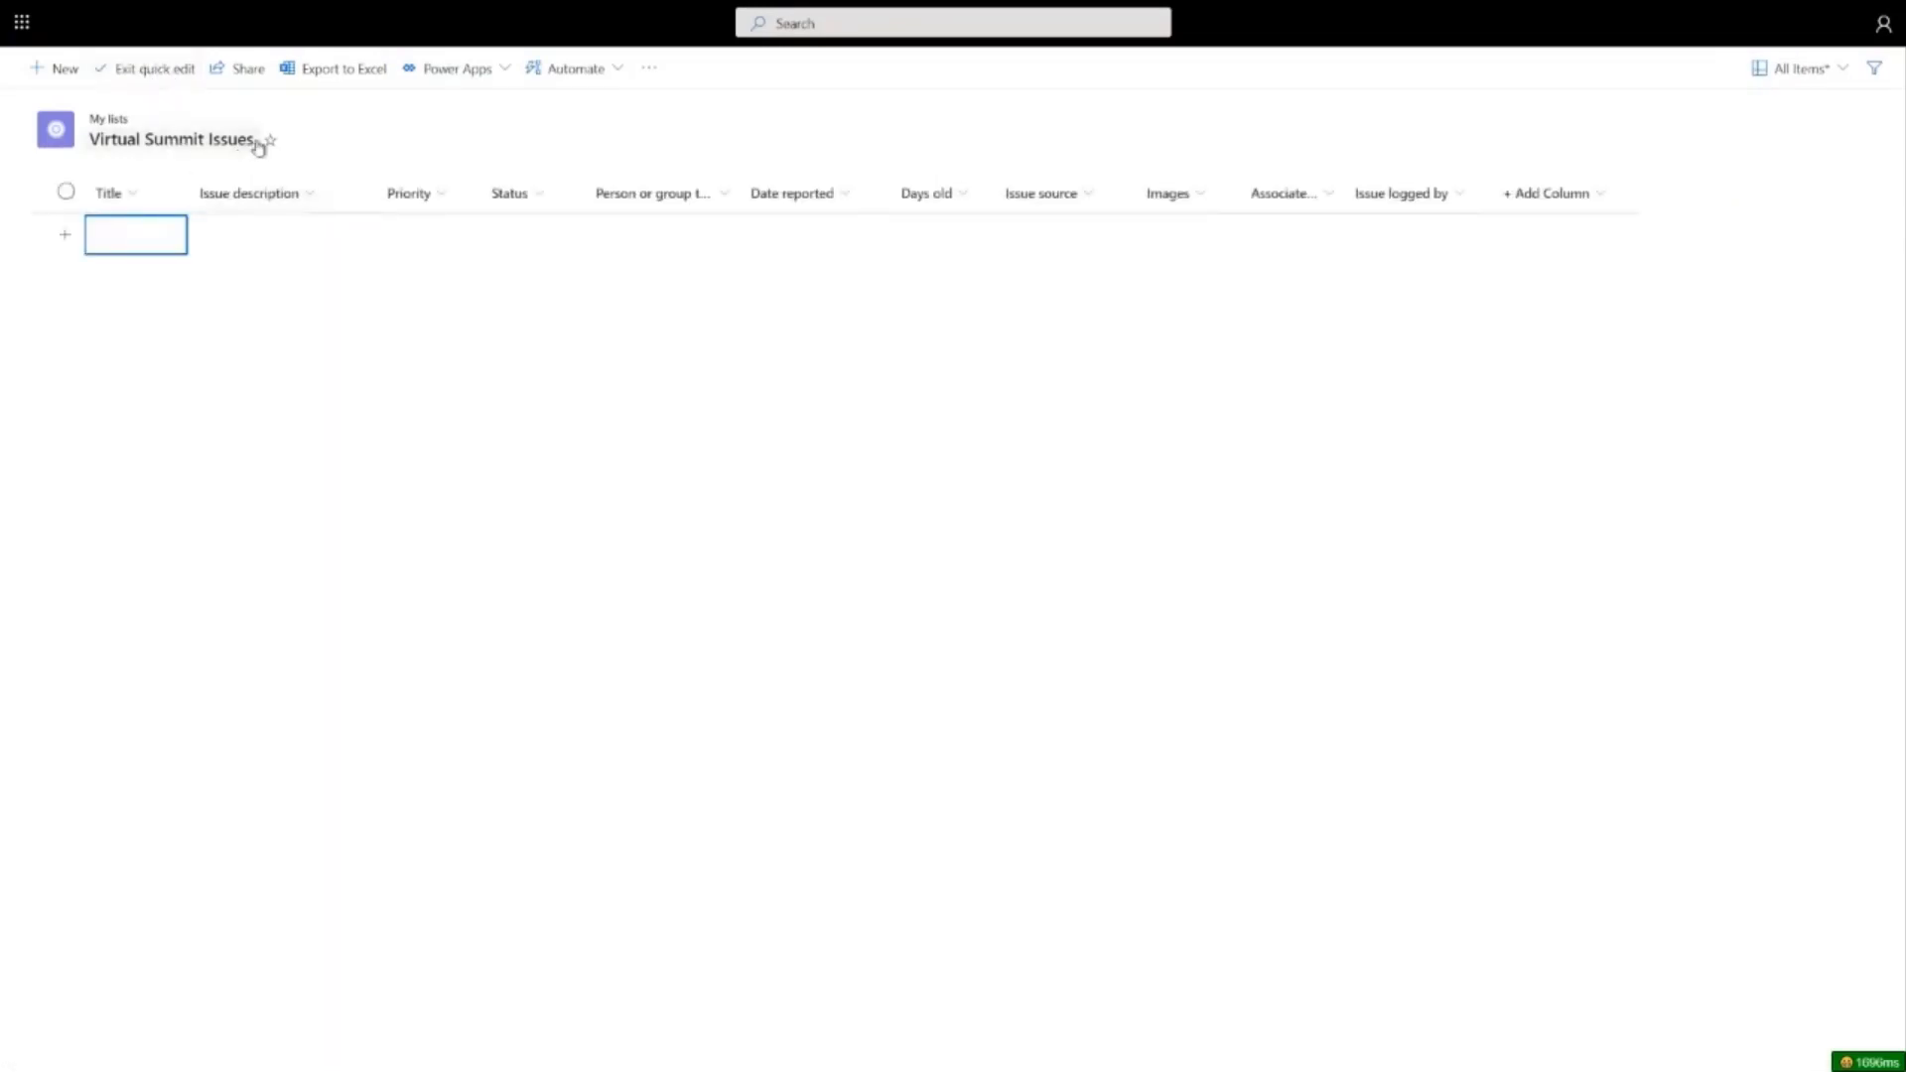
pyautogui.moveTo(389, 163)
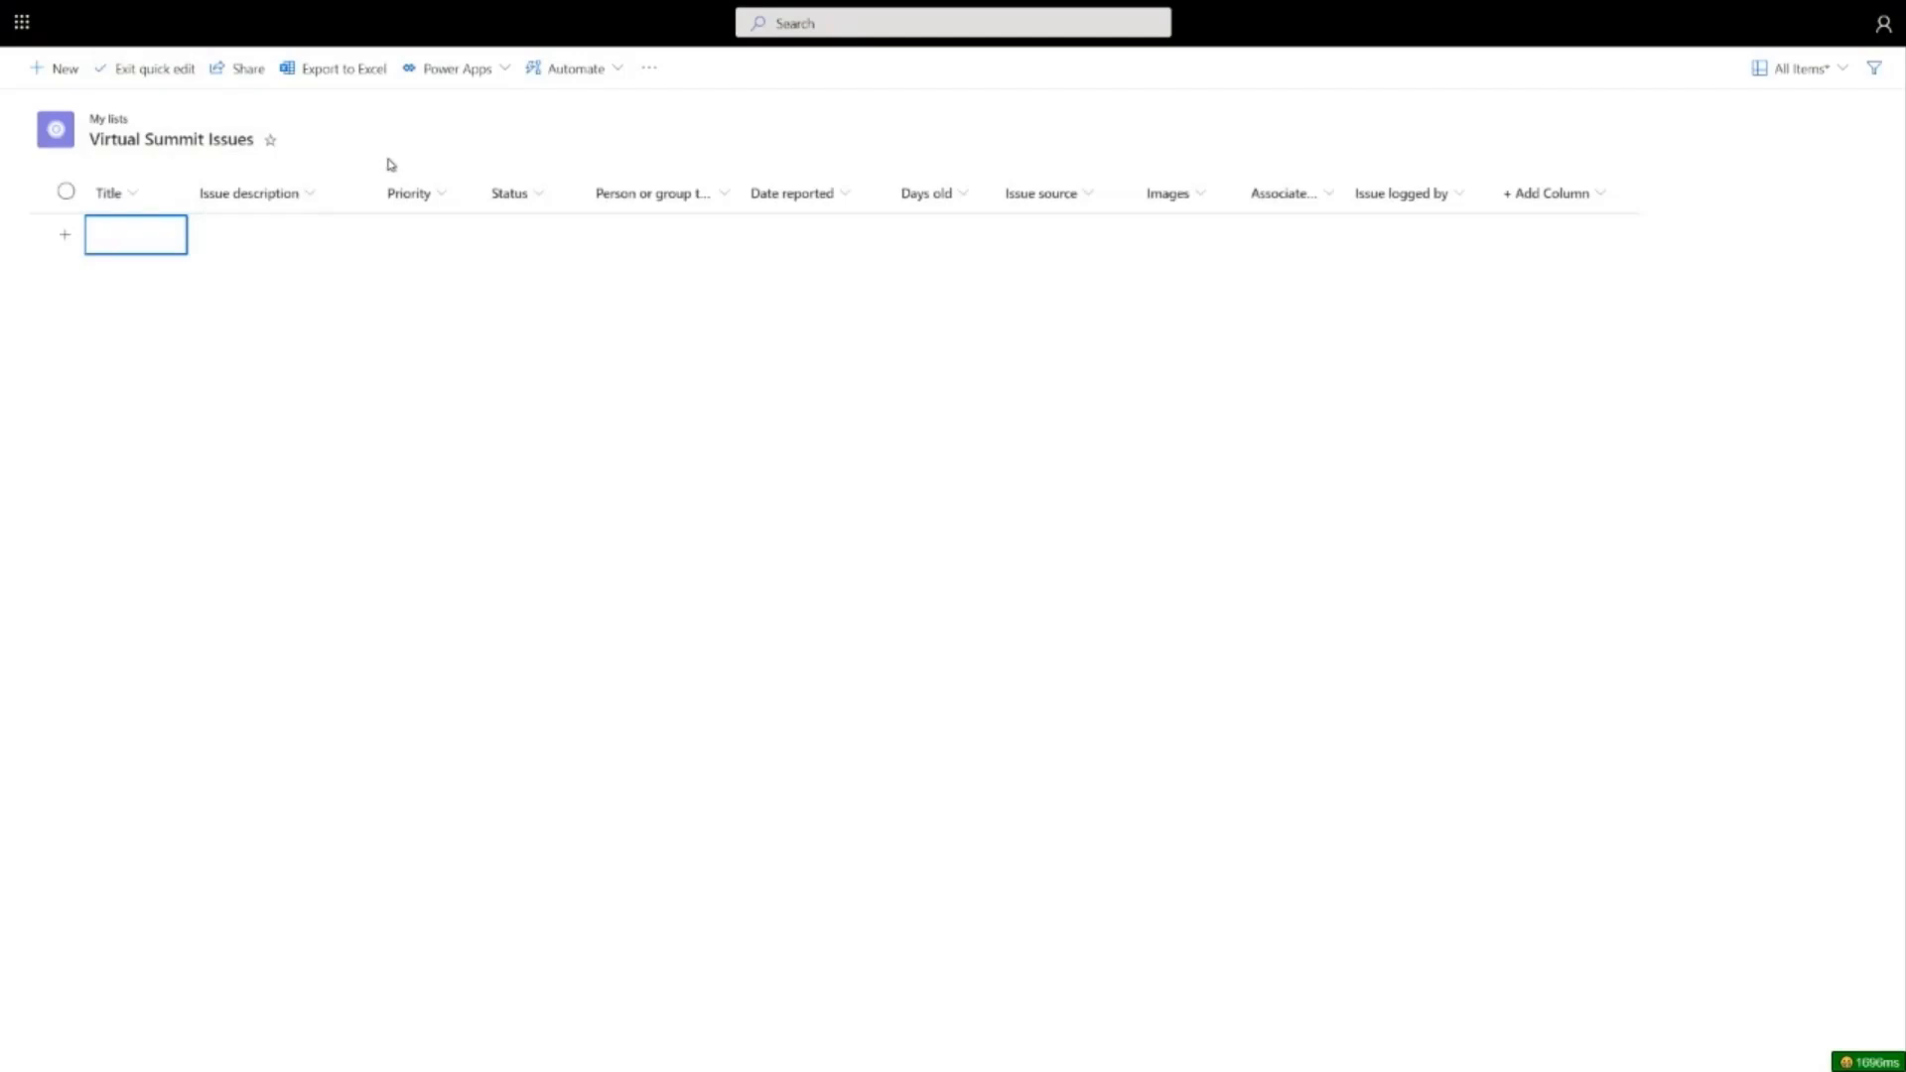
pyautogui.moveTo(740, 193)
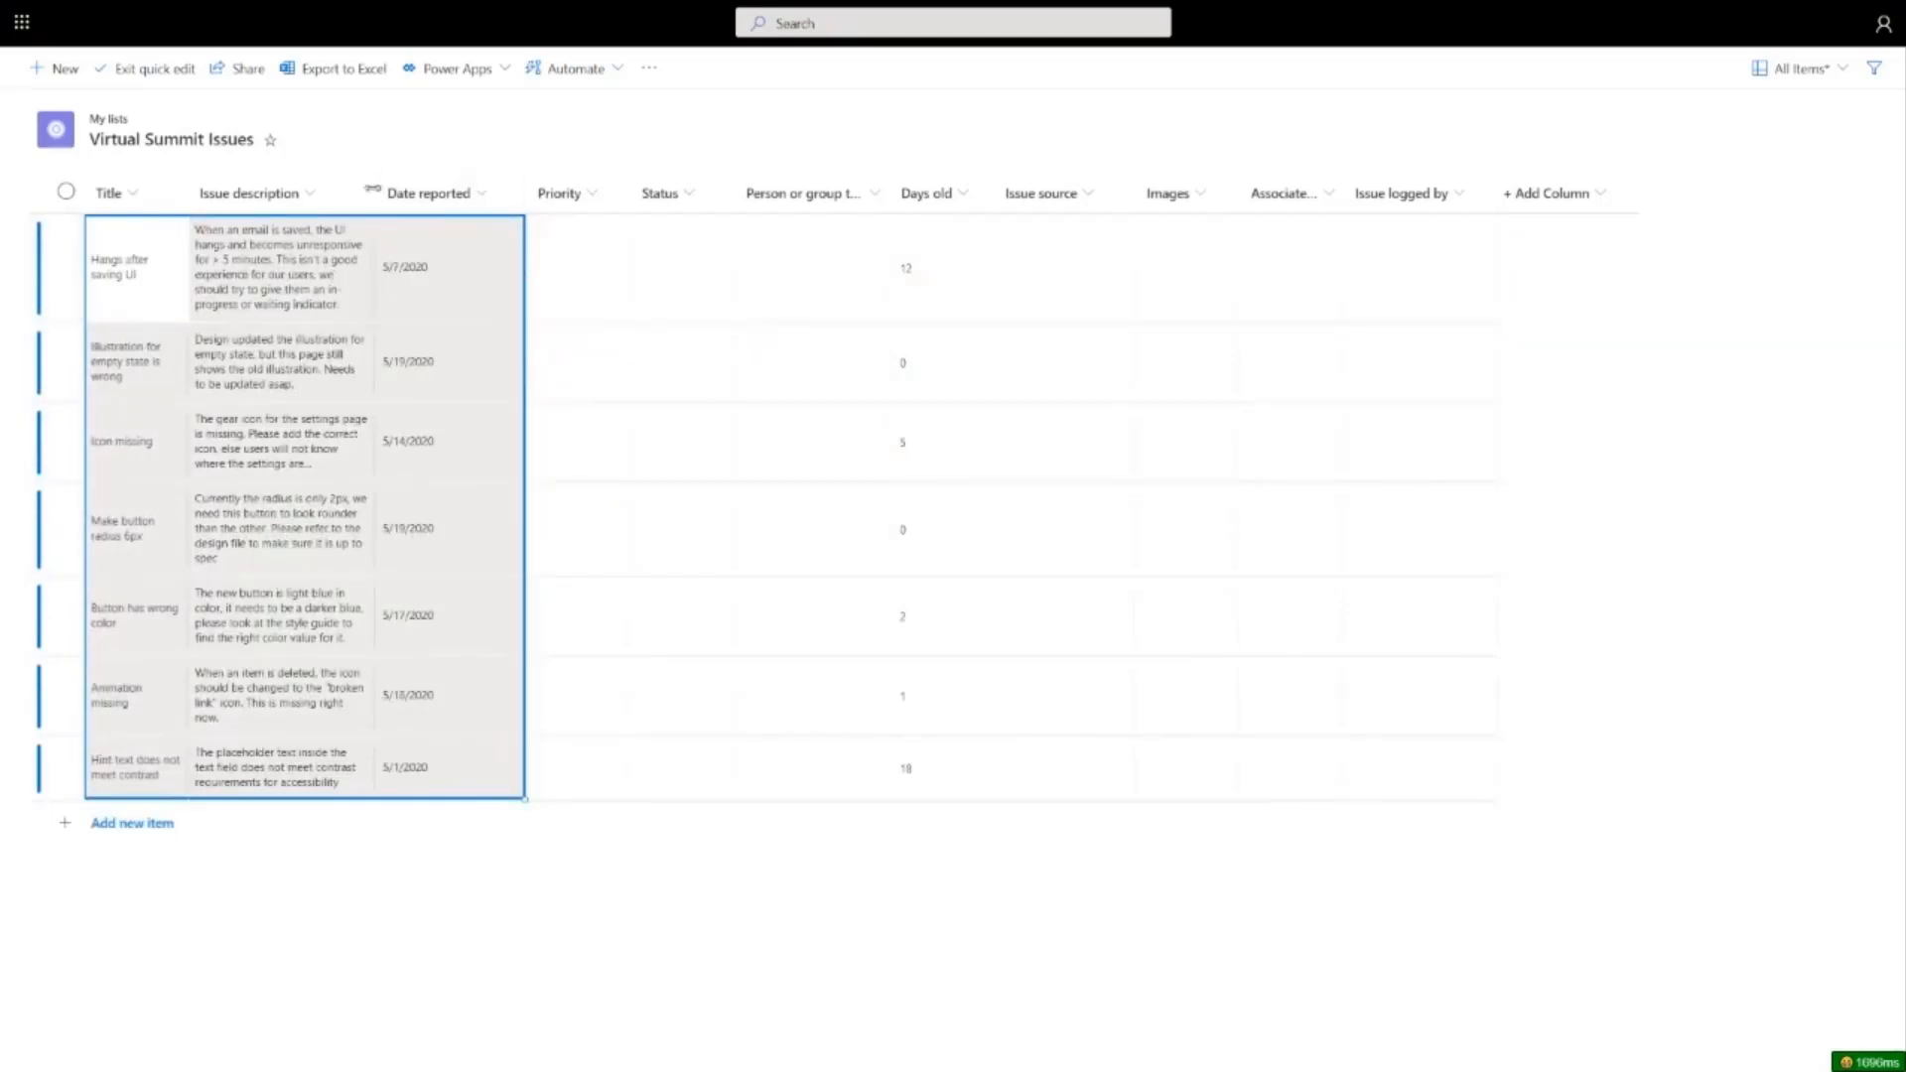
pyautogui.moveTo(419, 192)
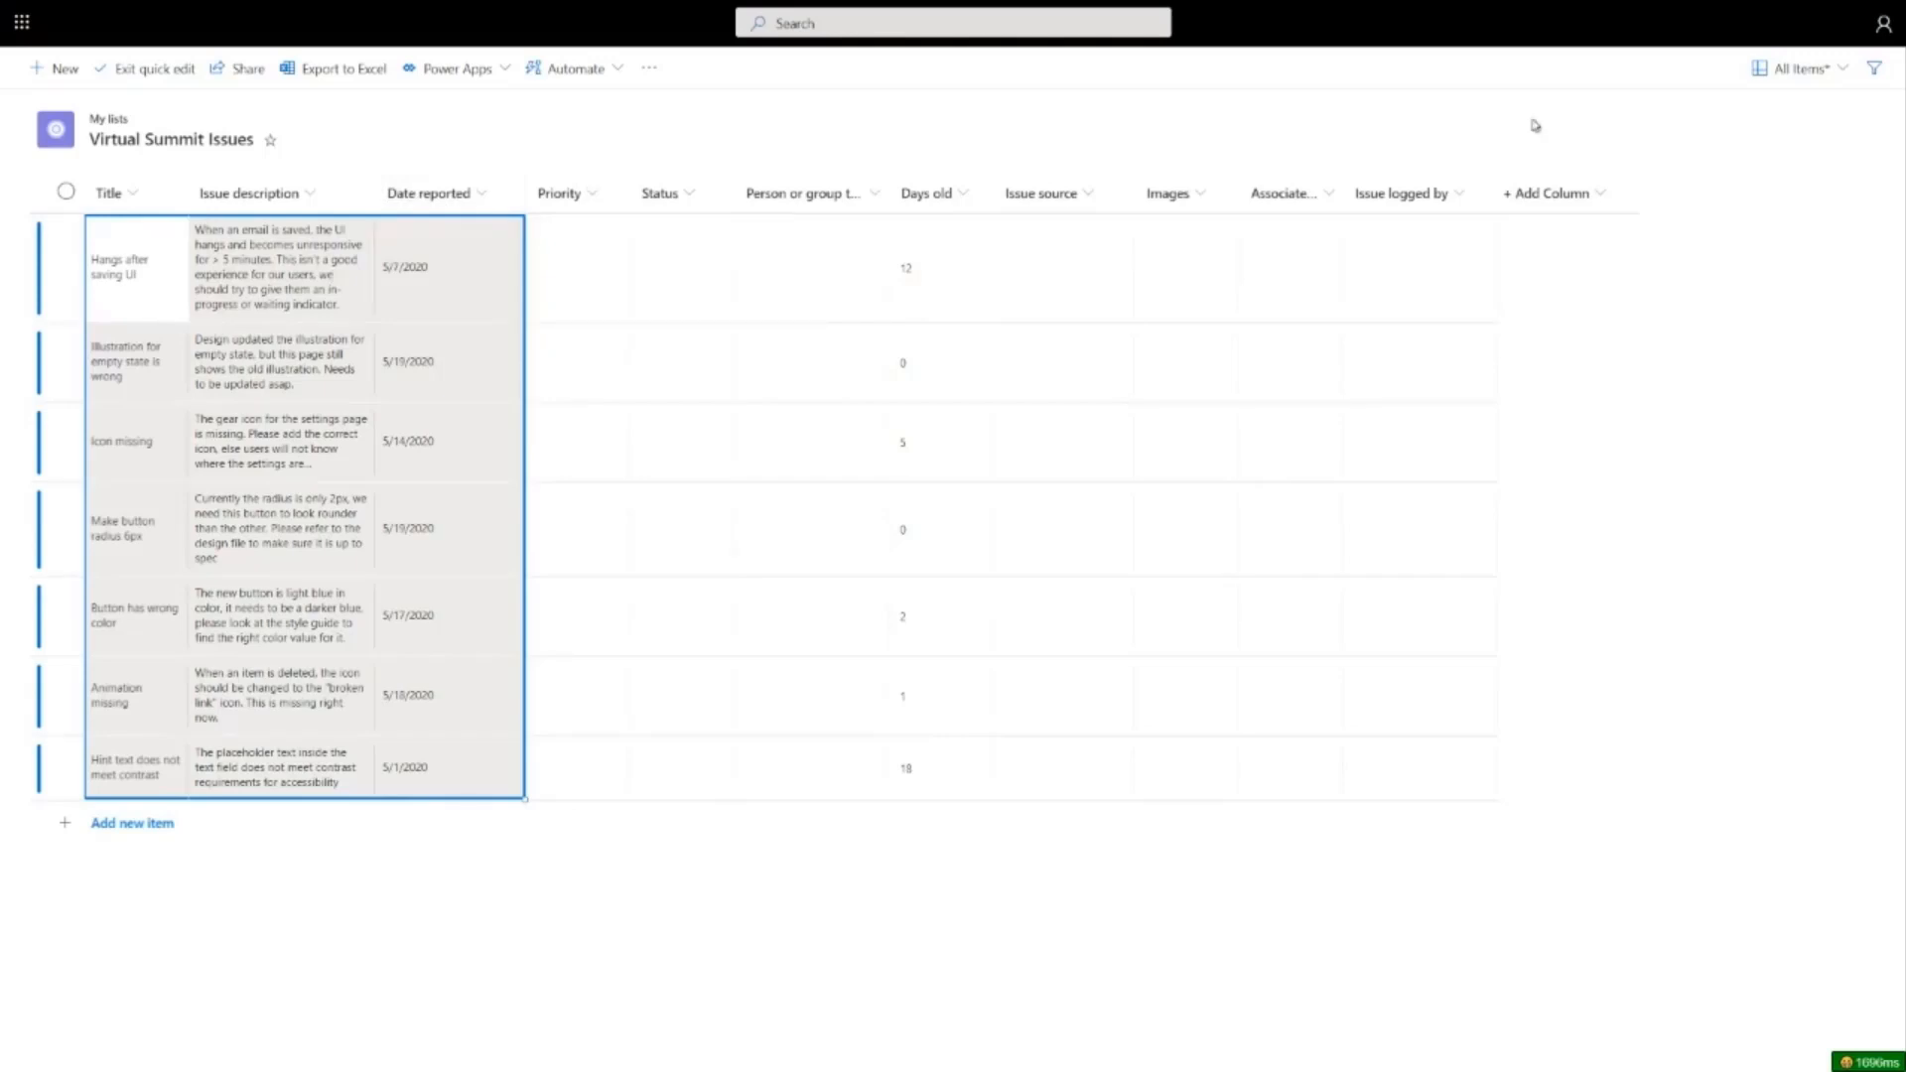
pyautogui.moveTo(1757, 95)
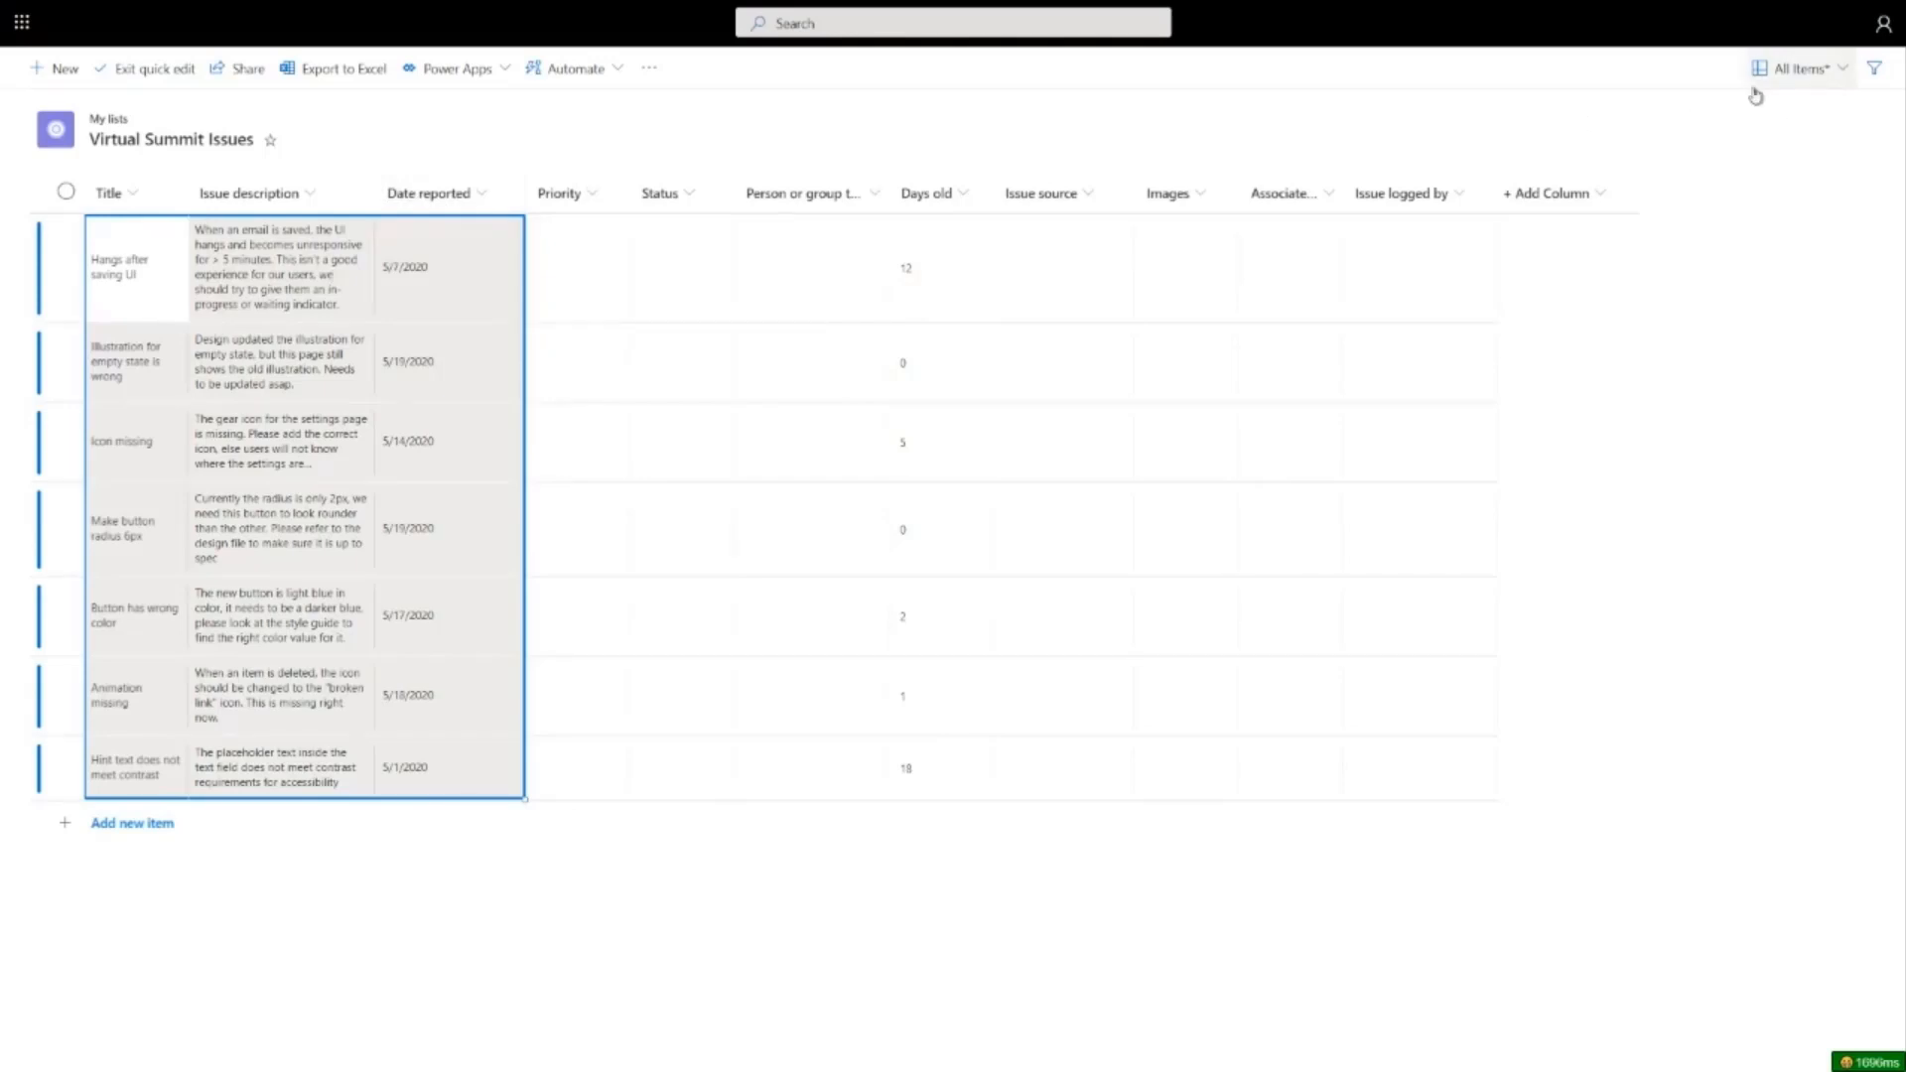
# Step: Bring up the view options for row height after pasting the seven issue rows
pyautogui.click(1797, 67)
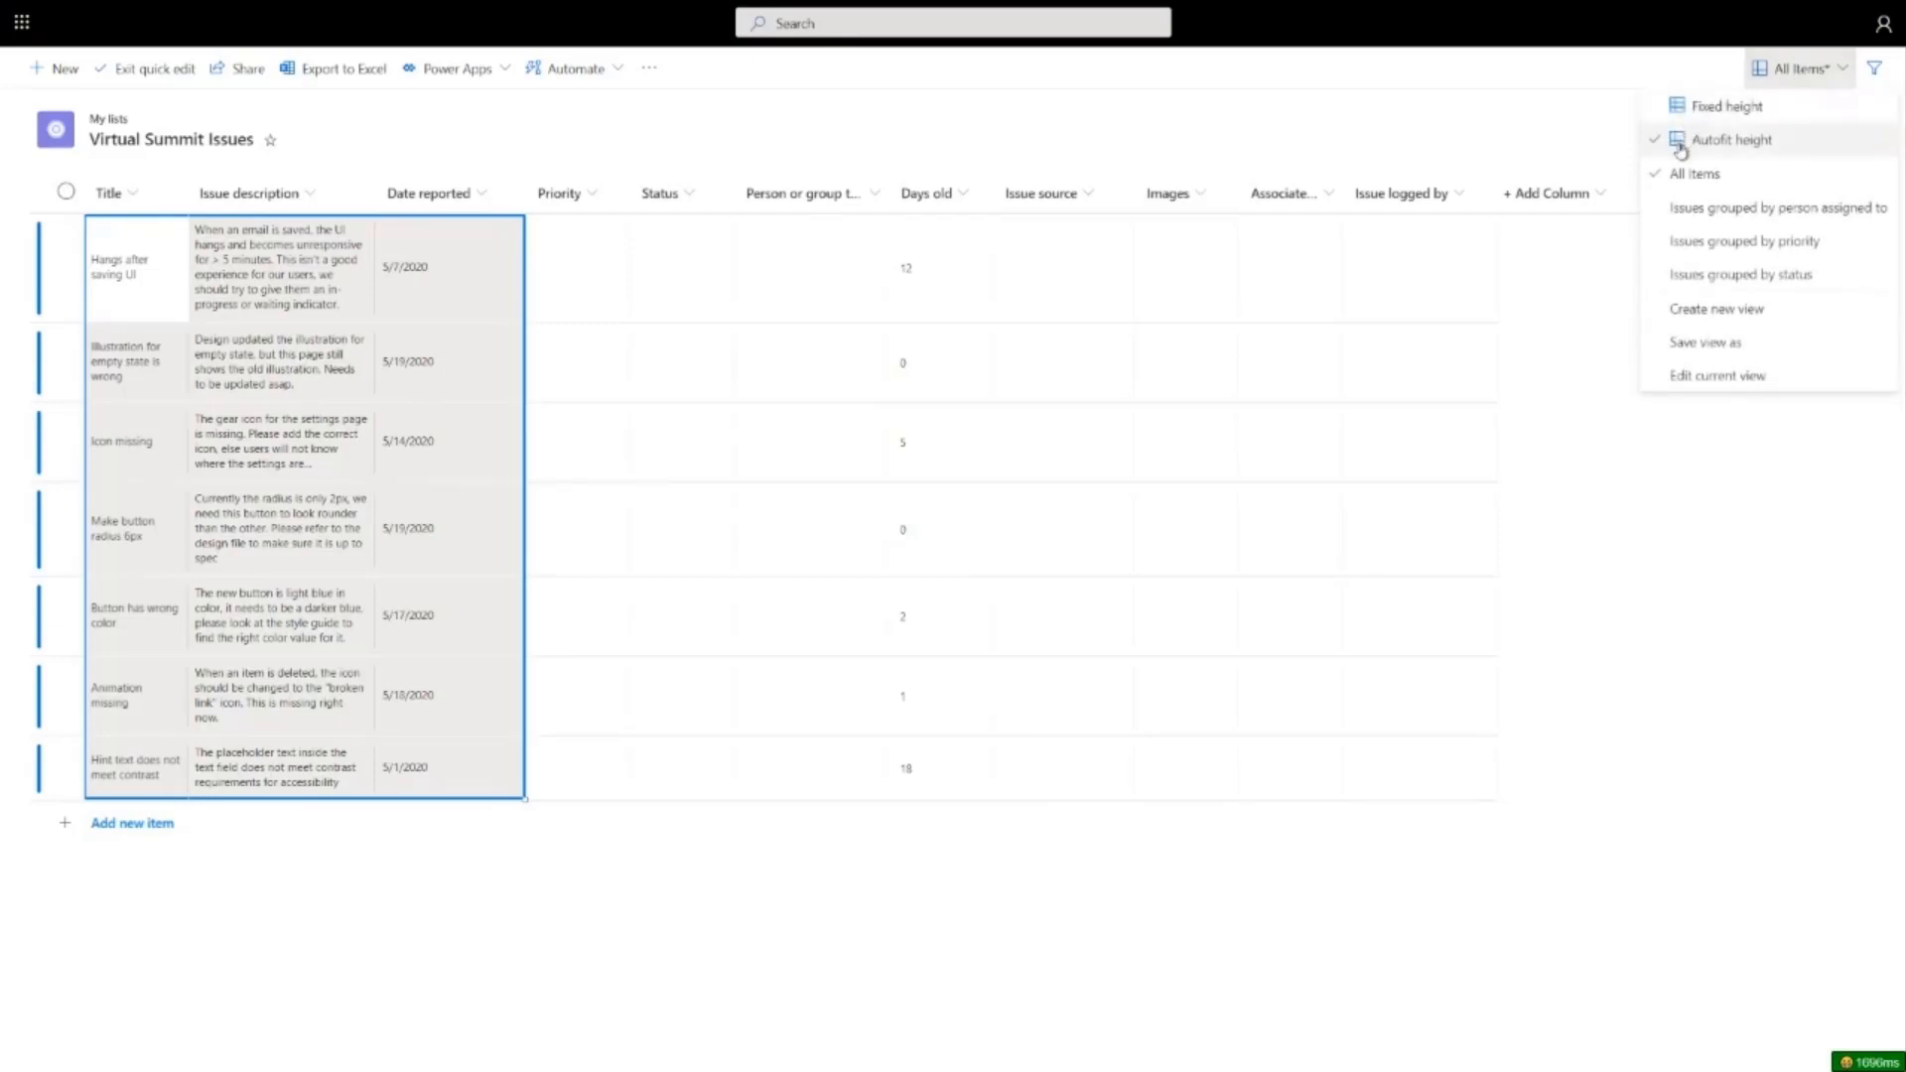
pyautogui.moveTo(1723, 105)
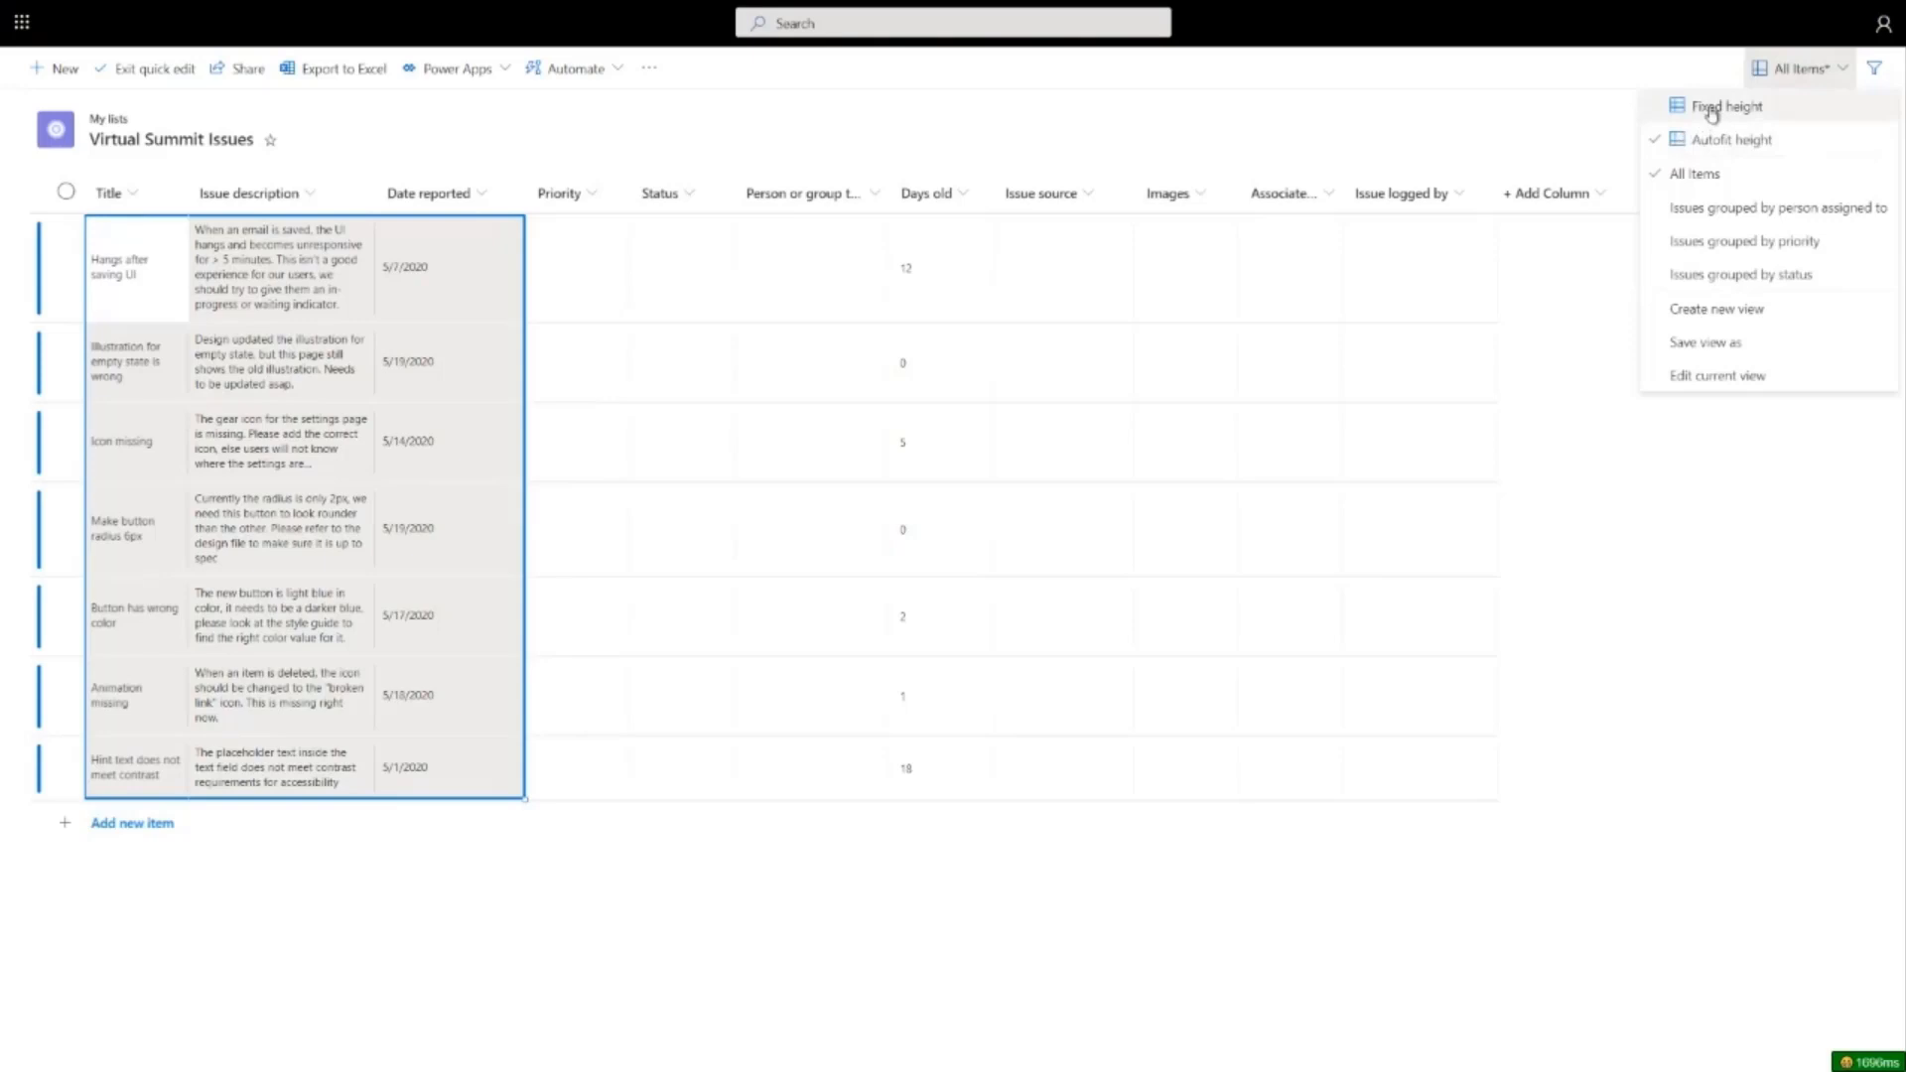
pyautogui.click(1725, 105)
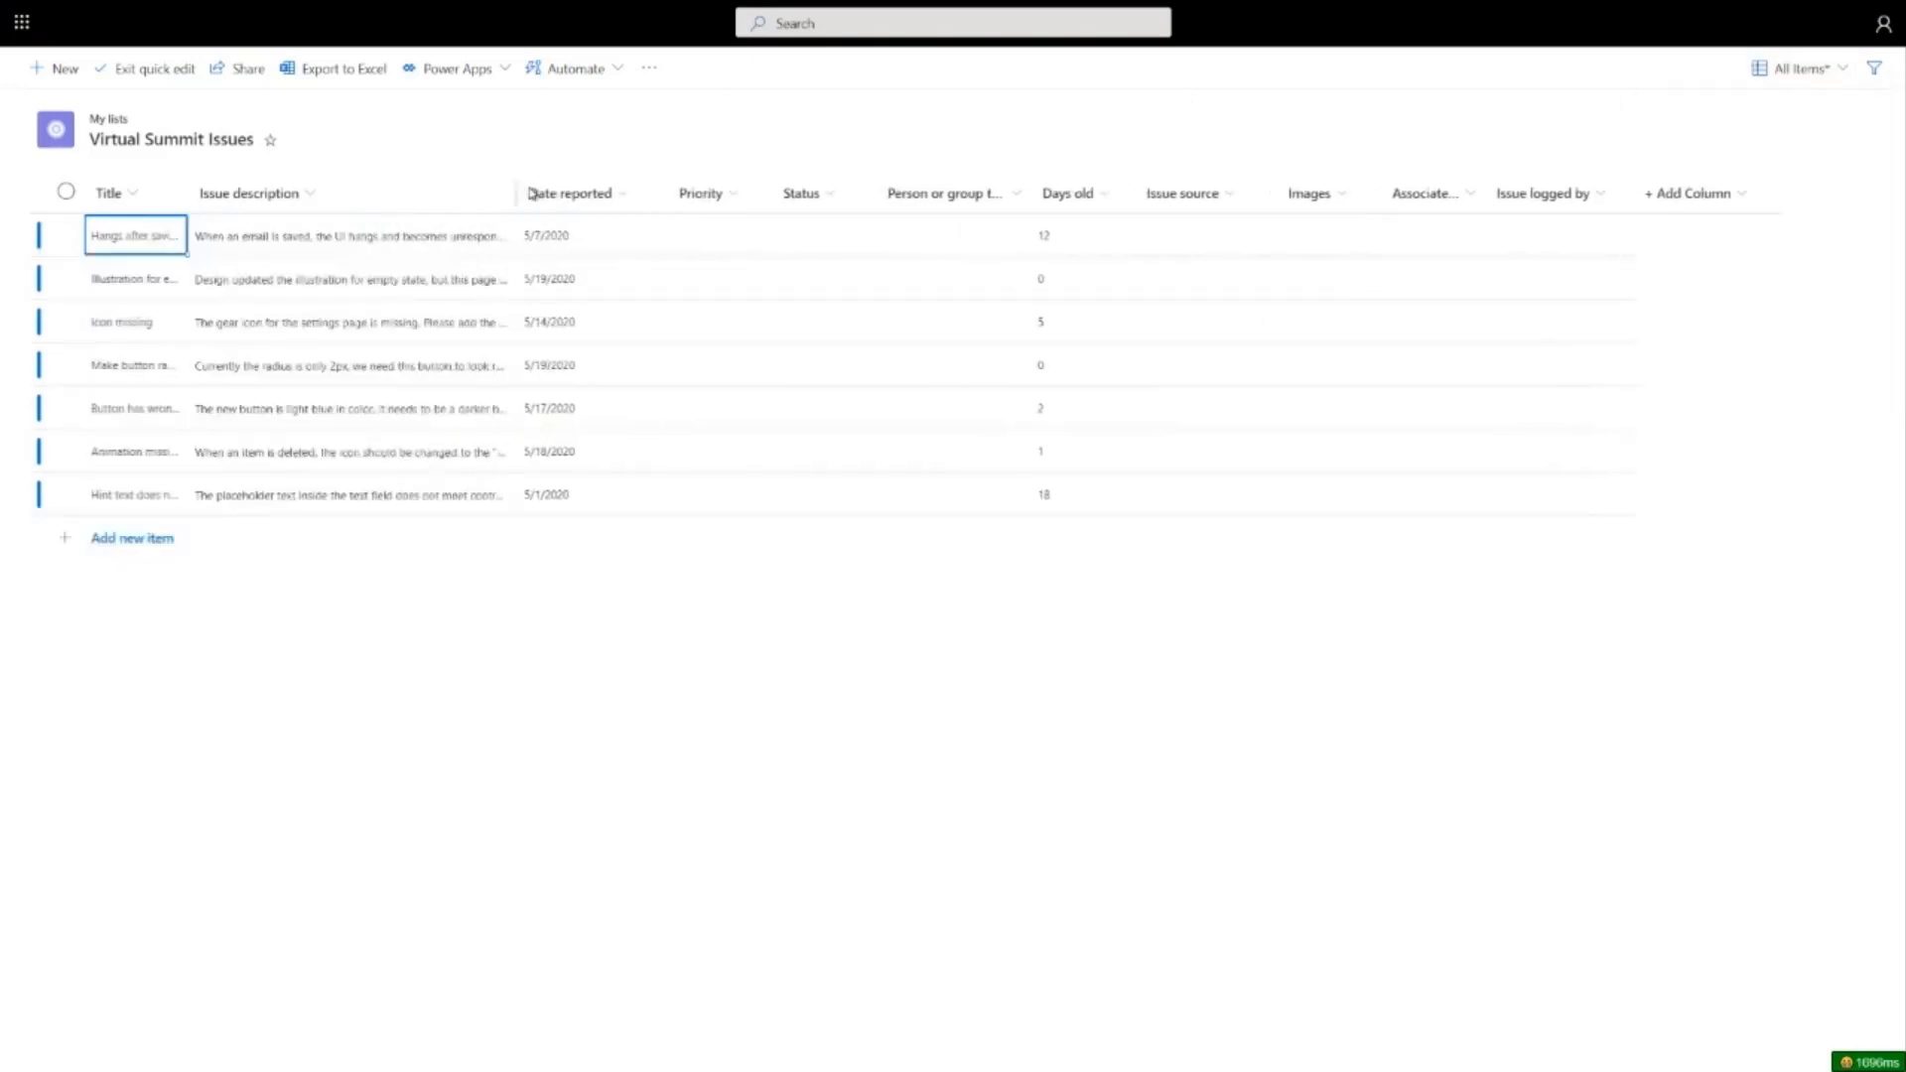
pyautogui.click(389, 451)
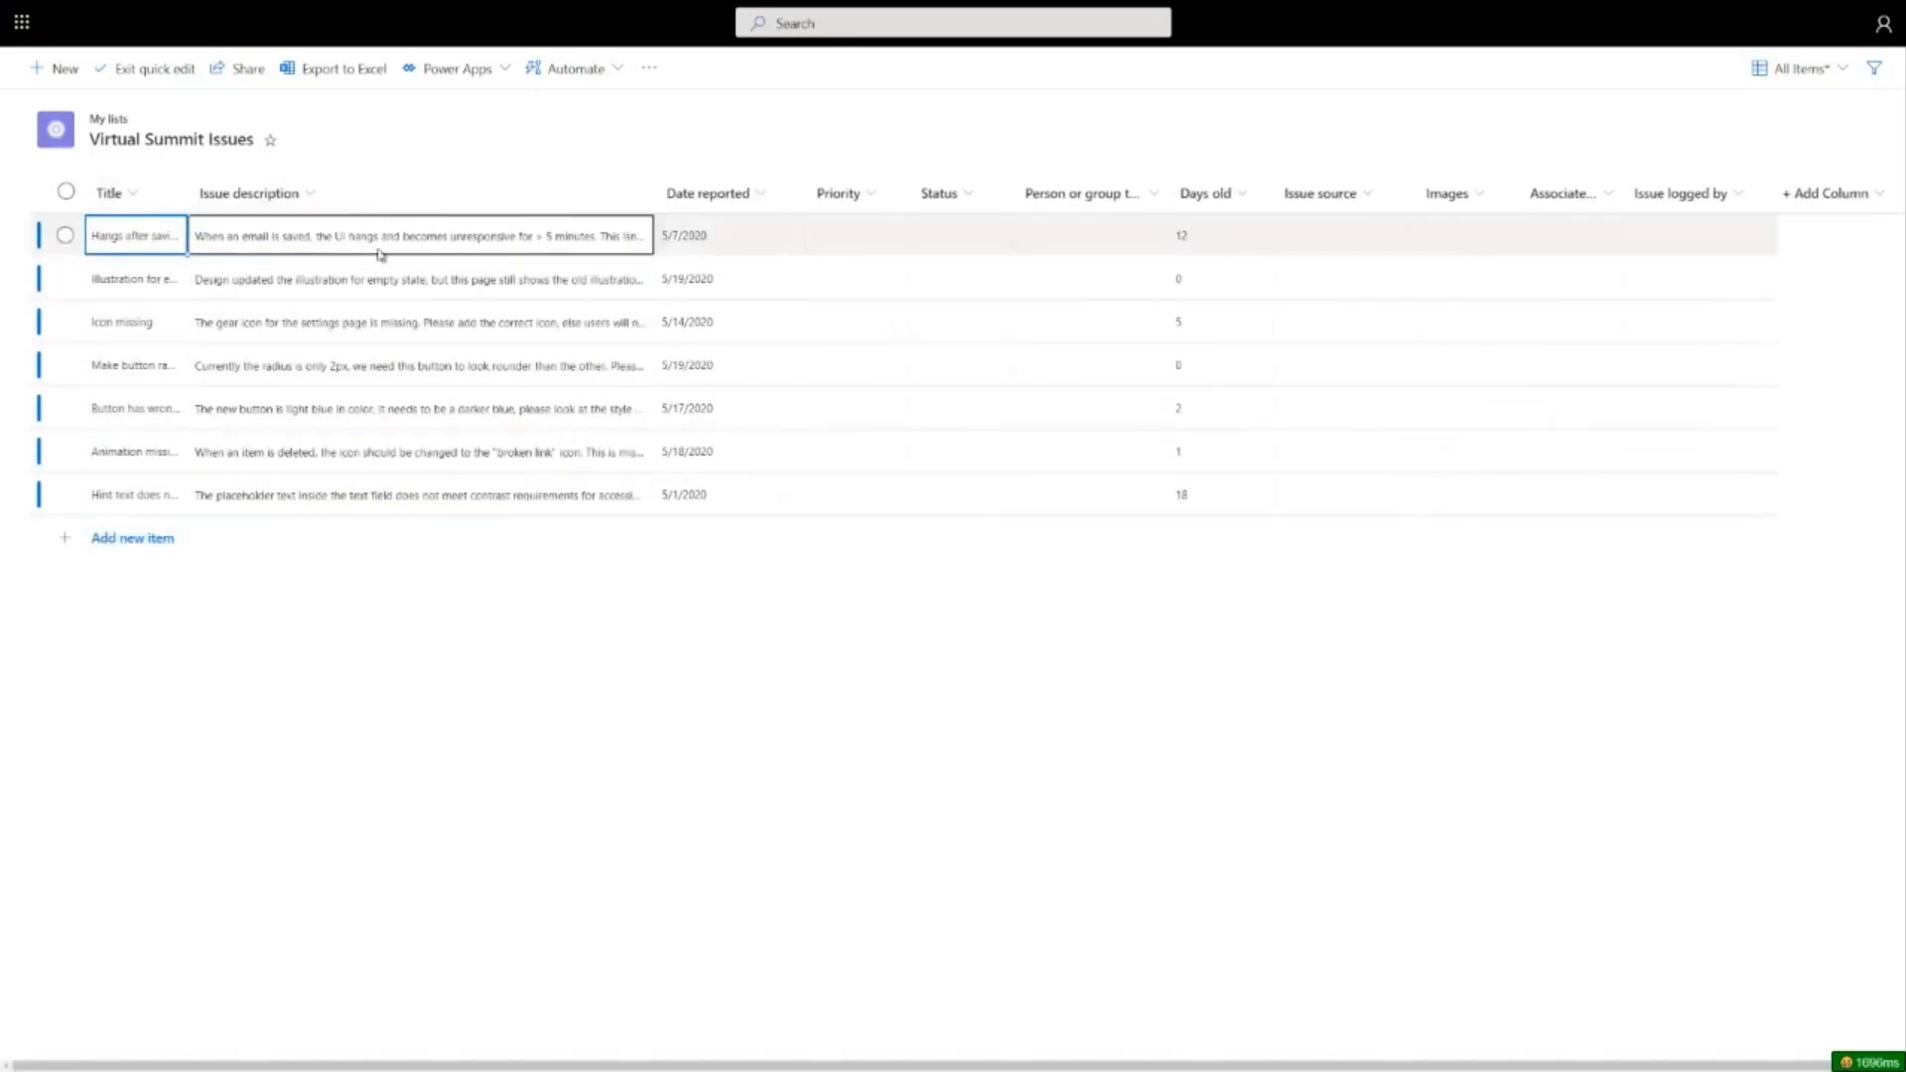
pyautogui.click(419, 450)
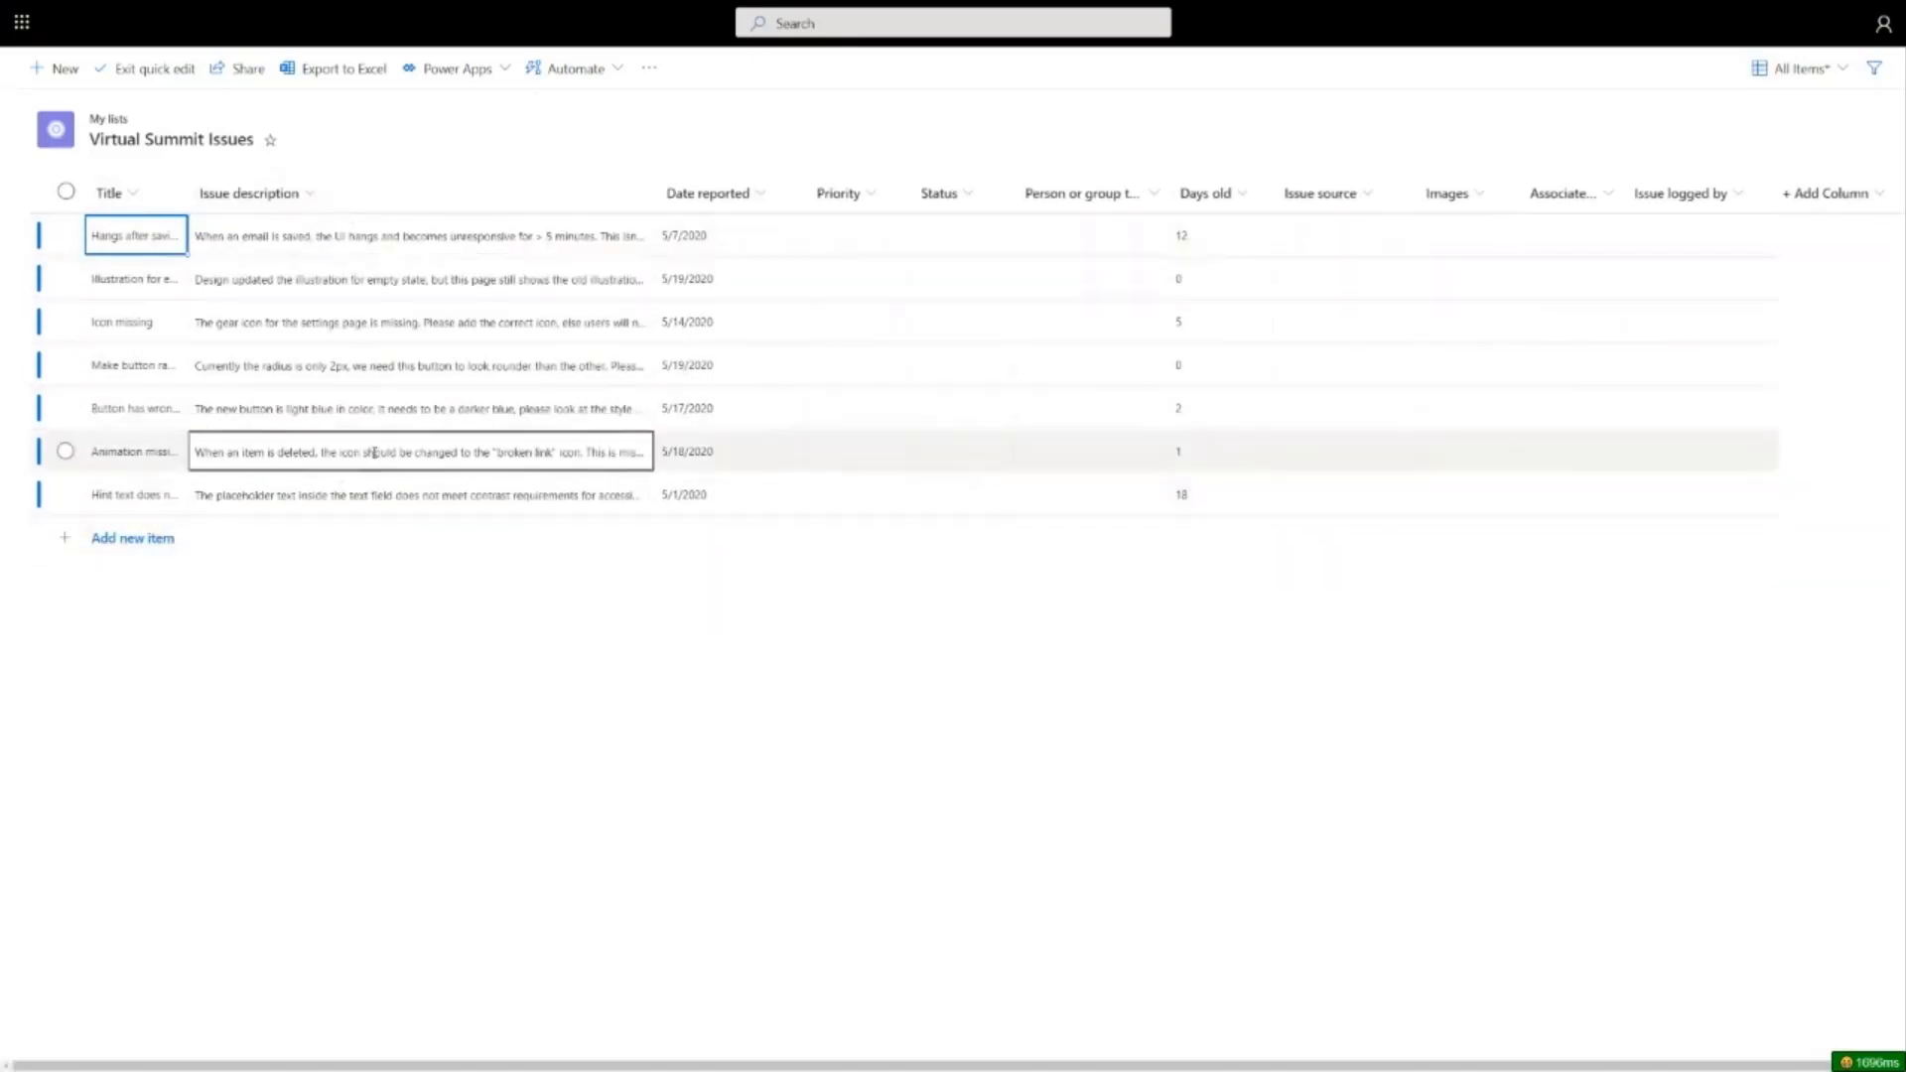
pyautogui.click(1799, 67)
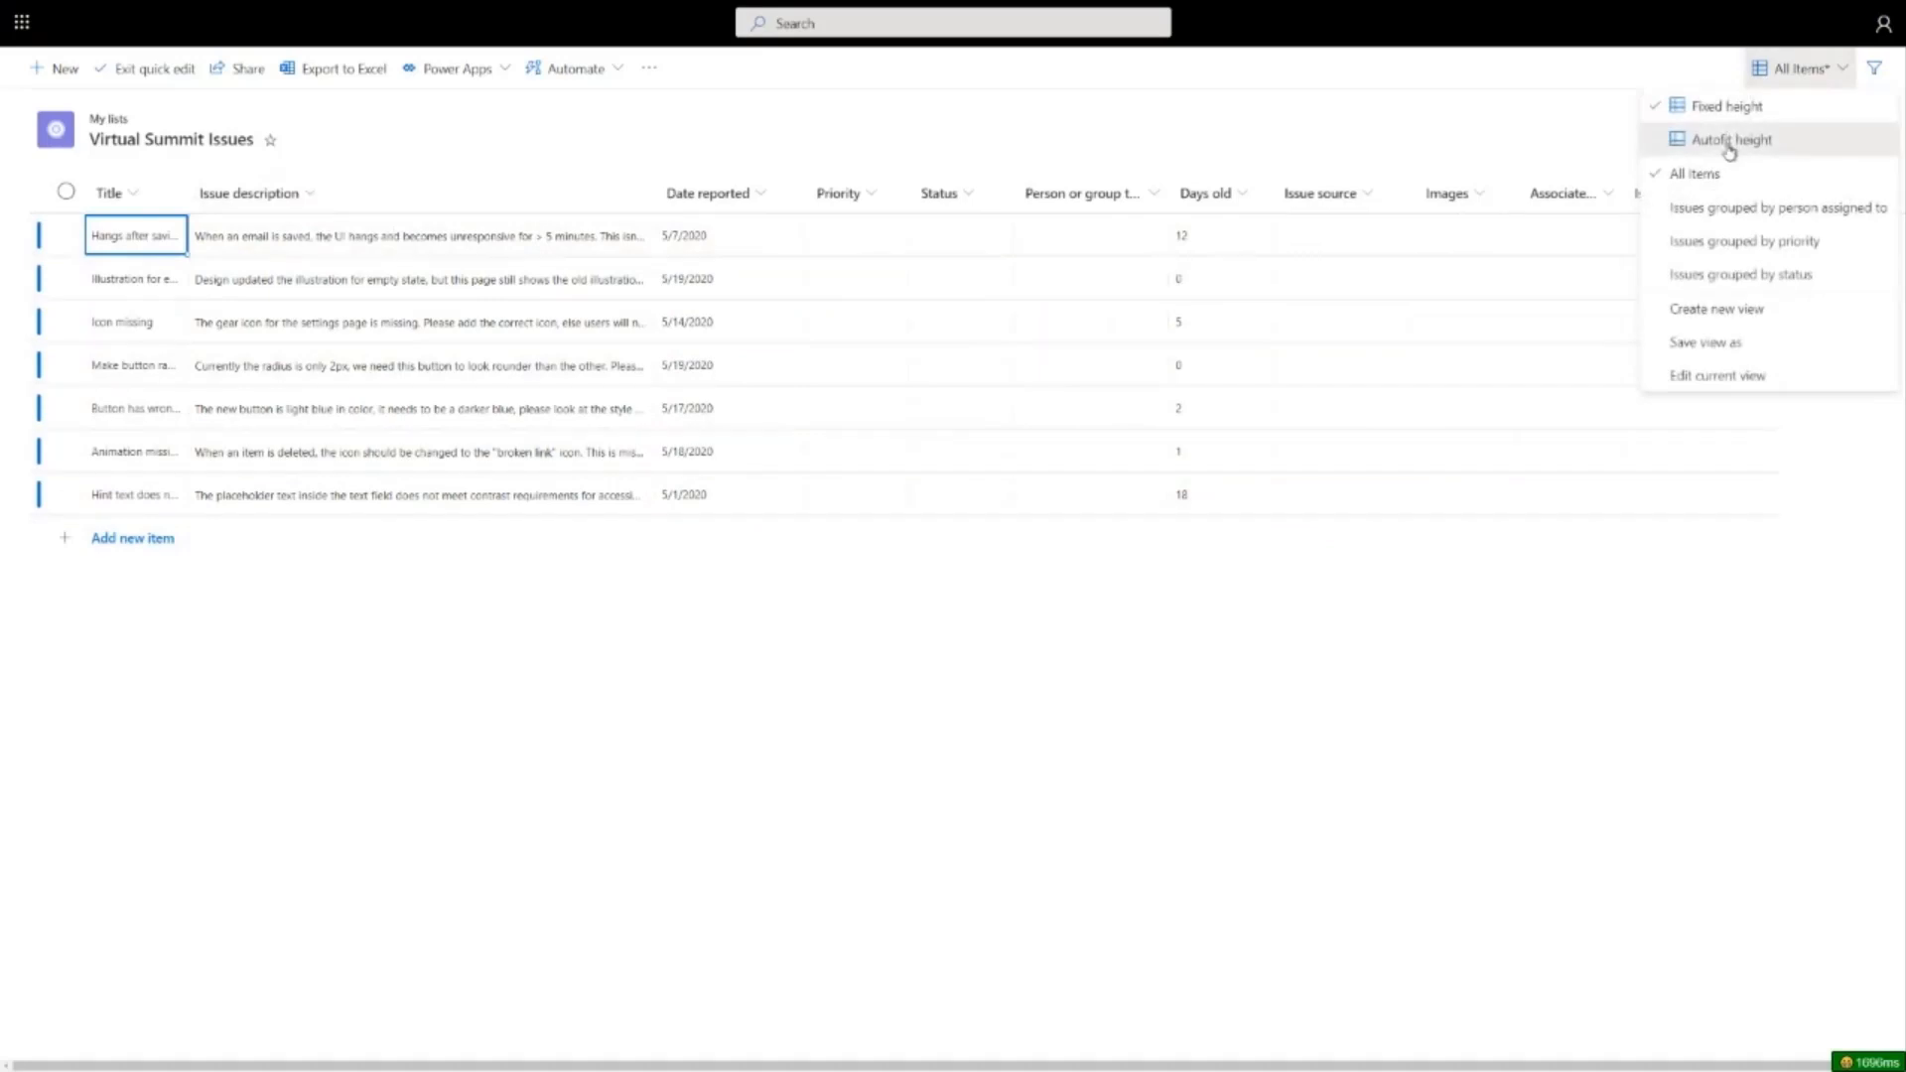
pyautogui.click(1732, 139)
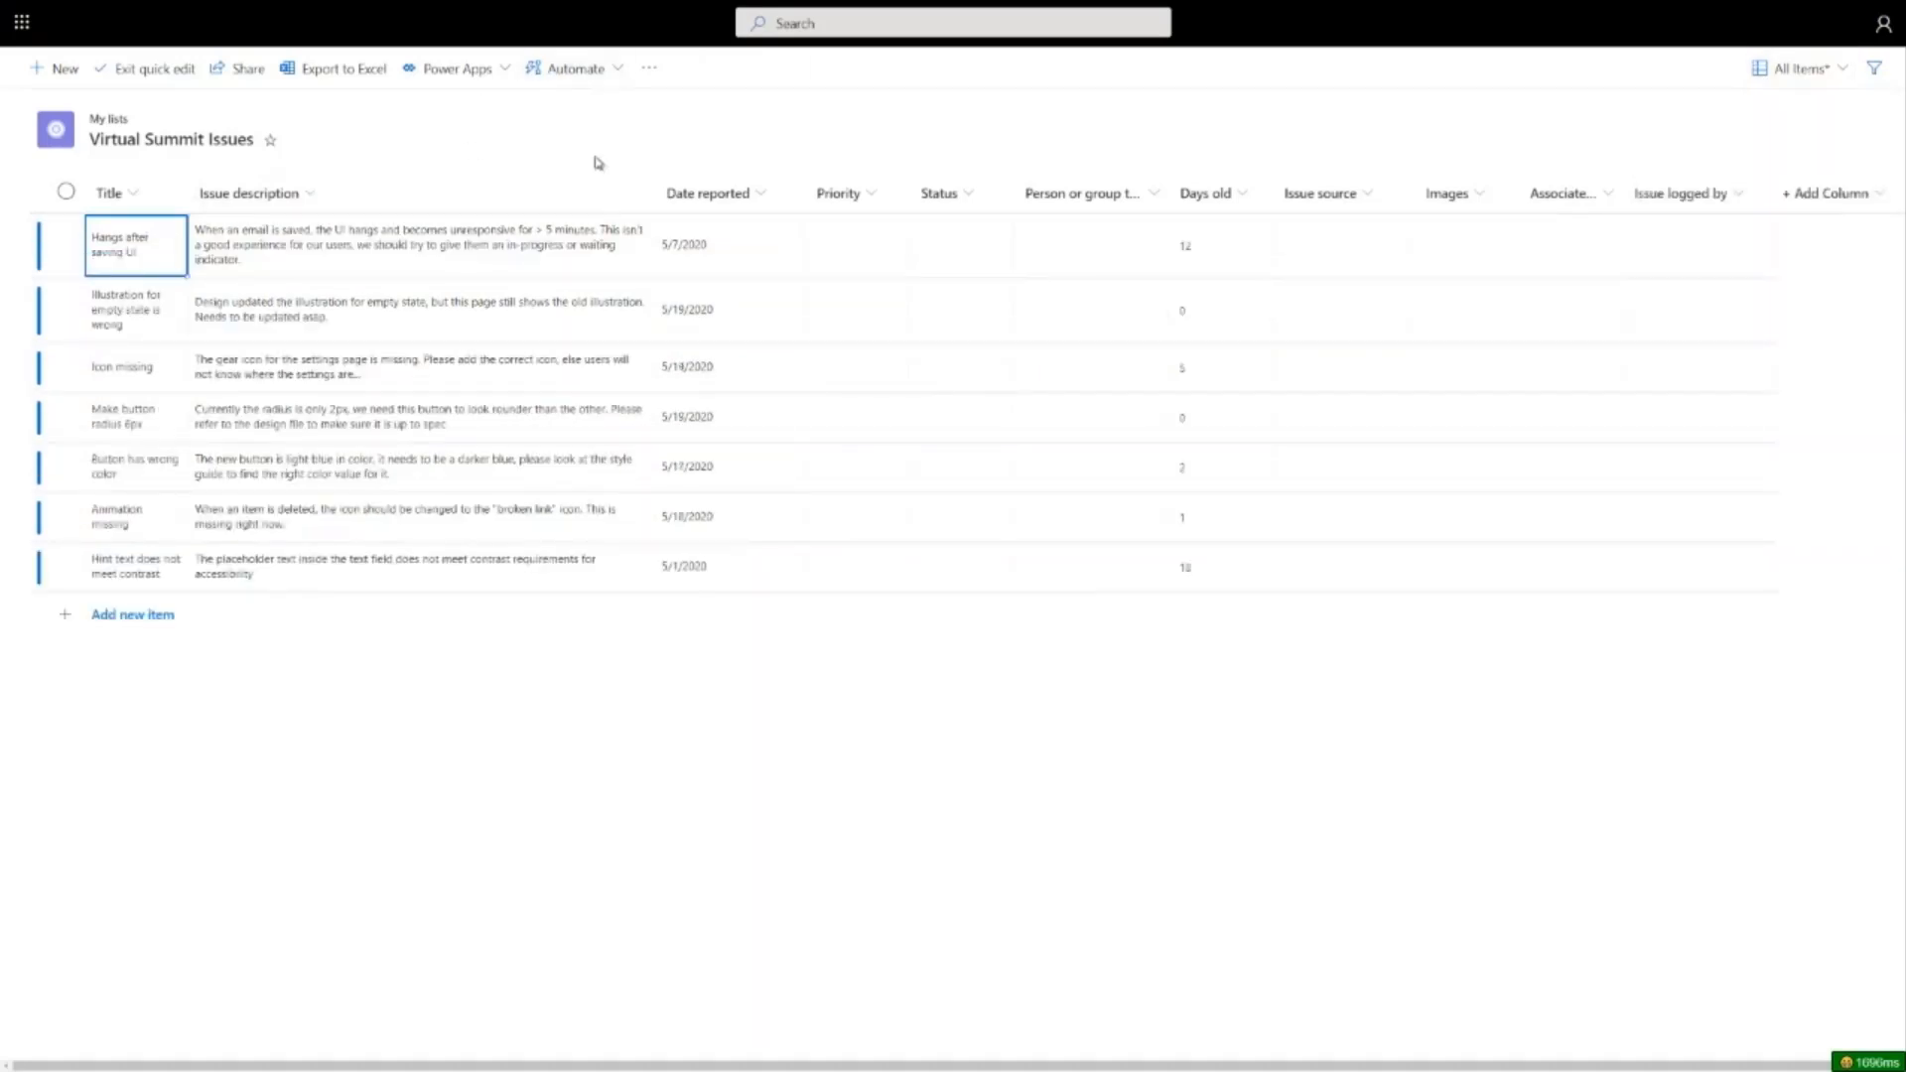
pyautogui.click(856, 467)
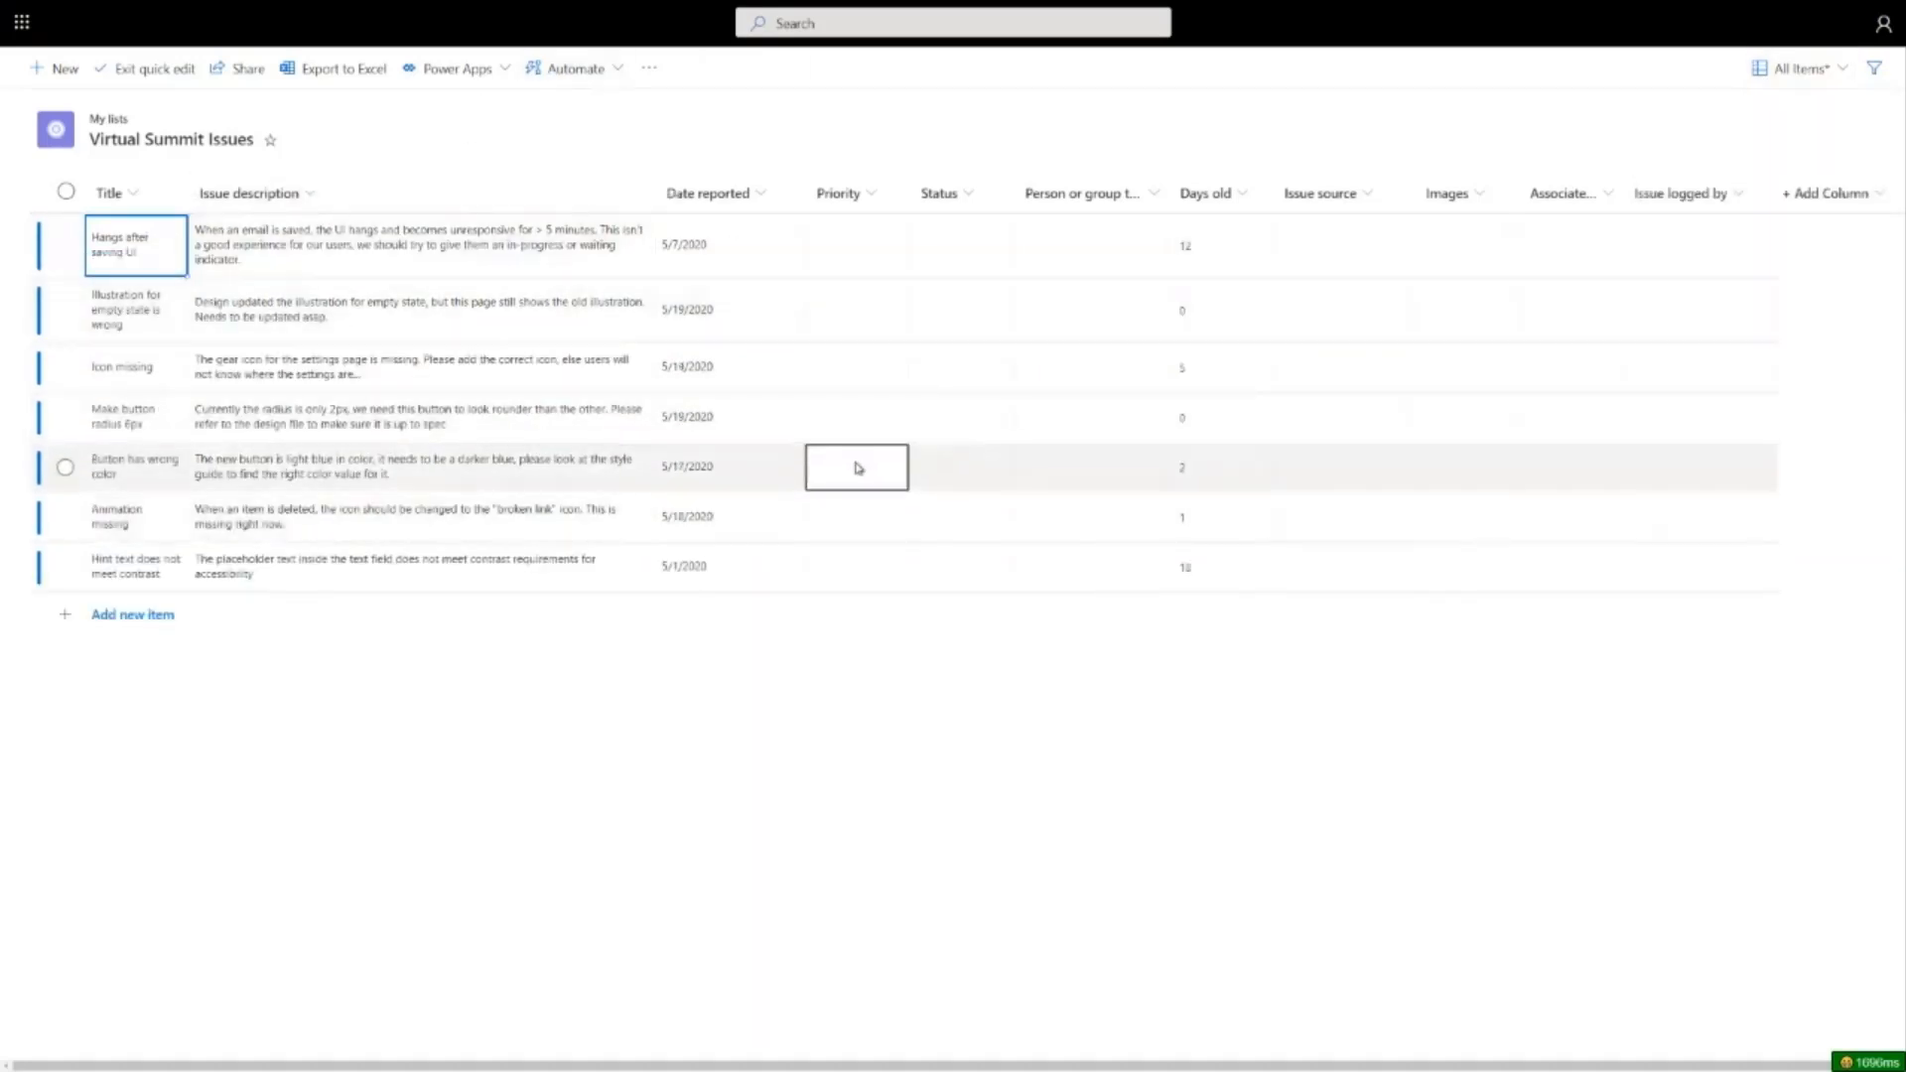
# Step: Set the first issue to High priority and the button-radius issue to Critical
pyautogui.click(885, 246)
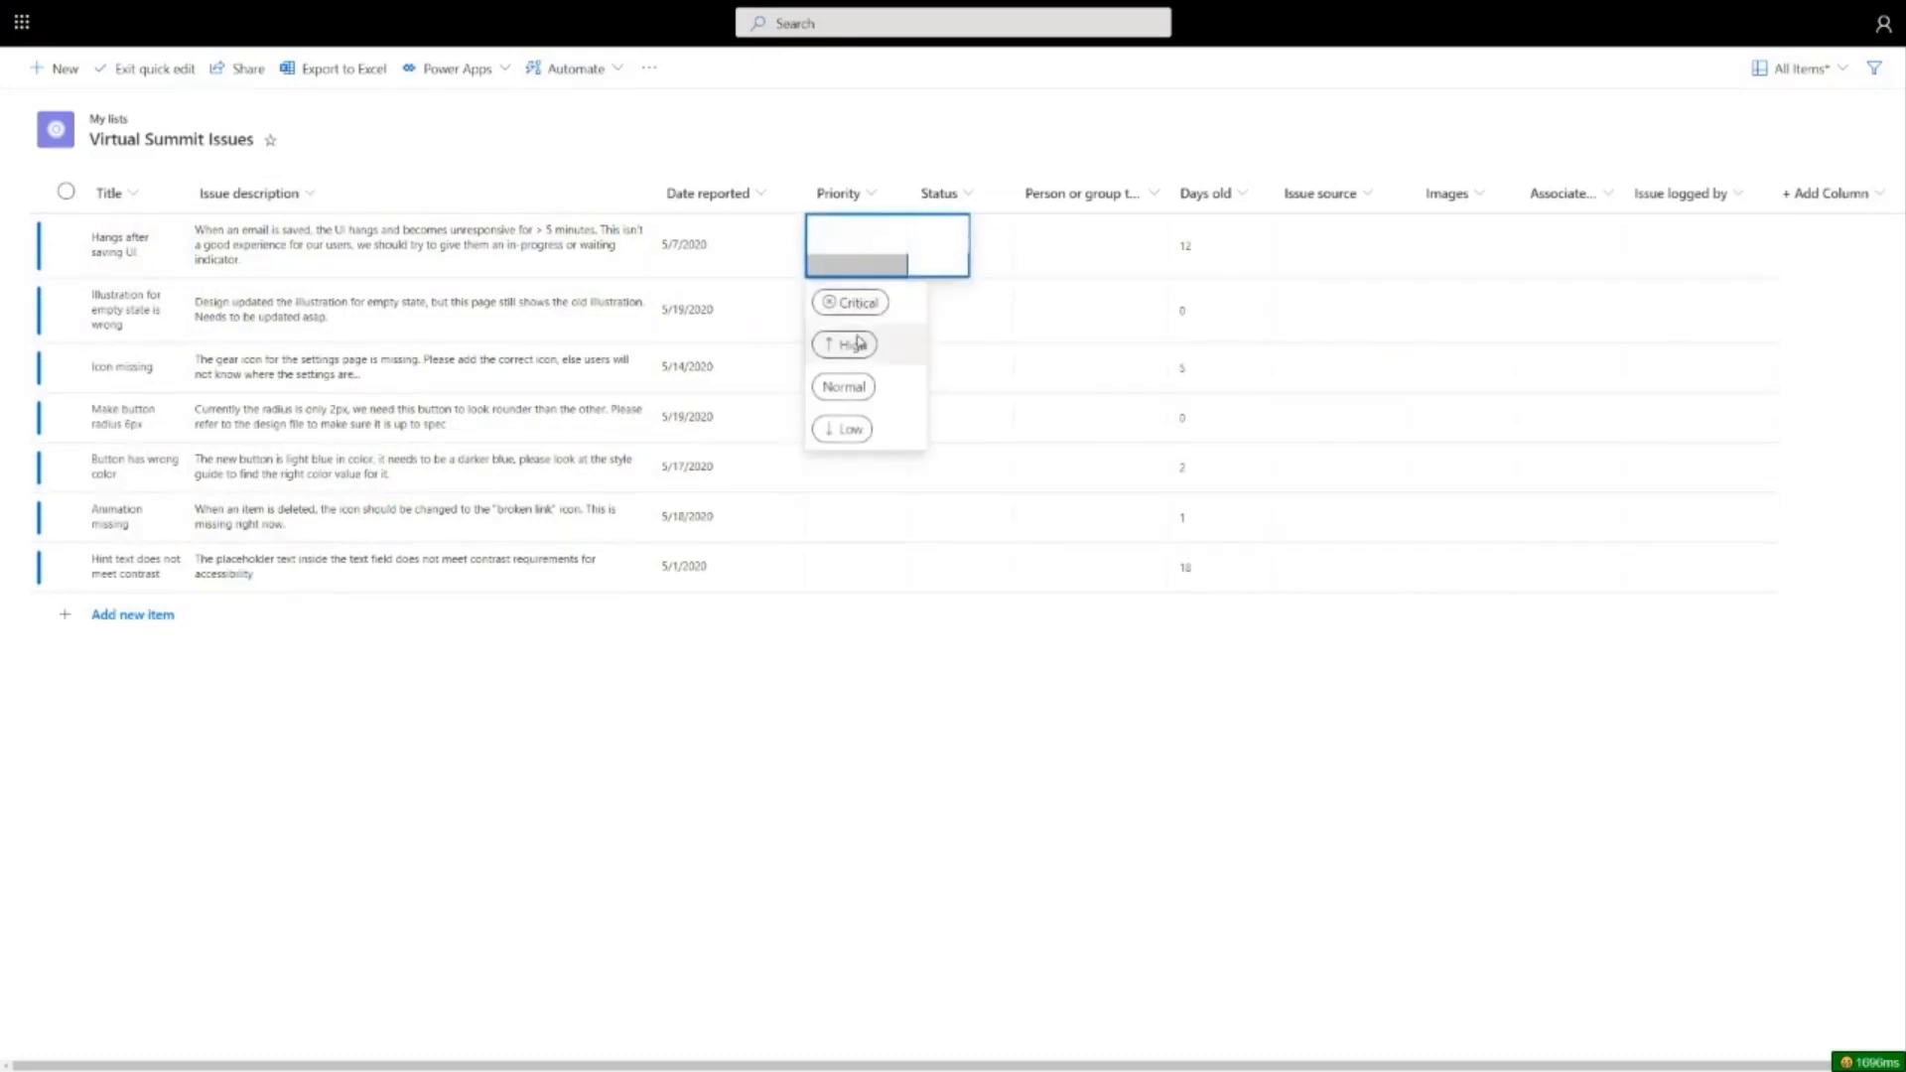
pyautogui.click(844, 344)
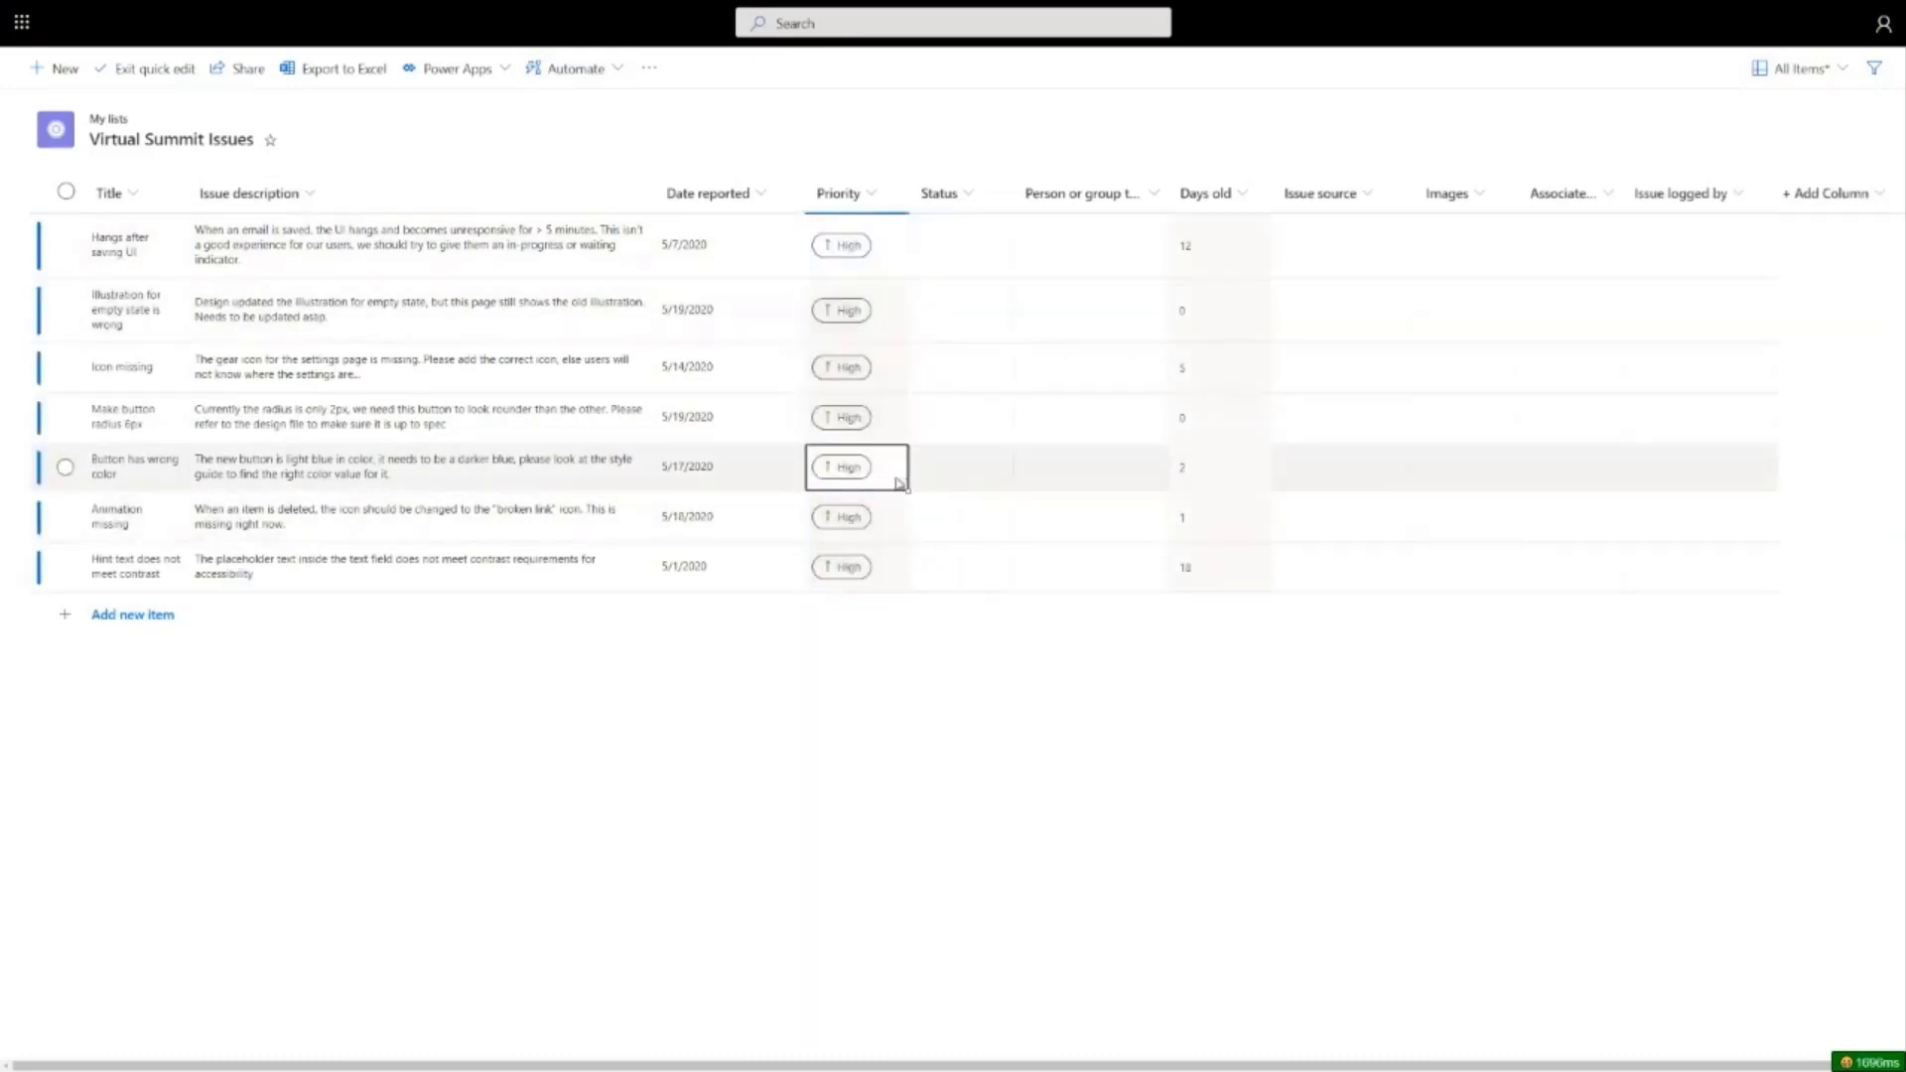
pyautogui.click(856, 415)
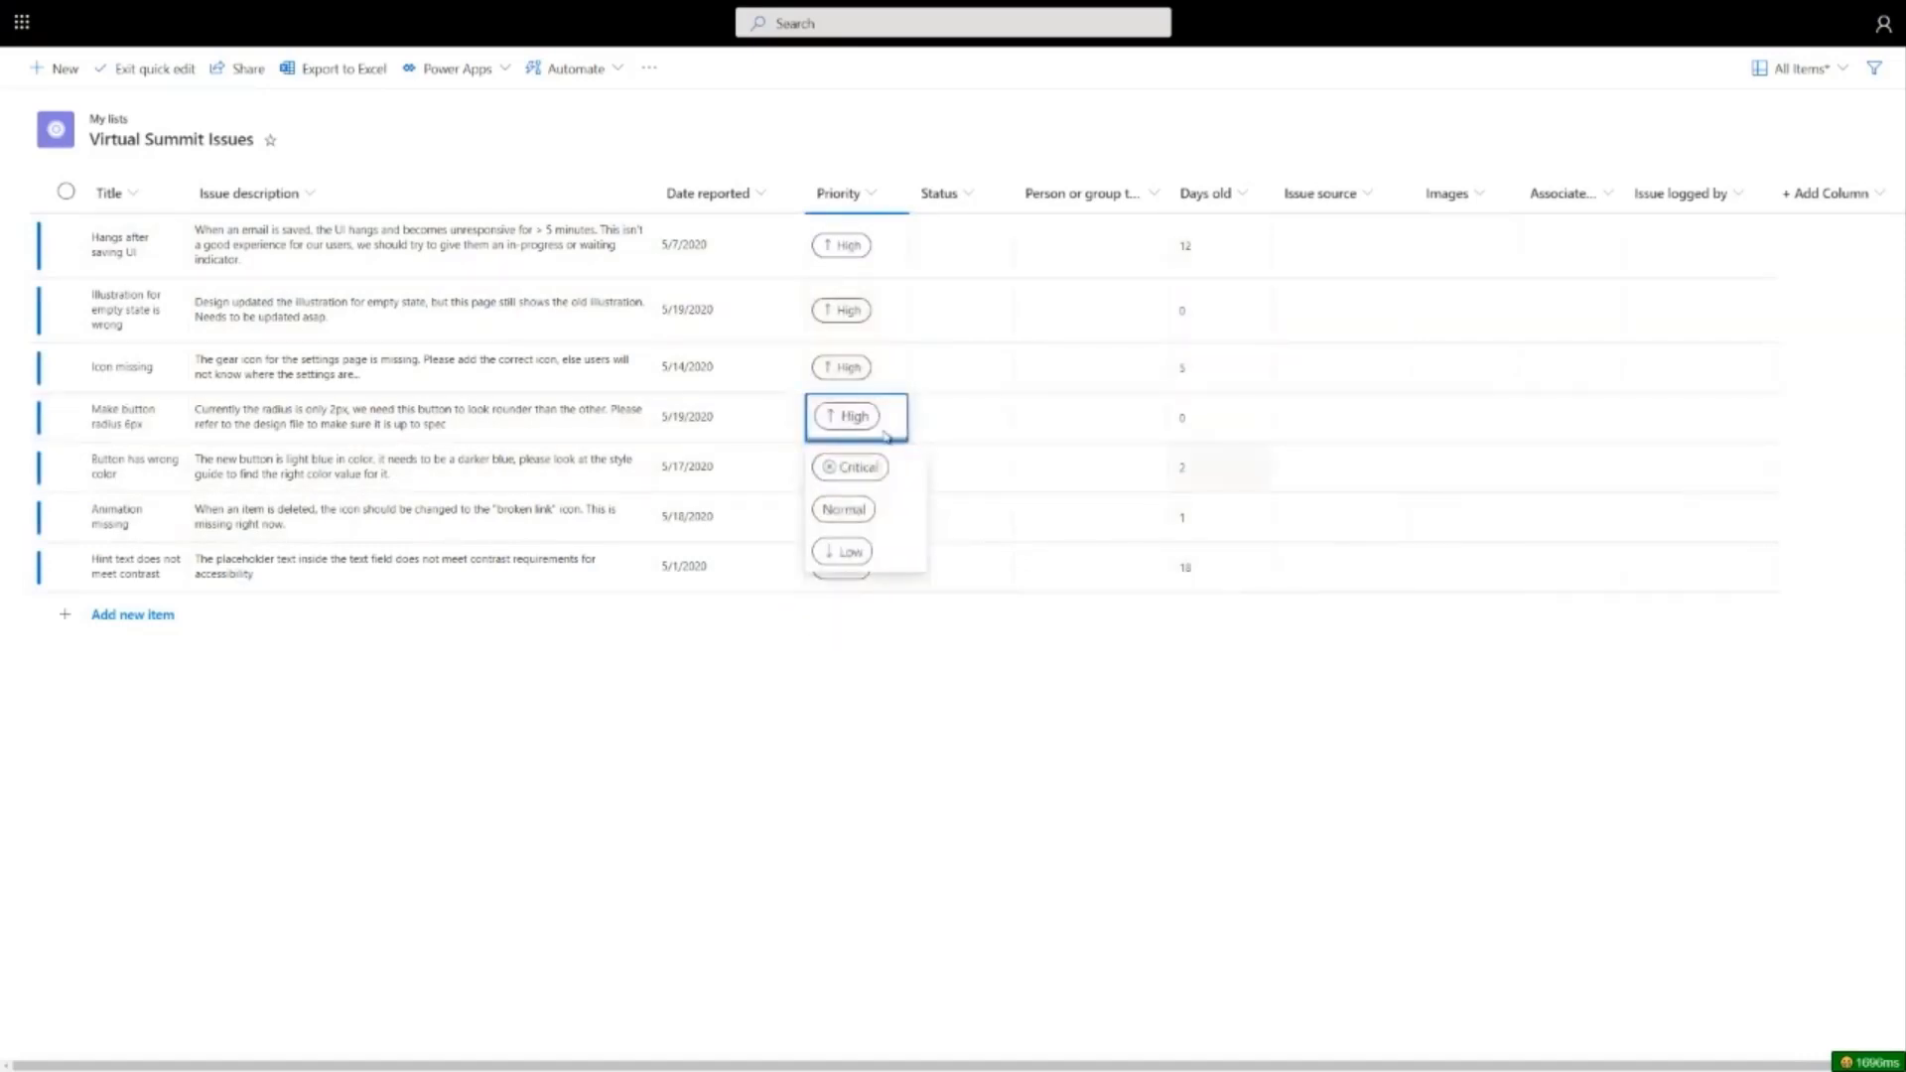
pyautogui.click(854, 309)
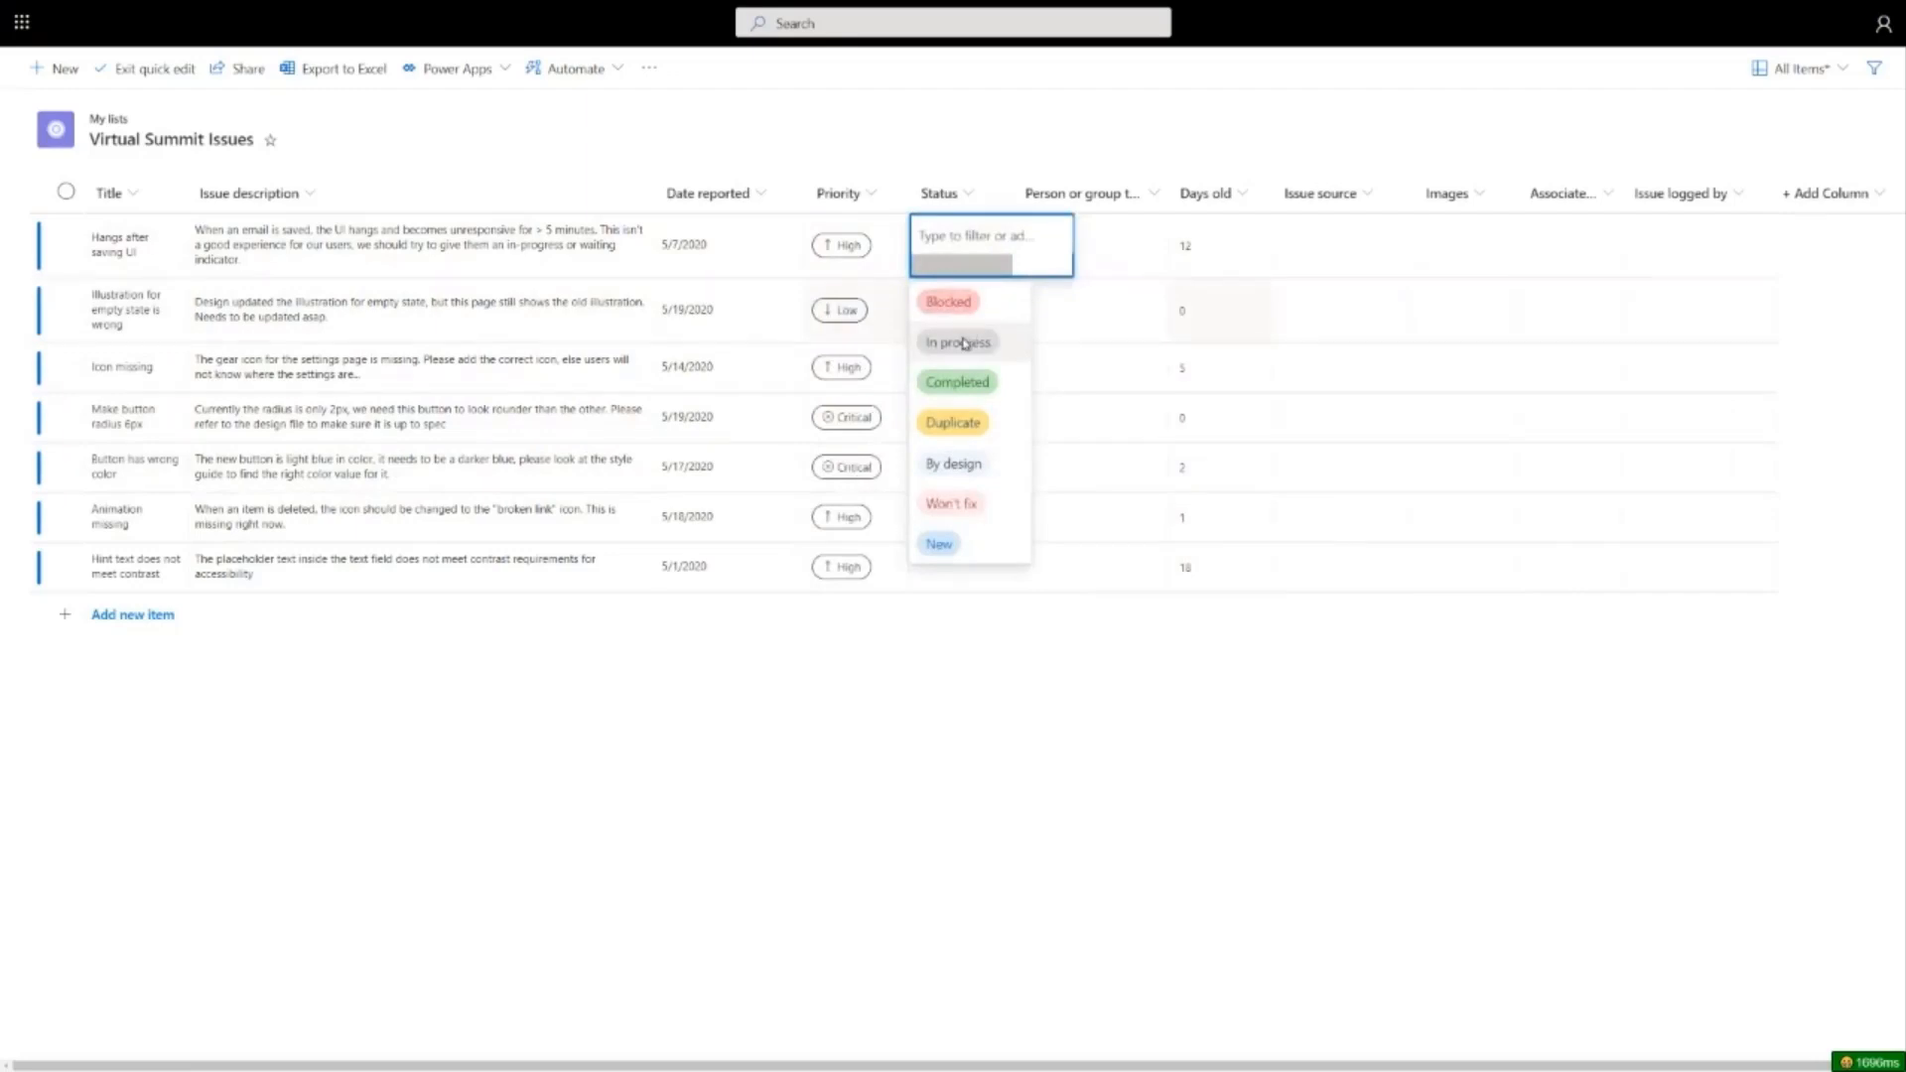
# Step: Mark statuses: first issue In progress, animation Won't fix, hint-text and icon-missing Blocked
pyautogui.click(957, 342)
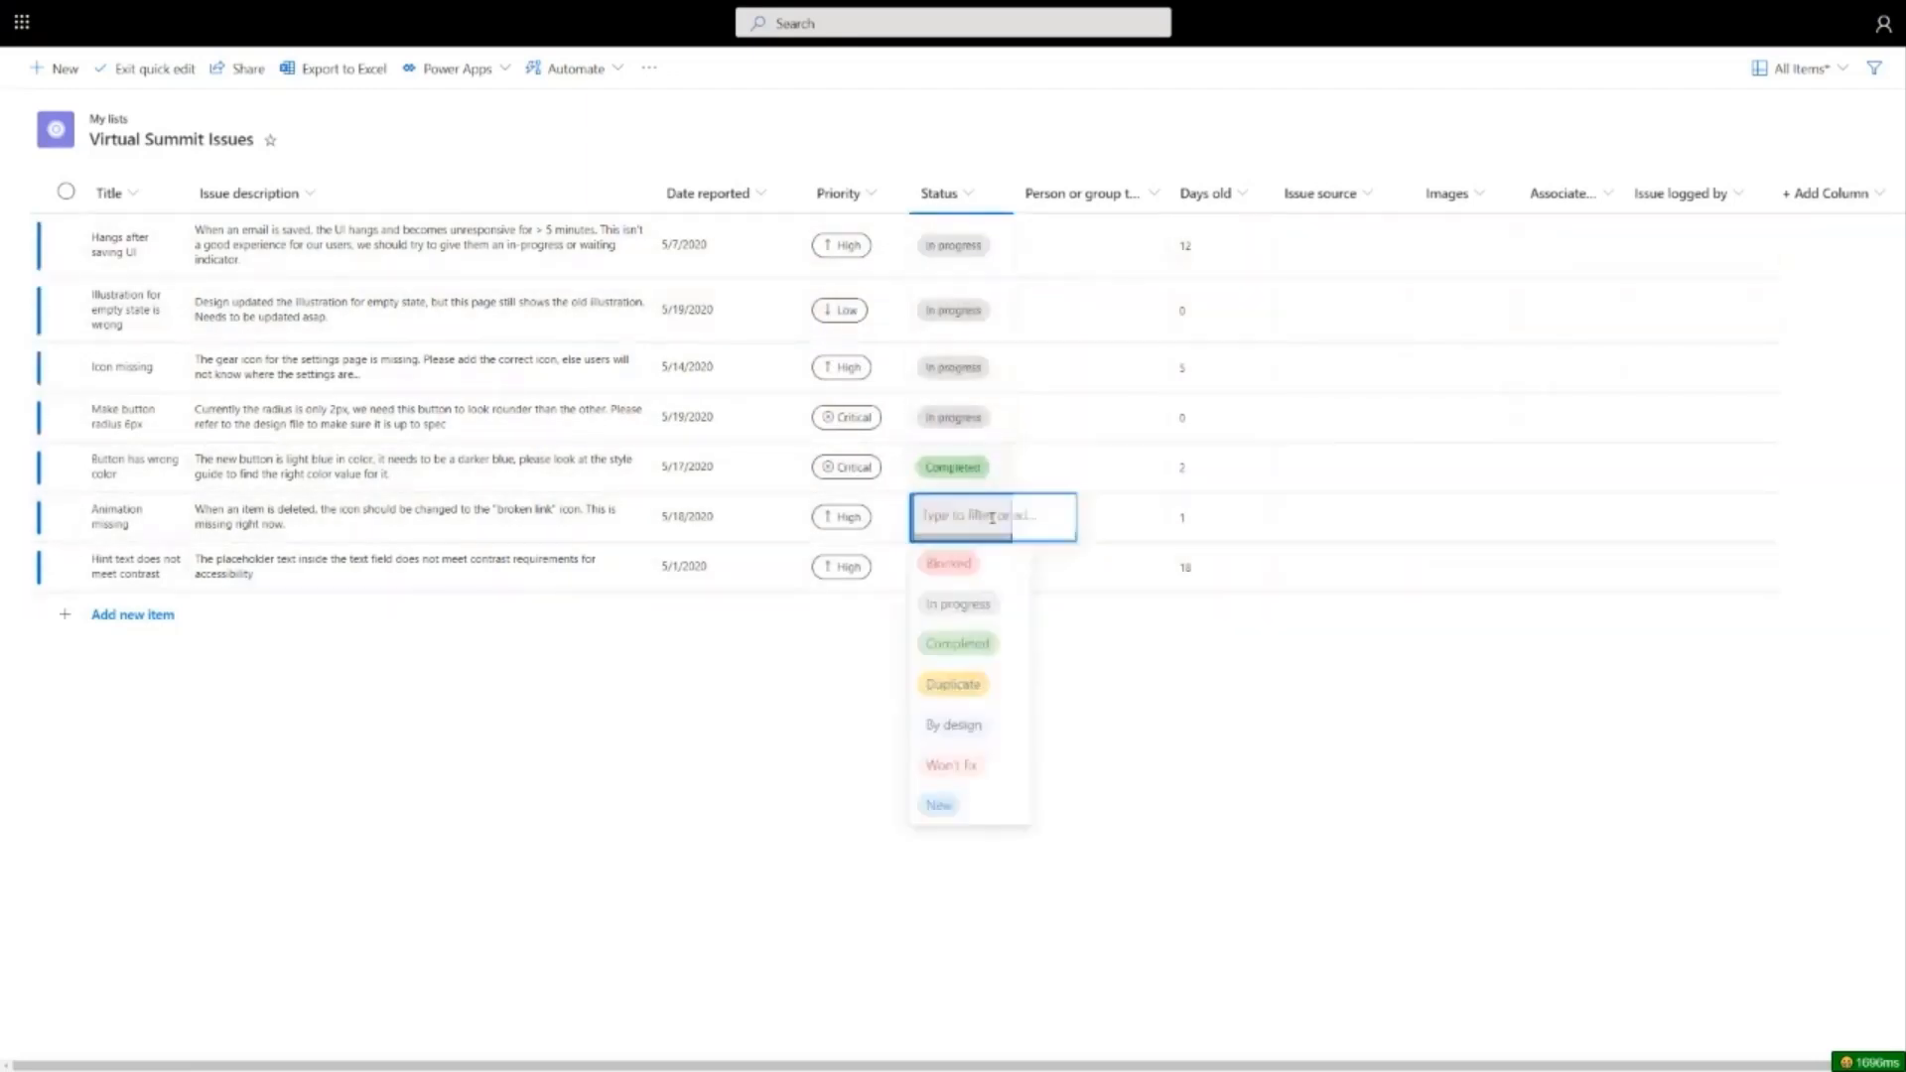
pyautogui.click(951, 765)
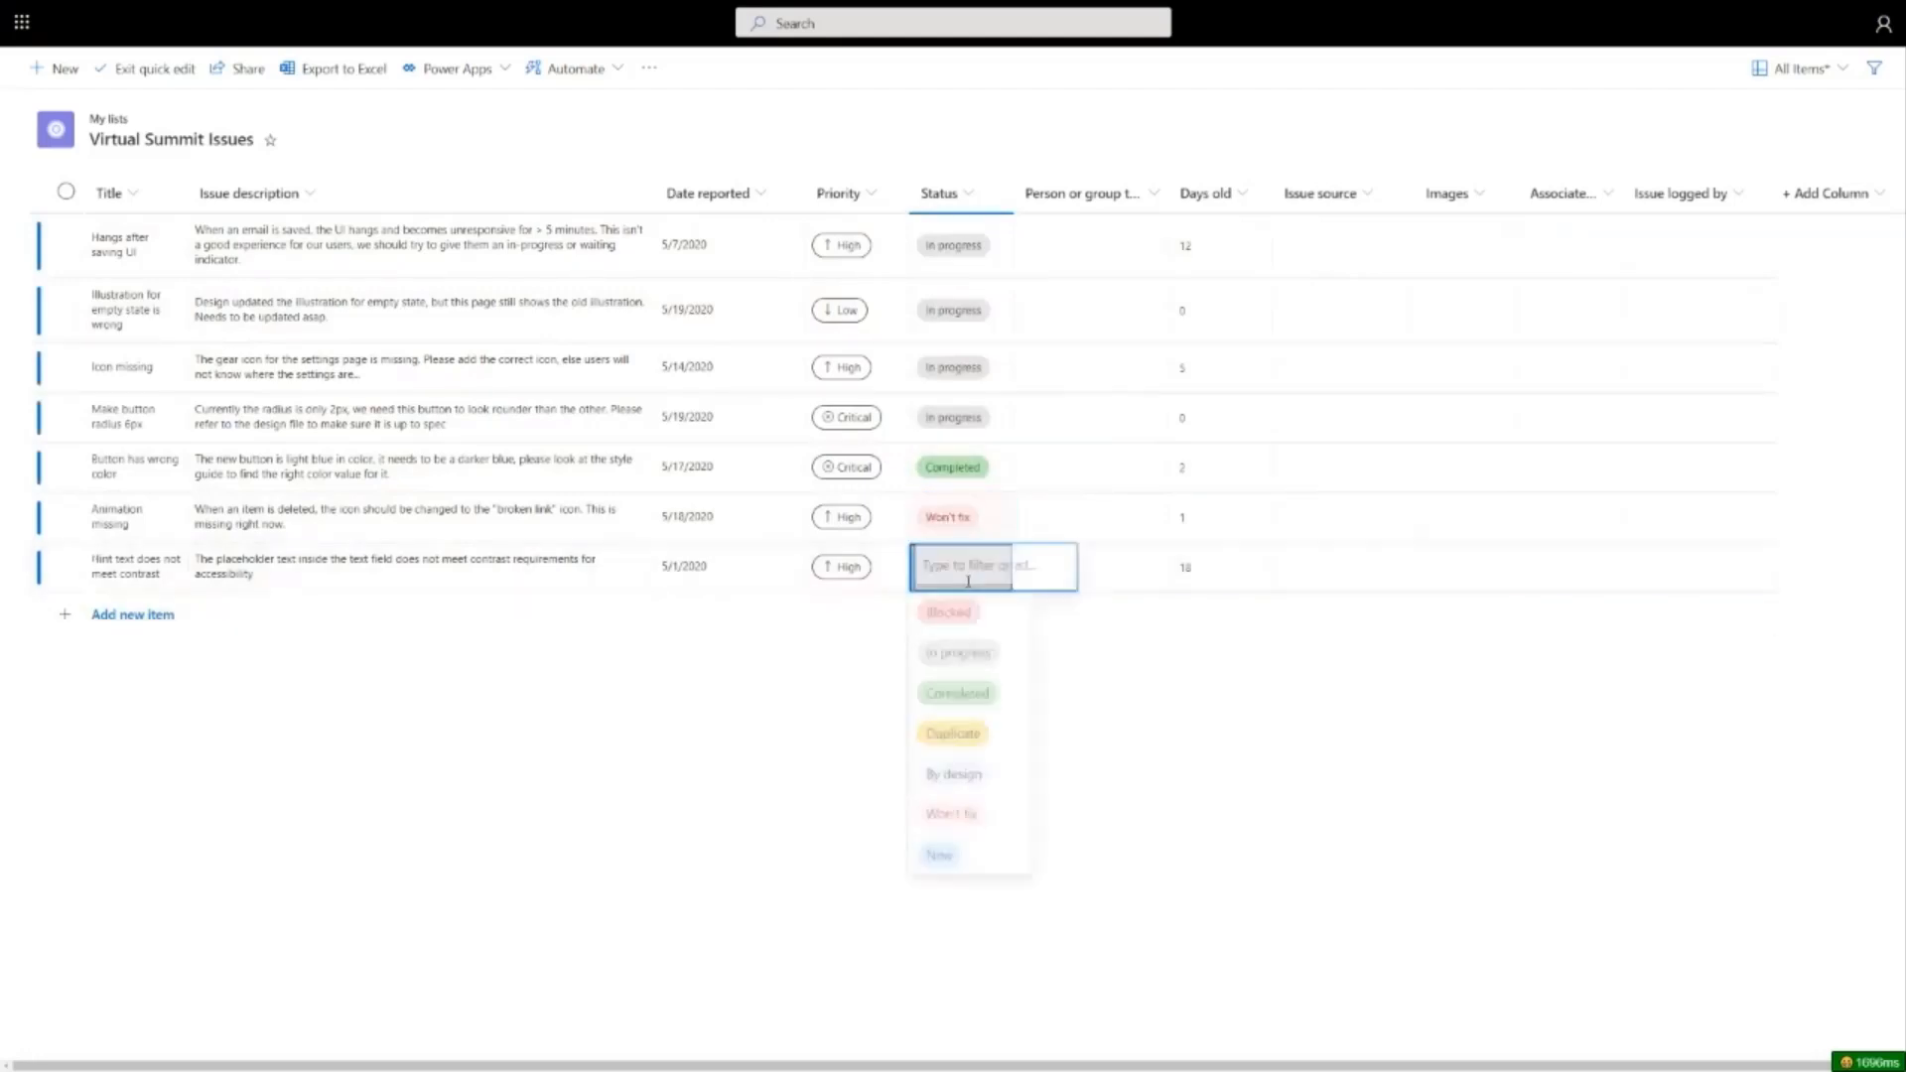
pyautogui.click(947, 614)
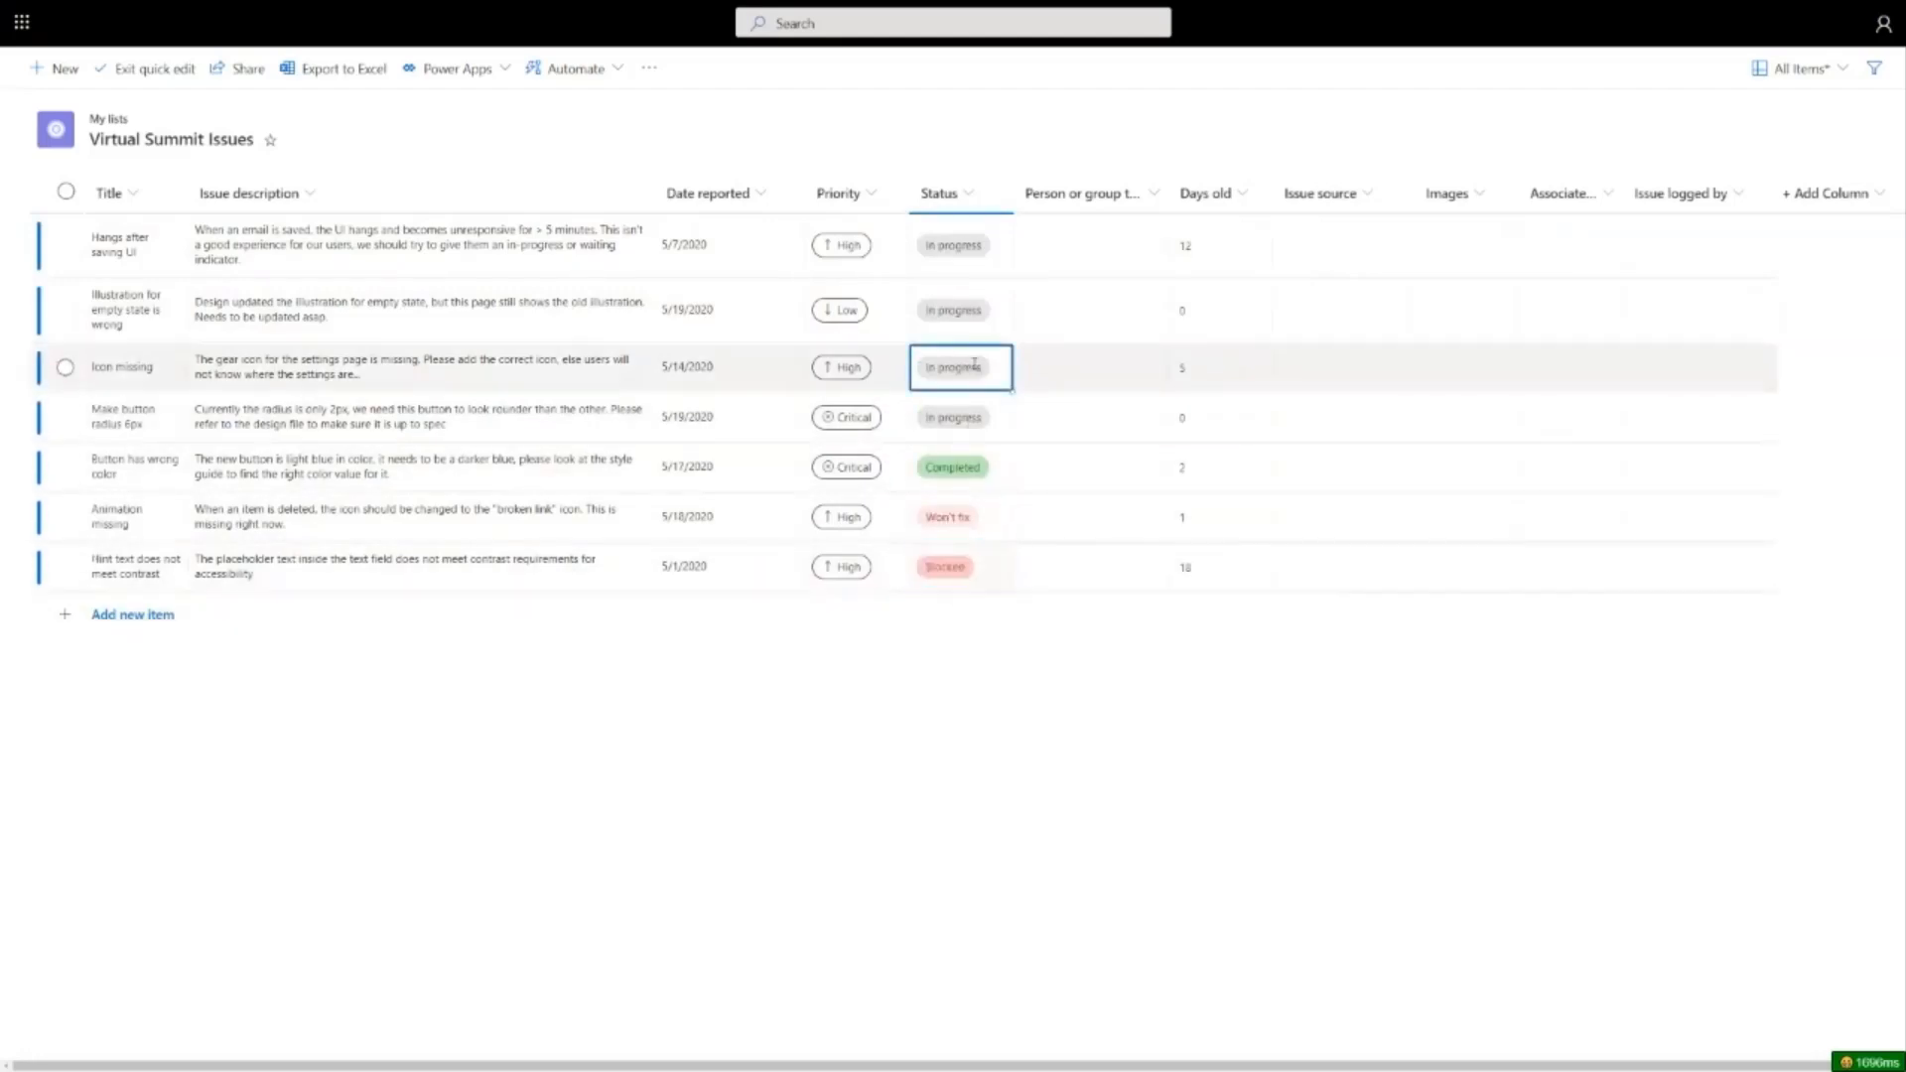
pyautogui.click(961, 365)
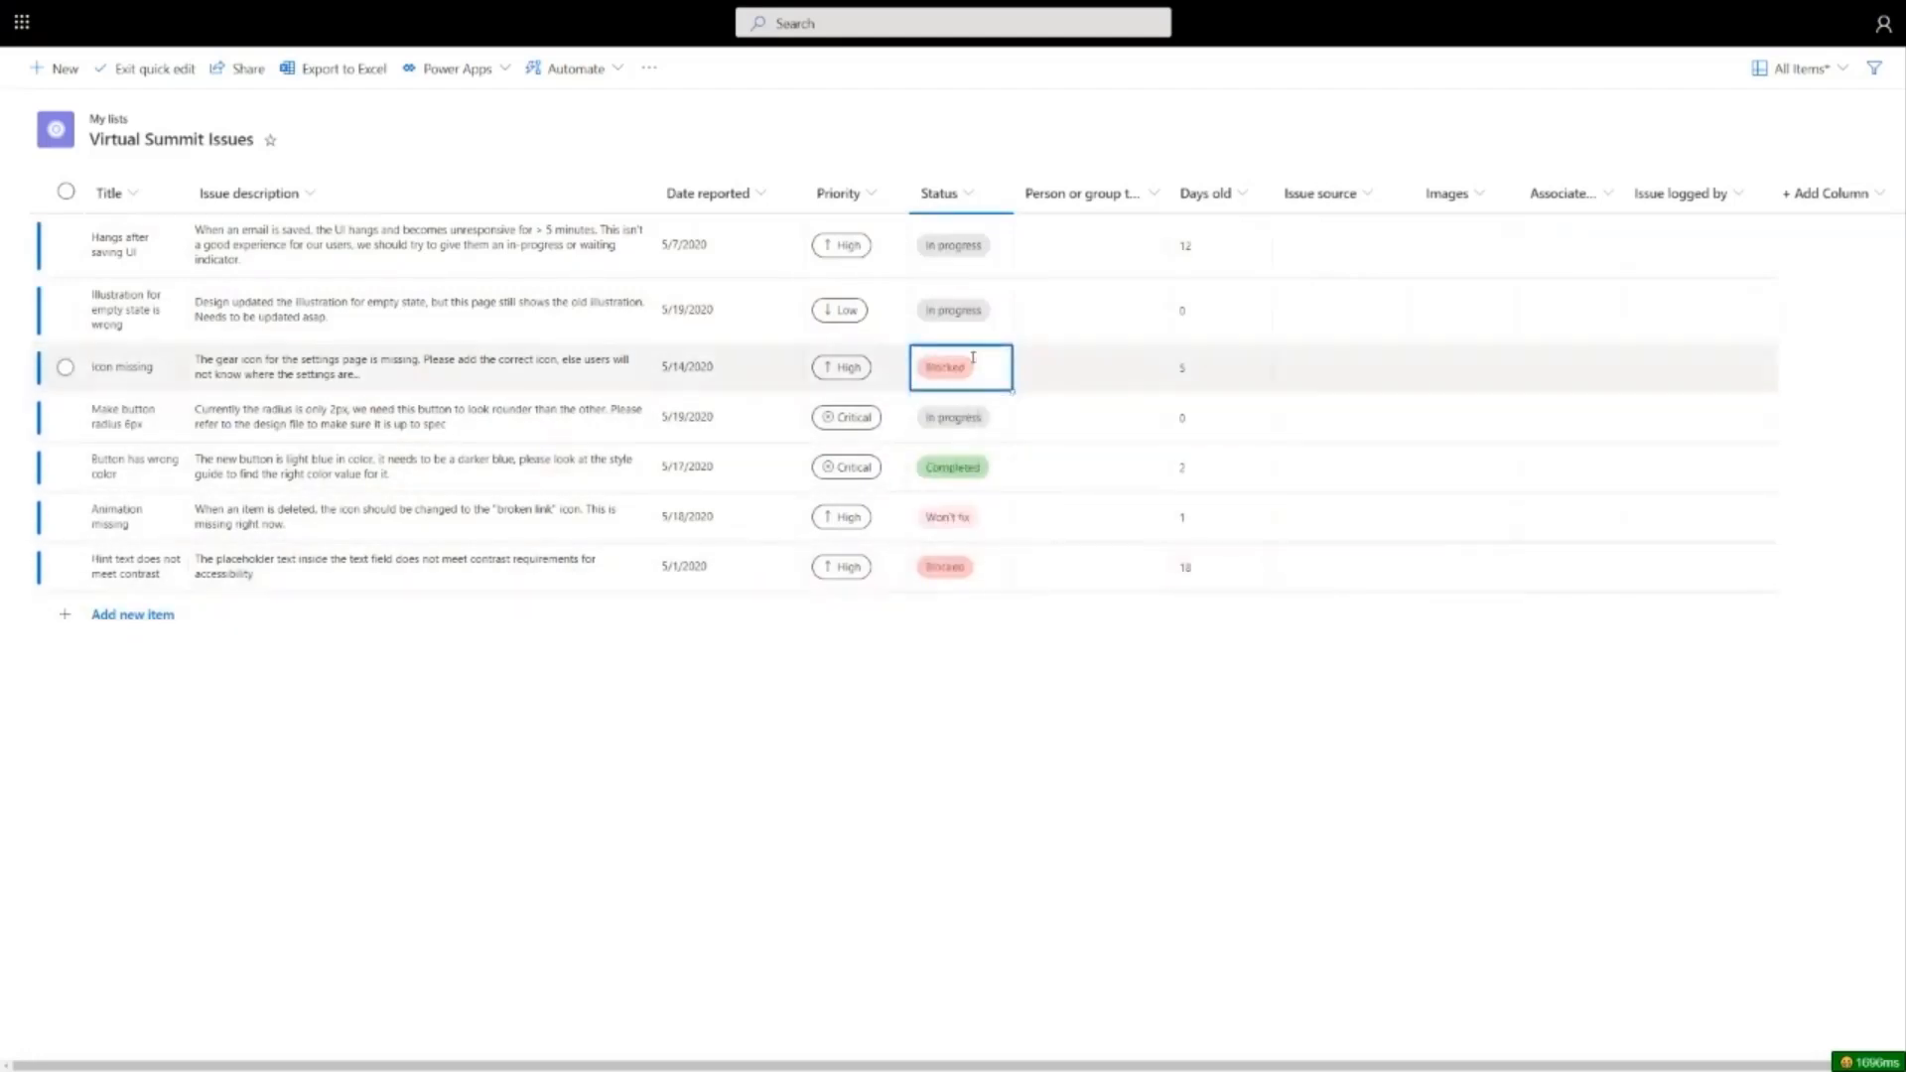
# Step: Assign Lincoln DeMaris to the first issue and fill him down to the next three
pyautogui.click(1094, 233)
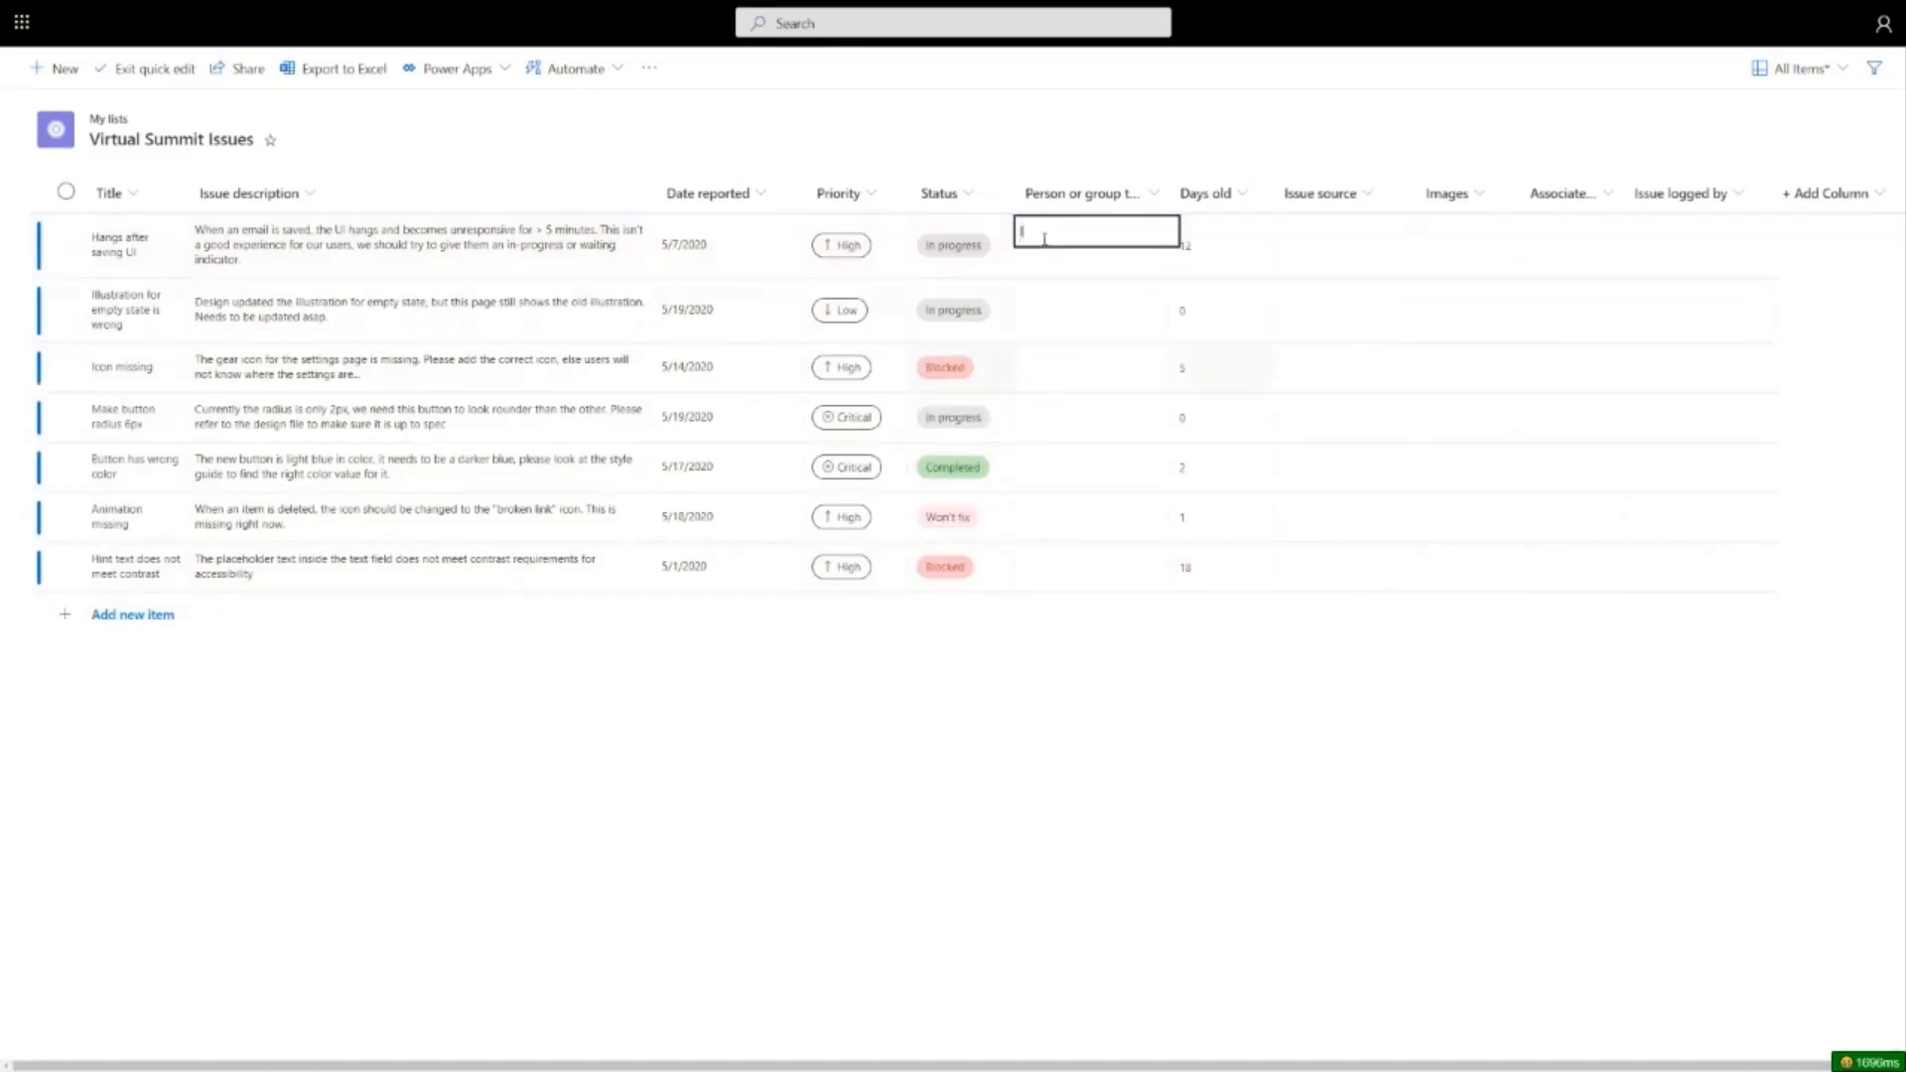
pyautogui.write('lincoln demaris')
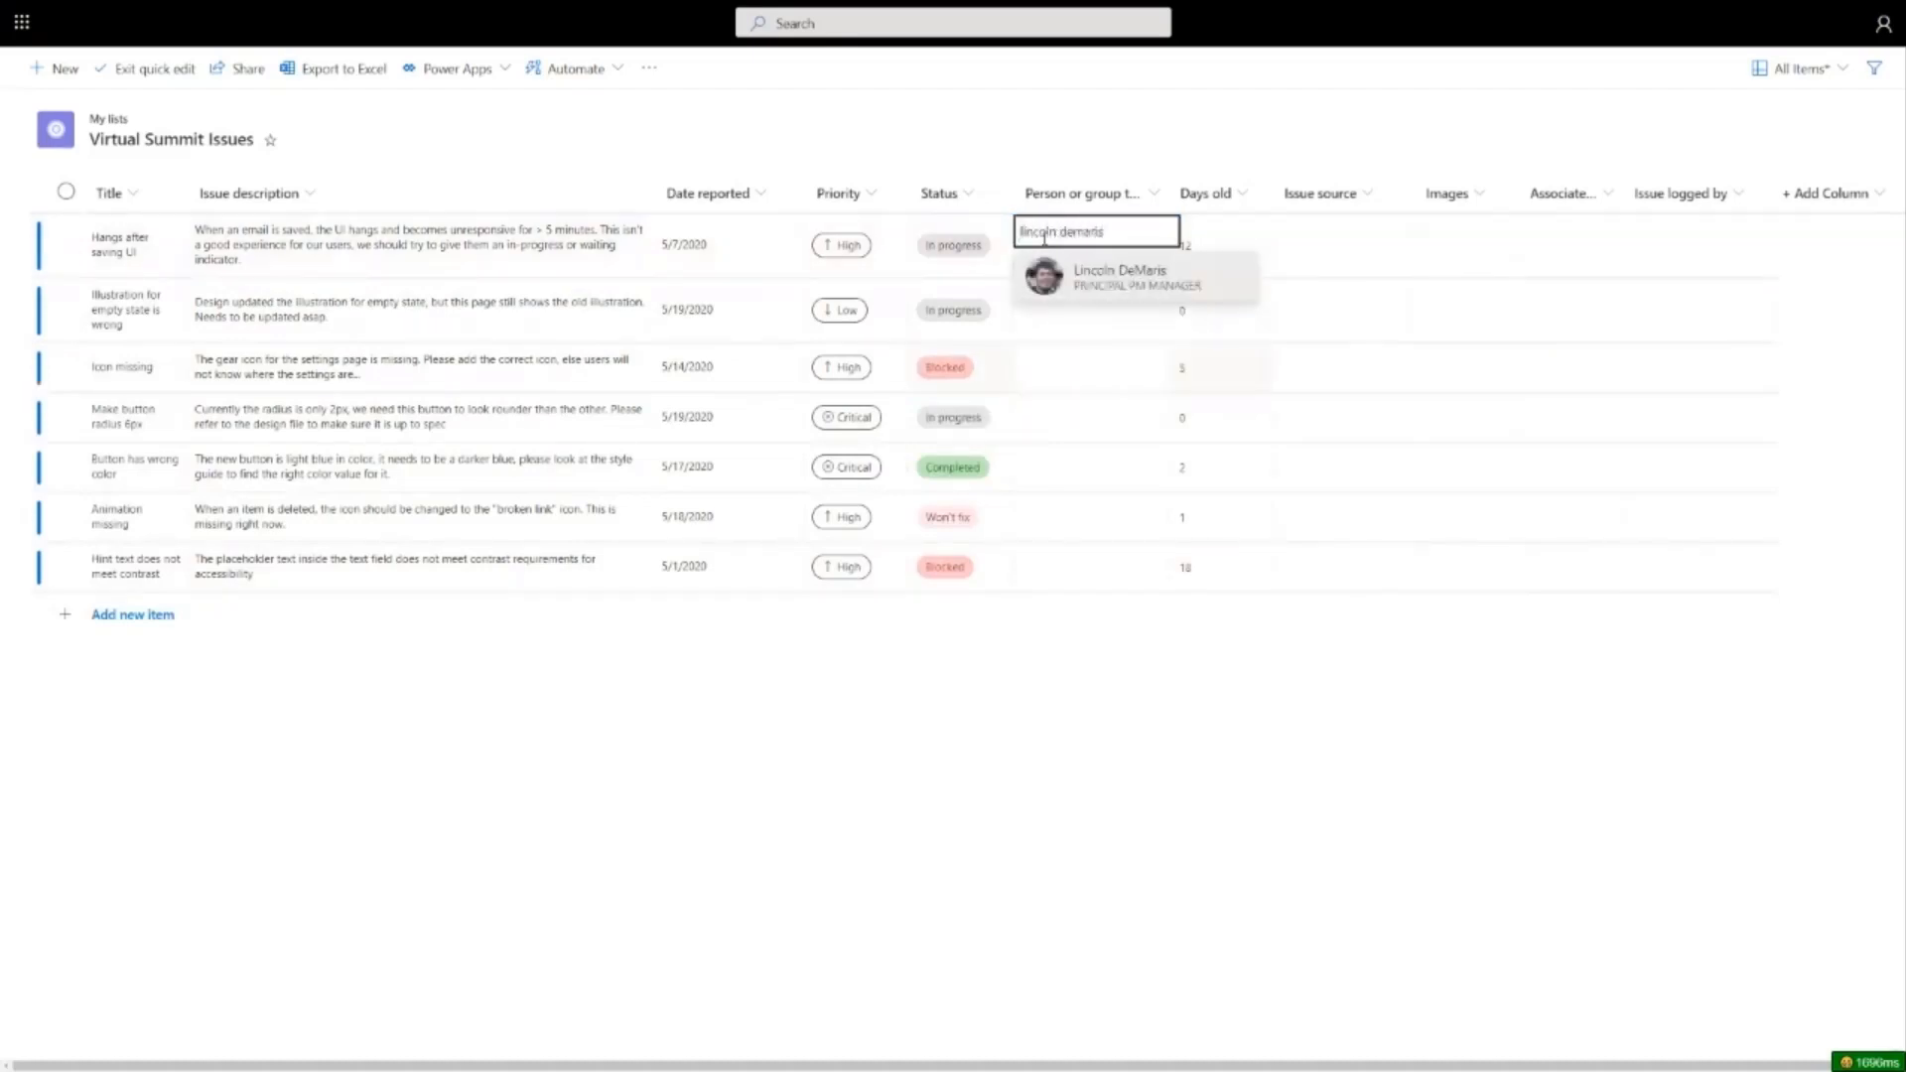
pyautogui.click(1117, 278)
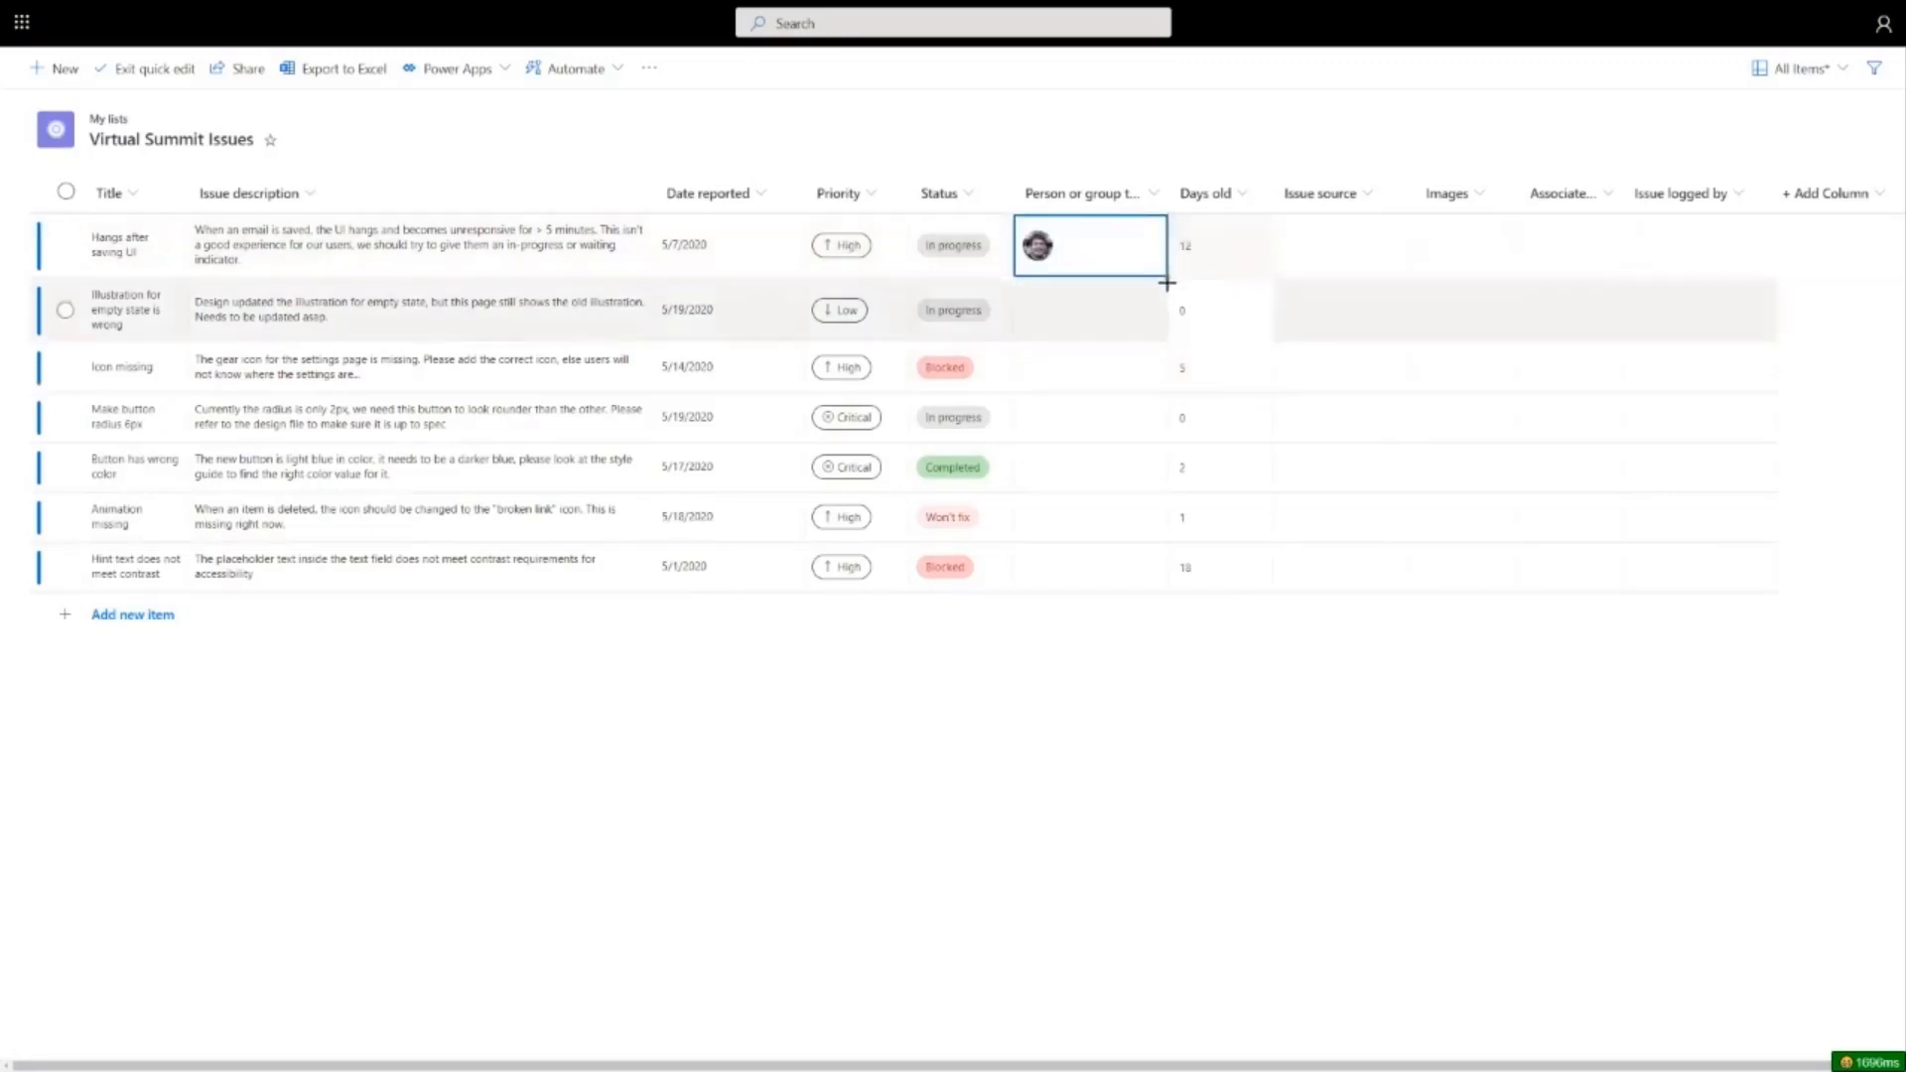
pyautogui.click(1088, 516)
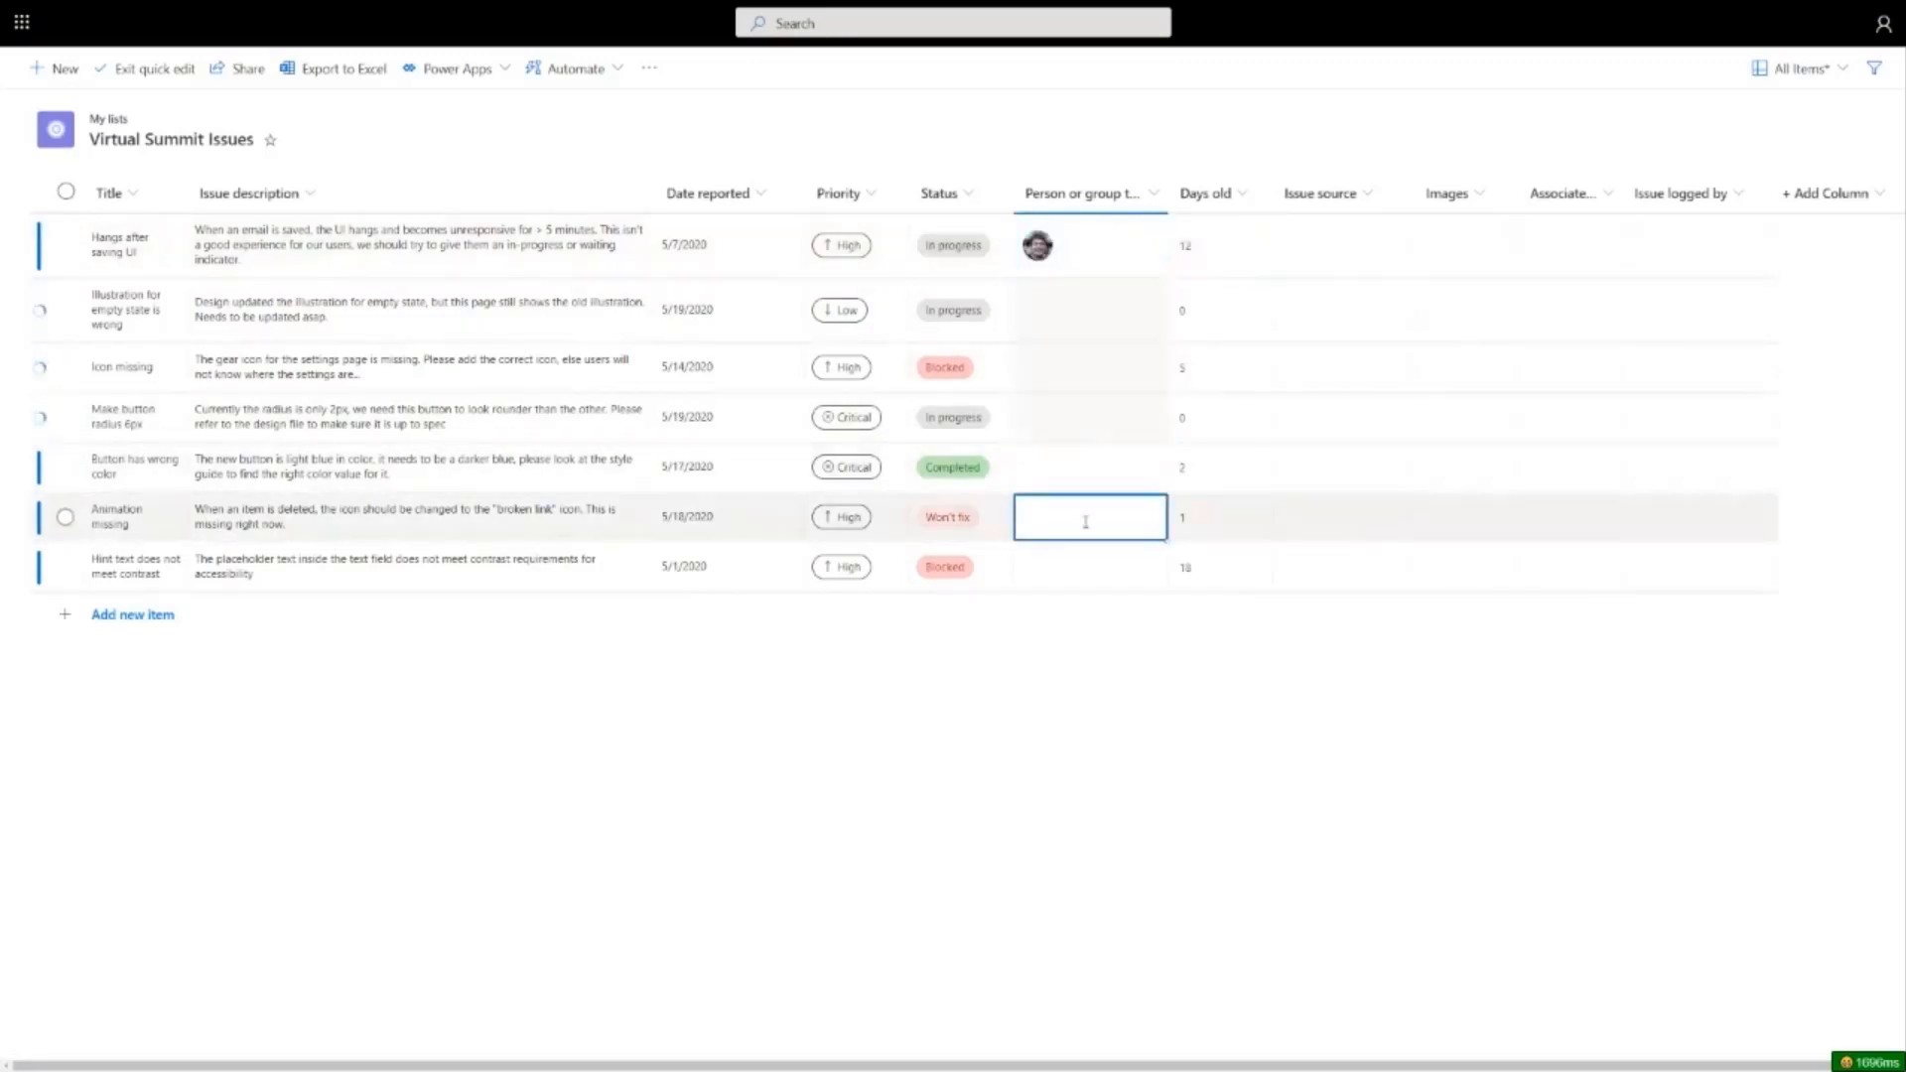
# Step: Assign Micelle to the animation issue and copy her to the hint-text issue
pyautogui.write('micelle')
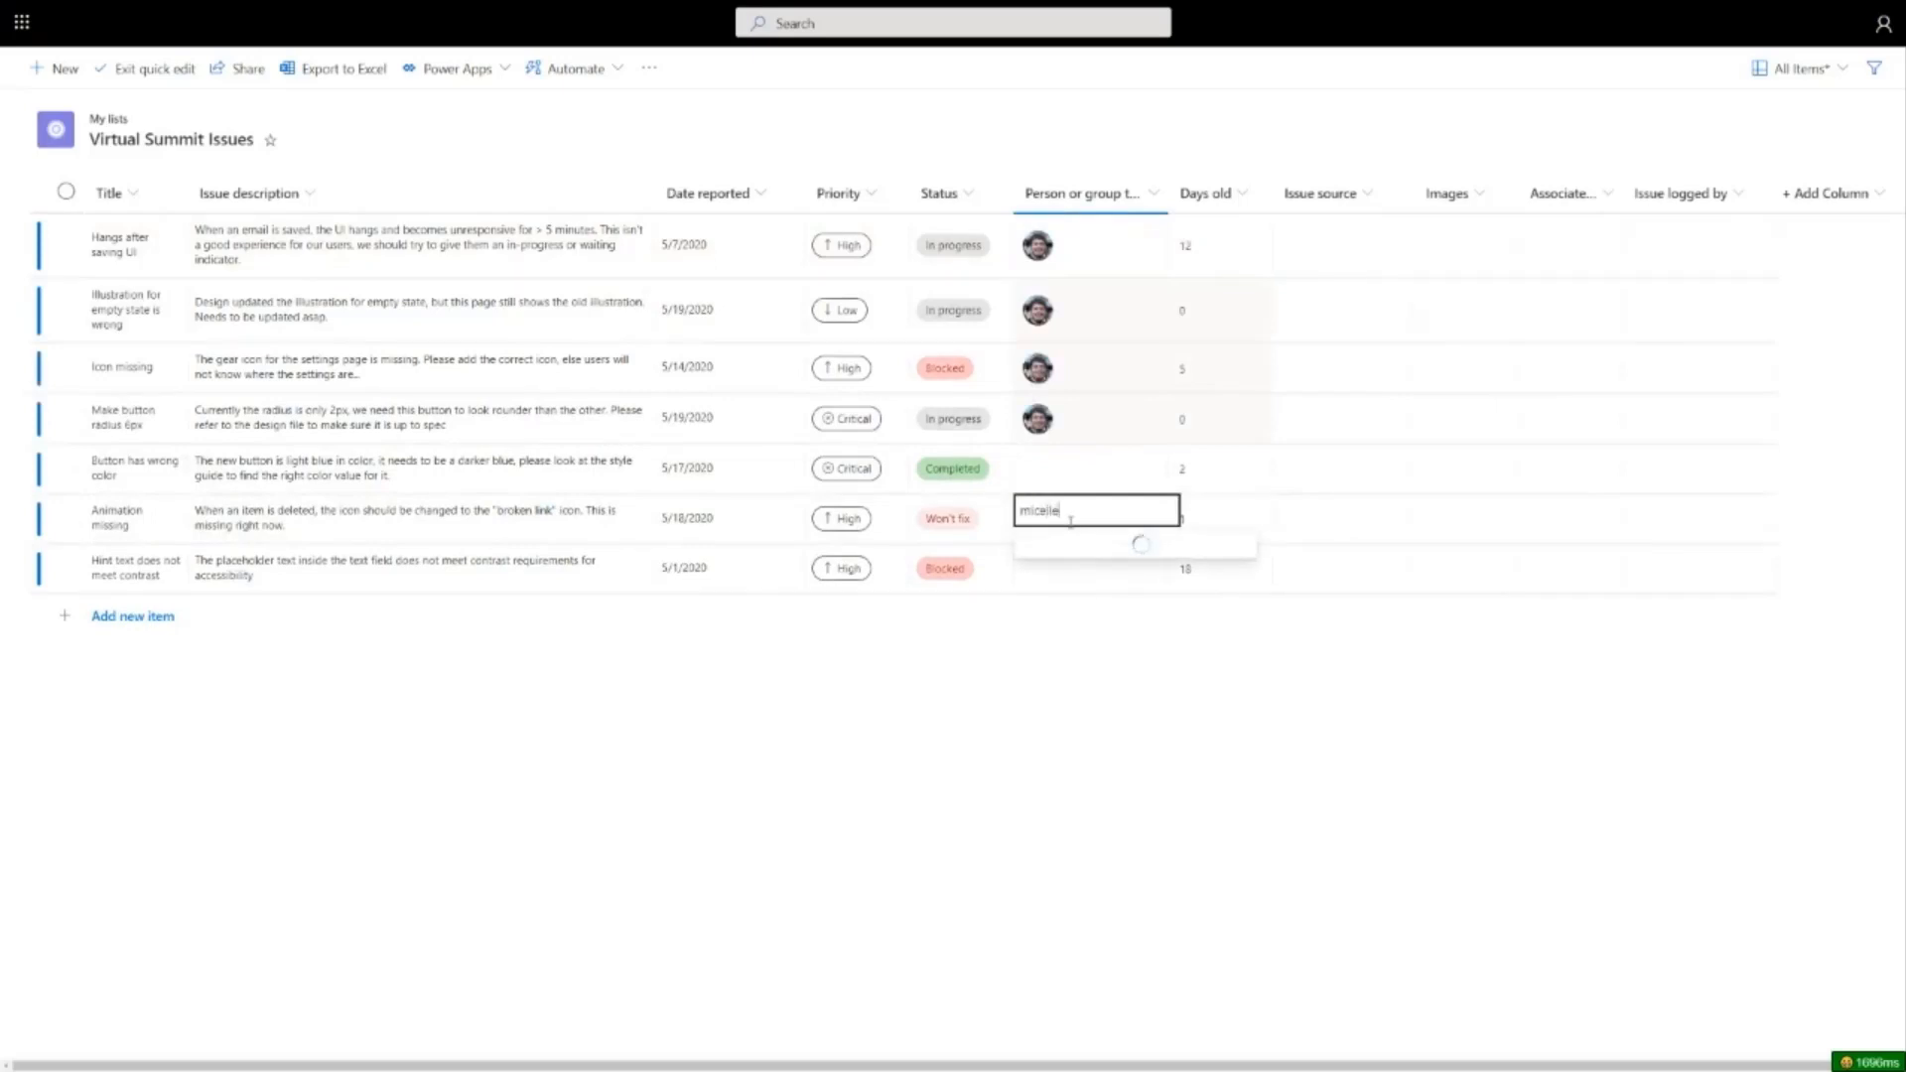
pyautogui.click(1136, 544)
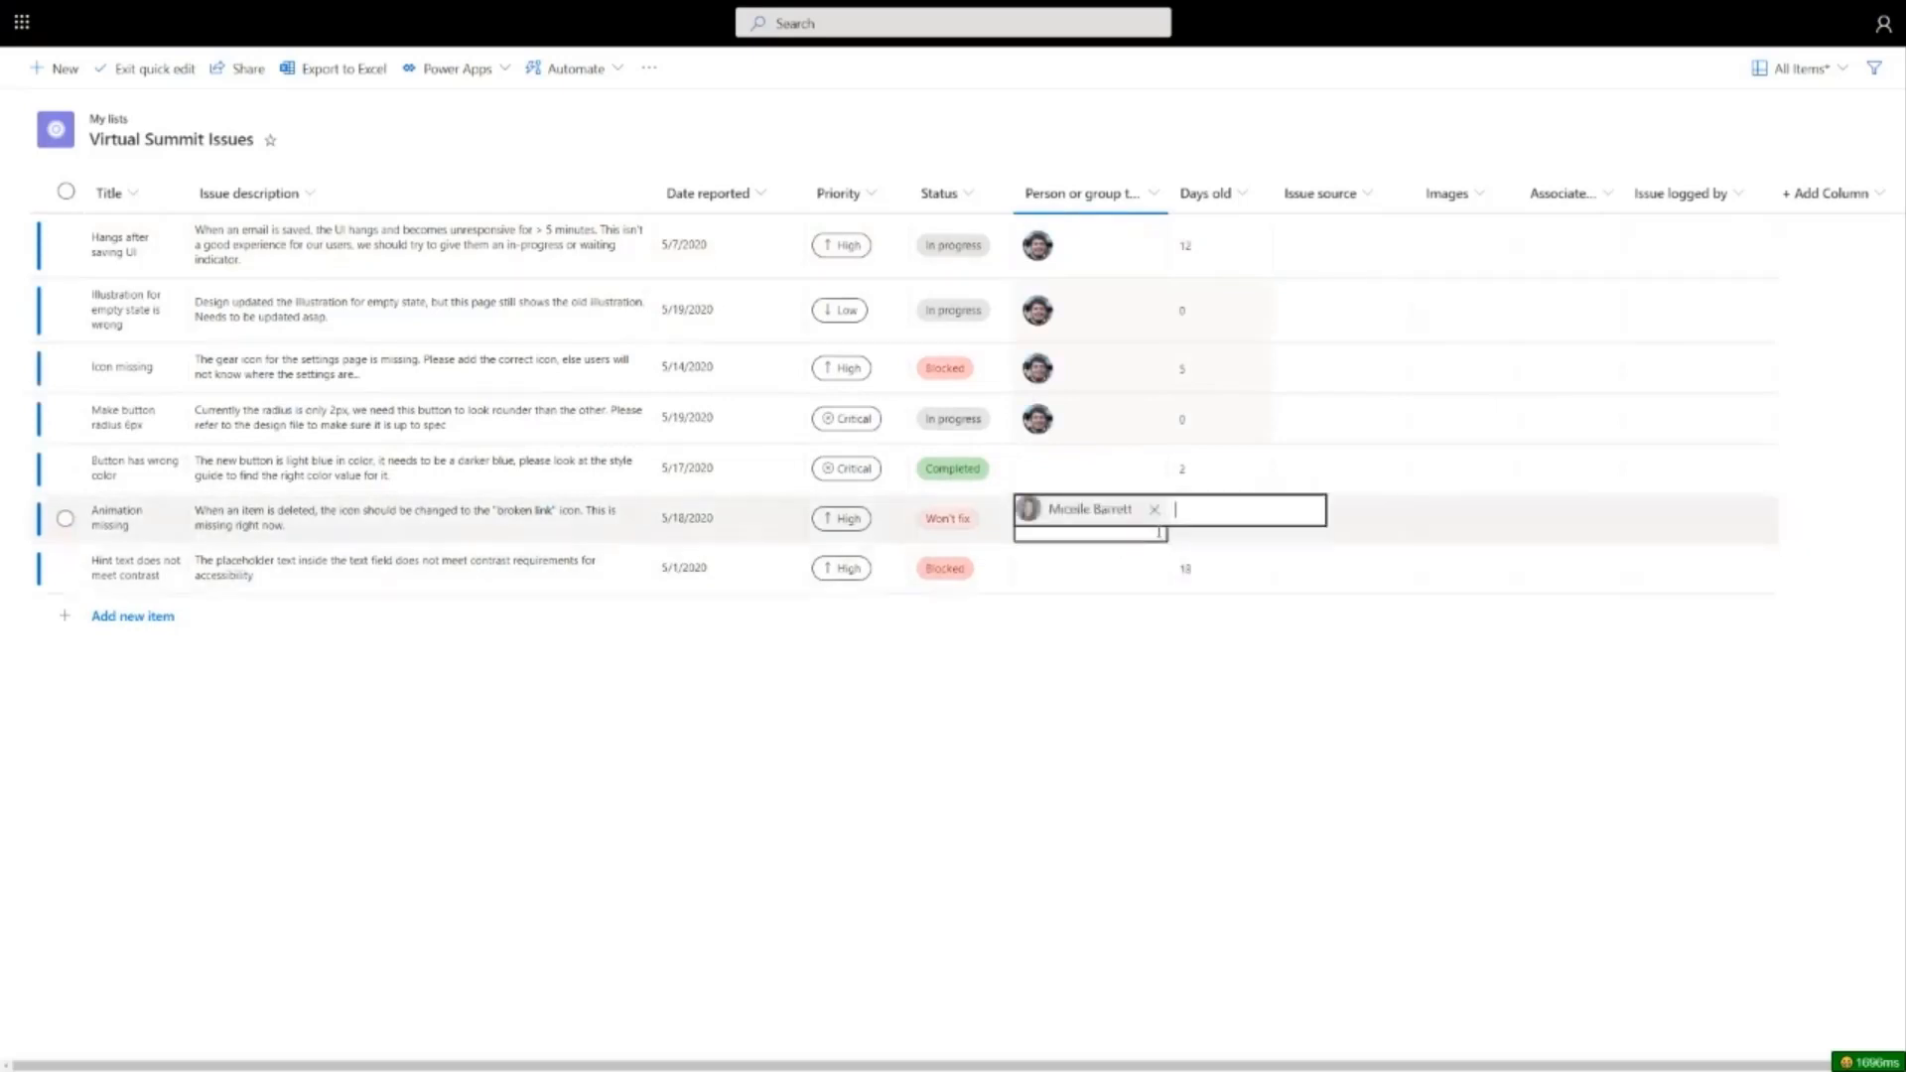
pyautogui.click(1153, 508)
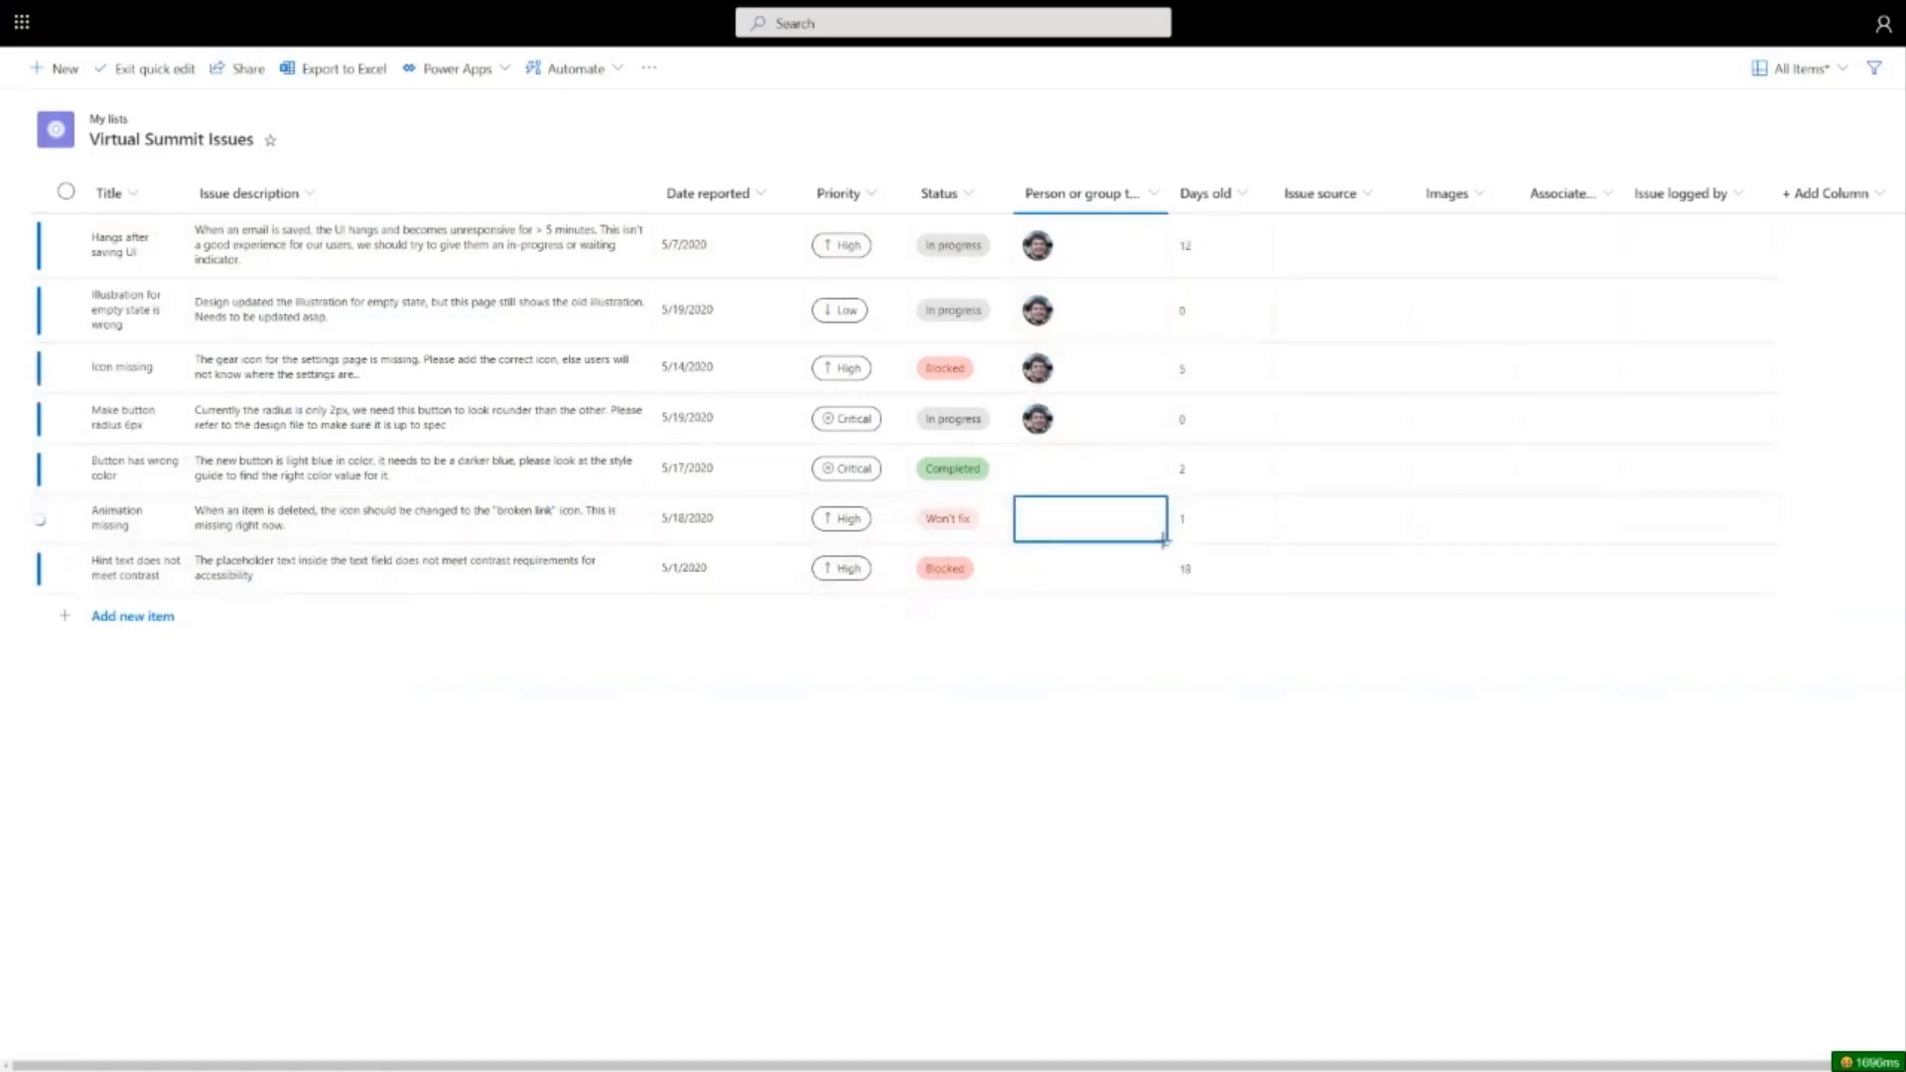
pyautogui.click(1088, 519)
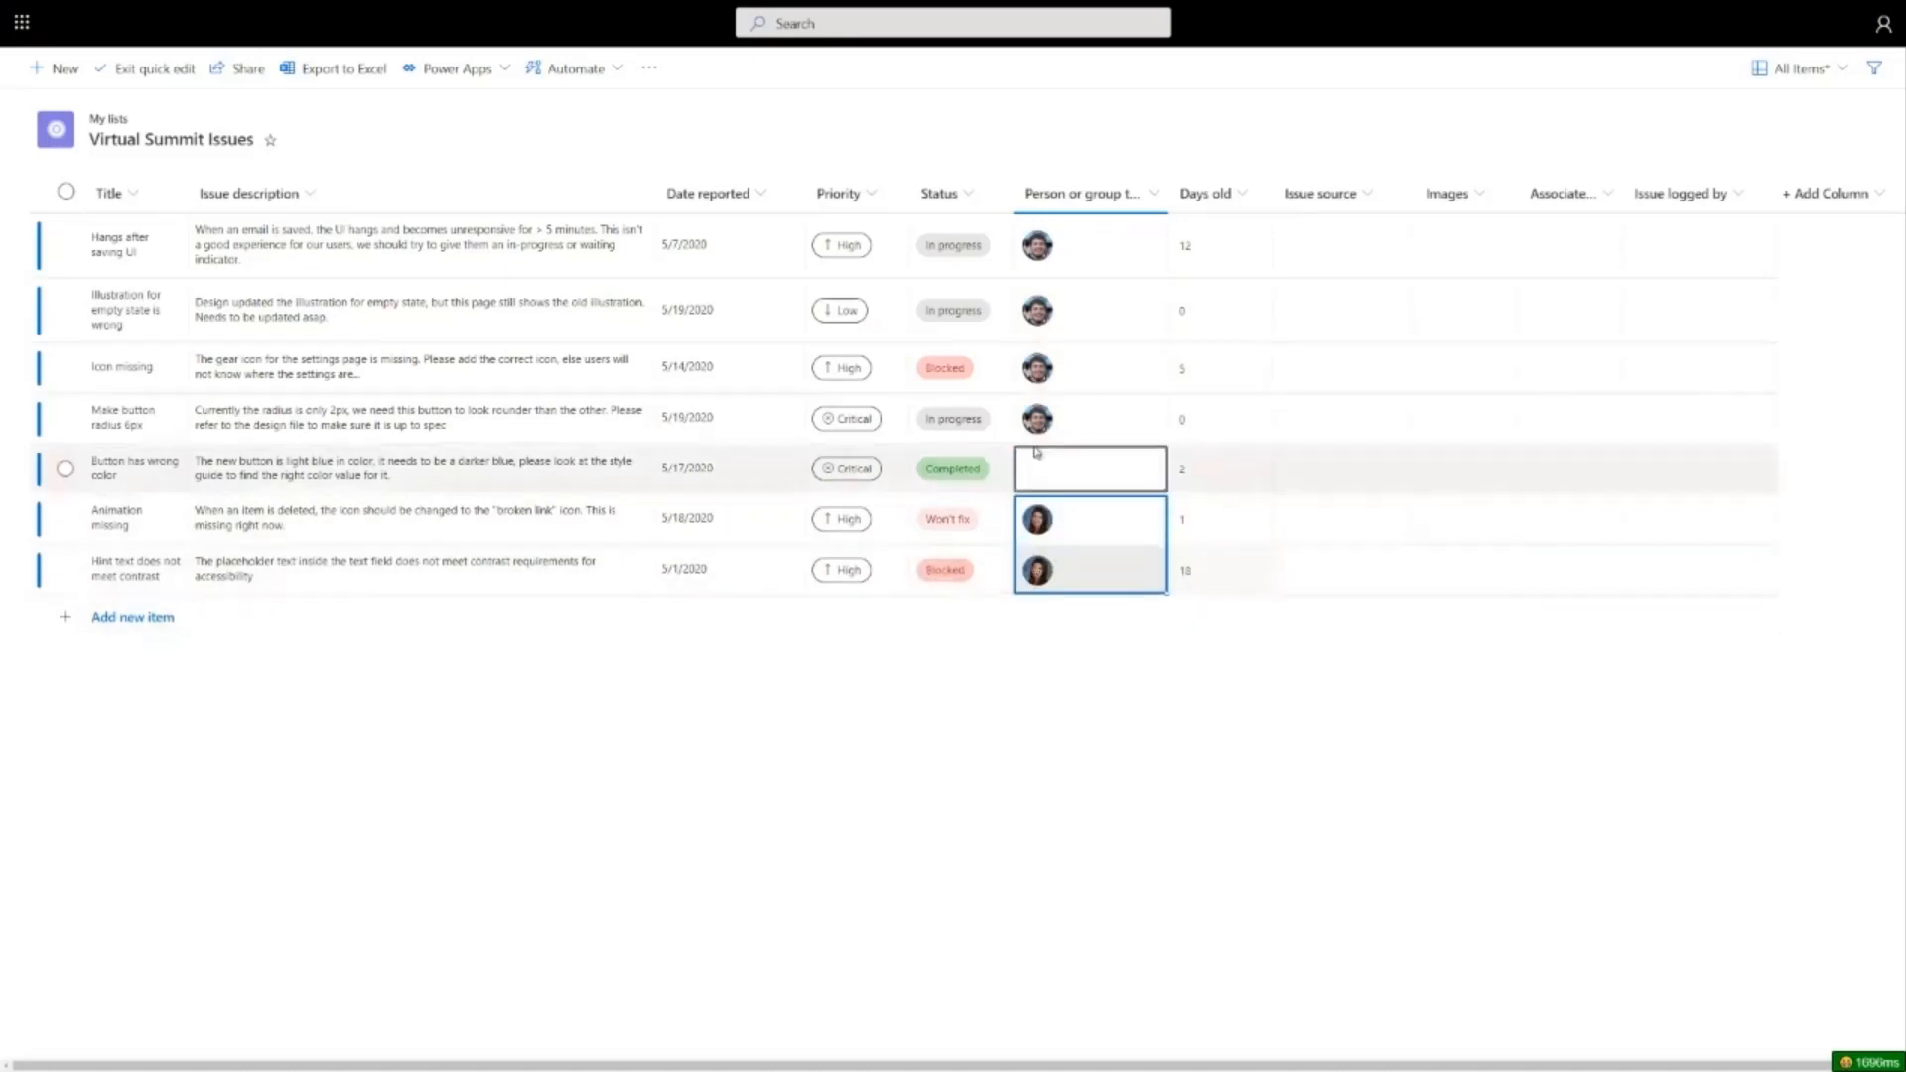
pyautogui.click(1088, 244)
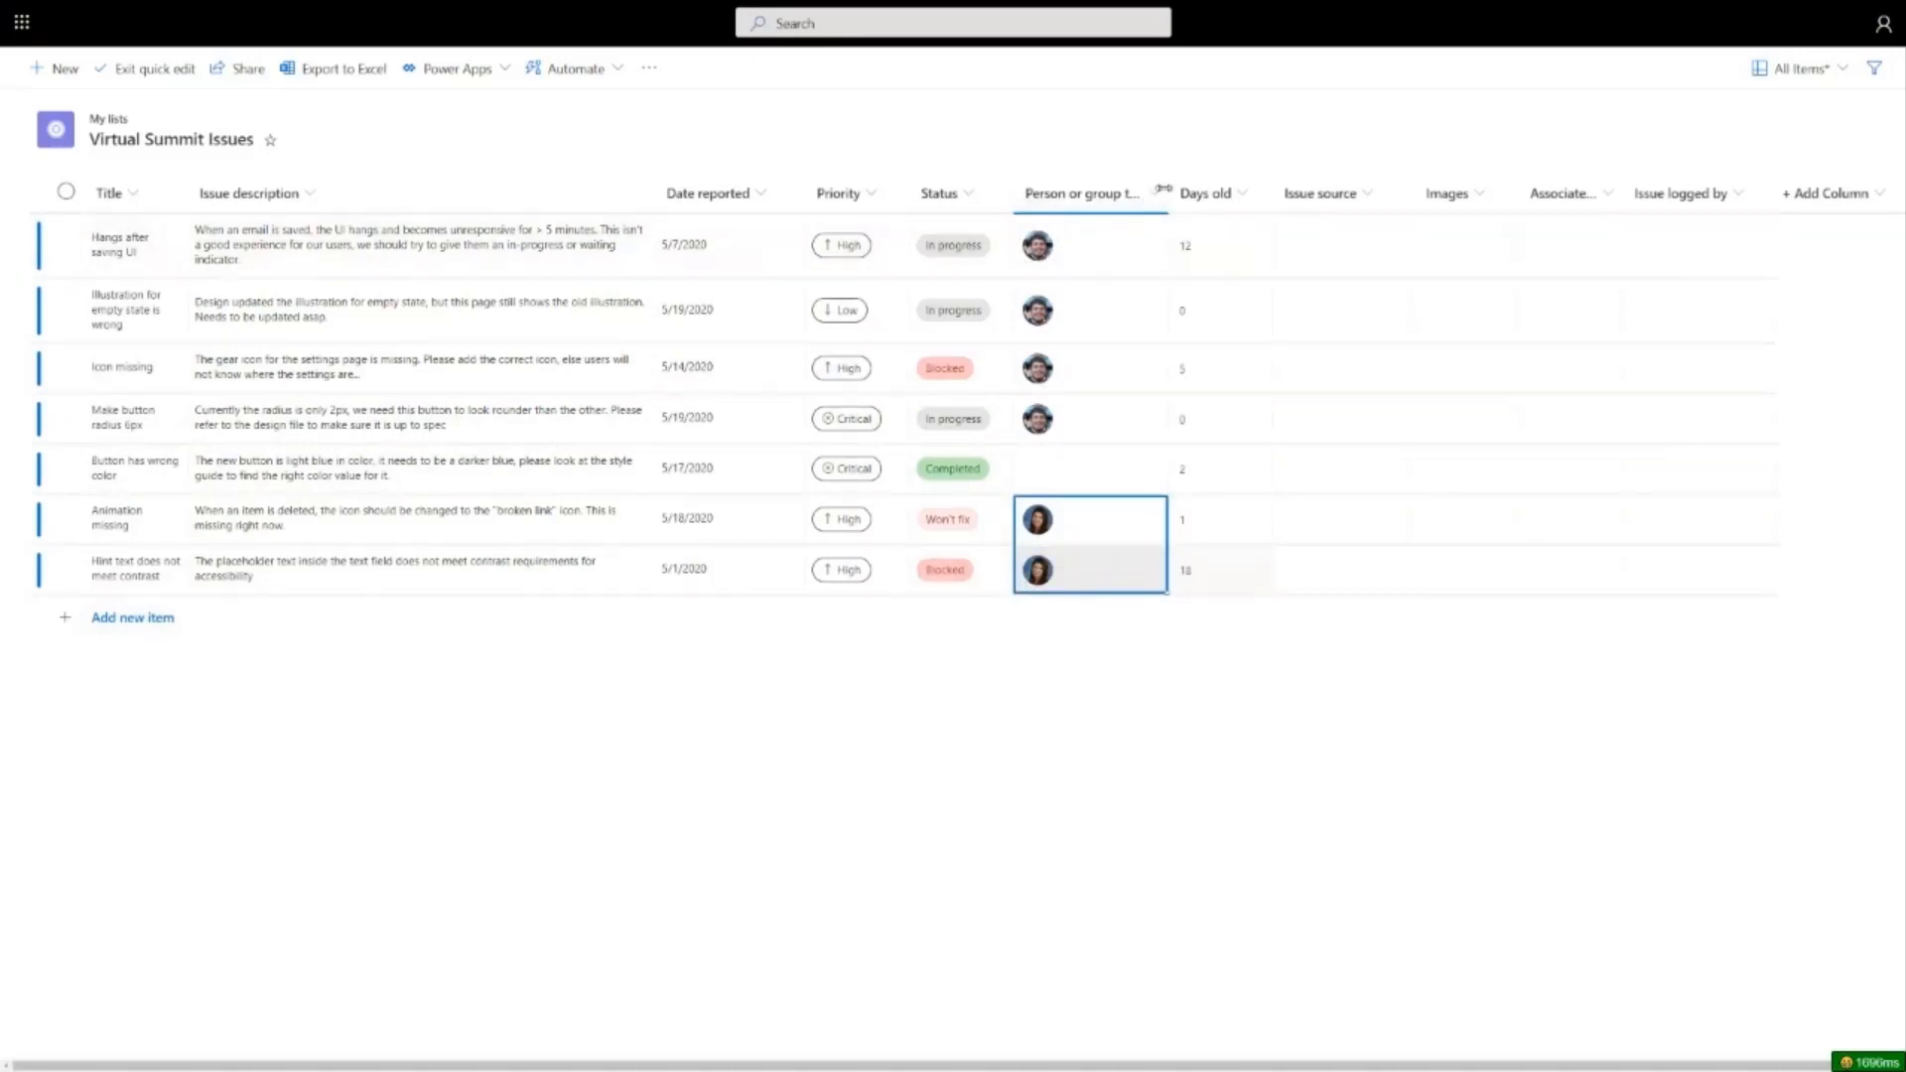
# Step: Add a conditional formatting rule colouring rows red when Status equals Blocked
pyautogui.click(1099, 193)
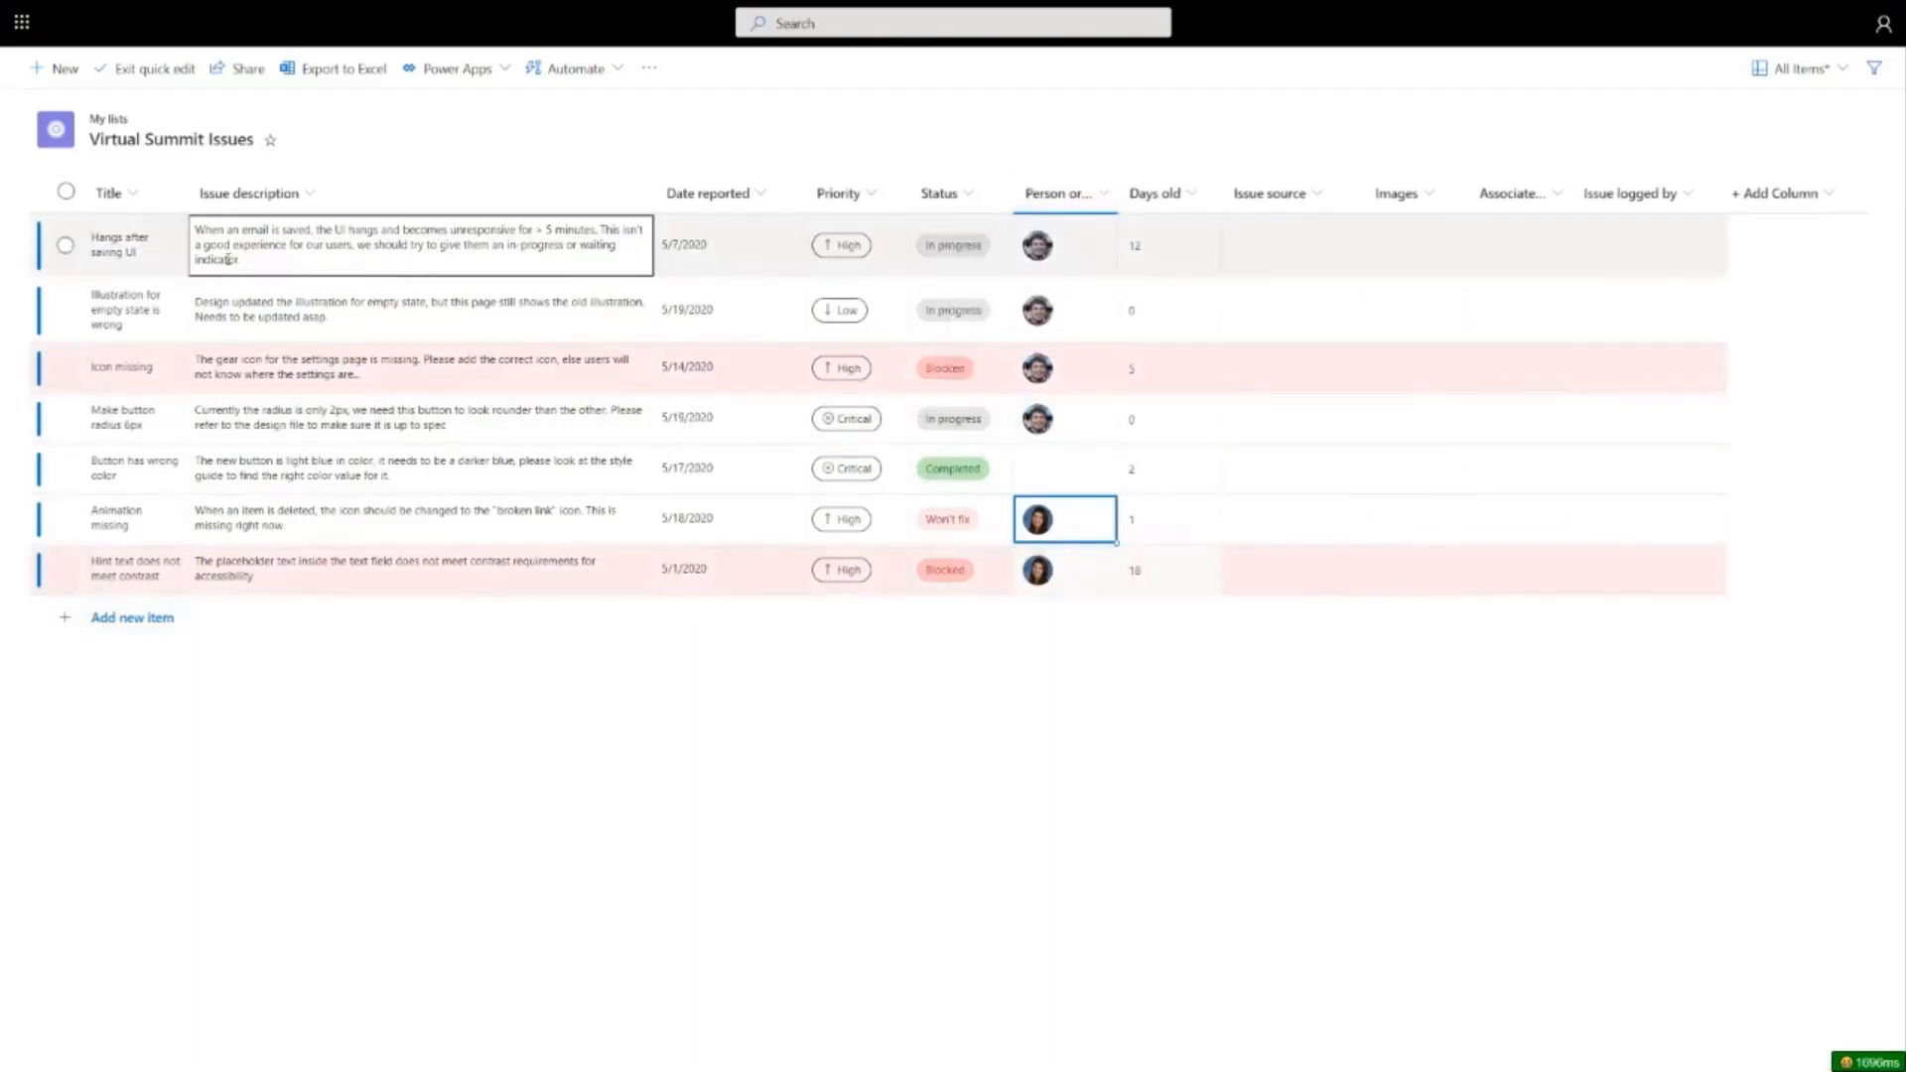
pyautogui.click(1290, 367)
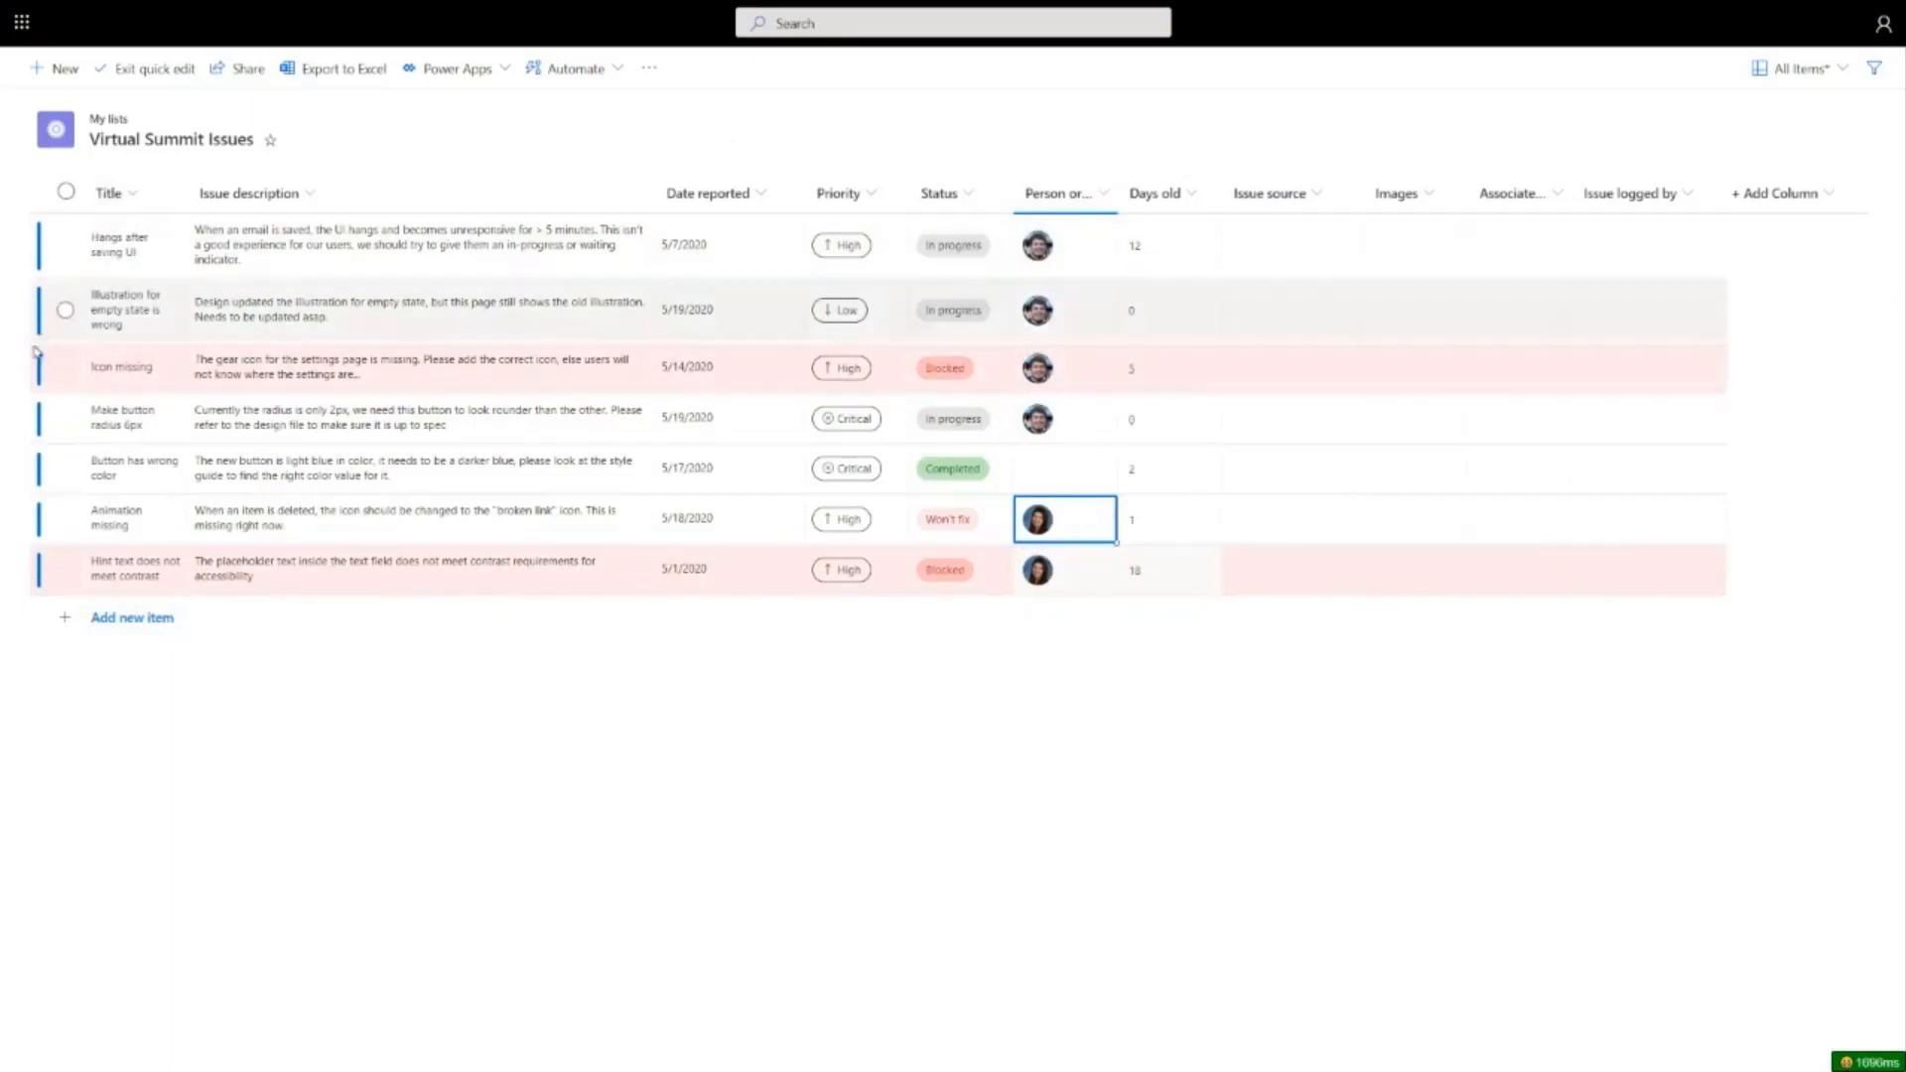
pyautogui.click(1291, 419)
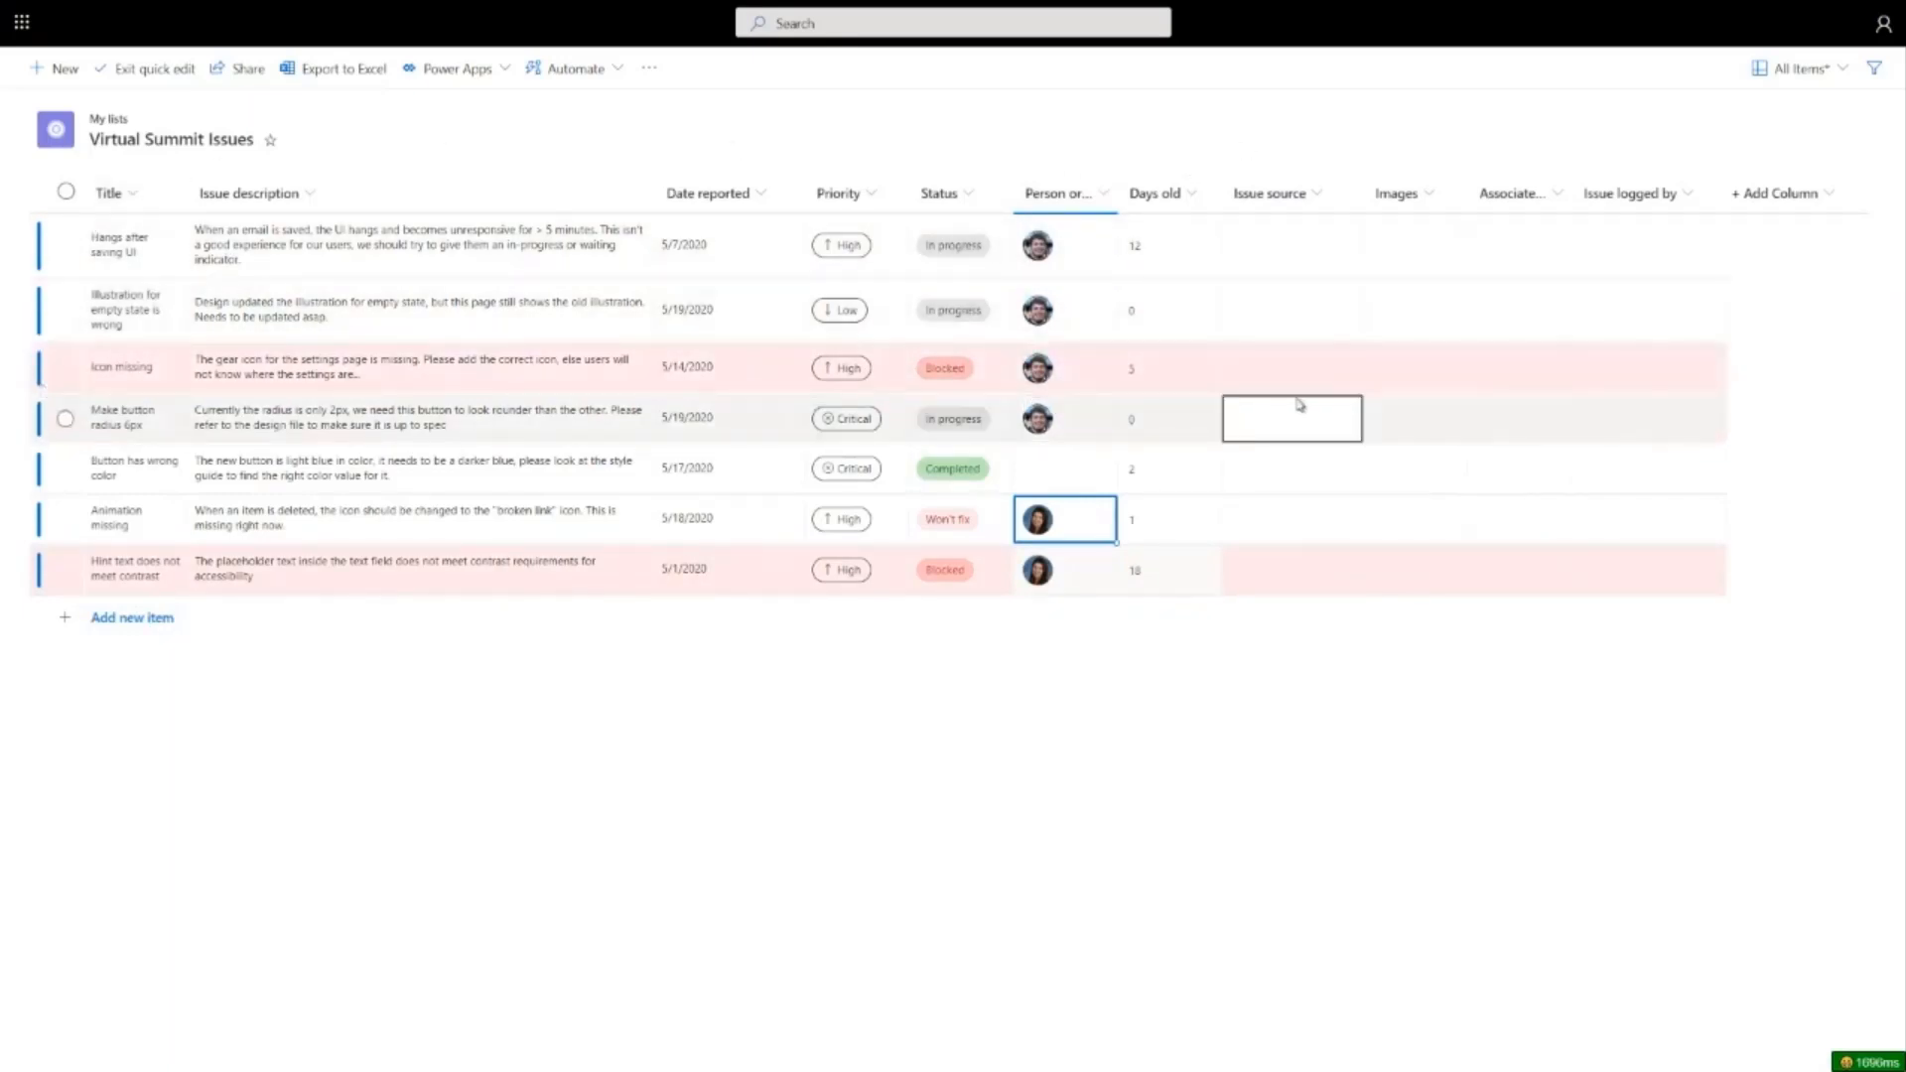
pyautogui.click(419, 309)
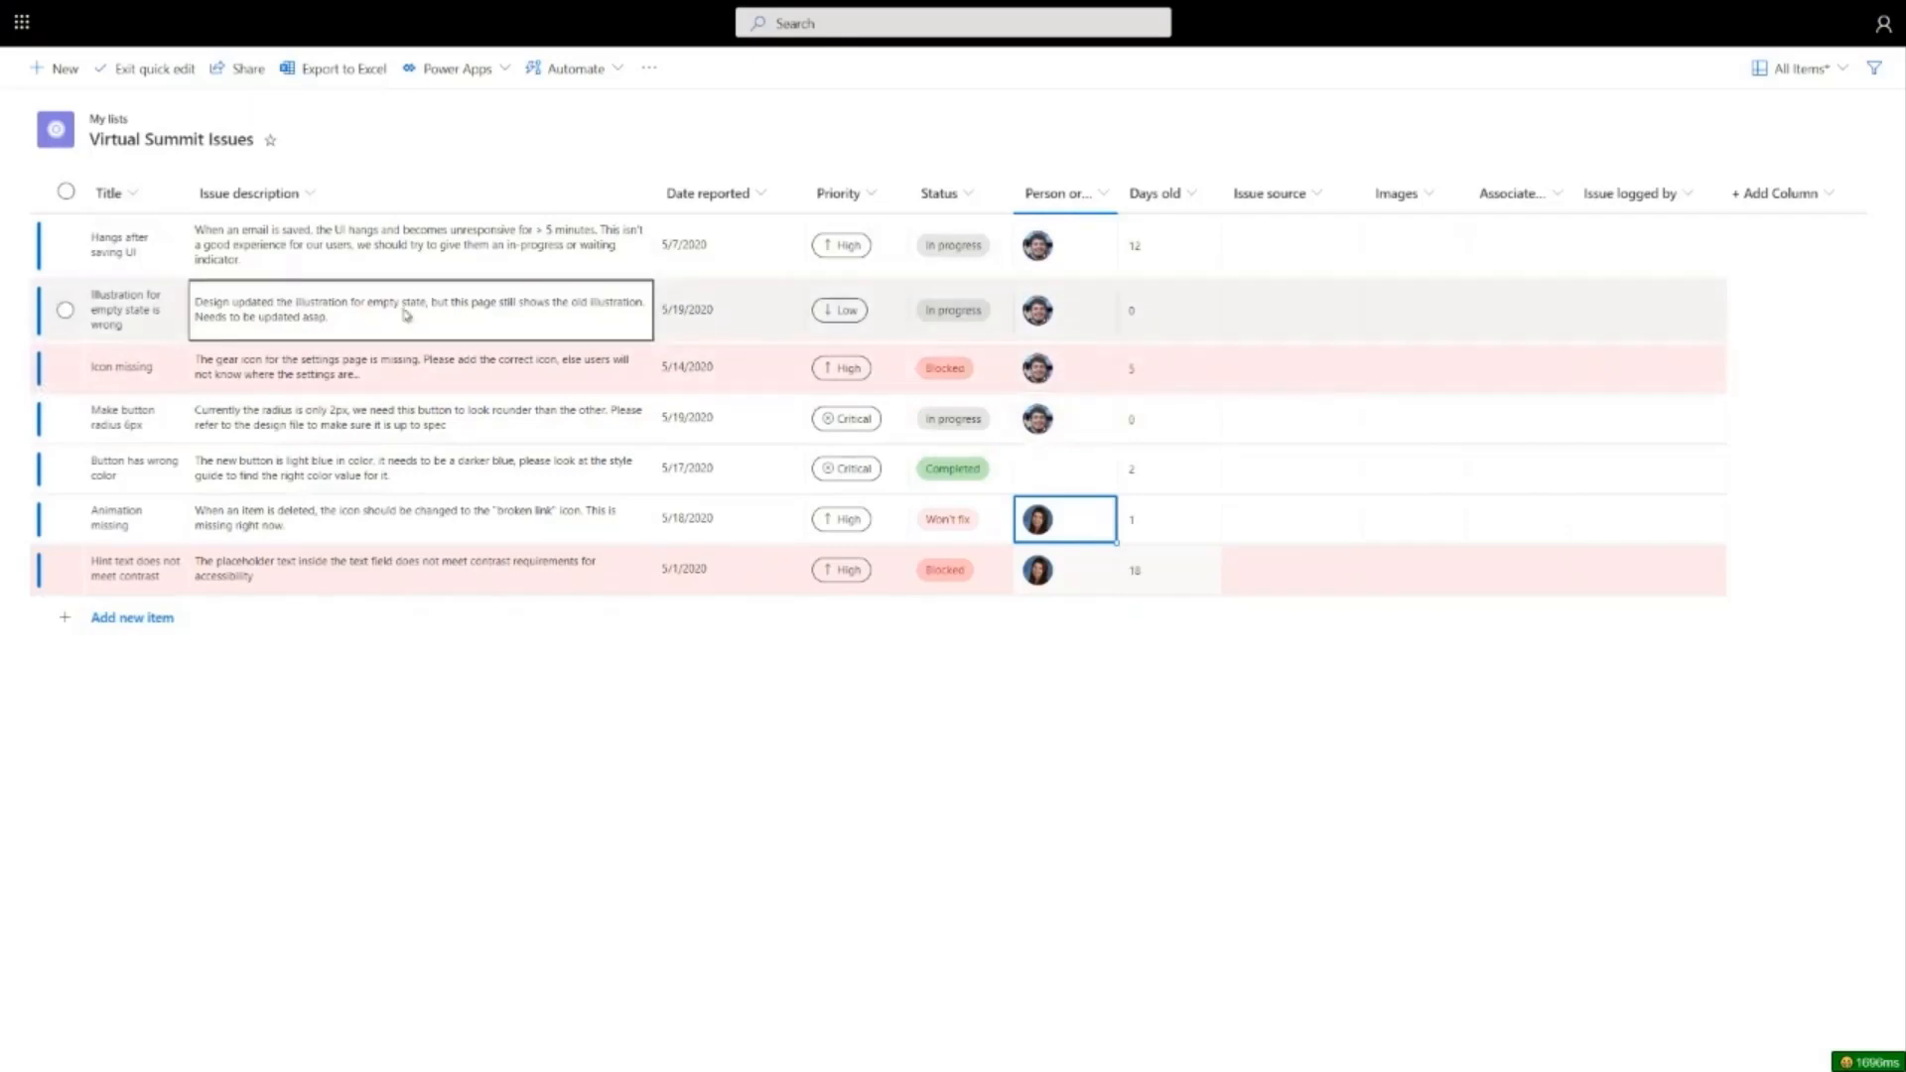
pyautogui.click(1167, 367)
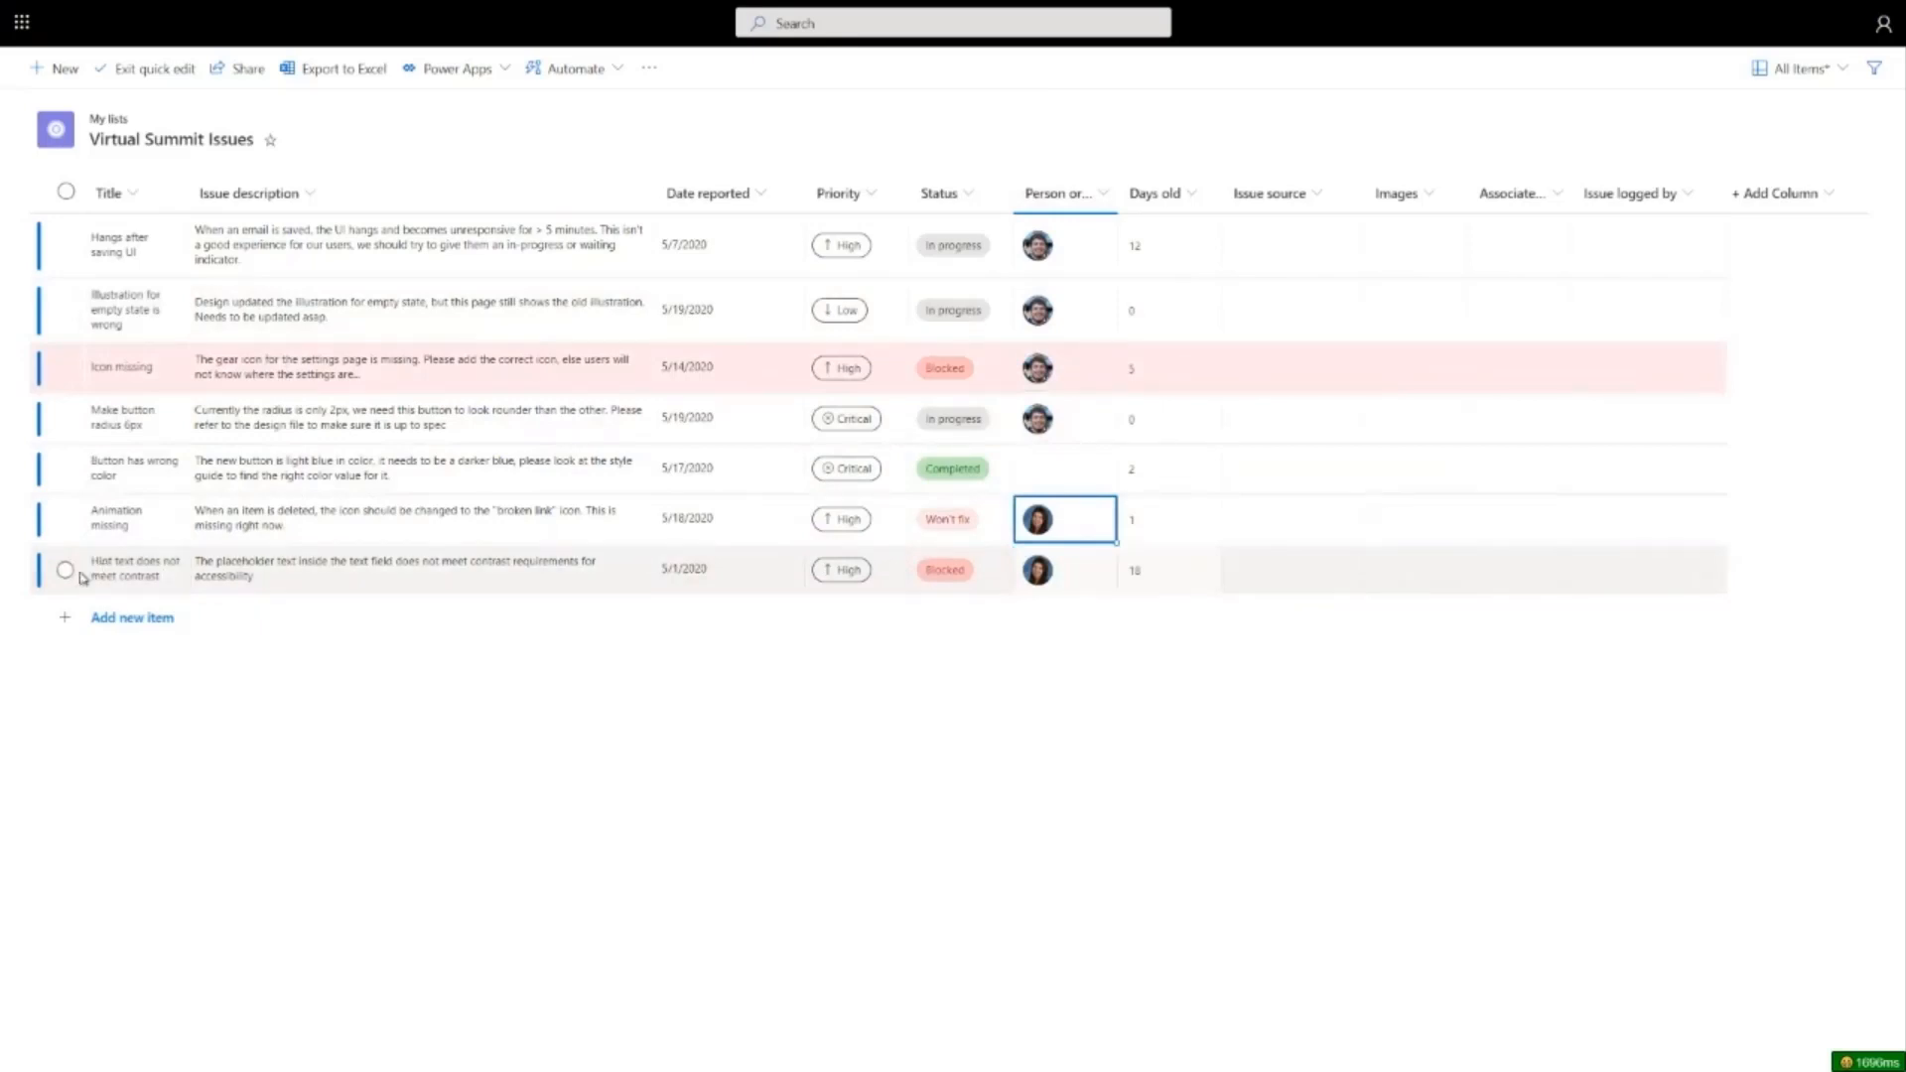
pyautogui.click(419, 570)
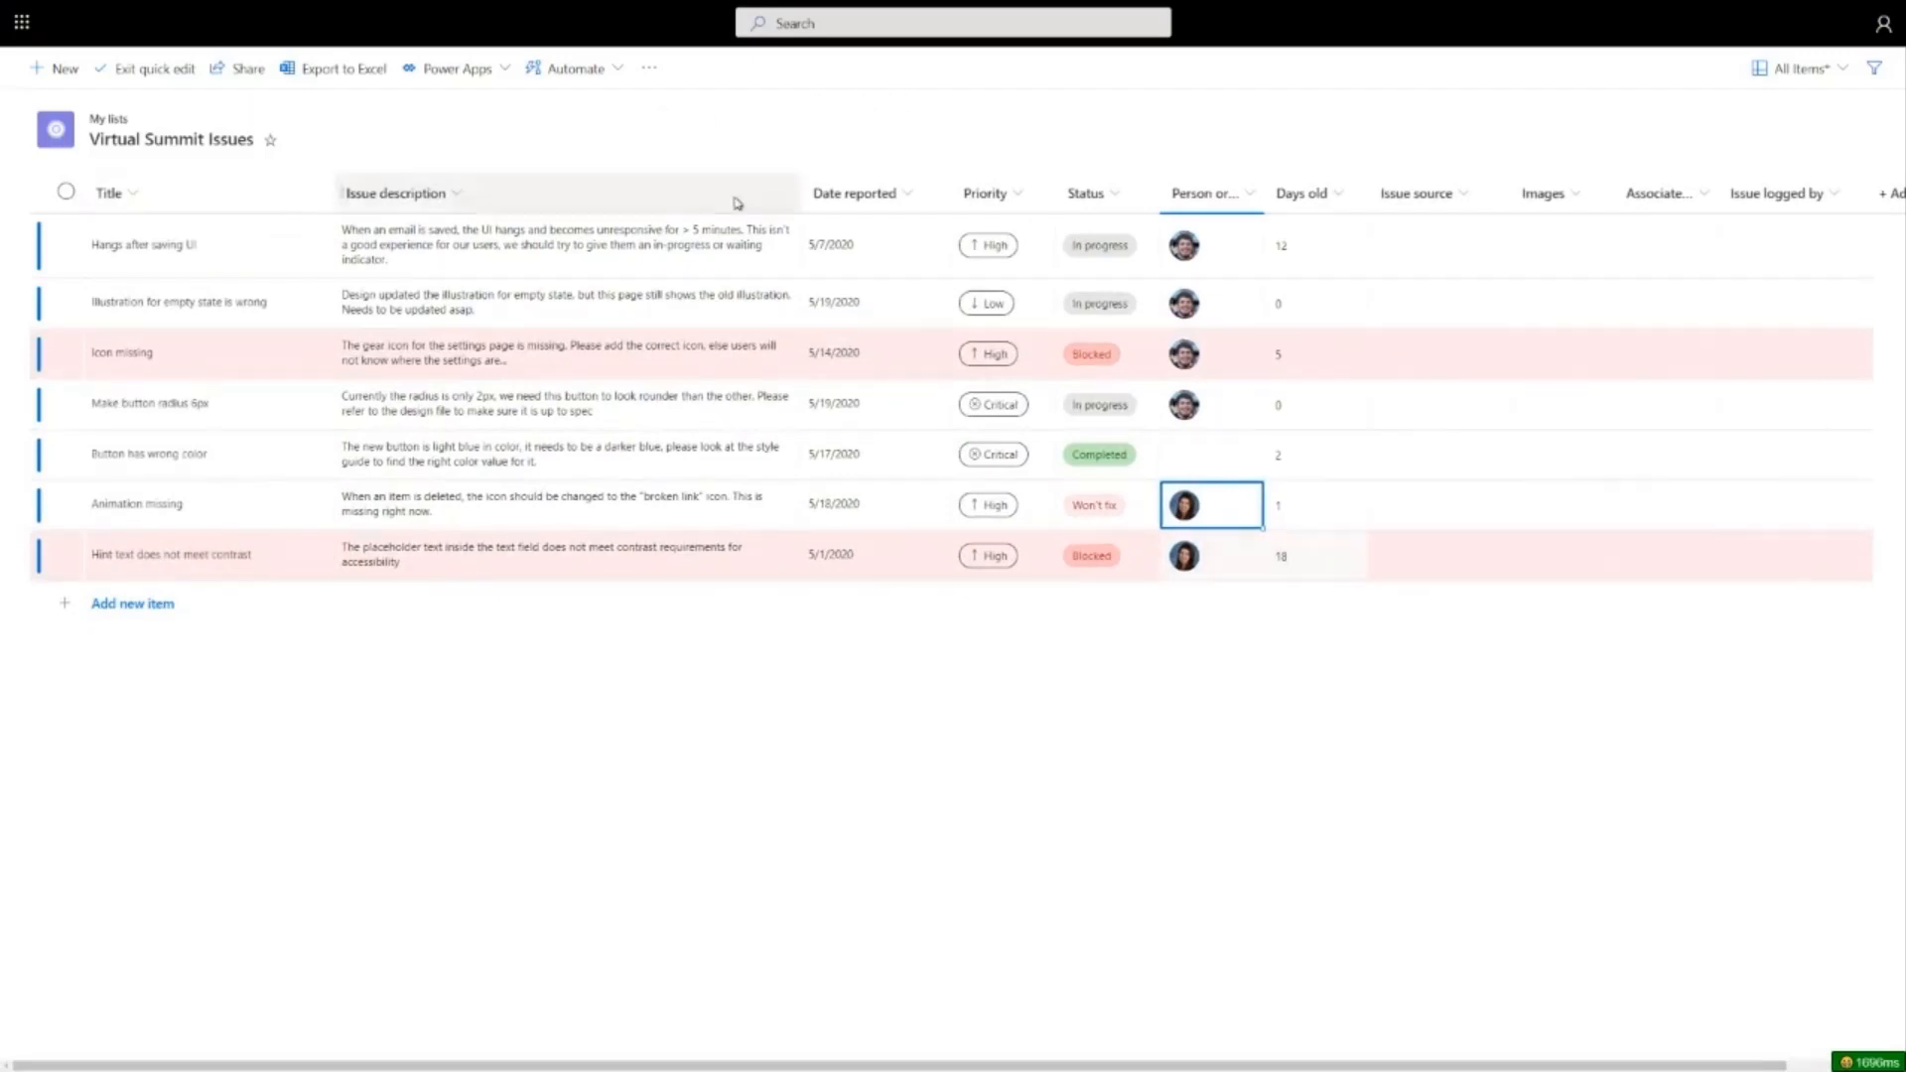
pyautogui.click(1106, 452)
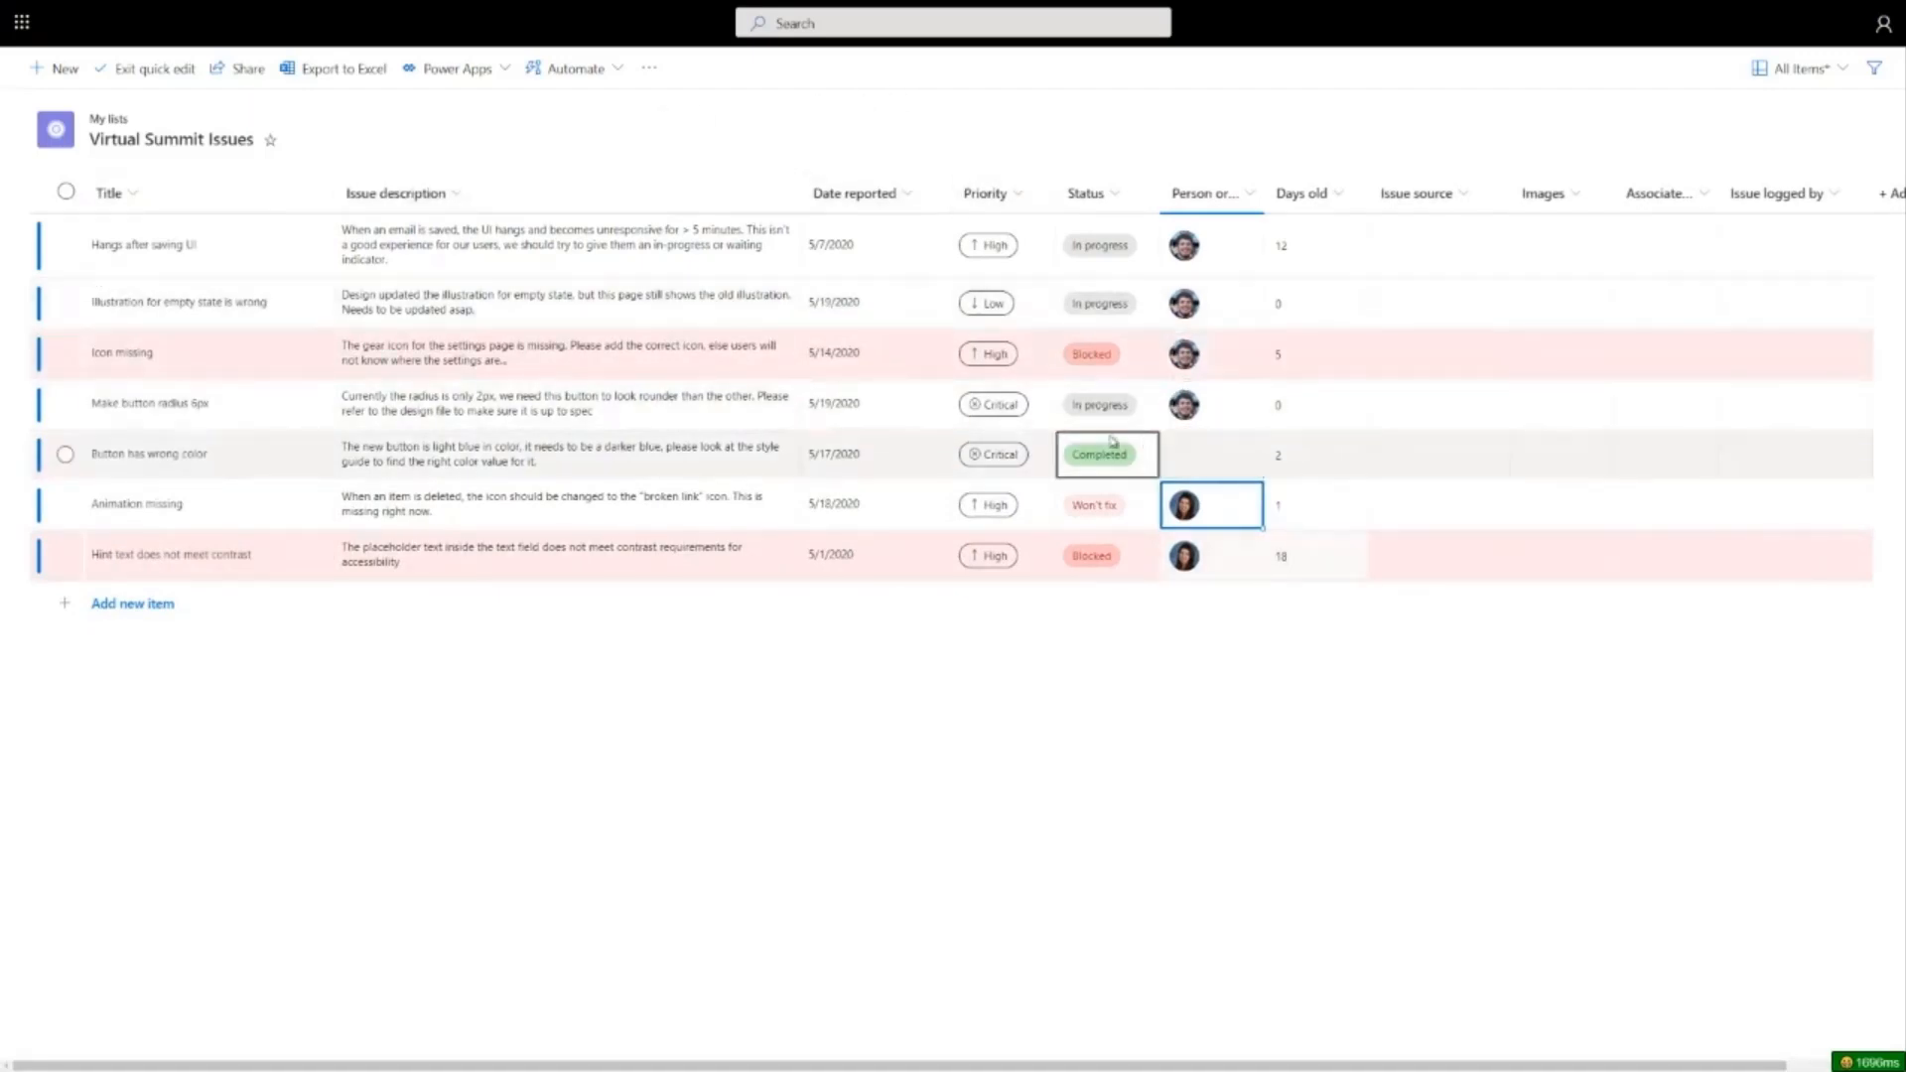